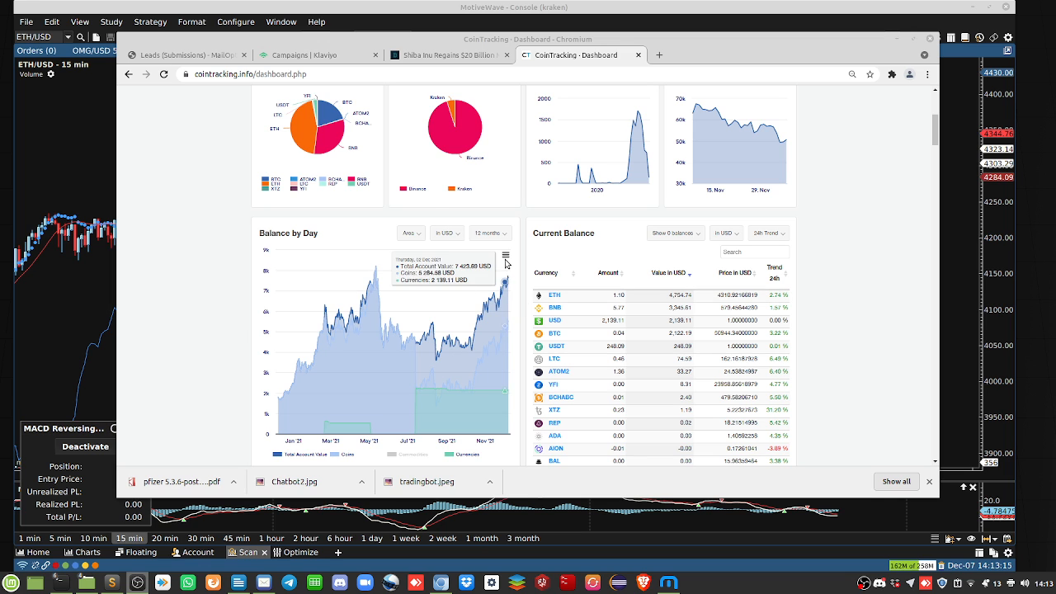
- Show the balance chart full screen, then read the Shiba Inu $20 billion market cap article
left_click(504, 255)
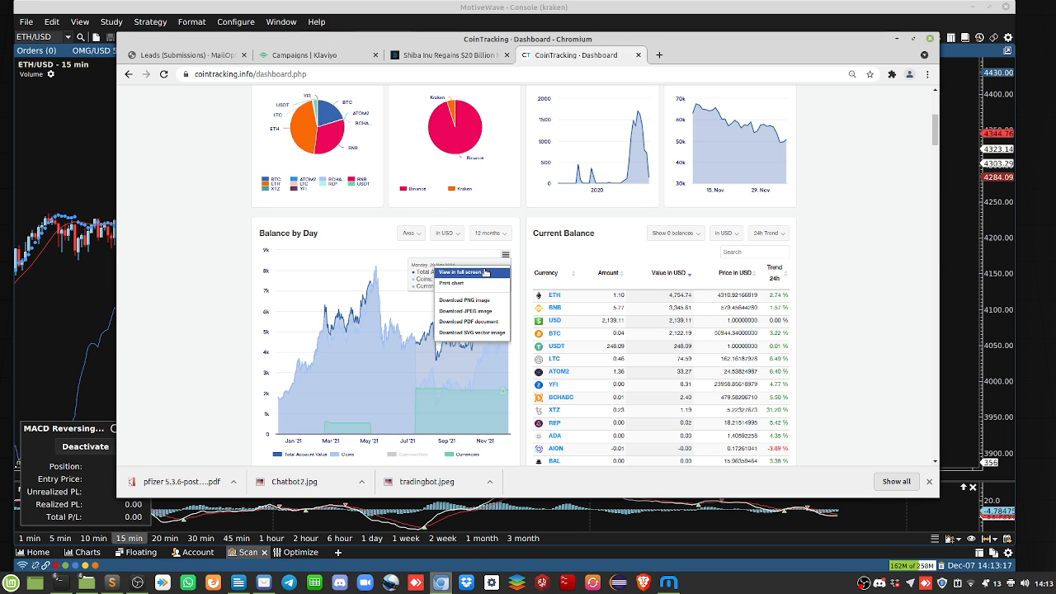
left_click(460, 272)
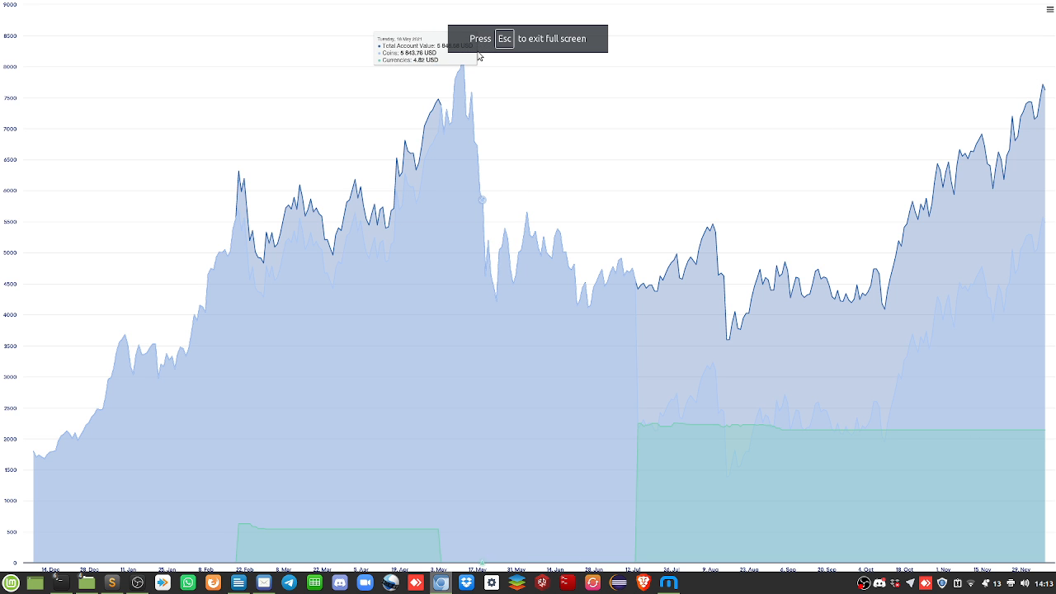
mouse_move(462, 52)
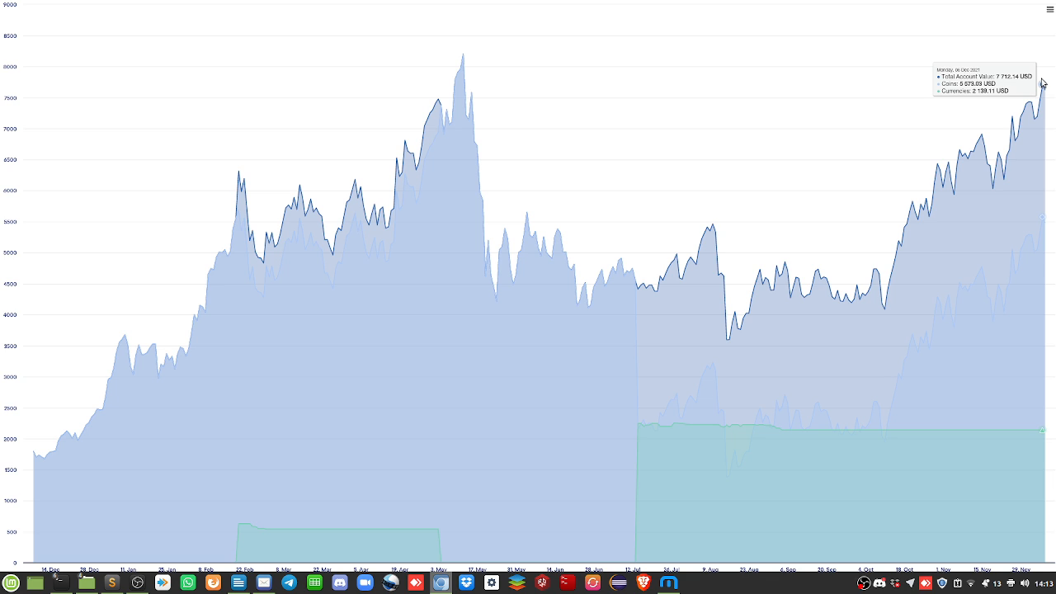
mouse_move(1001, 167)
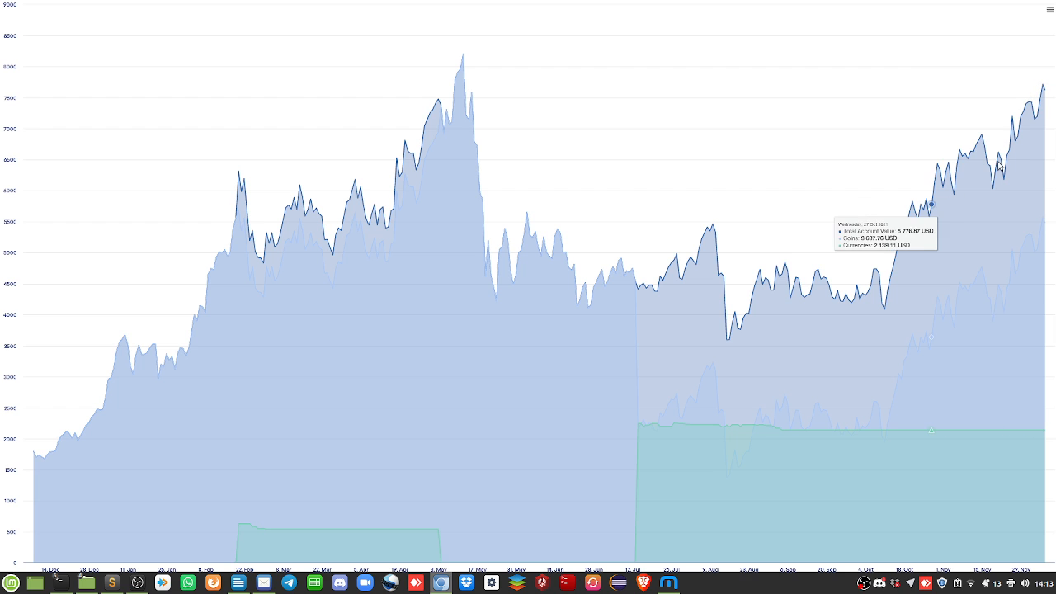
mouse_move(1041, 84)
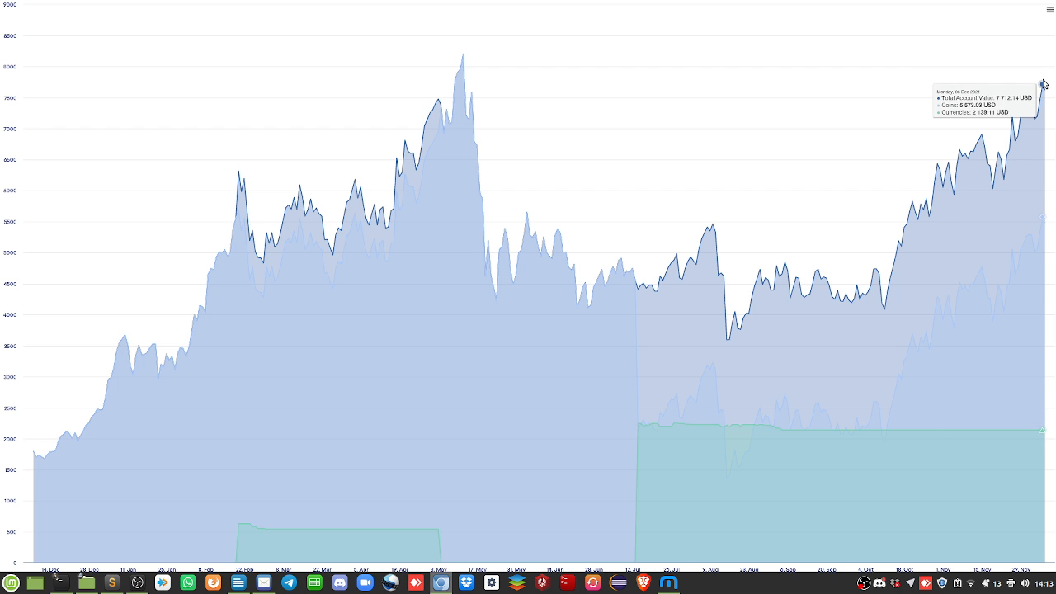
mouse_move(1037, 86)
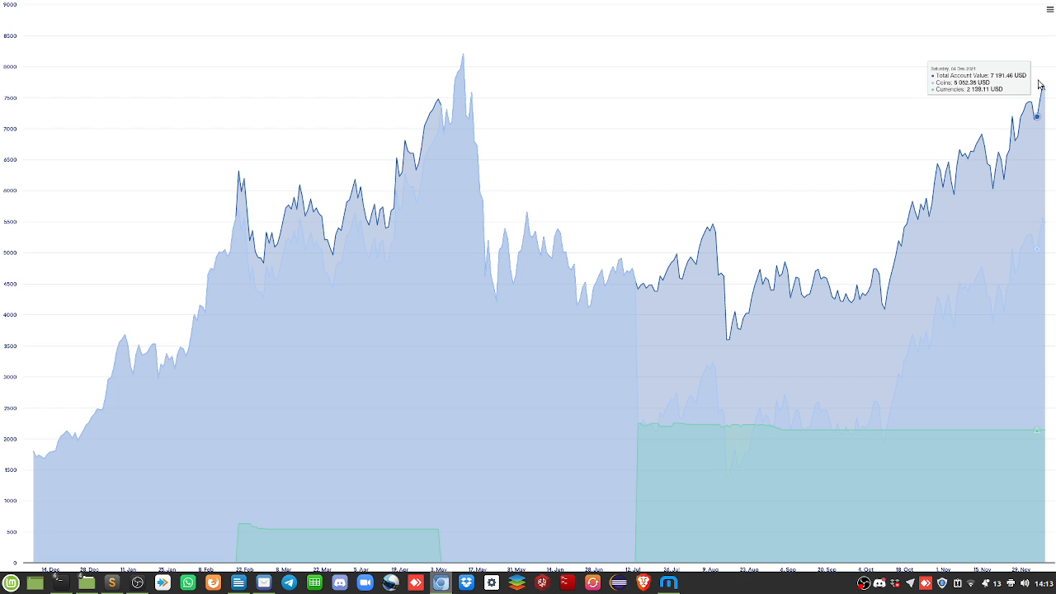
mouse_move(1023, 91)
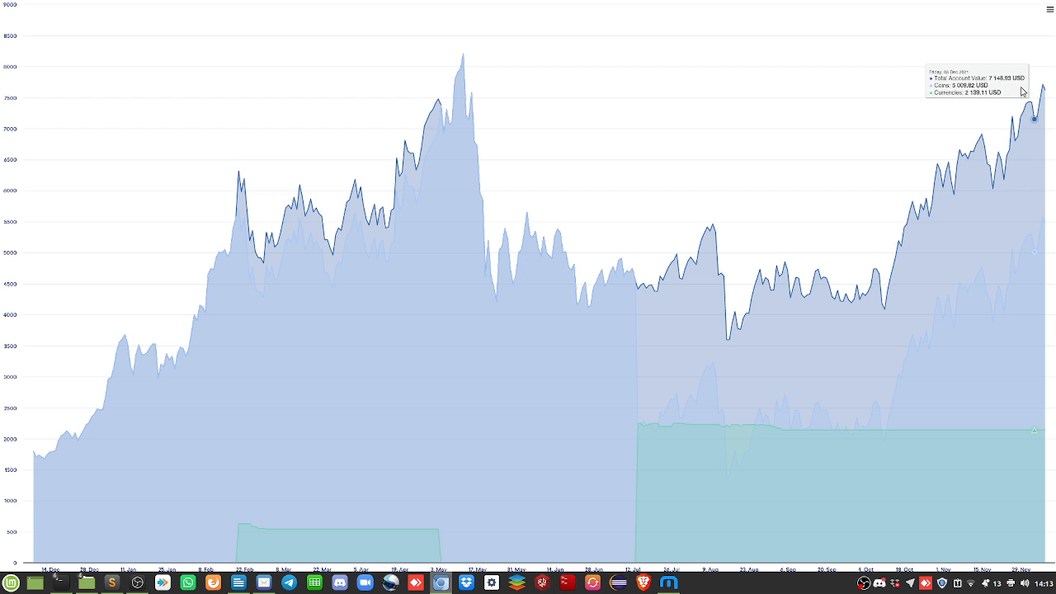
mouse_move(979, 186)
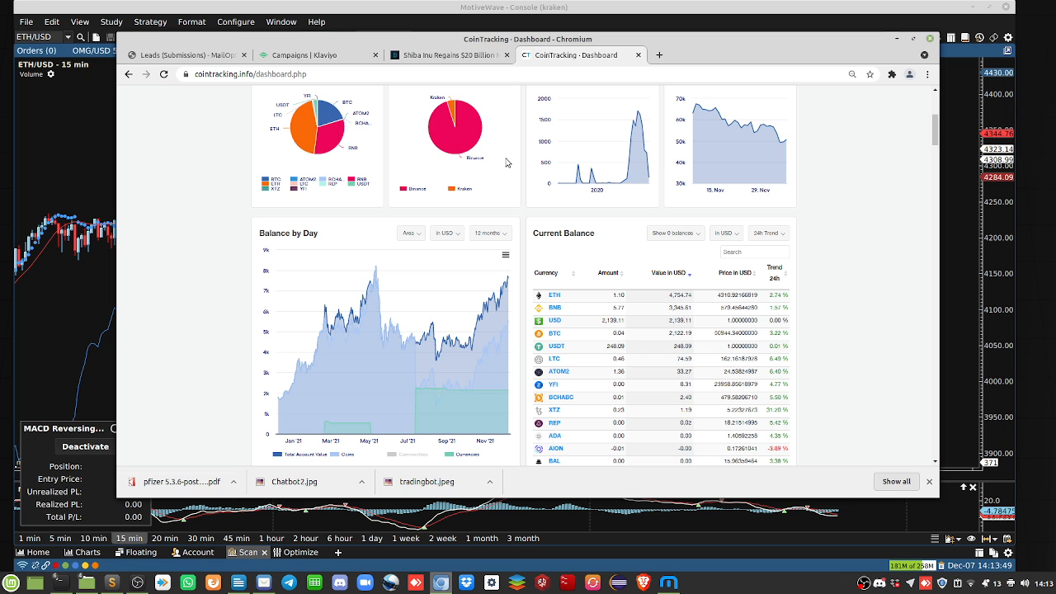
left_click(446, 54)
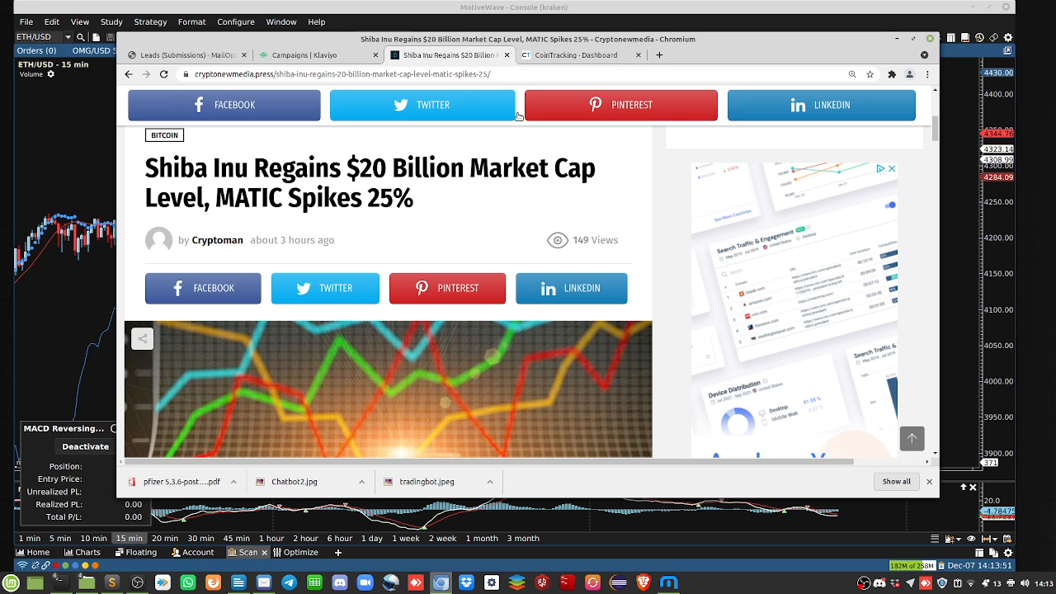
mouse_move(362, 244)
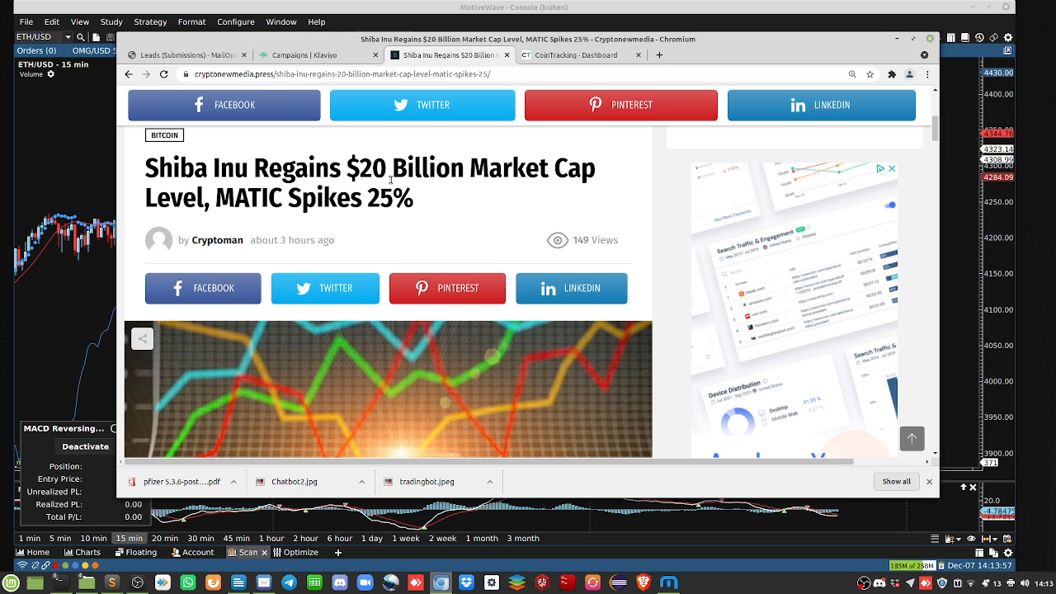
mouse_move(397, 211)
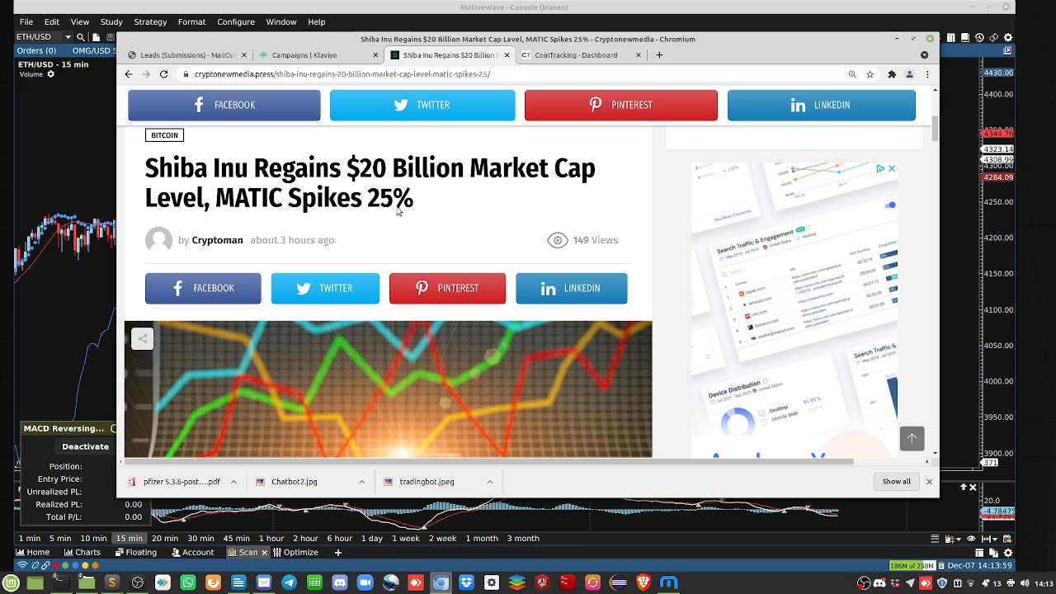
scroll("down", 3)
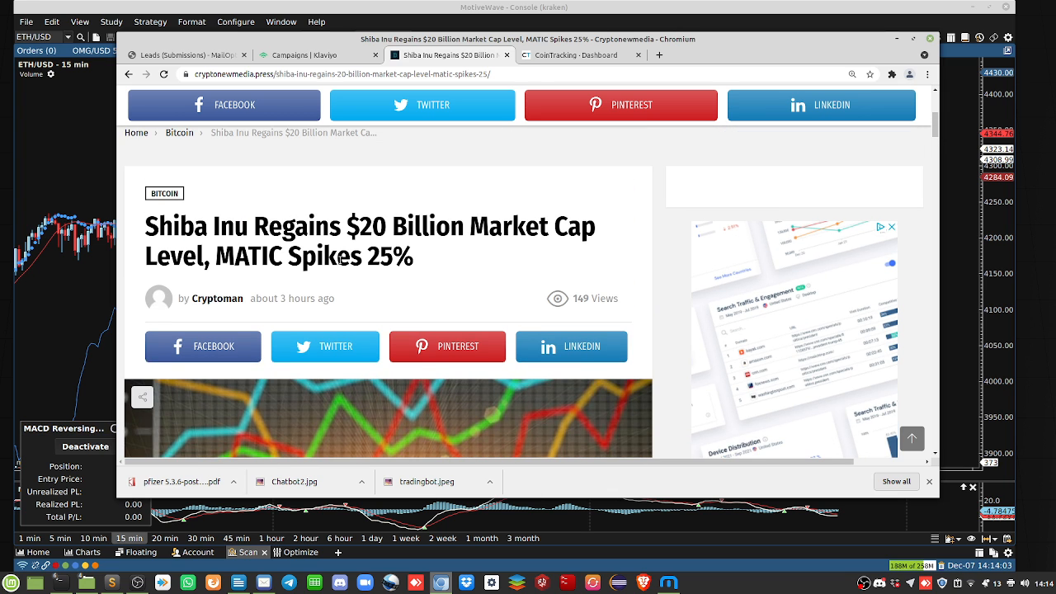
mouse_move(394, 297)
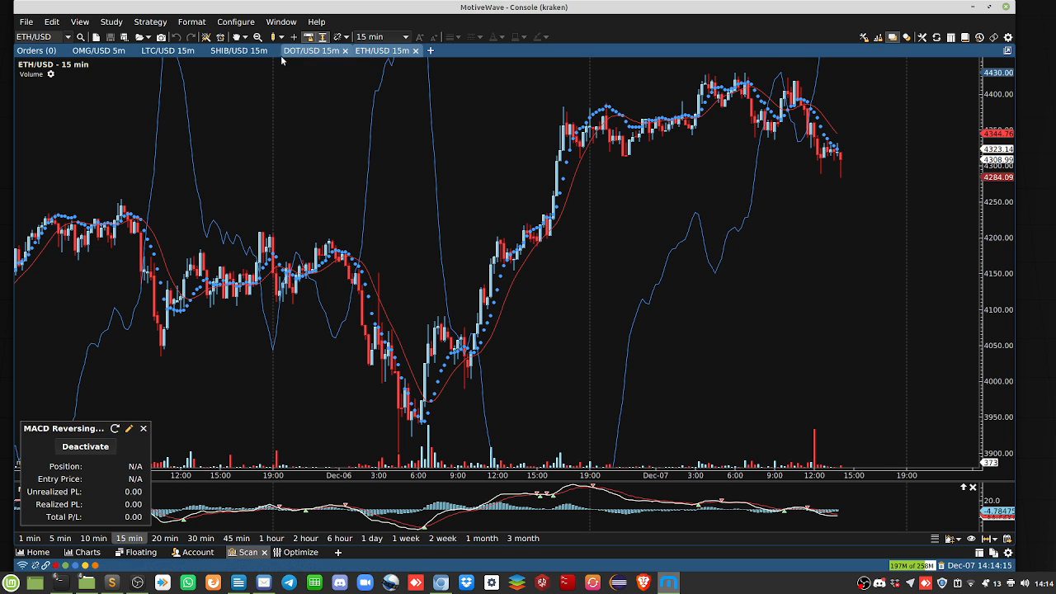
- From the ETH/USD tab, add a SHIB/USD chart tab with 15-minute bars
left_click(430, 50)
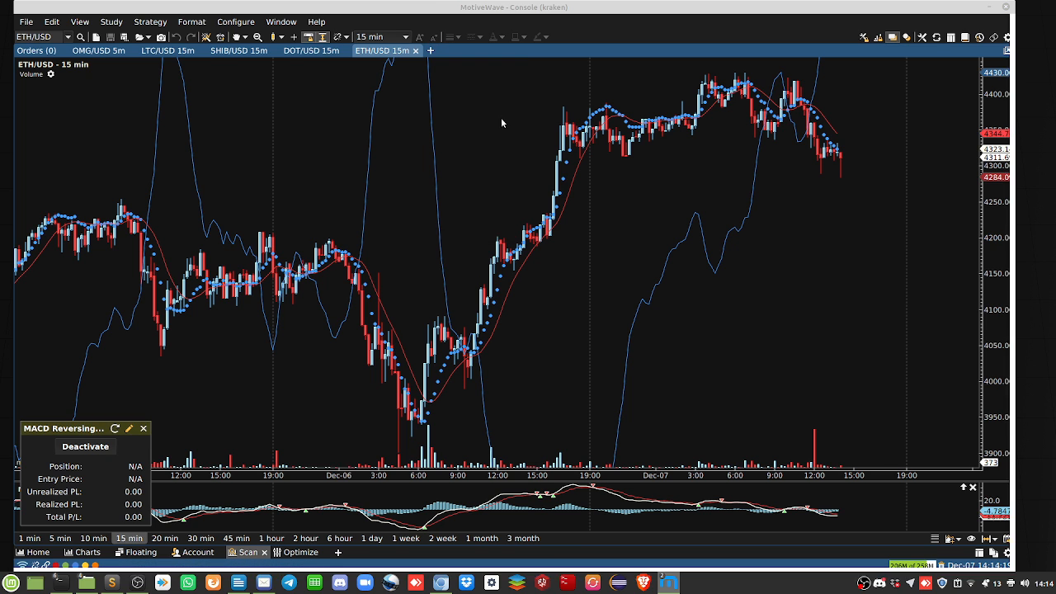
left_click(429, 51)
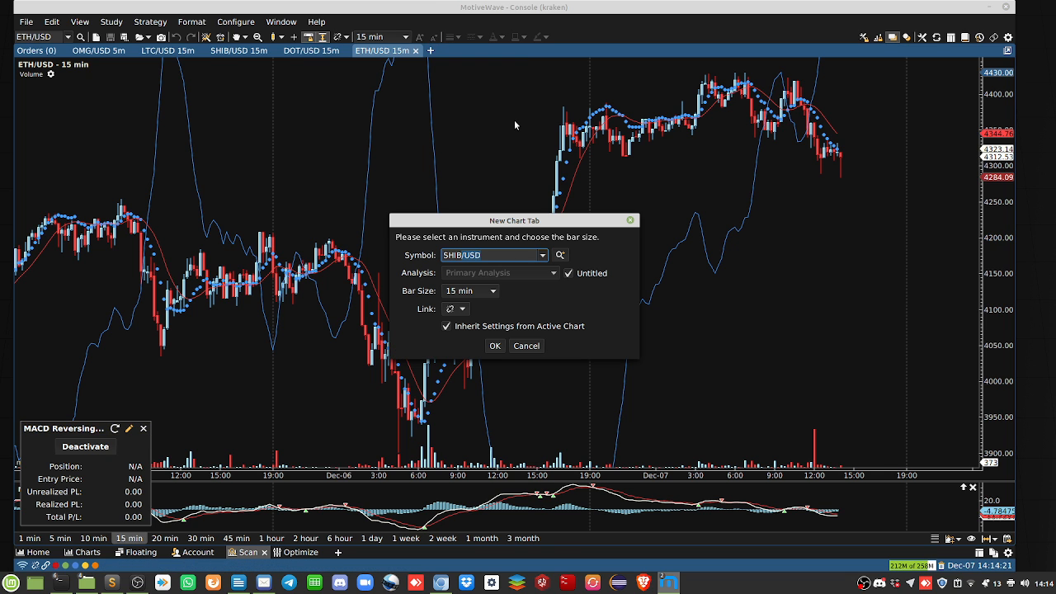
left_click(494, 345)
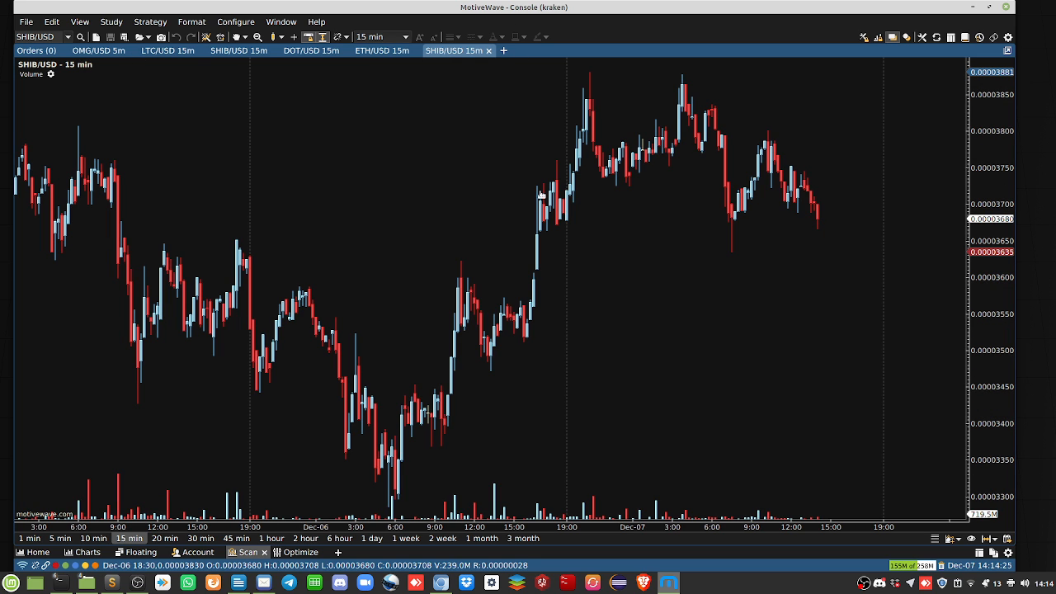
mouse_move(392, 503)
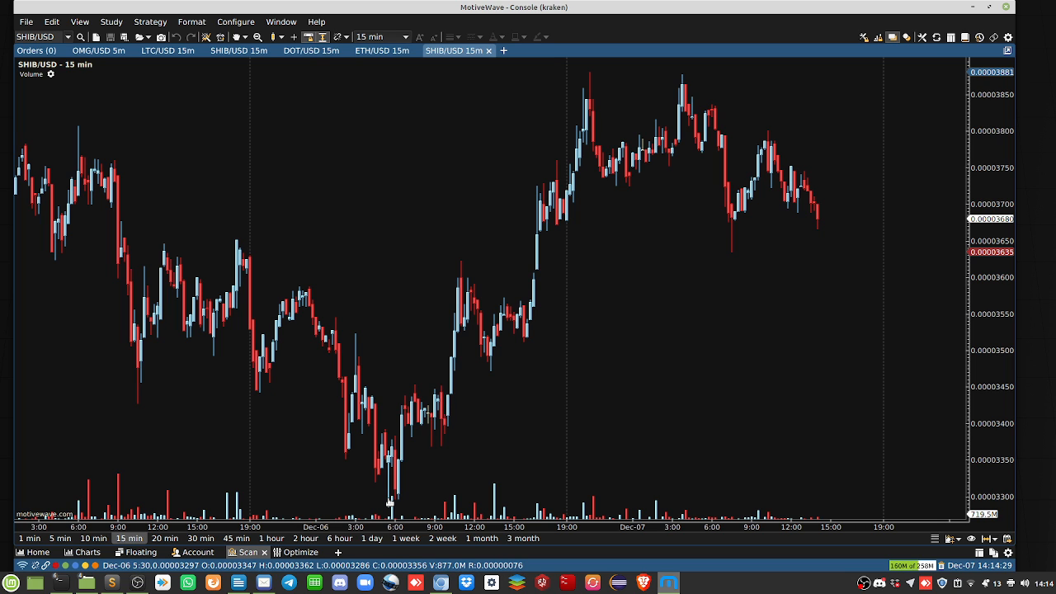
mouse_move(687, 88)
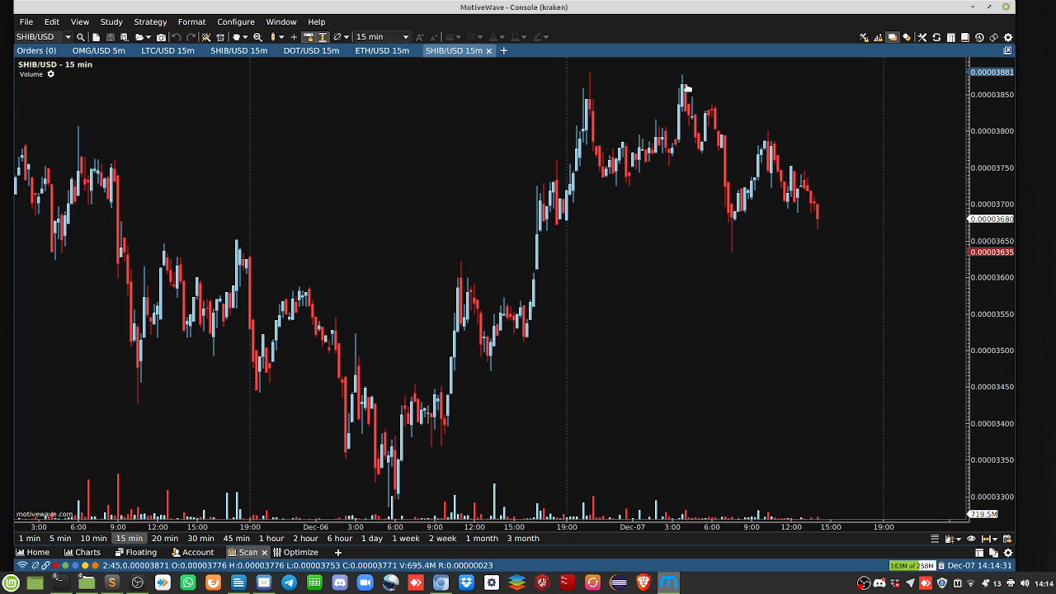
mouse_move(790, 204)
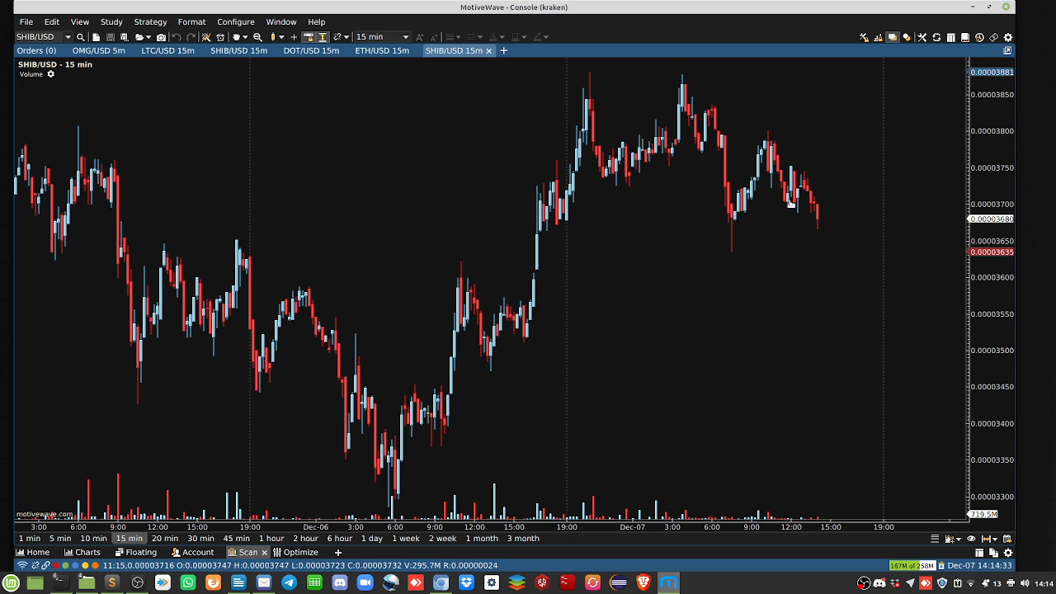
mouse_move(573, 342)
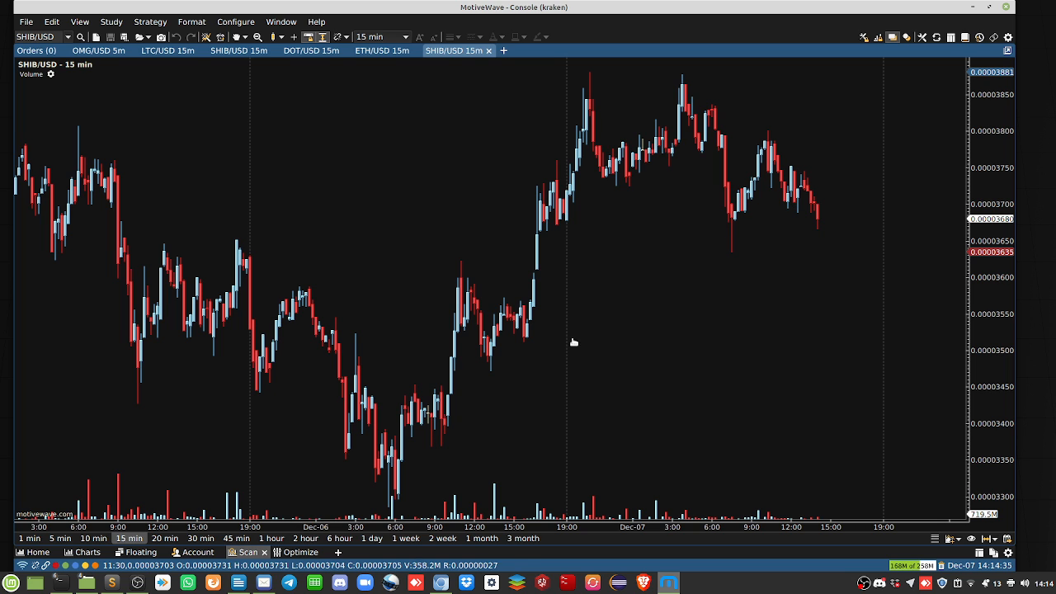
mouse_move(697, 77)
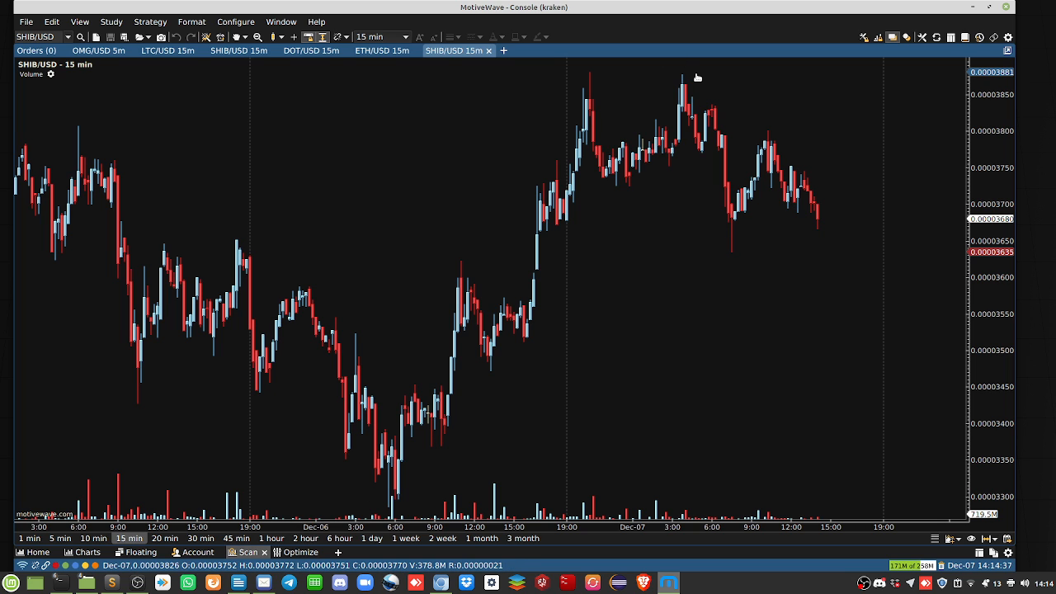
mouse_move(493, 82)
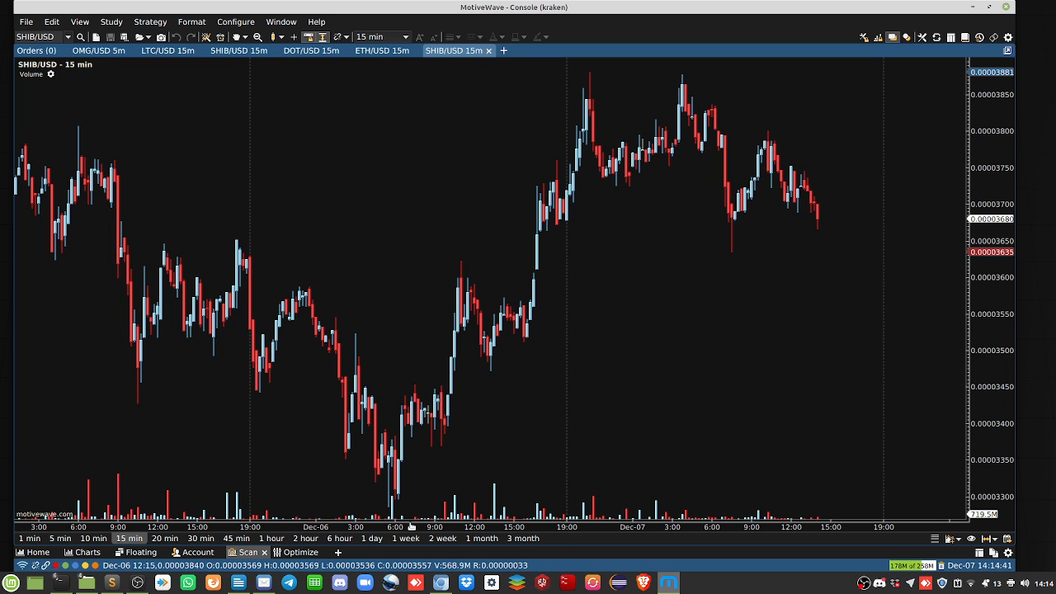
mouse_move(1002, 503)
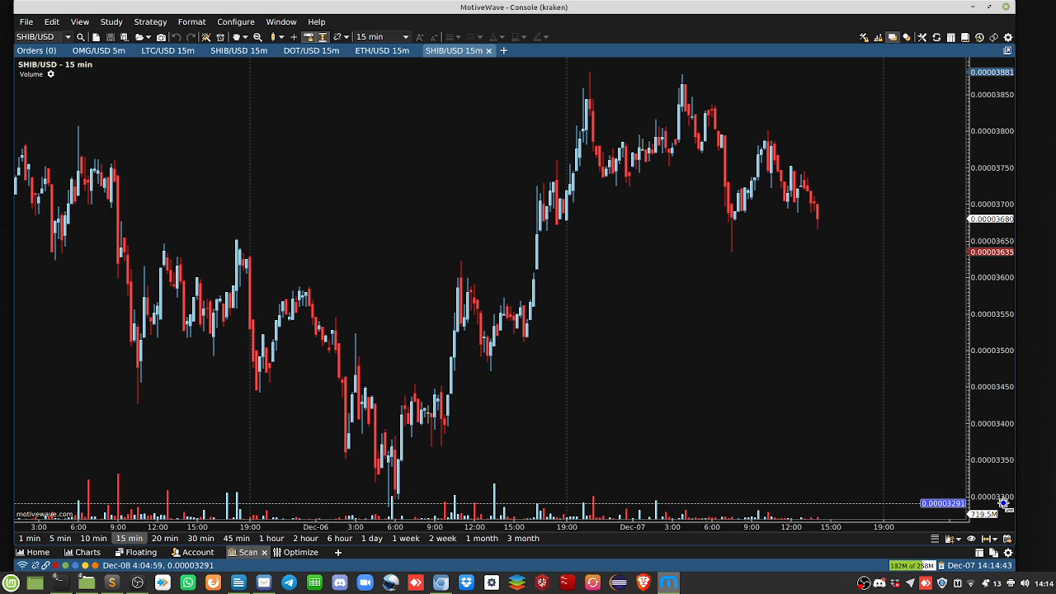
mouse_move(989, 78)
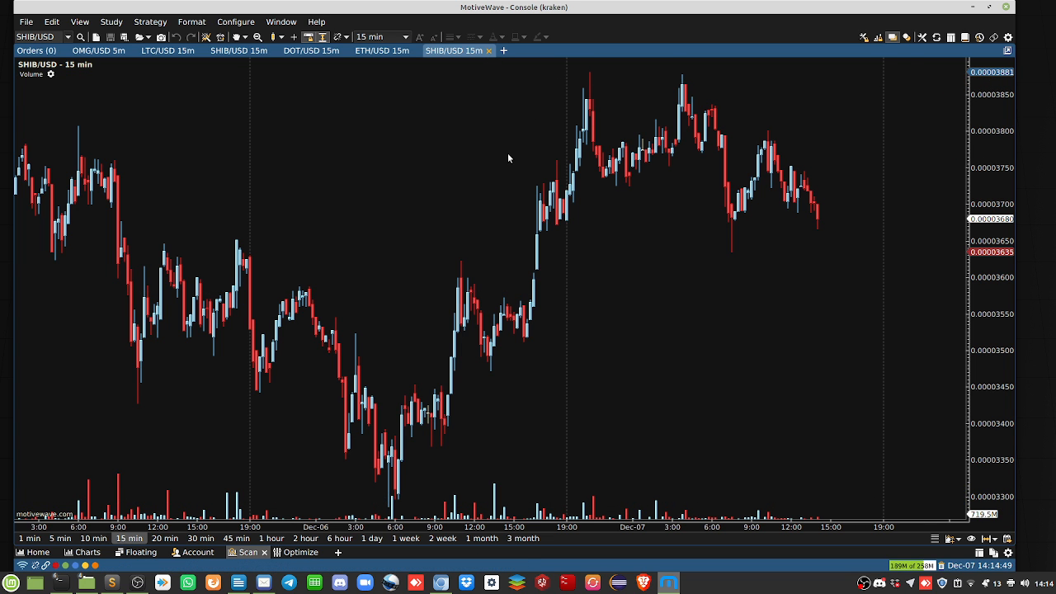
- Create a new chart tab, search the symbol MATIC, and open MATIC/USD at 15 minutes
left_click(382, 50)
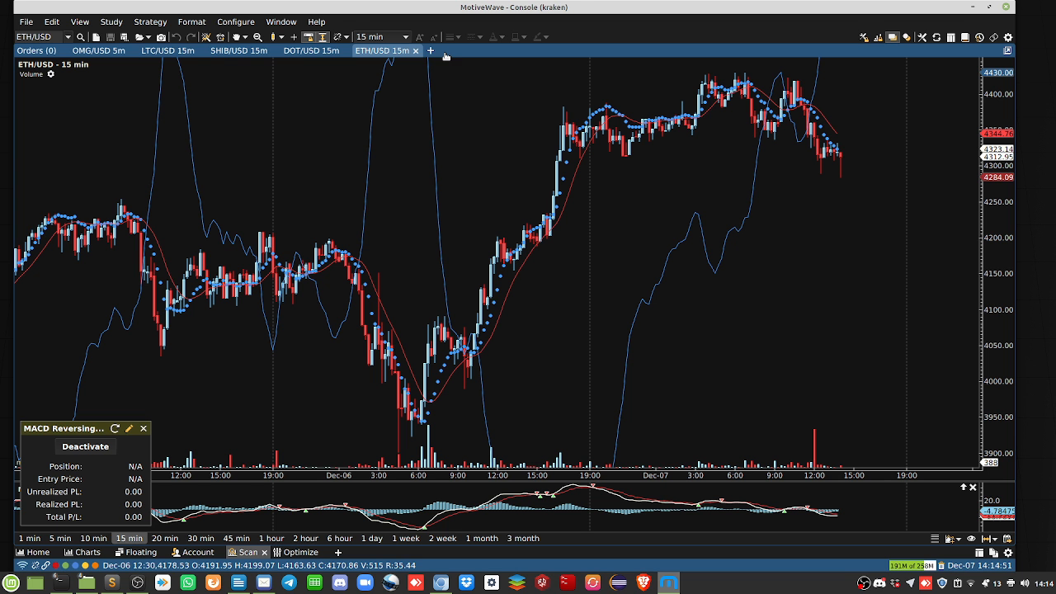
left_click(429, 50)
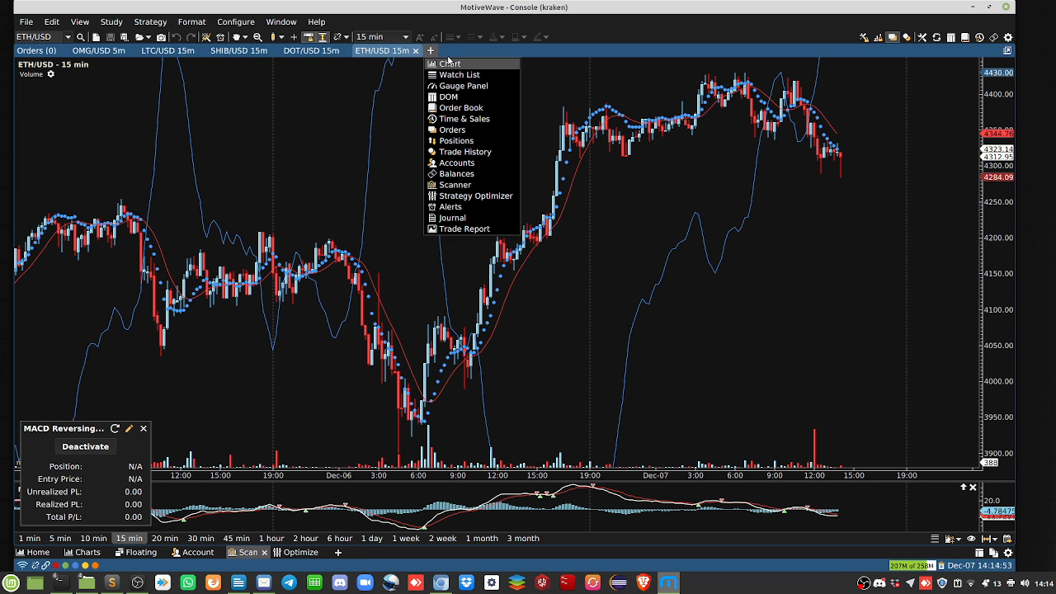
left_click(449, 64)
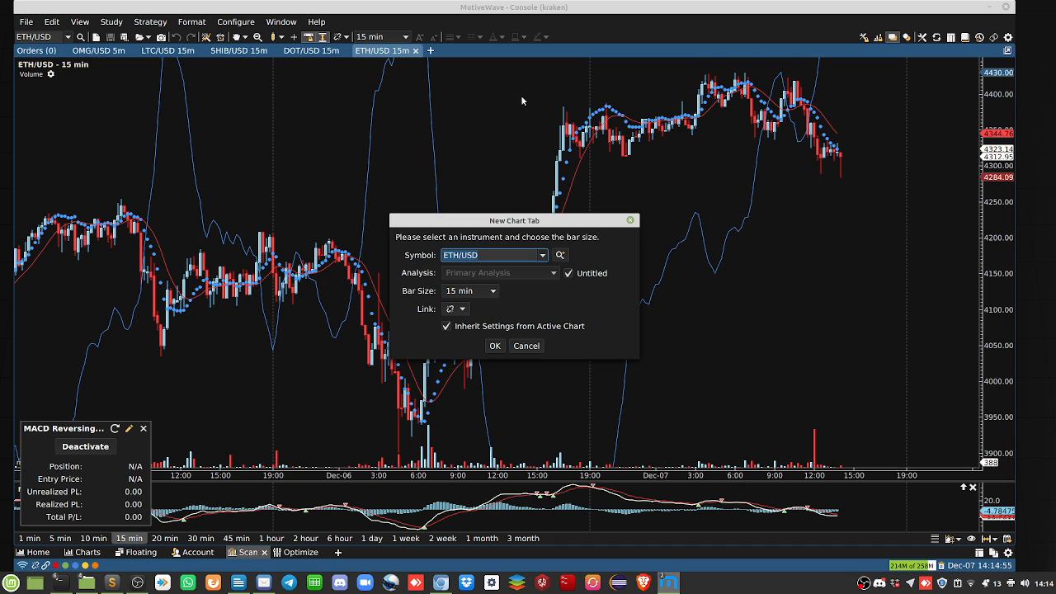
type("Pmatc")
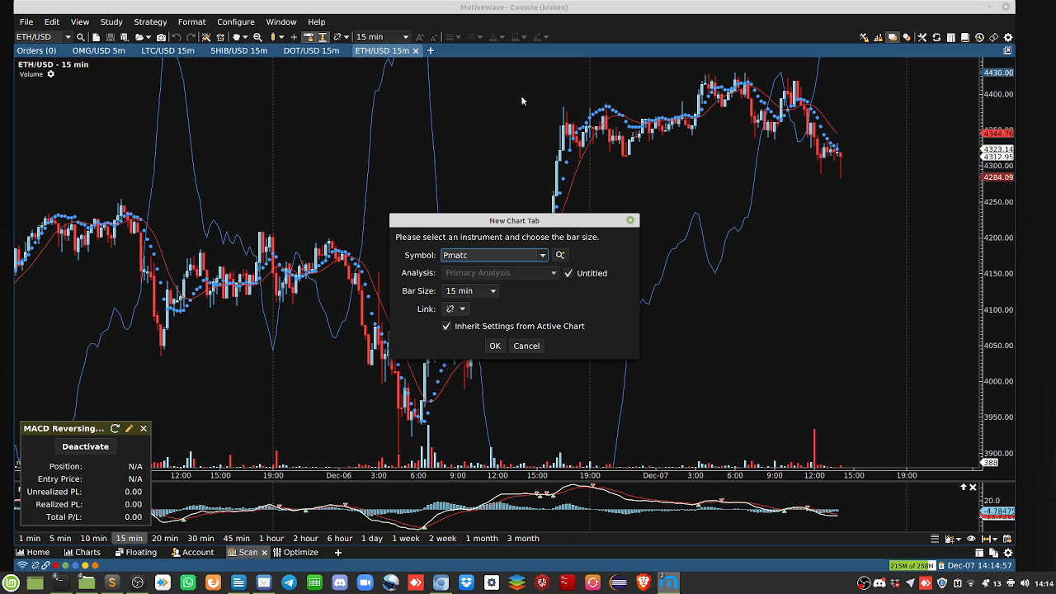
type("MATI")
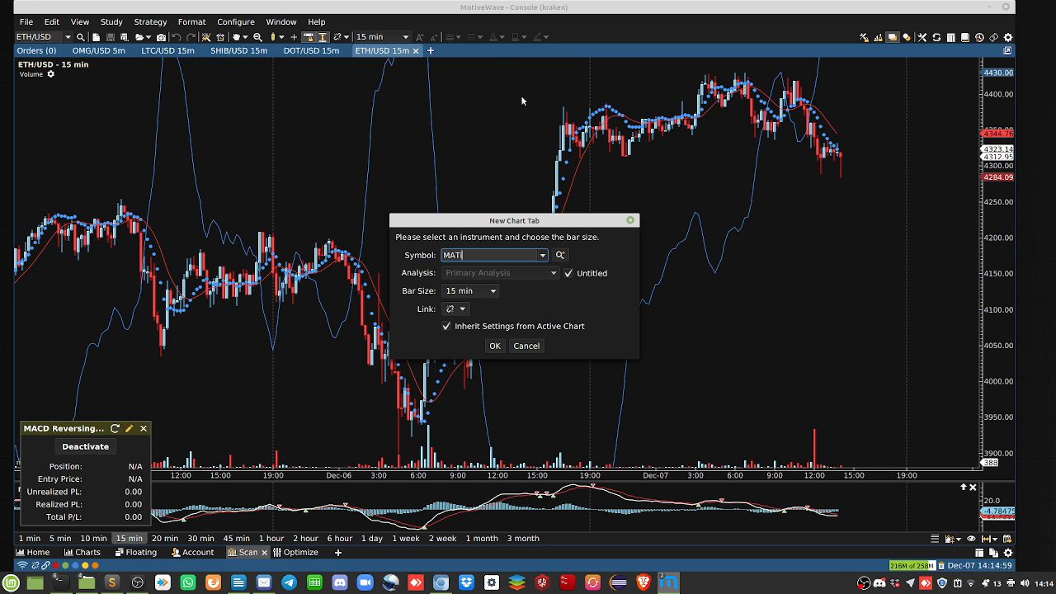
left_click(494, 345)
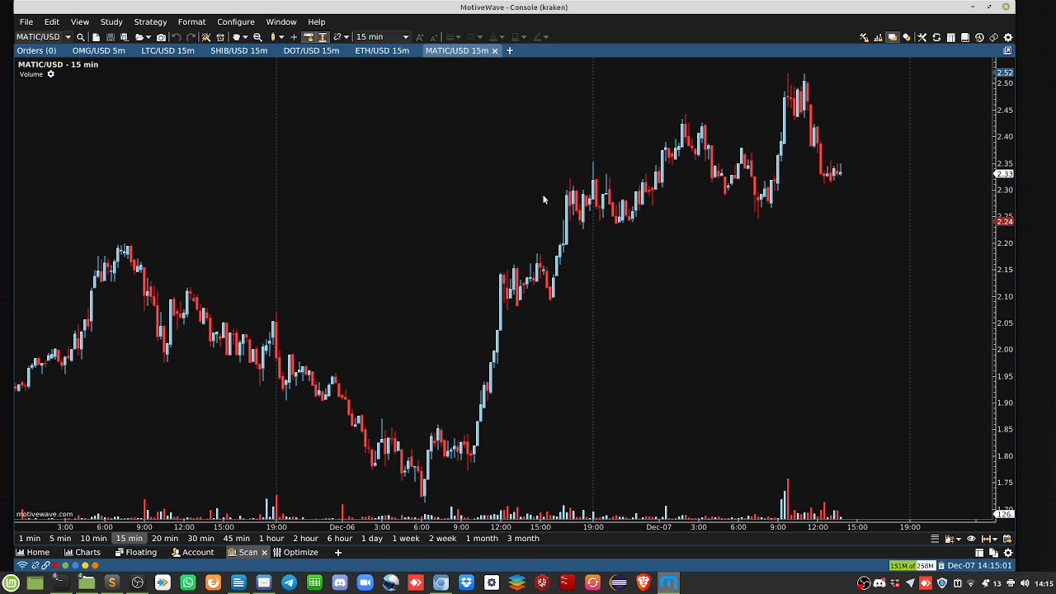
mouse_move(462, 464)
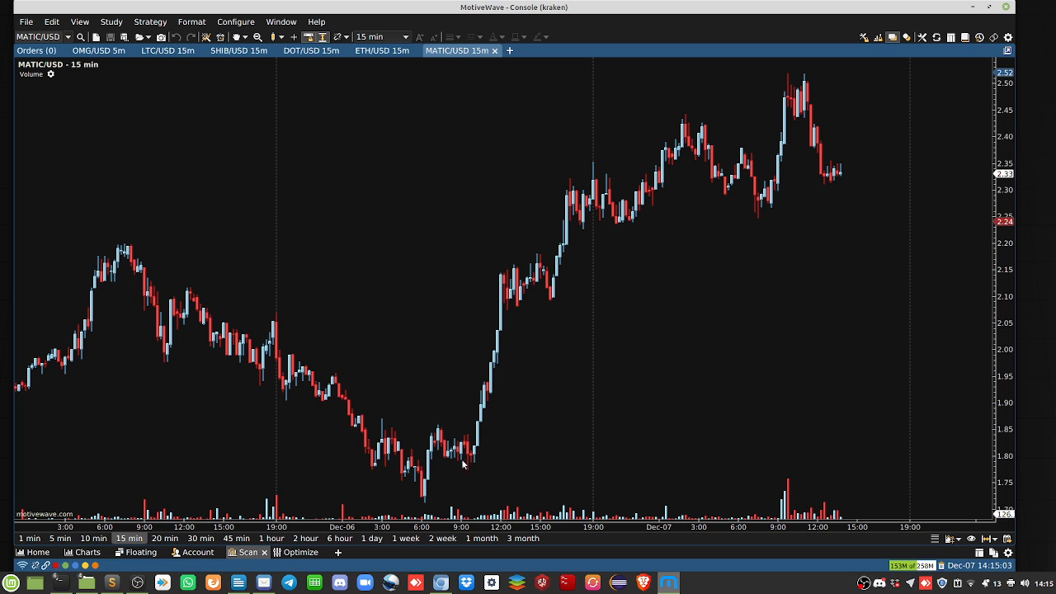
mouse_move(427, 495)
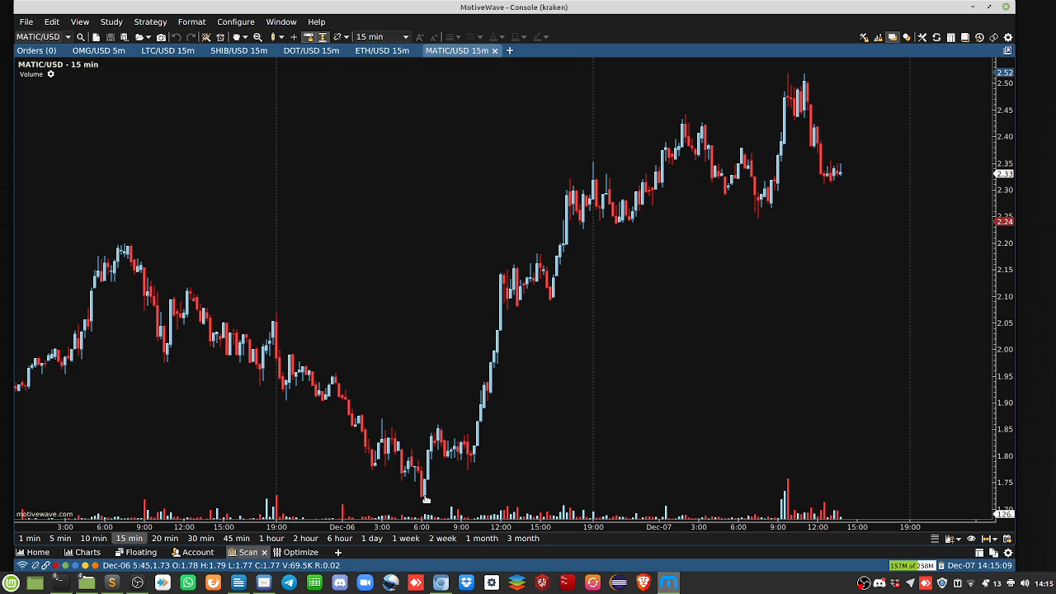
mouse_move(425, 487)
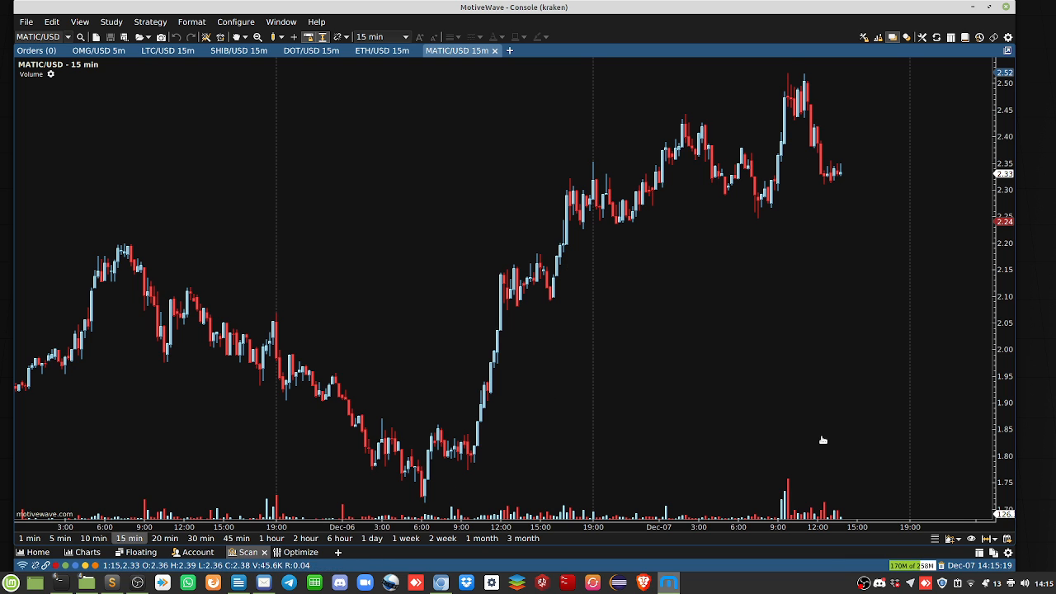
mouse_move(789, 99)
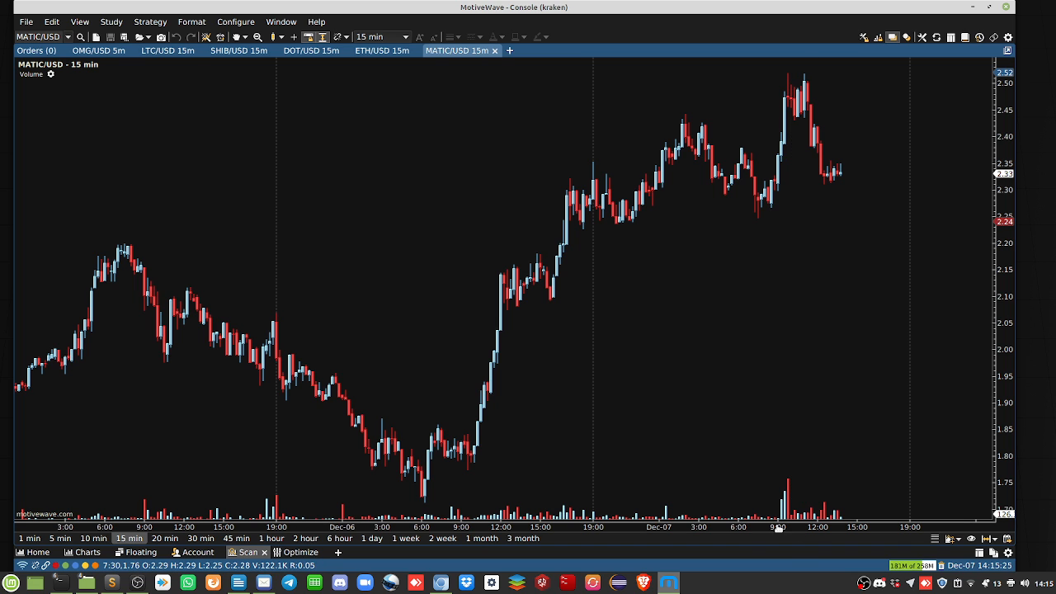
mouse_move(415, 493)
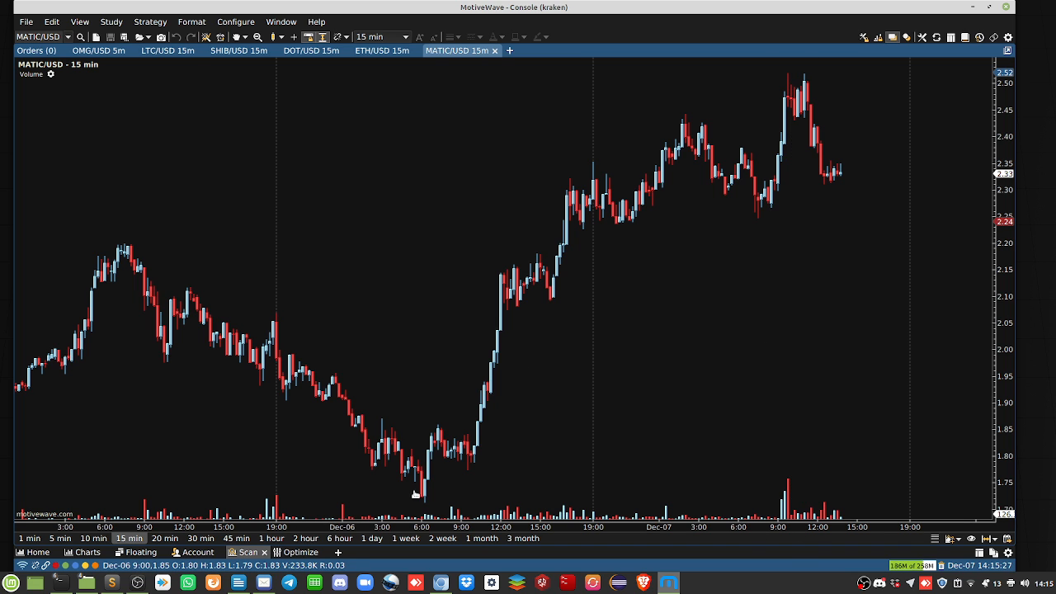
mouse_move(444, 469)
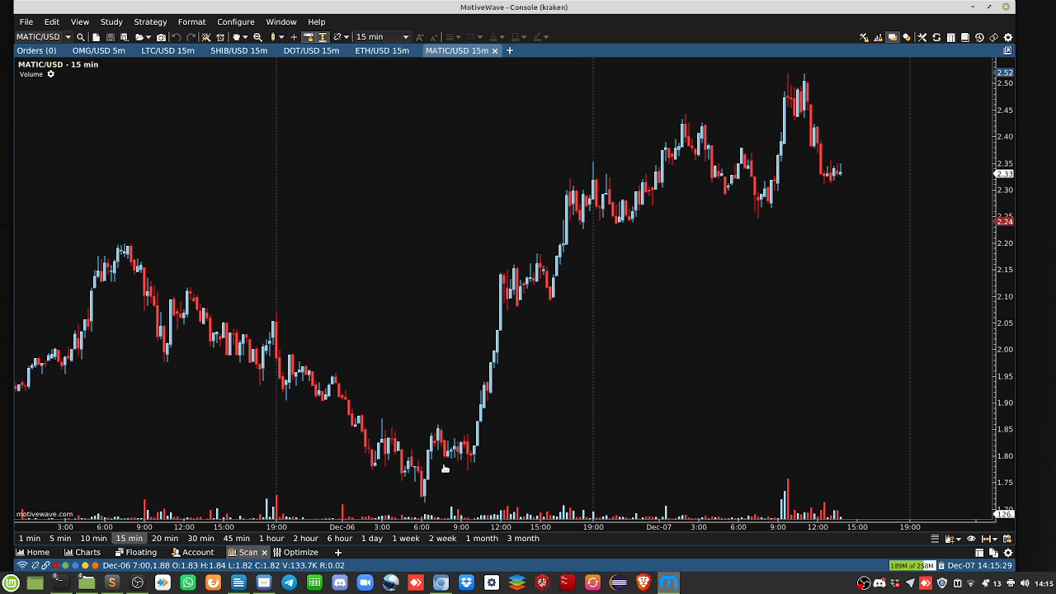
mouse_move(726, 148)
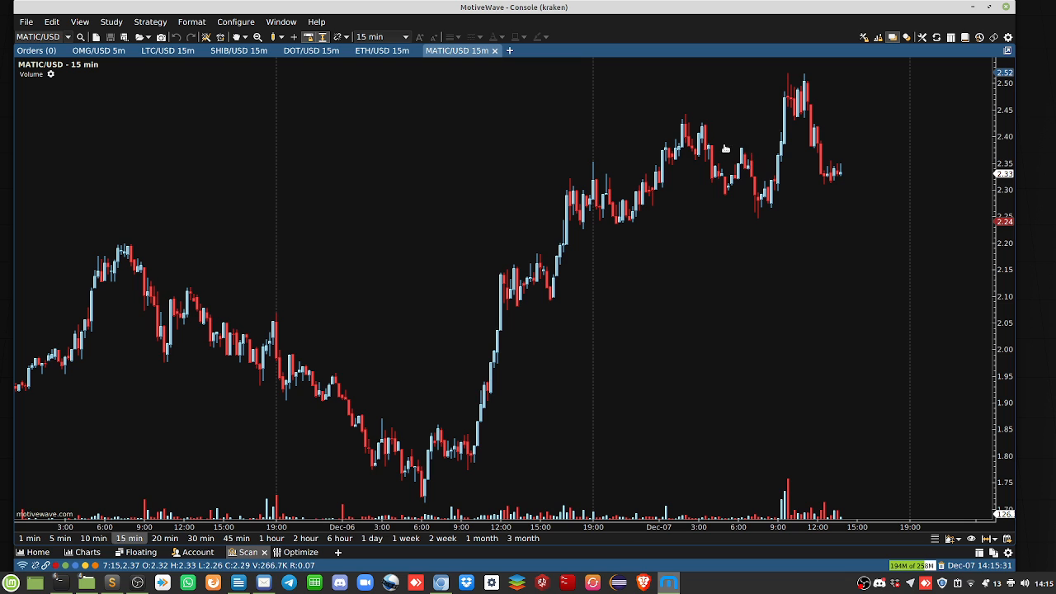
mouse_move(605, 300)
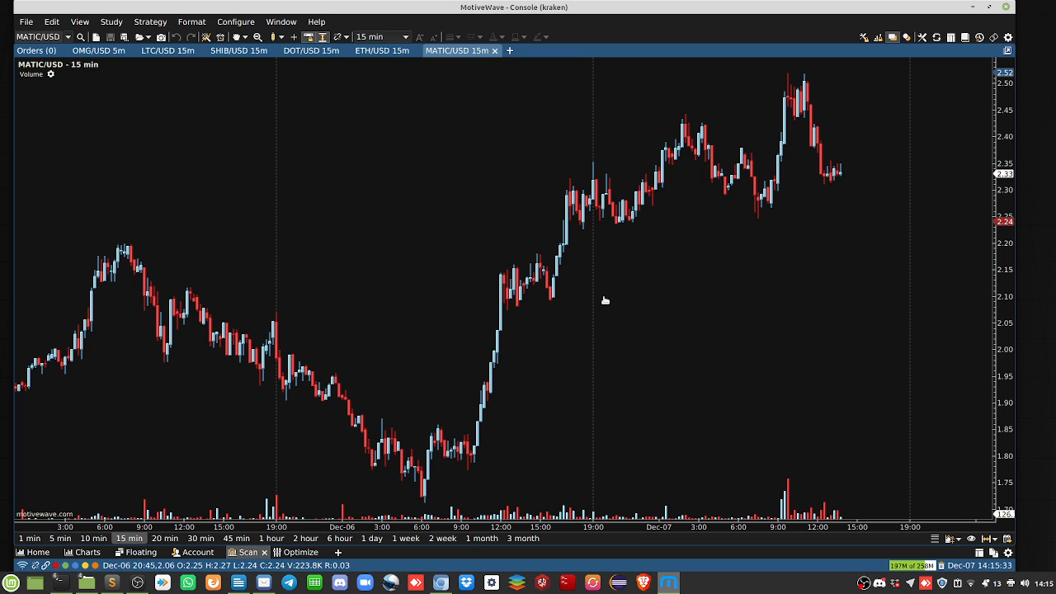
mouse_move(453, 113)
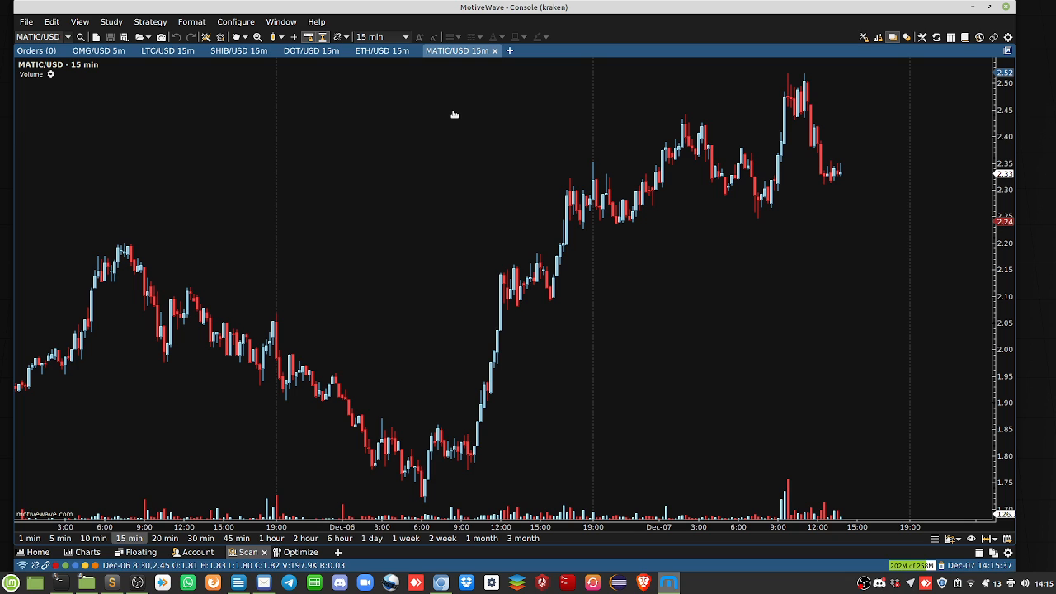
mouse_move(460, 117)
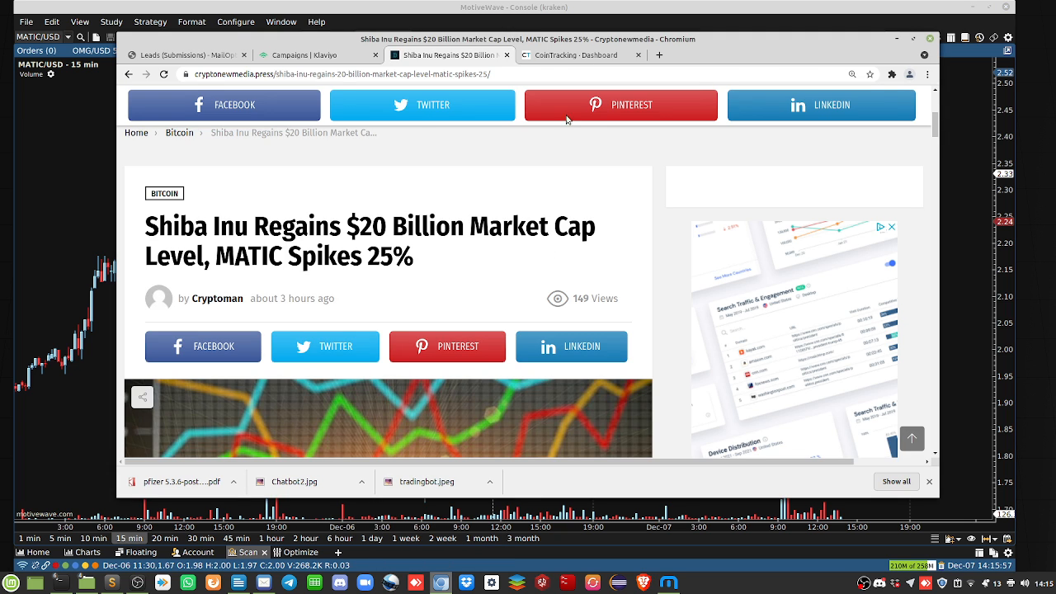
- Open the CoinTracking dashboard and set Balance by Day to the last 2 months
left_click(578, 54)
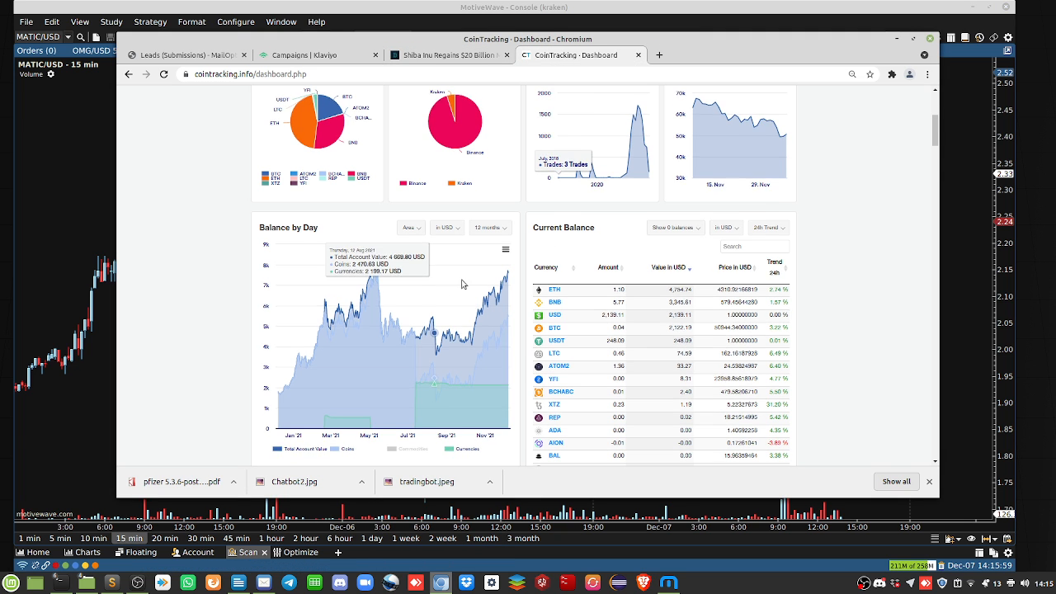
scroll("down", 3)
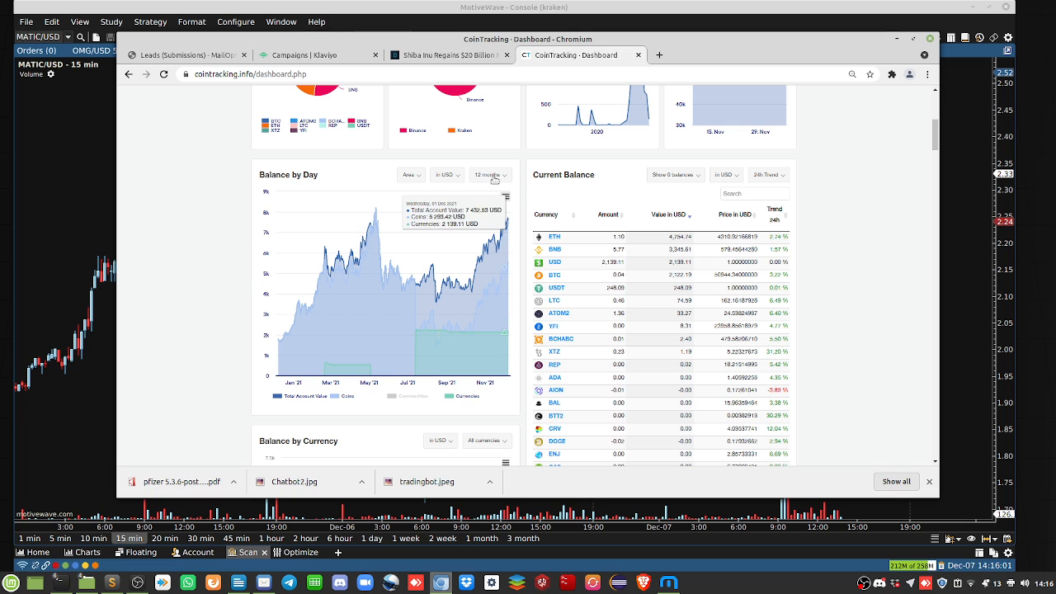
left_click(489, 174)
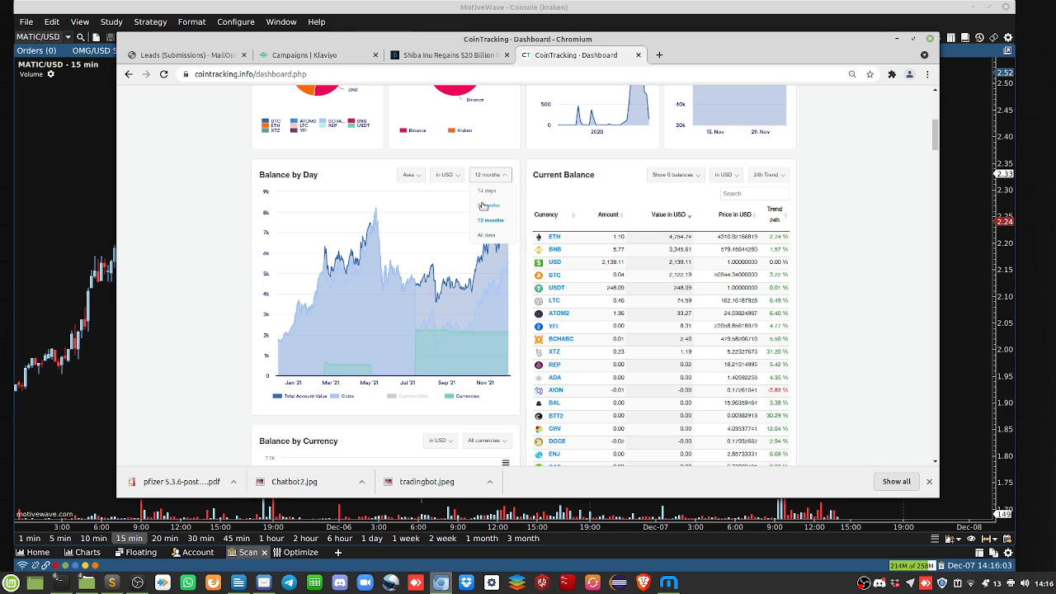
left_click(487, 206)
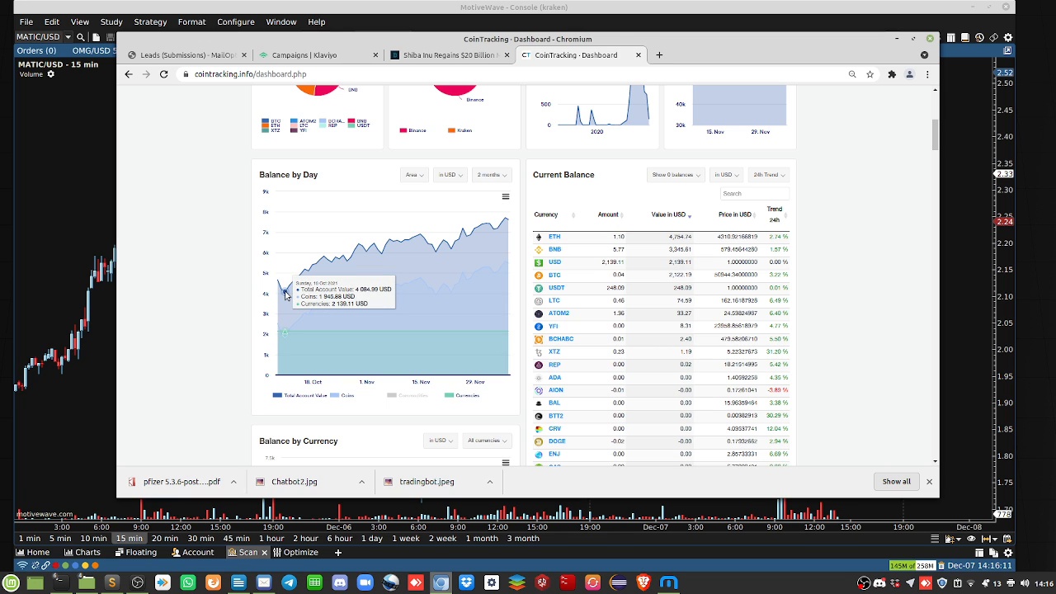
mouse_move(502, 224)
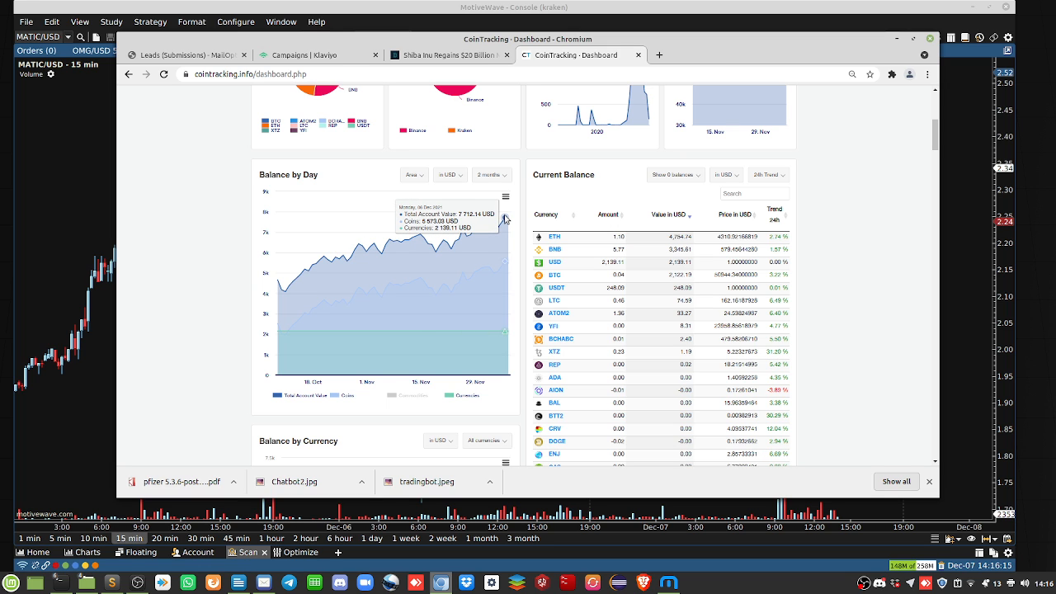
mouse_move(385, 269)
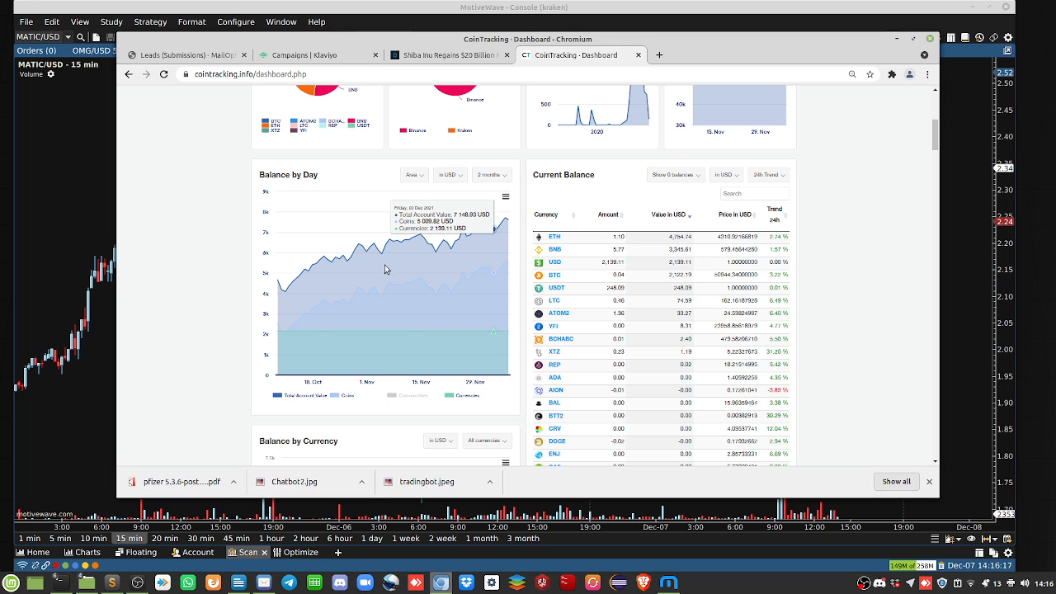
mouse_move(507, 223)
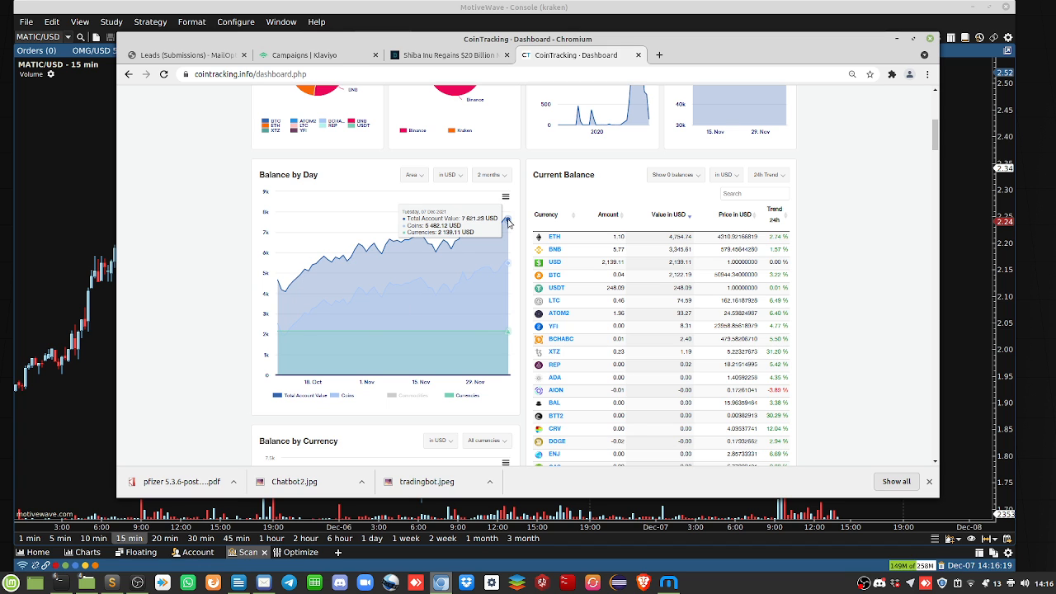
mouse_move(317, 290)
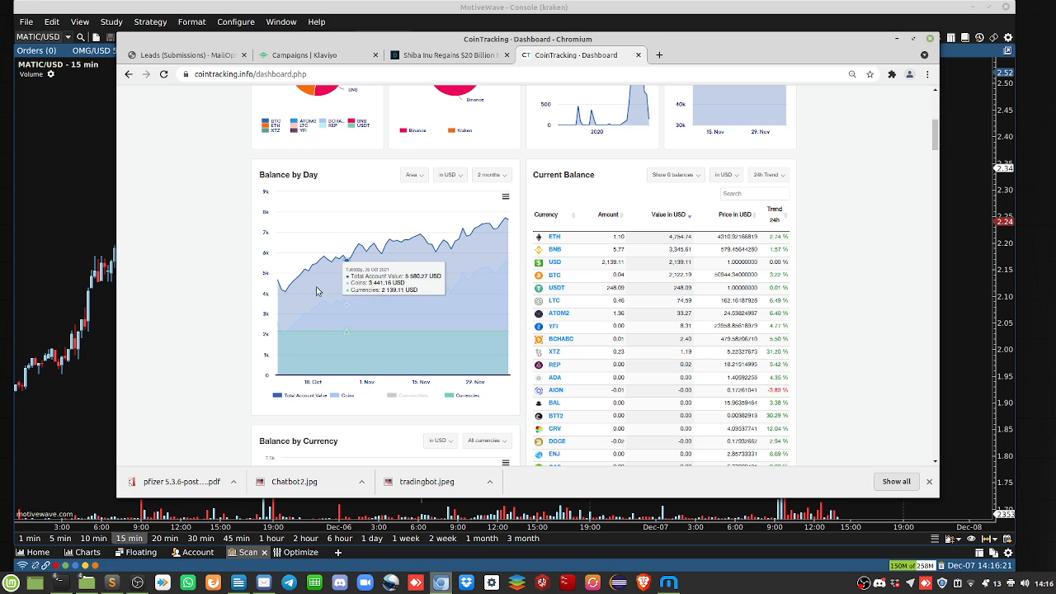
mouse_move(509, 220)
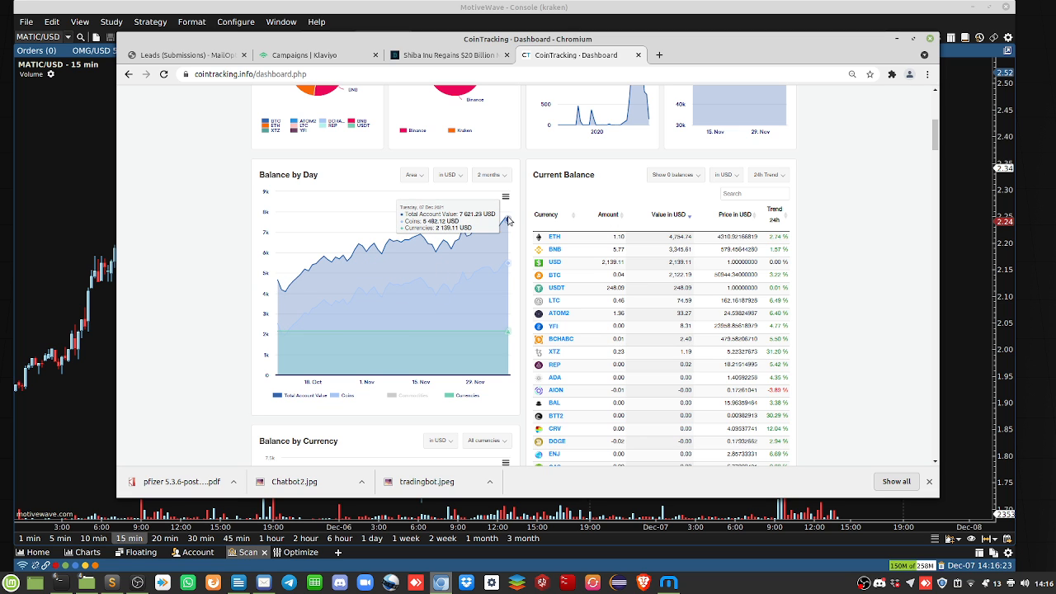
mouse_move(505, 218)
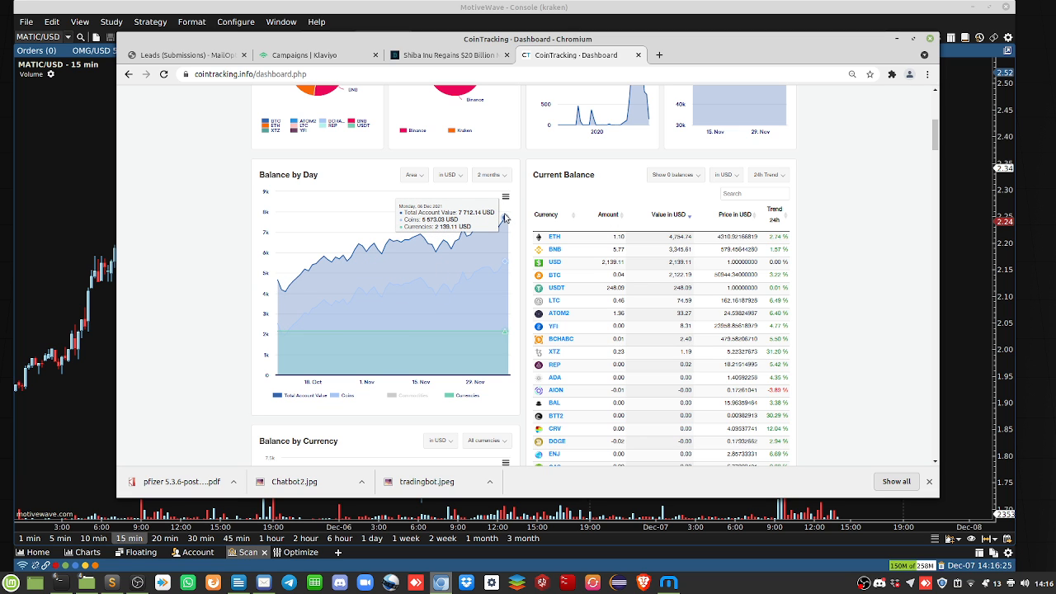
mouse_move(285, 293)
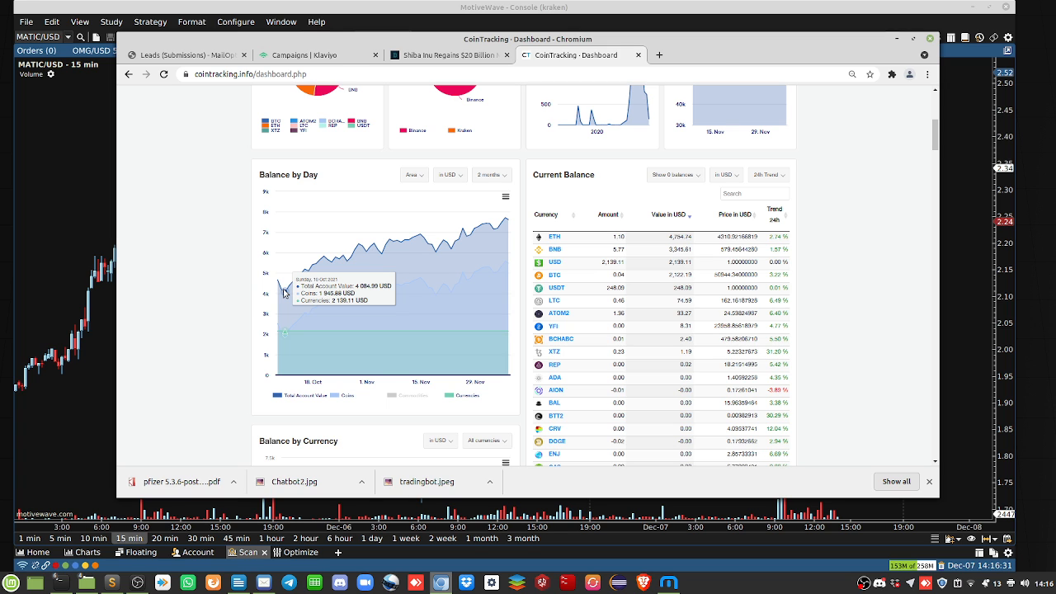
mouse_move(481, 225)
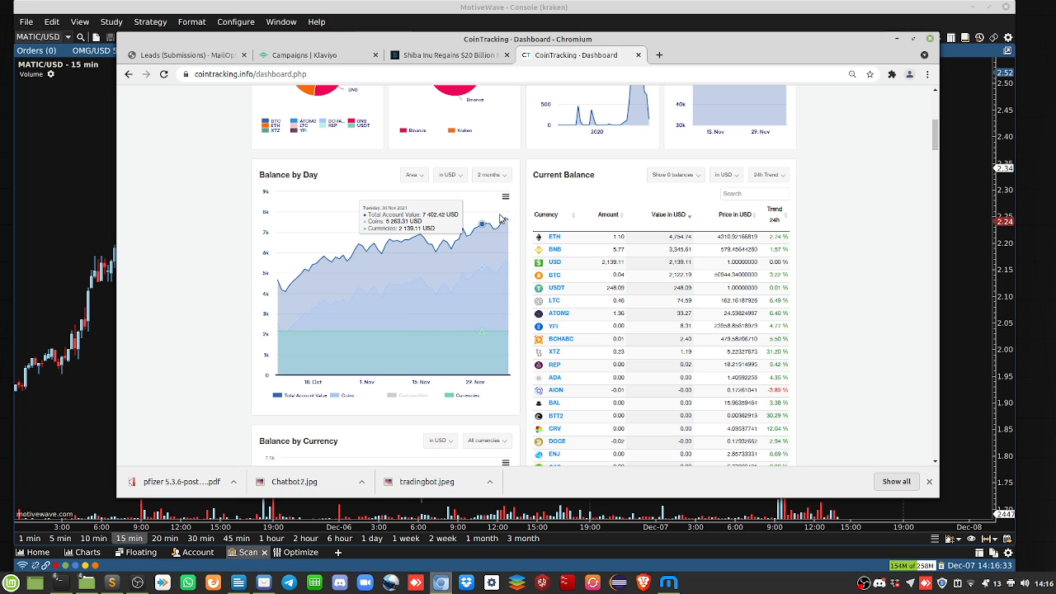
mouse_move(503, 219)
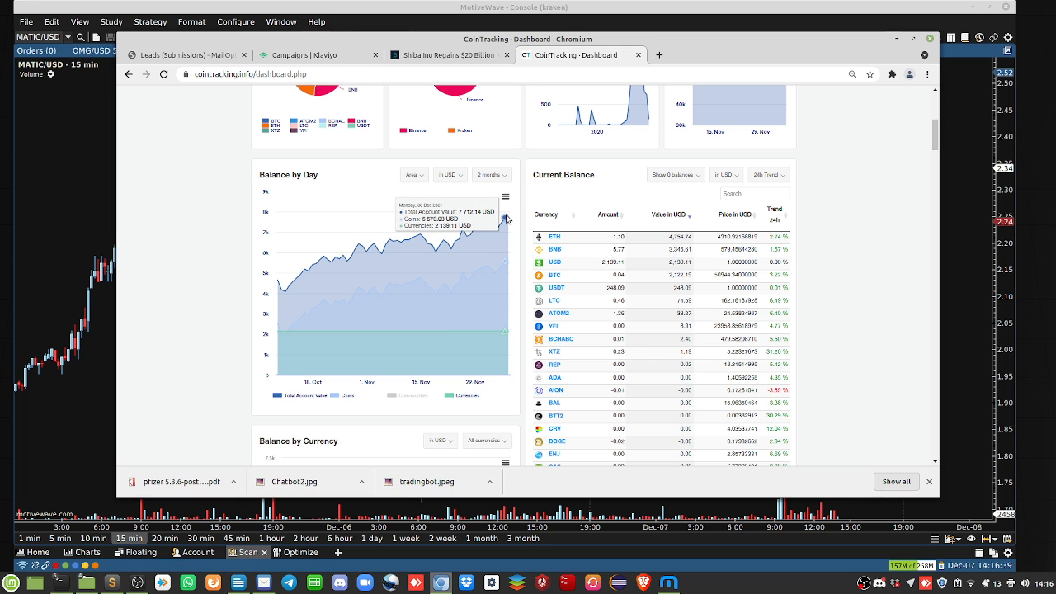
mouse_move(315, 283)
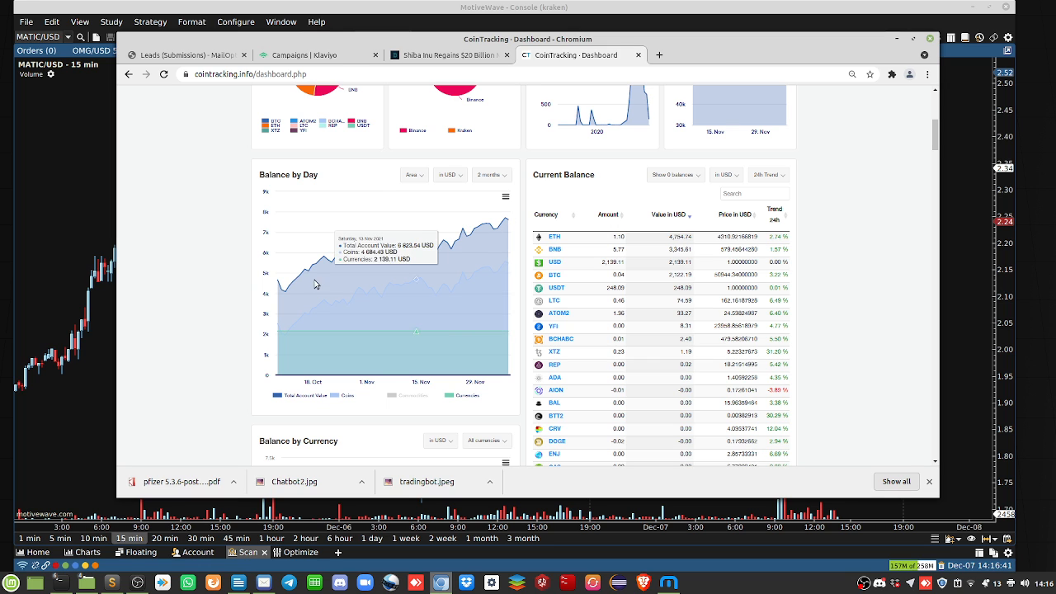
mouse_move(476, 227)
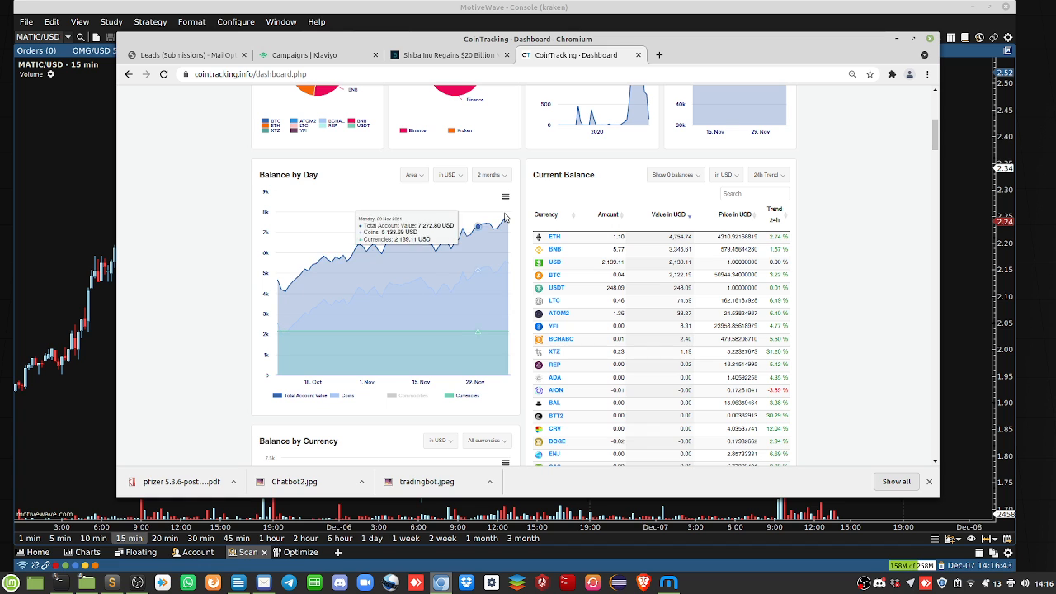
mouse_move(489, 223)
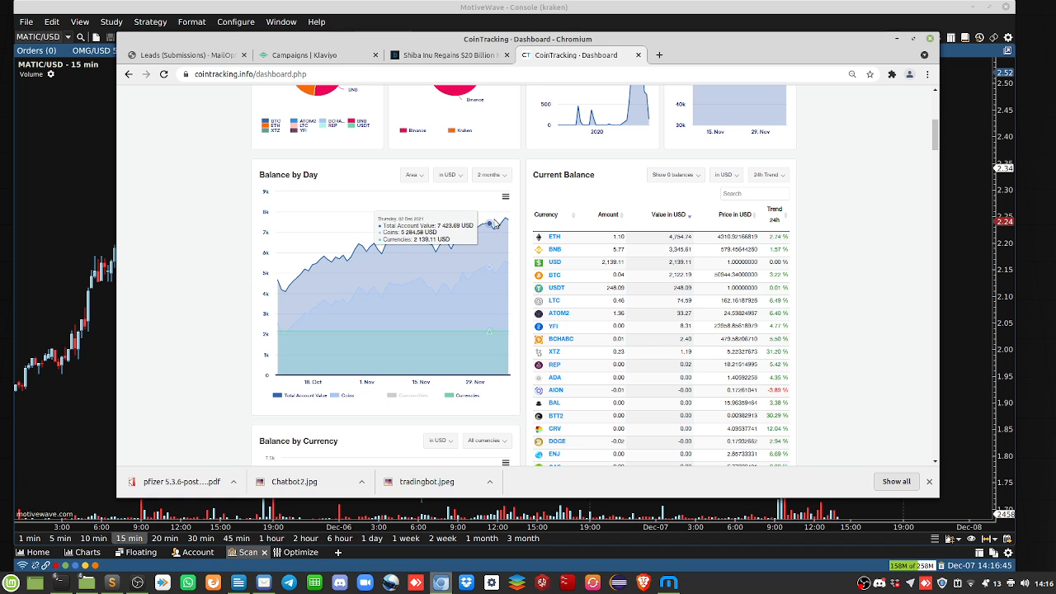
mouse_move(490, 225)
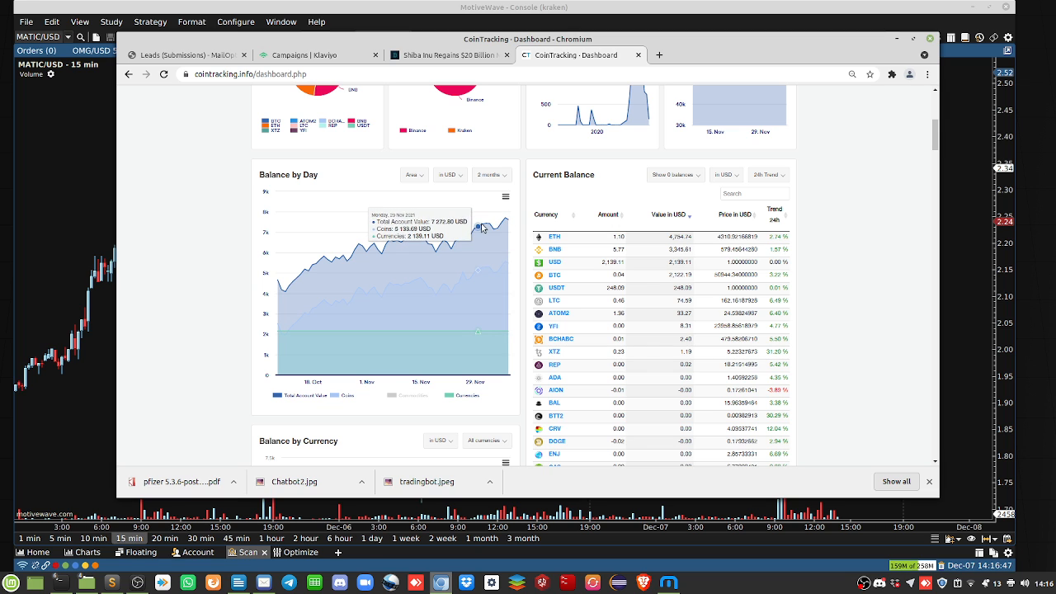
mouse_move(493, 227)
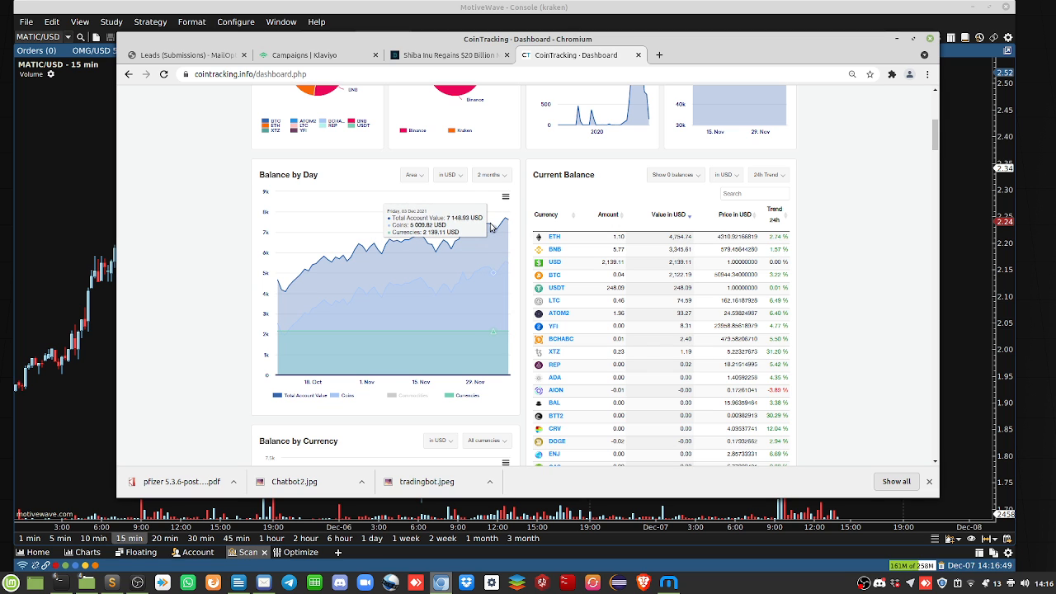
mouse_move(511, 223)
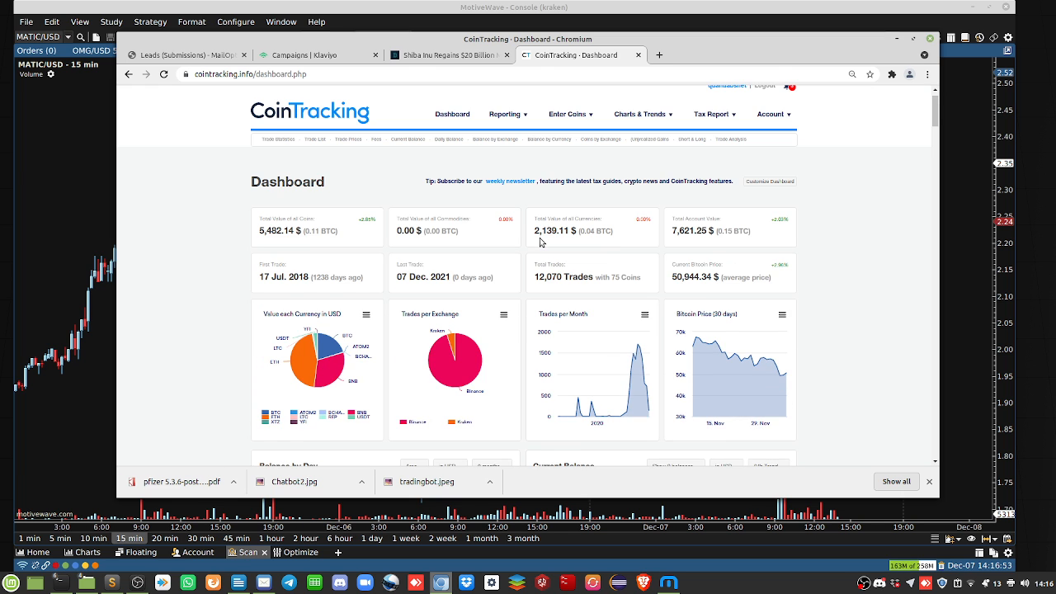
- Scroll down and reopen the Balance by Day '2 months' range dropdown
scroll("down", 3)
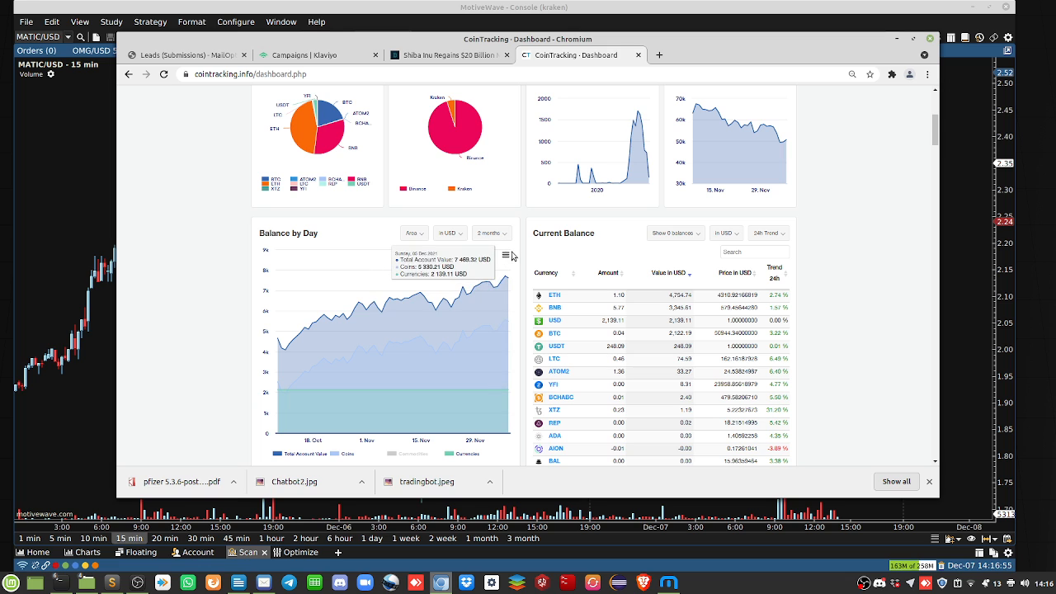
left_click(490, 233)
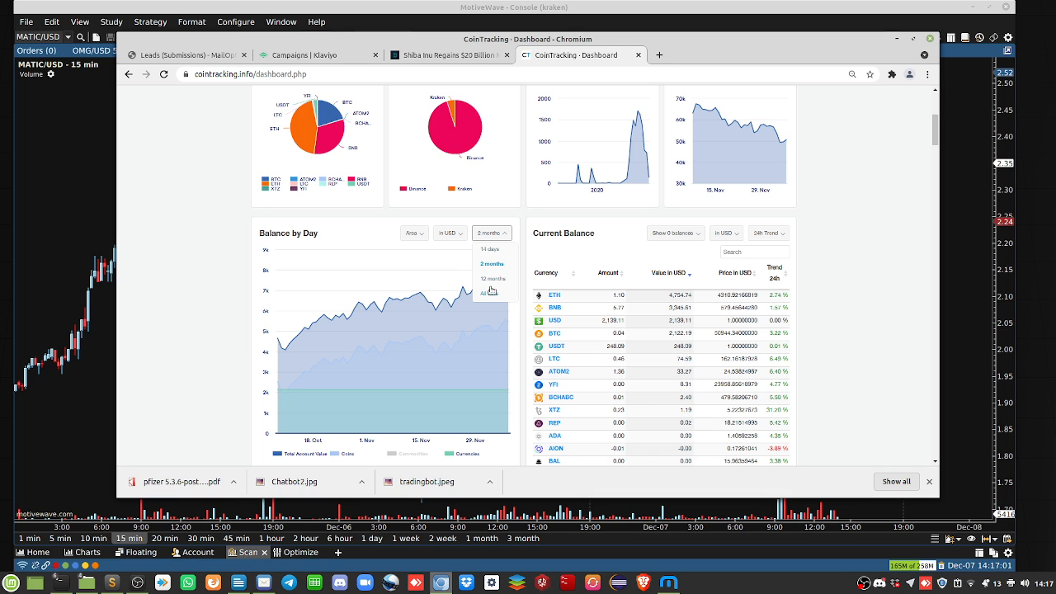
- Set the Balance by Day chart period to 'All data'
left_click(485, 292)
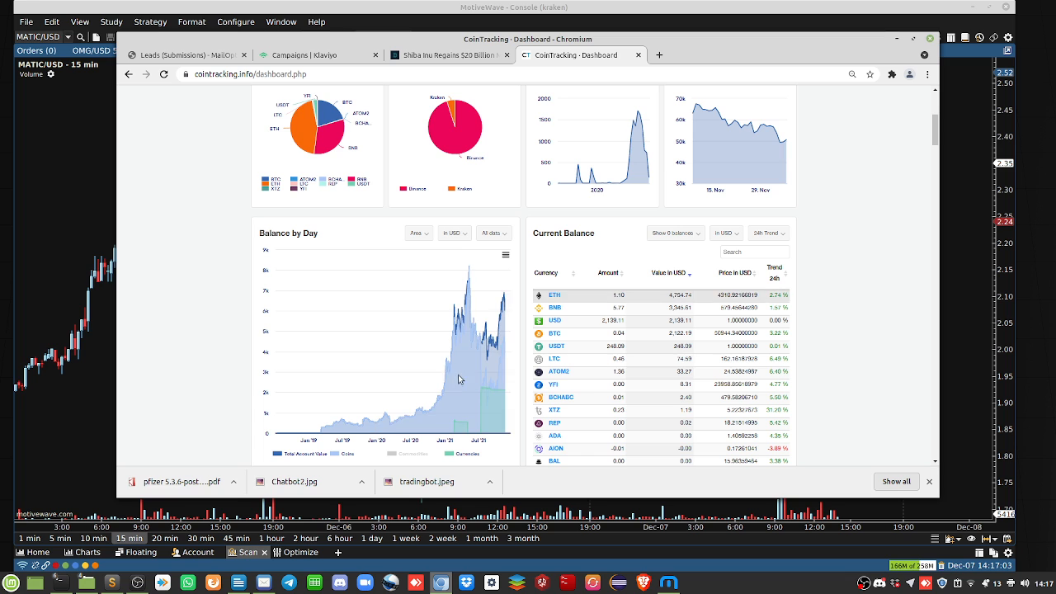
mouse_move(461, 379)
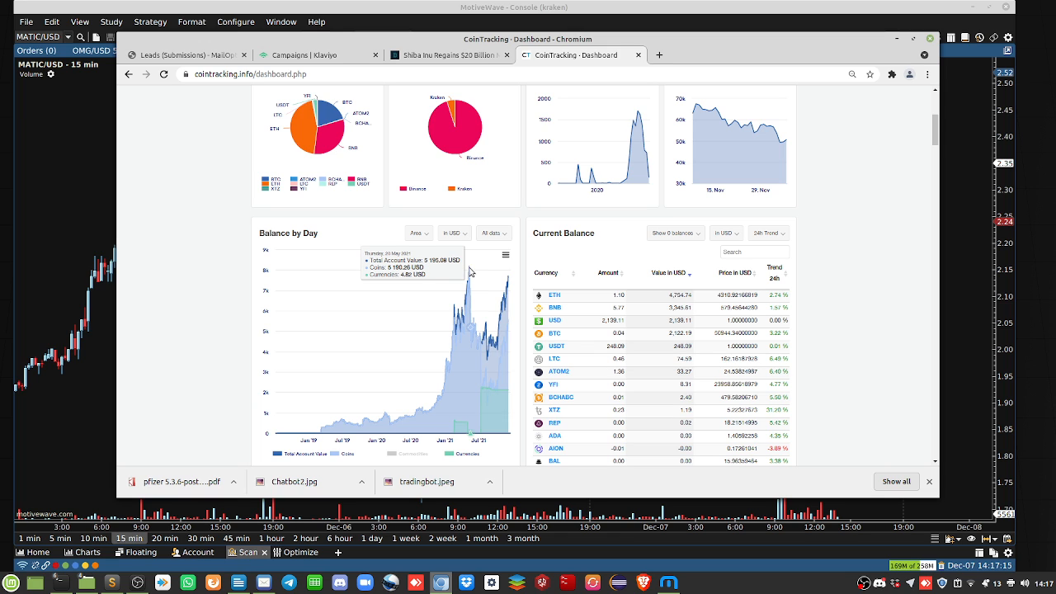
mouse_move(482, 349)
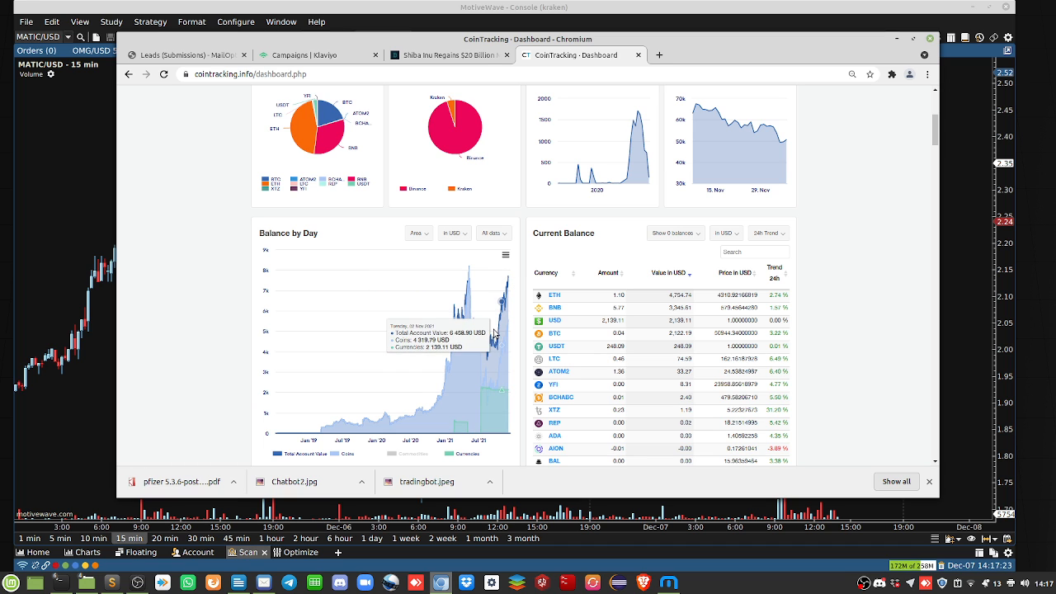
mouse_move(495, 346)
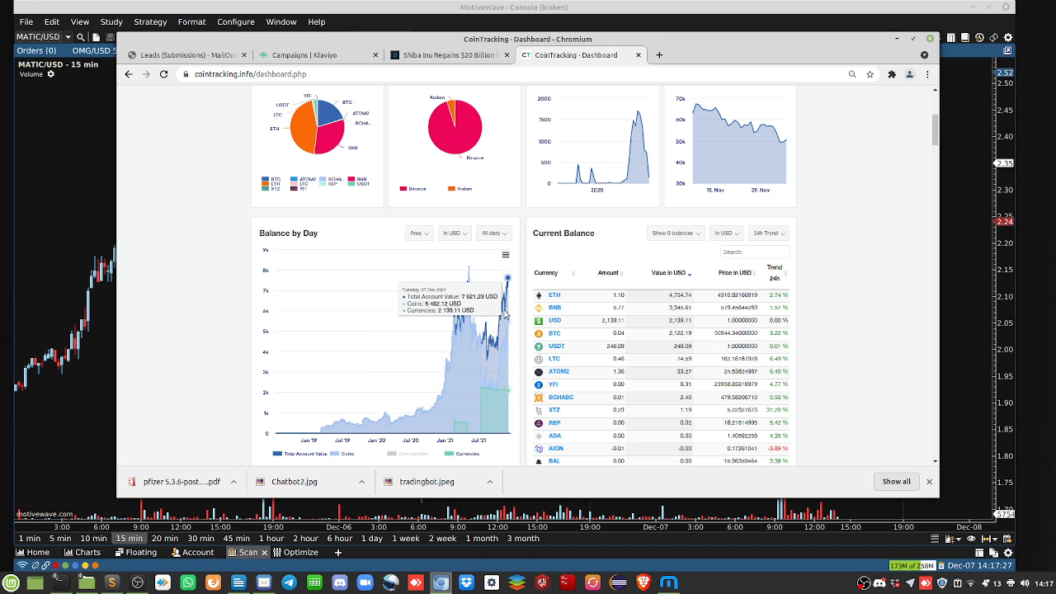
mouse_move(507, 283)
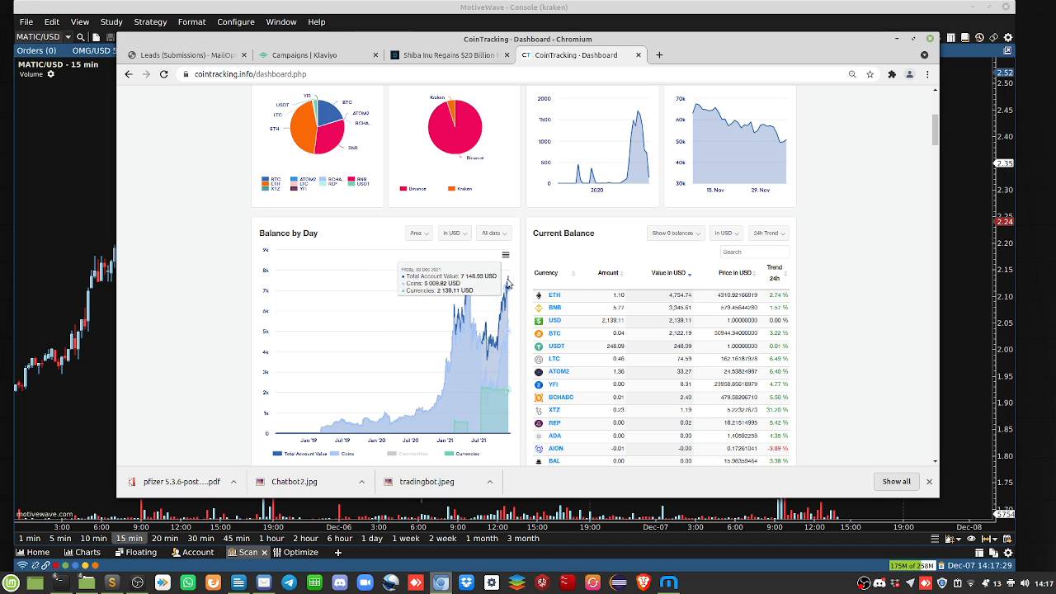
mouse_move(507, 285)
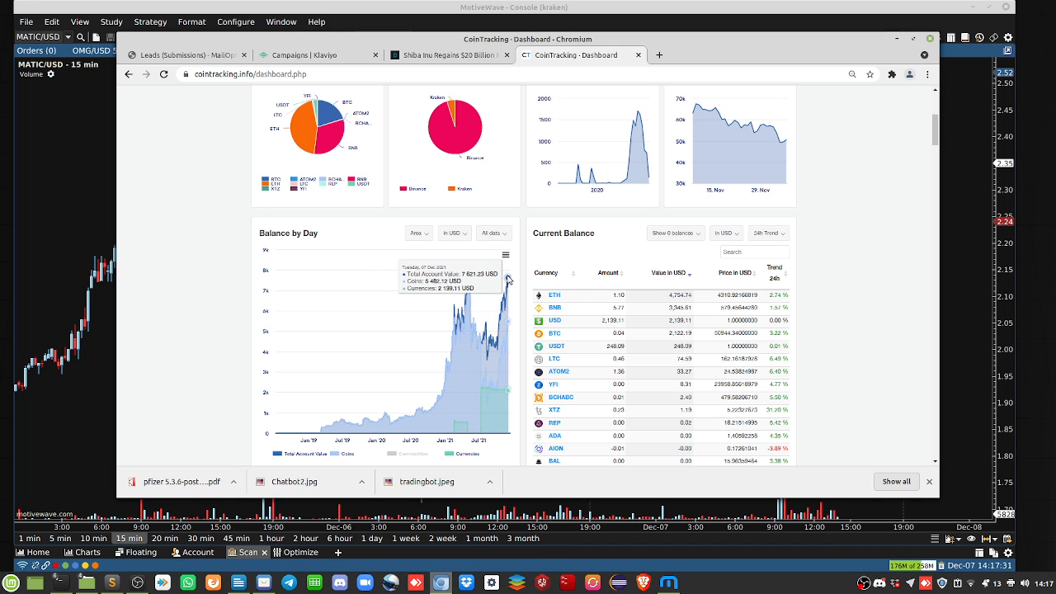
mouse_move(507, 278)
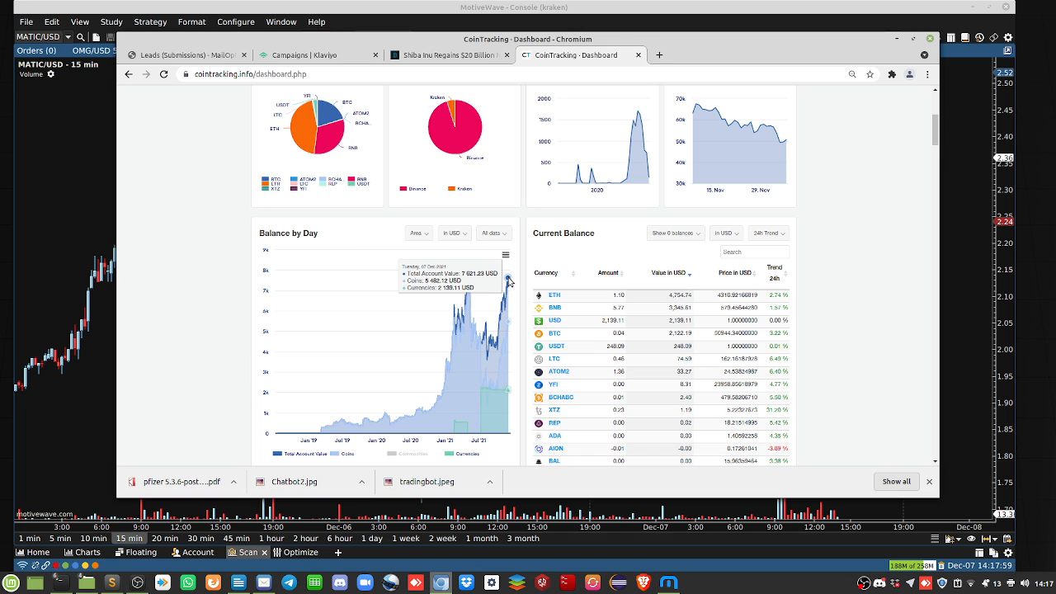
mouse_move(518, 277)
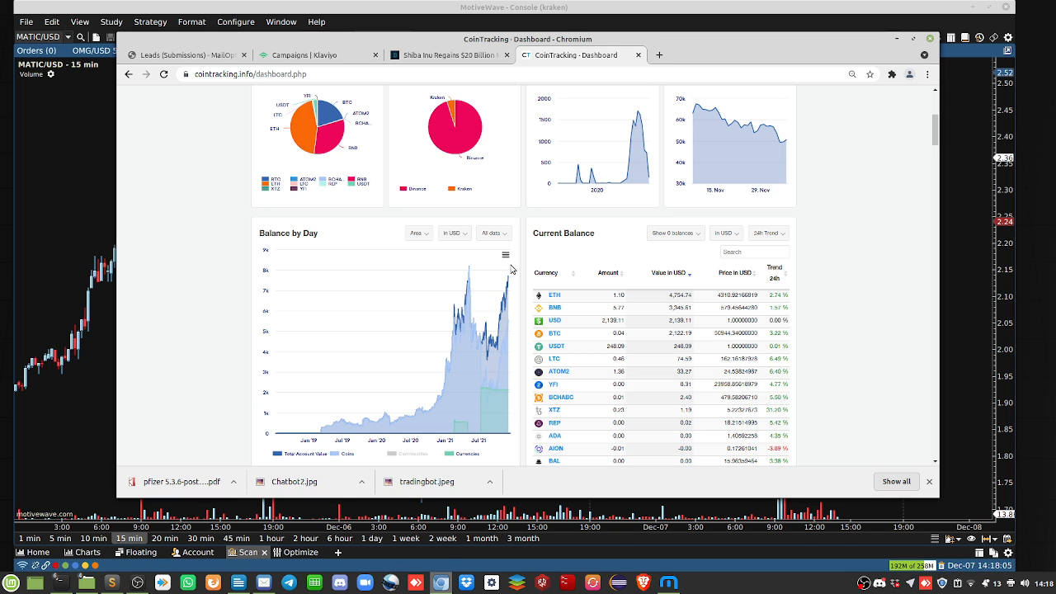
mouse_move(496, 340)
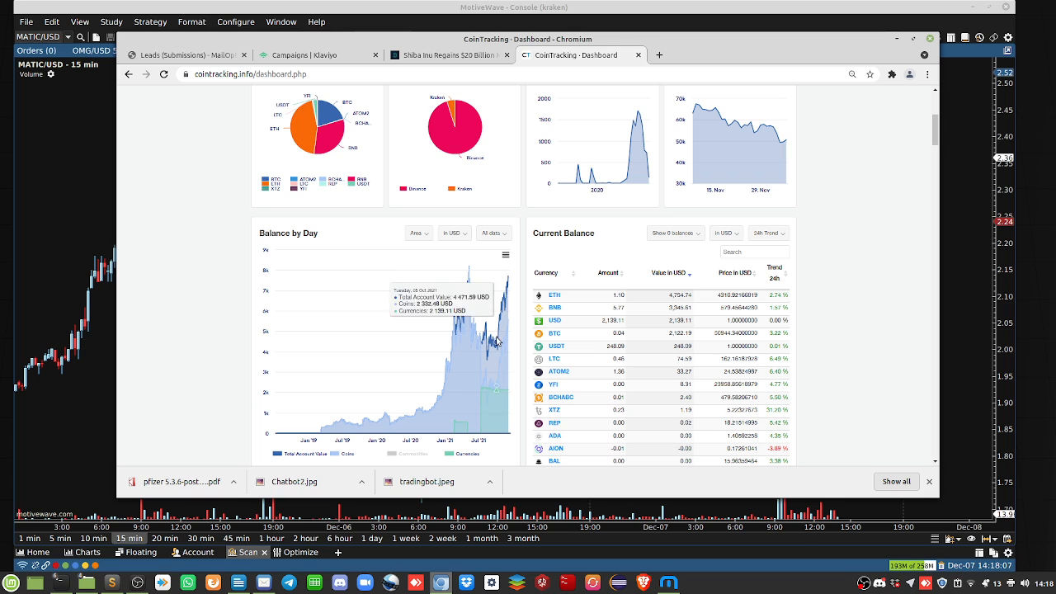
mouse_move(509, 279)
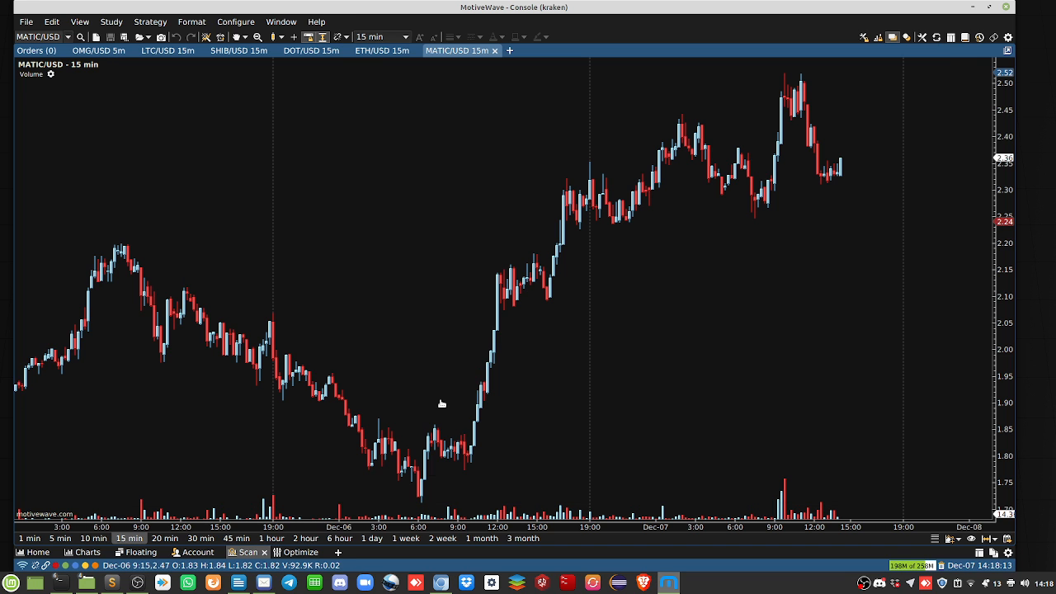
mouse_move(339, 159)
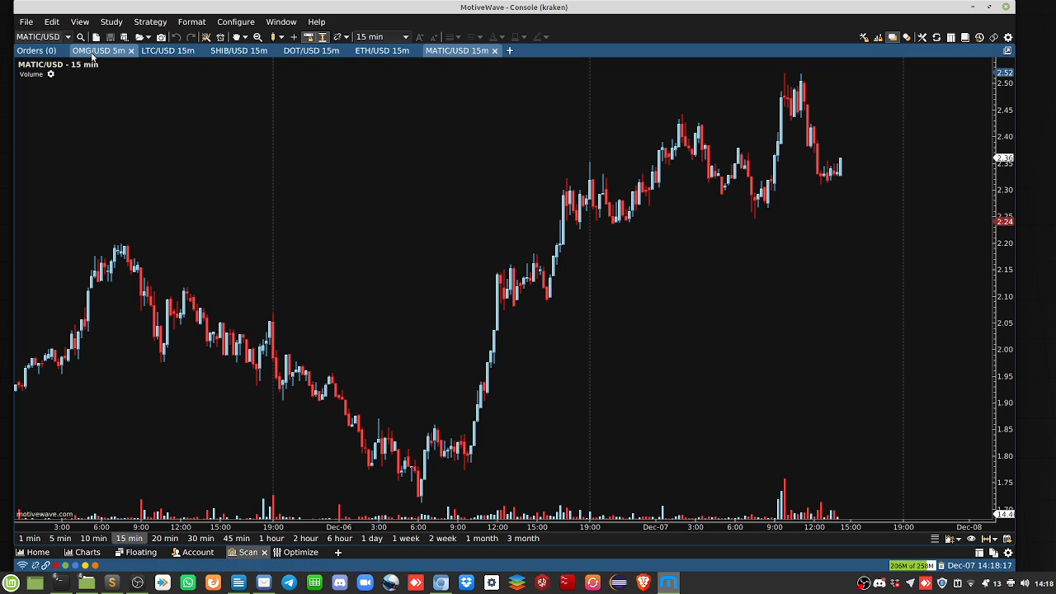
- Switch to the 'OMG/USD 5m' chart tab
left_click(97, 51)
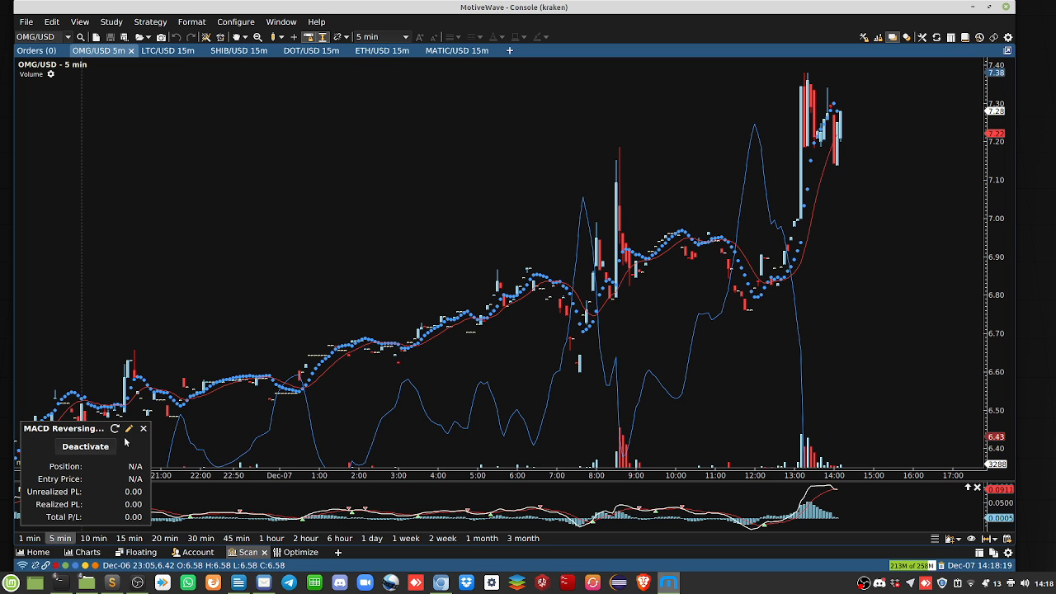
mouse_move(62, 452)
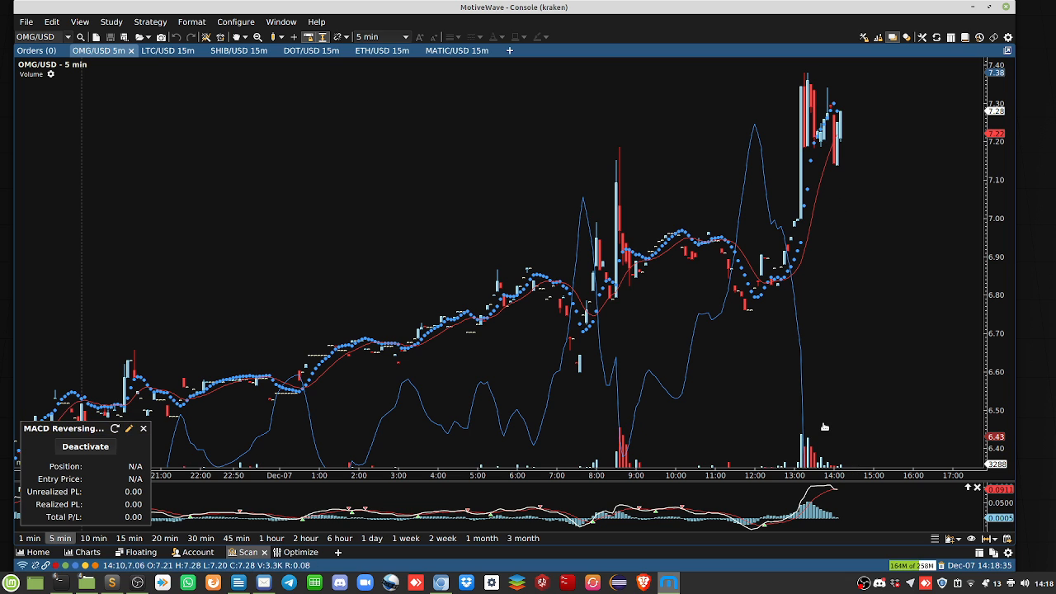
mouse_move(802, 111)
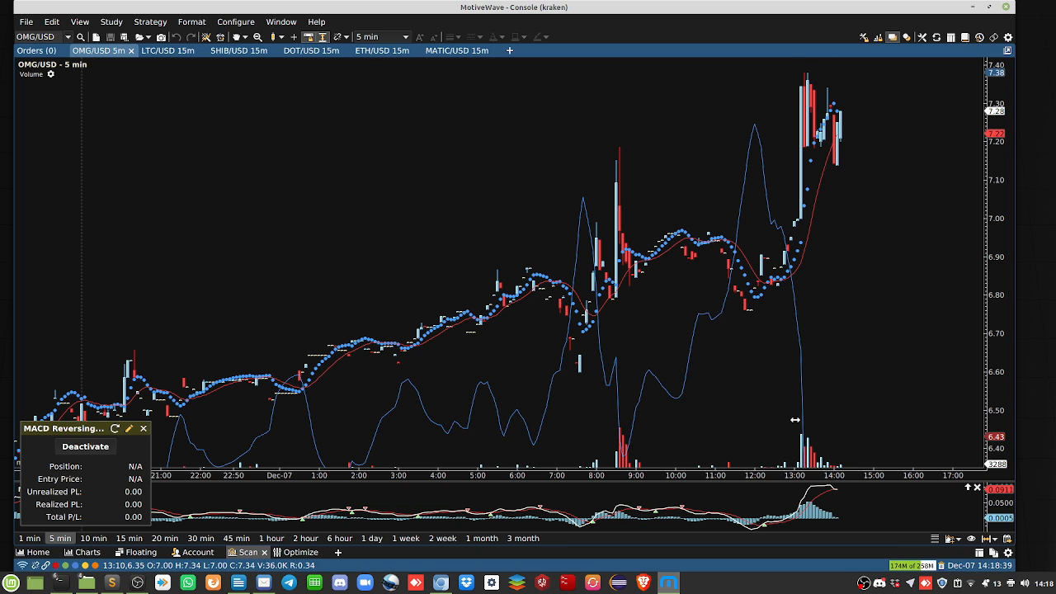
mouse_move(809, 113)
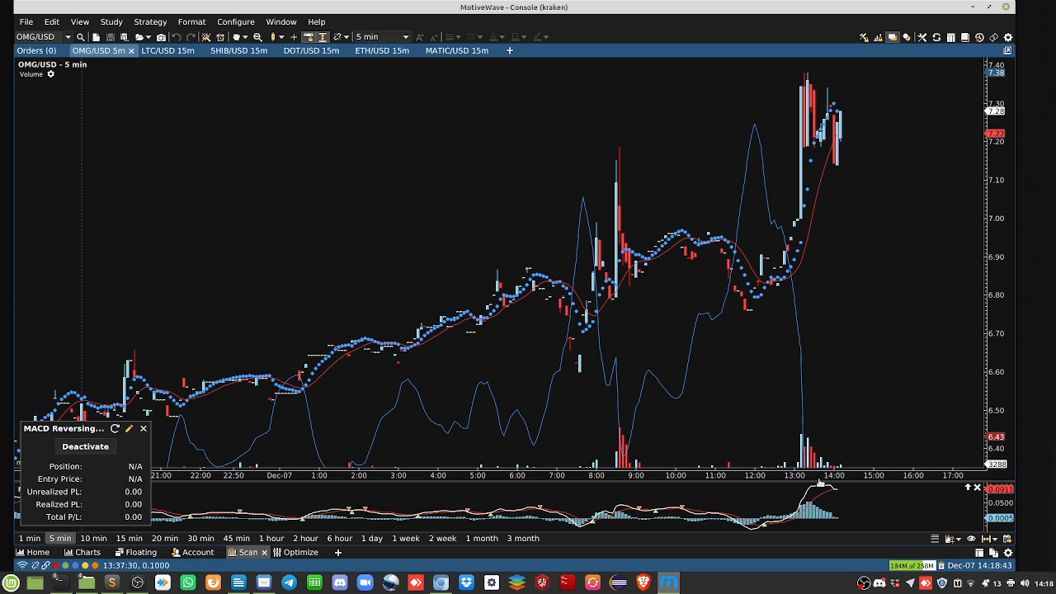
mouse_move(827, 169)
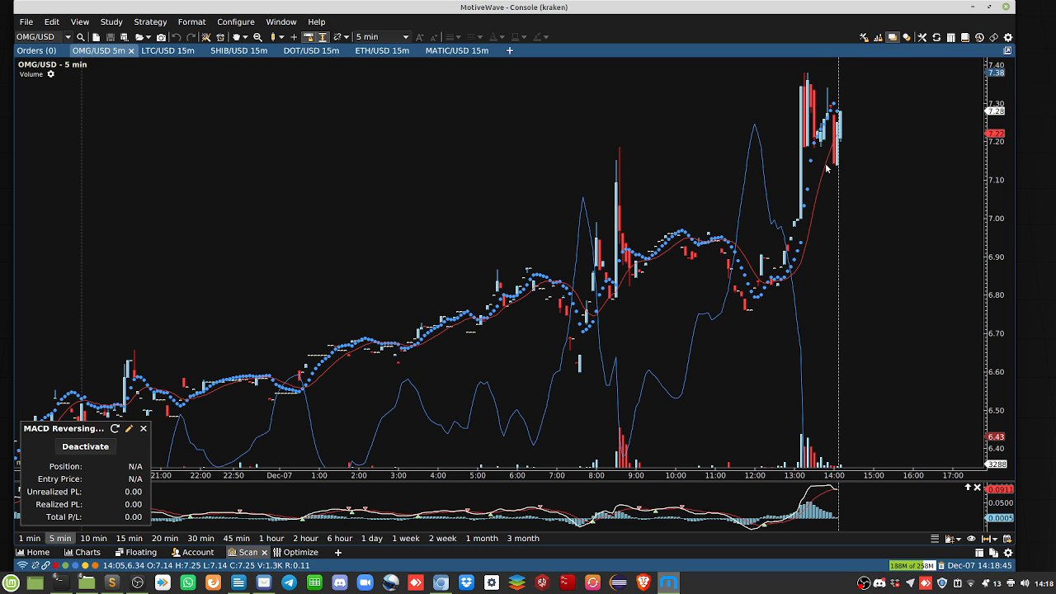
mouse_move(833, 102)
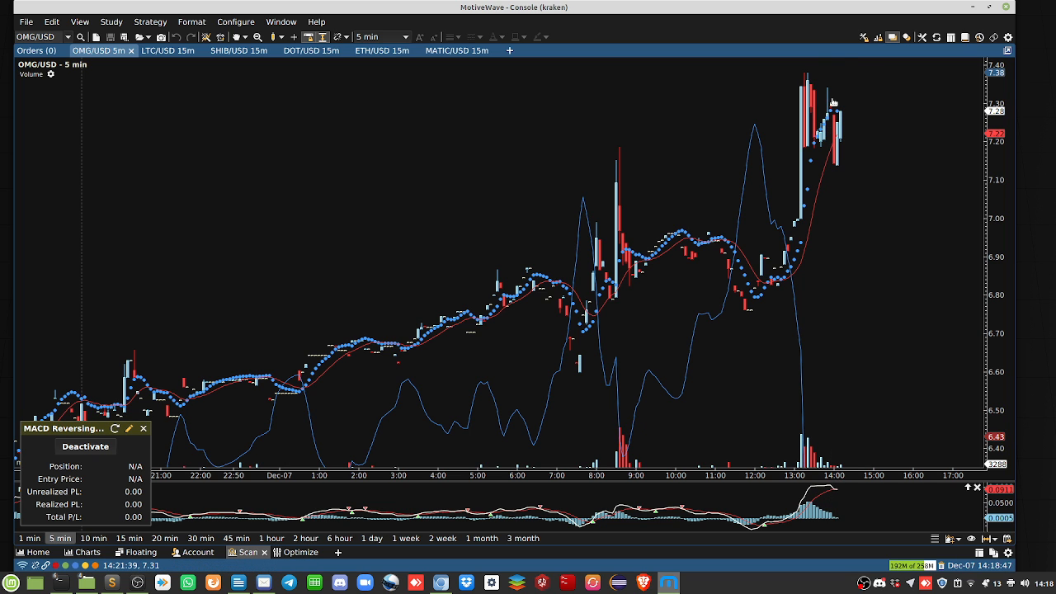
mouse_move(519, 107)
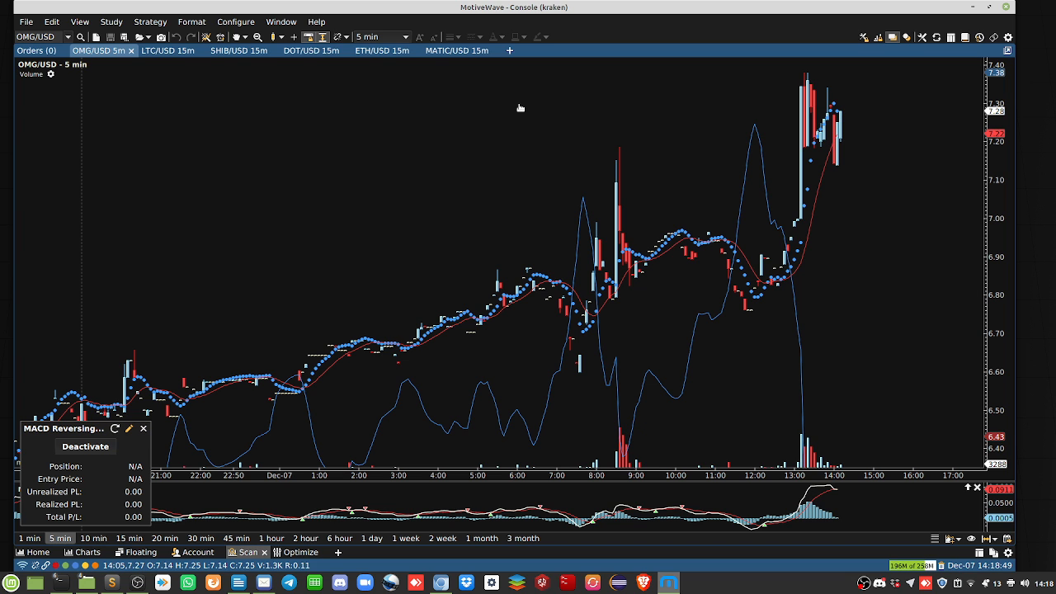
- Review the 'LTC/USD 15m' chart, then move to the 'SHIB/USD 15m' tab
left_click(167, 50)
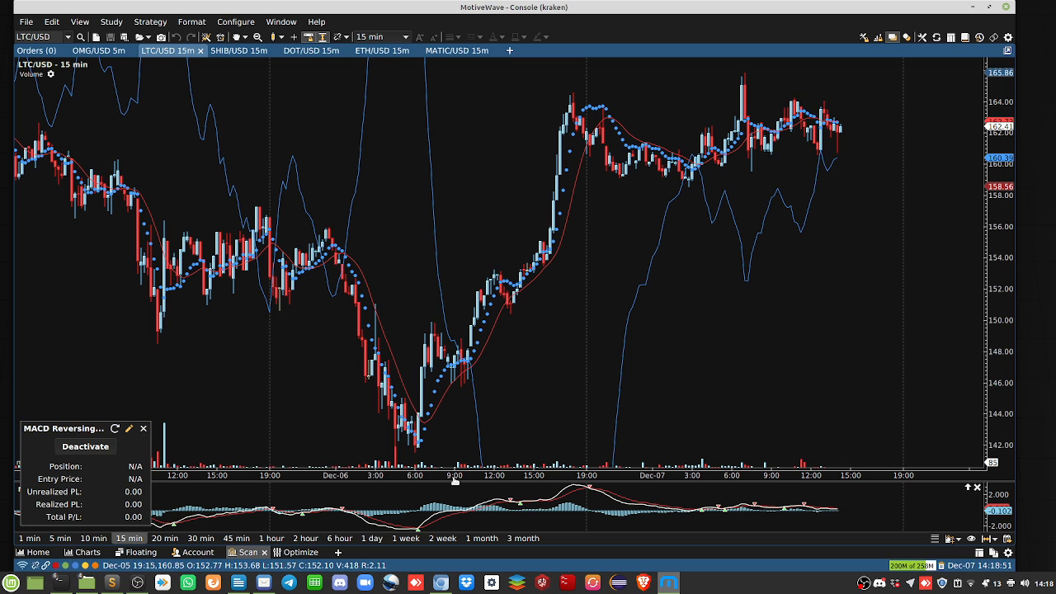
mouse_move(427, 445)
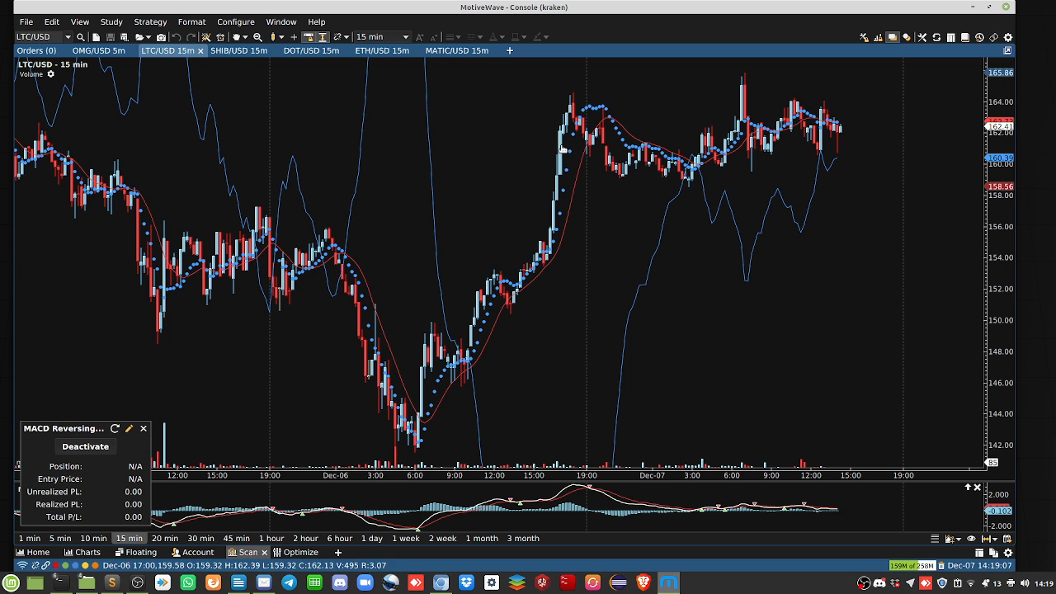
mouse_move(783, 132)
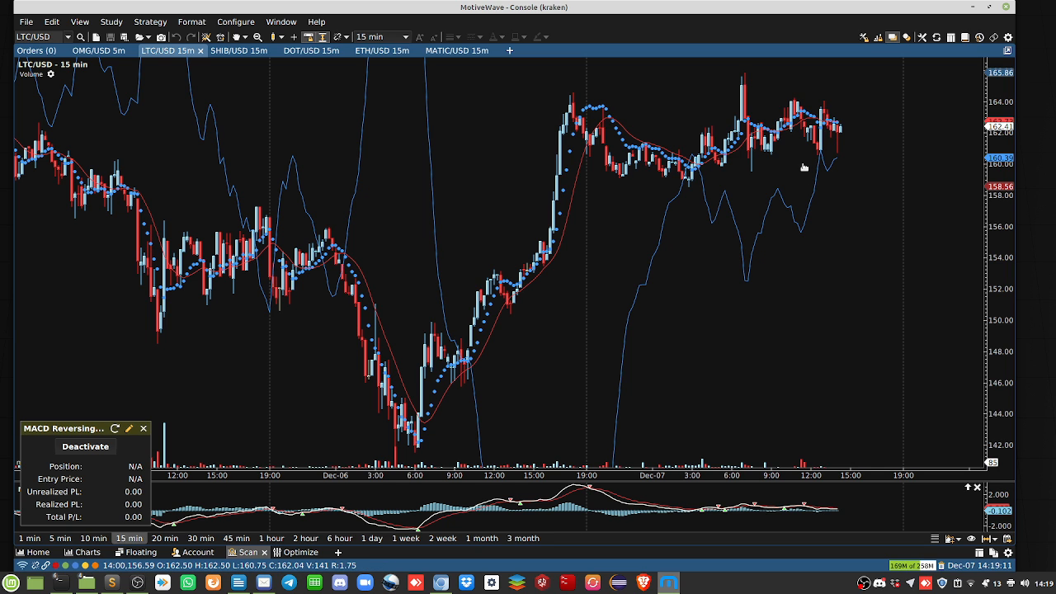
mouse_move(796, 536)
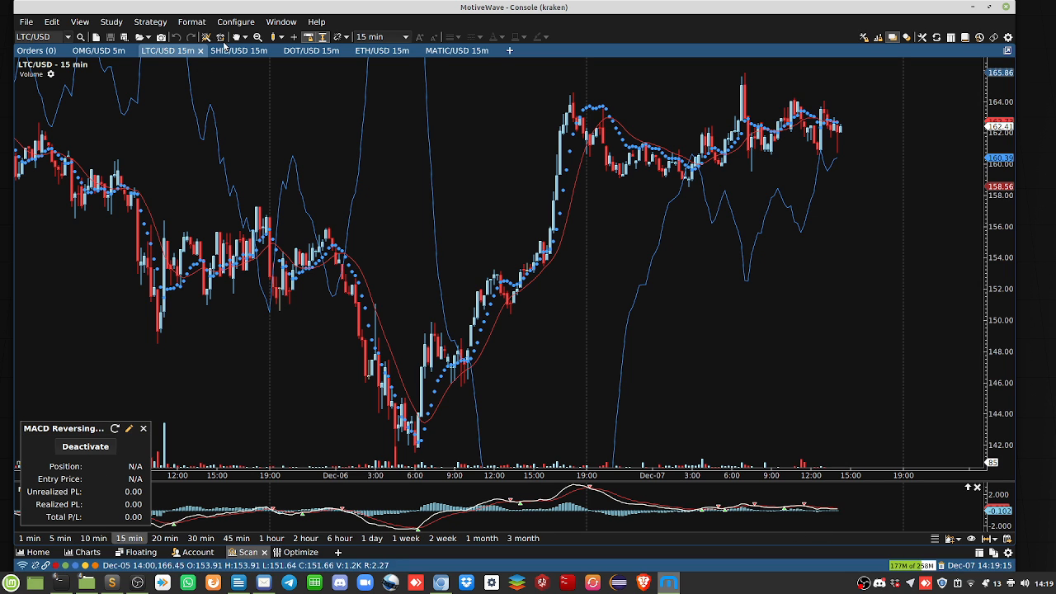
left_click(238, 50)
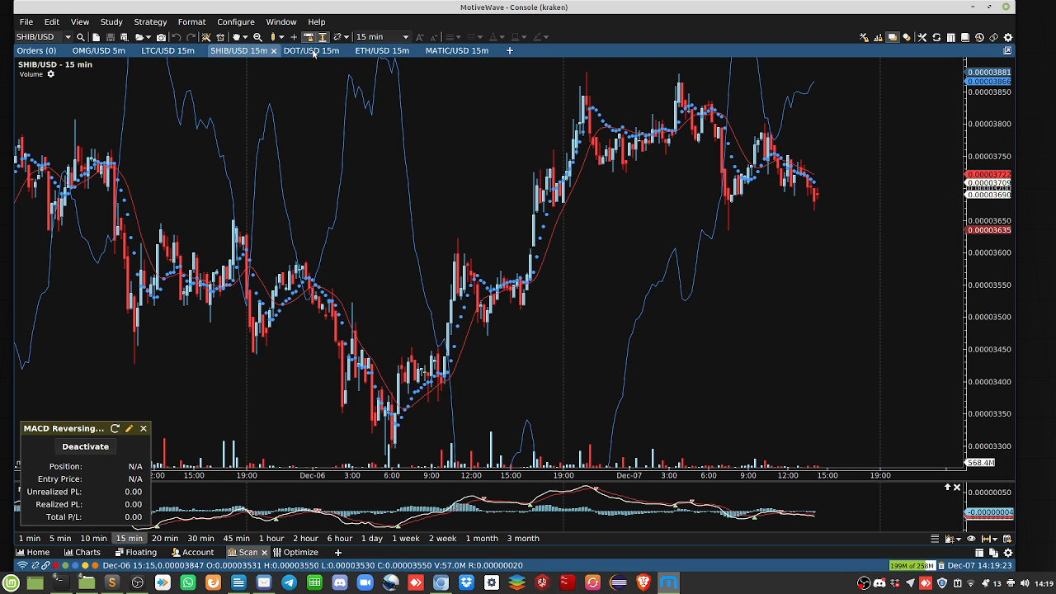
left_click(311, 51)
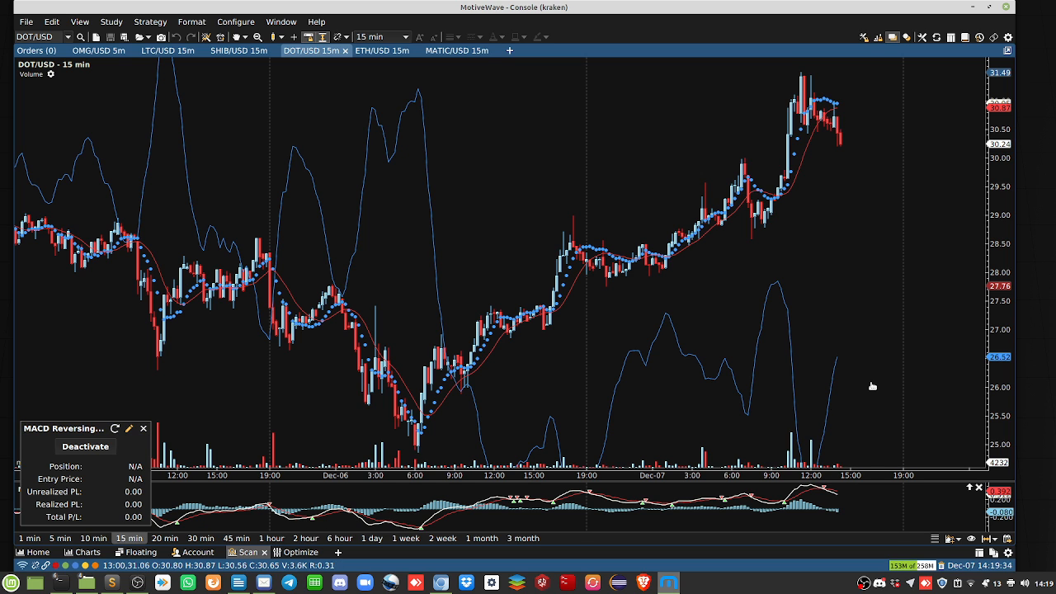
mouse_move(834, 337)
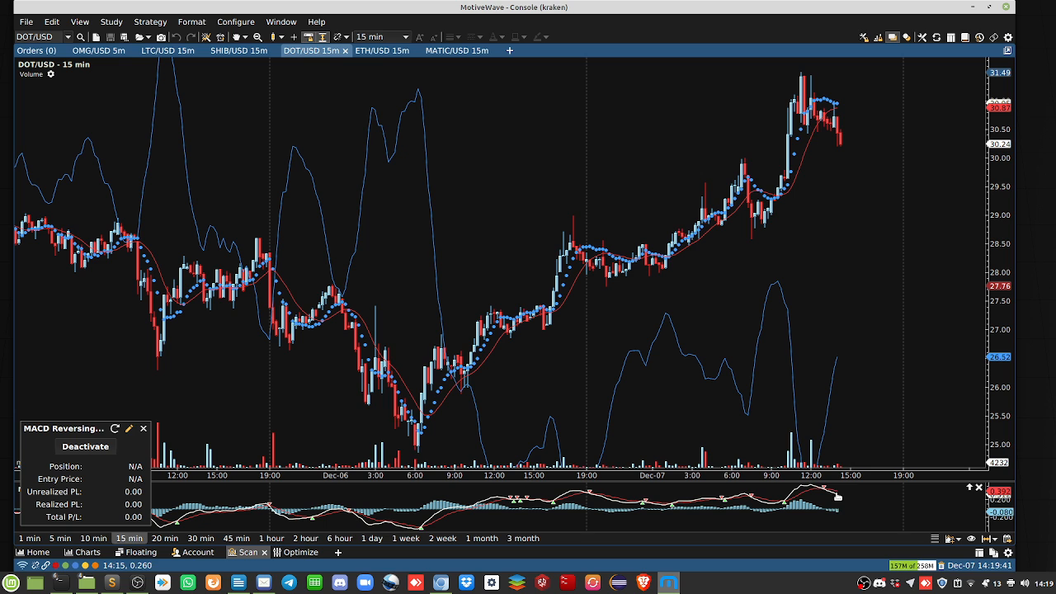
mouse_move(861, 249)
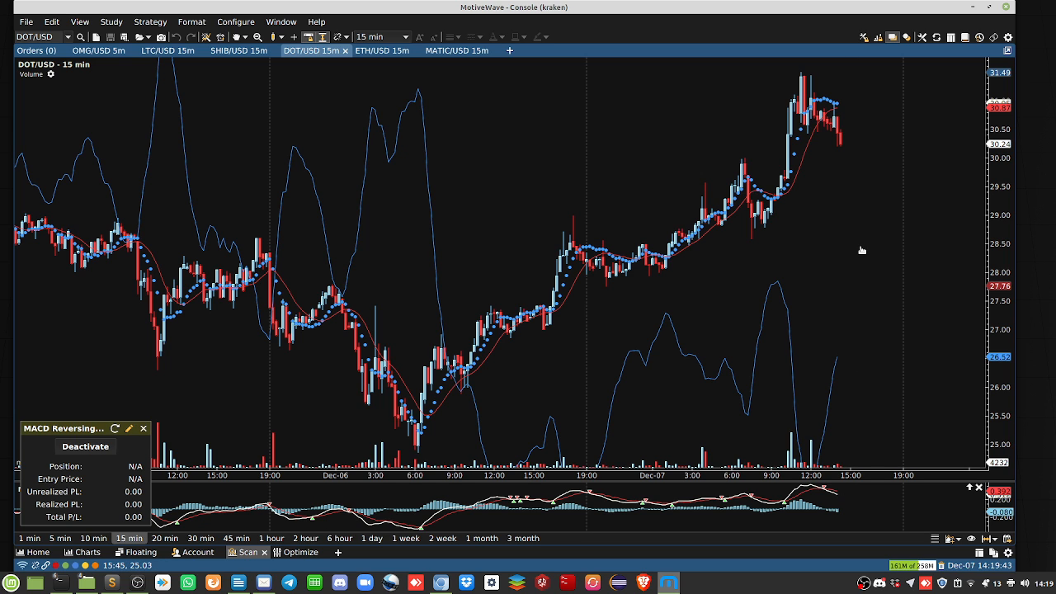
mouse_move(822, 185)
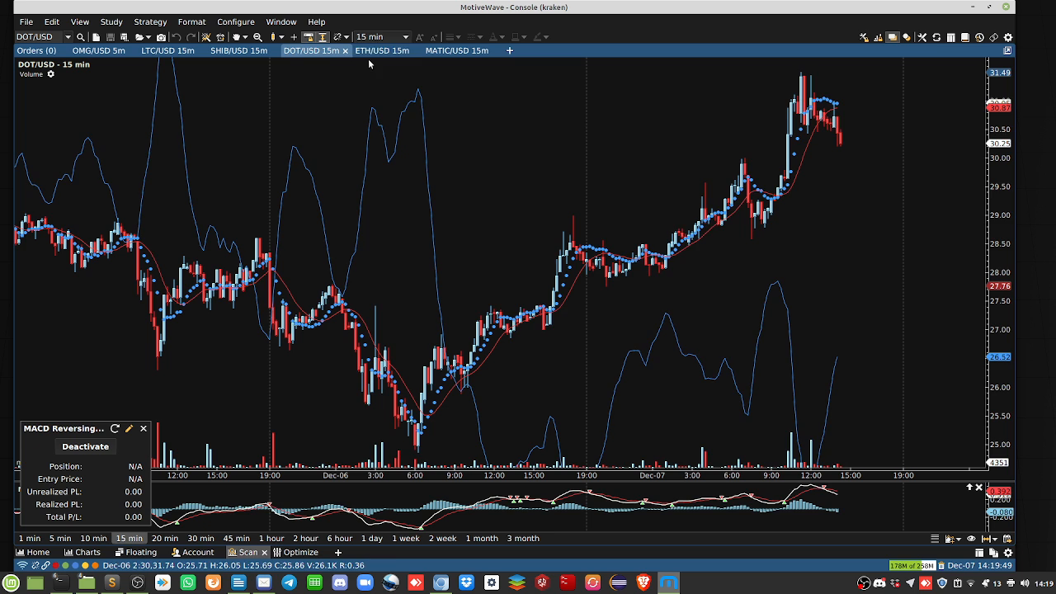
- Switch to the 'ETH/USD 15m' chart tab
left_click(381, 50)
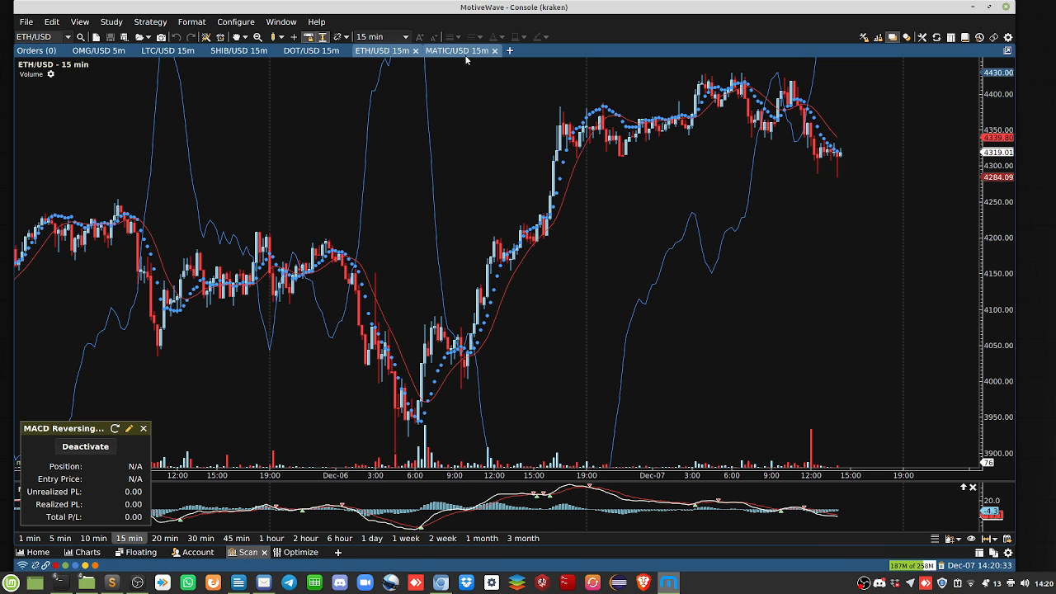
- On the MATIC/USD 15m tab, create the recent MACD Reversing ATR Trailing Stop strategy and activate it
left_click(455, 50)
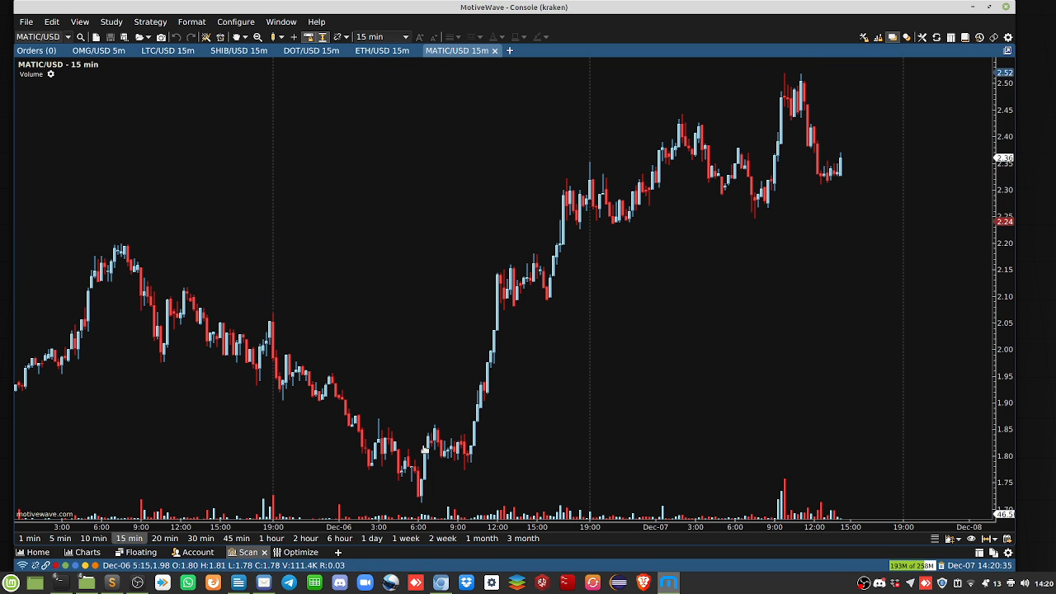
mouse_move(804, 265)
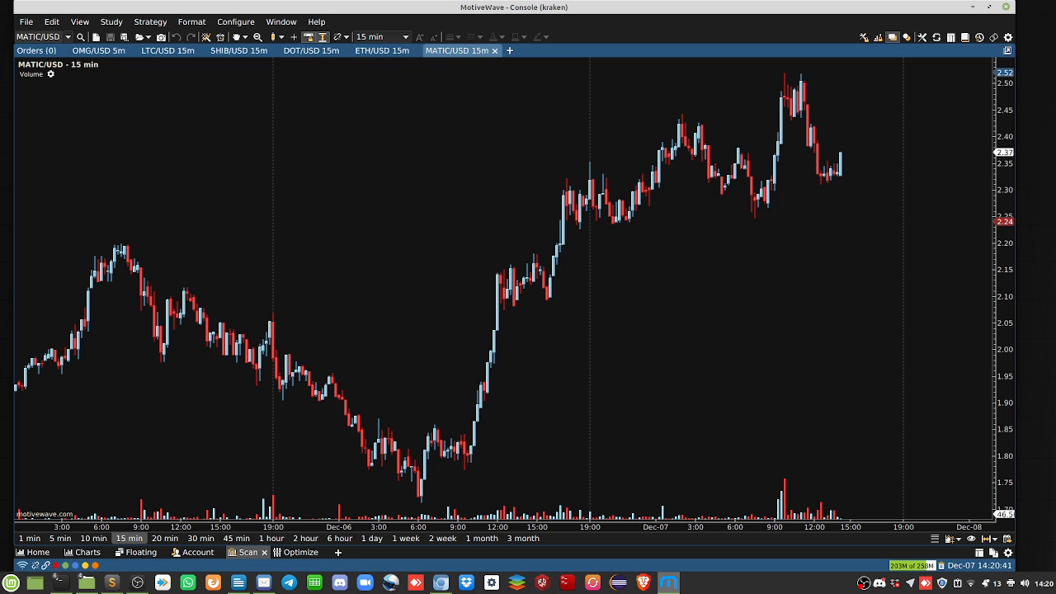
left_click(150, 21)
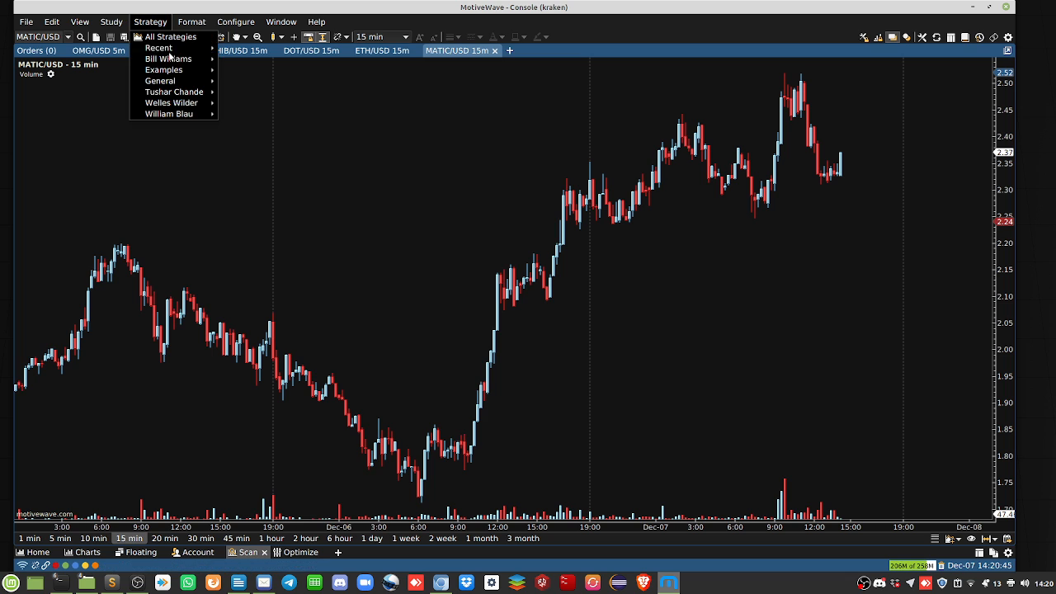
mouse_move(158, 48)
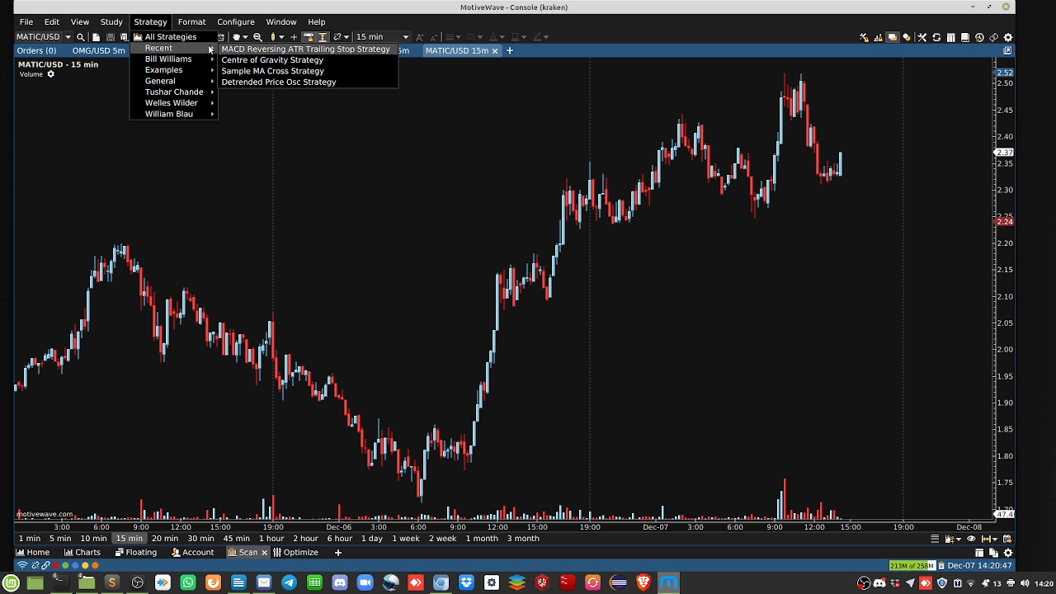
left_click(305, 49)
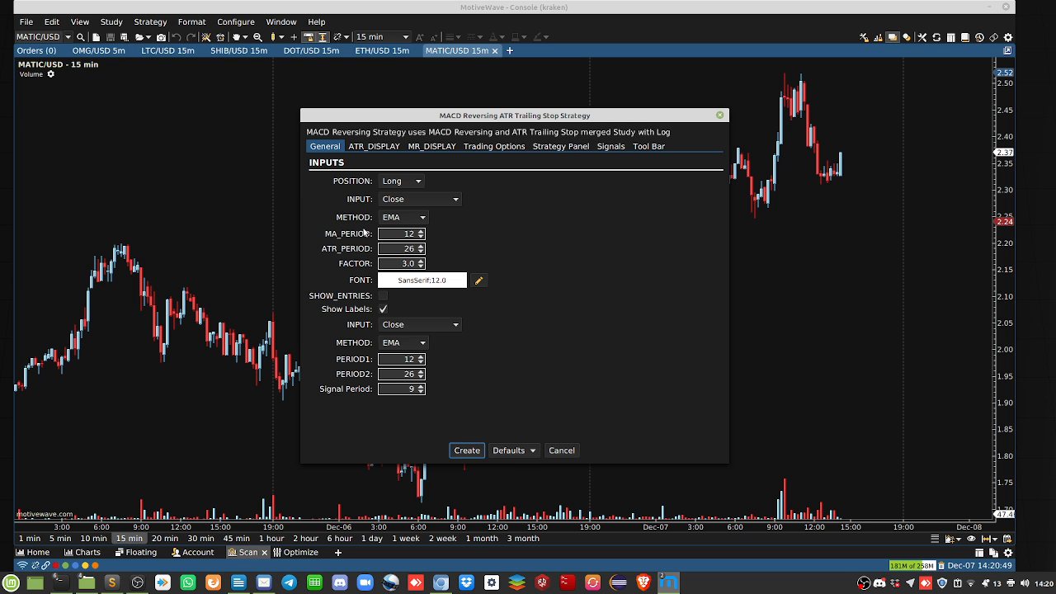
left_click(466, 450)
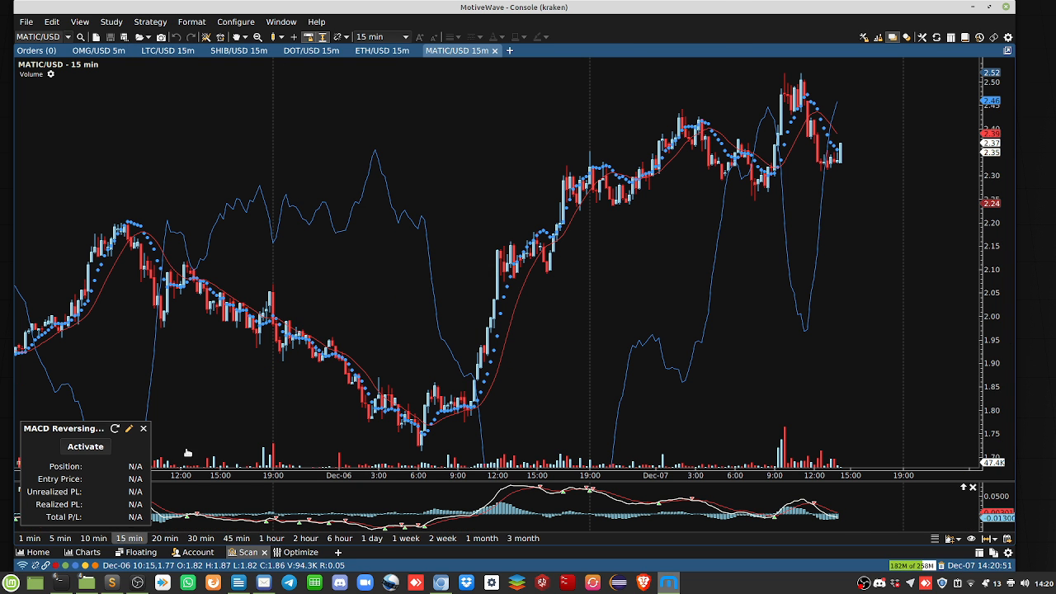
left_click(84, 446)
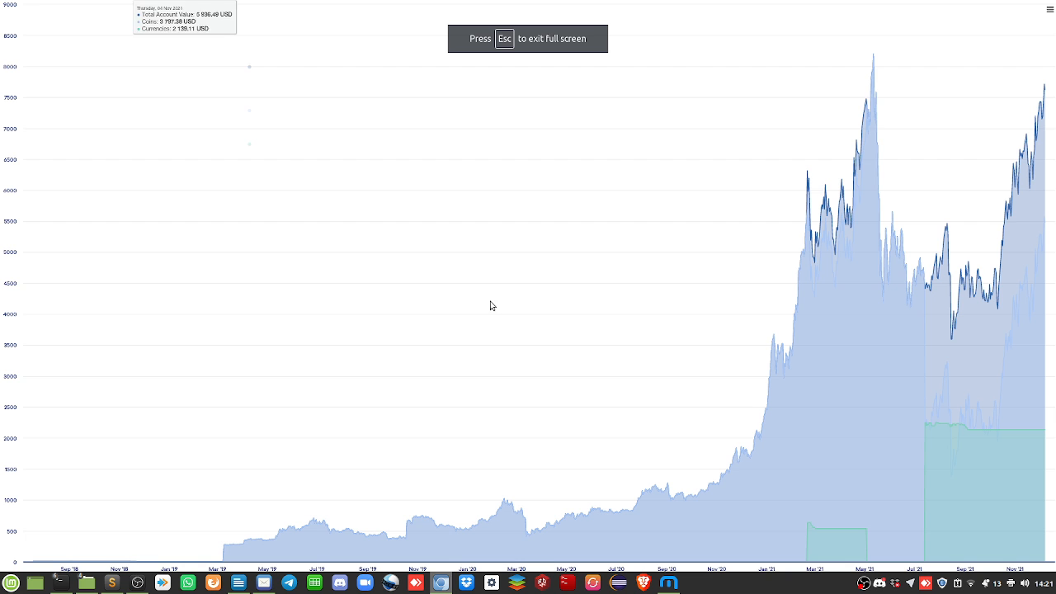
mouse_move(1004, 223)
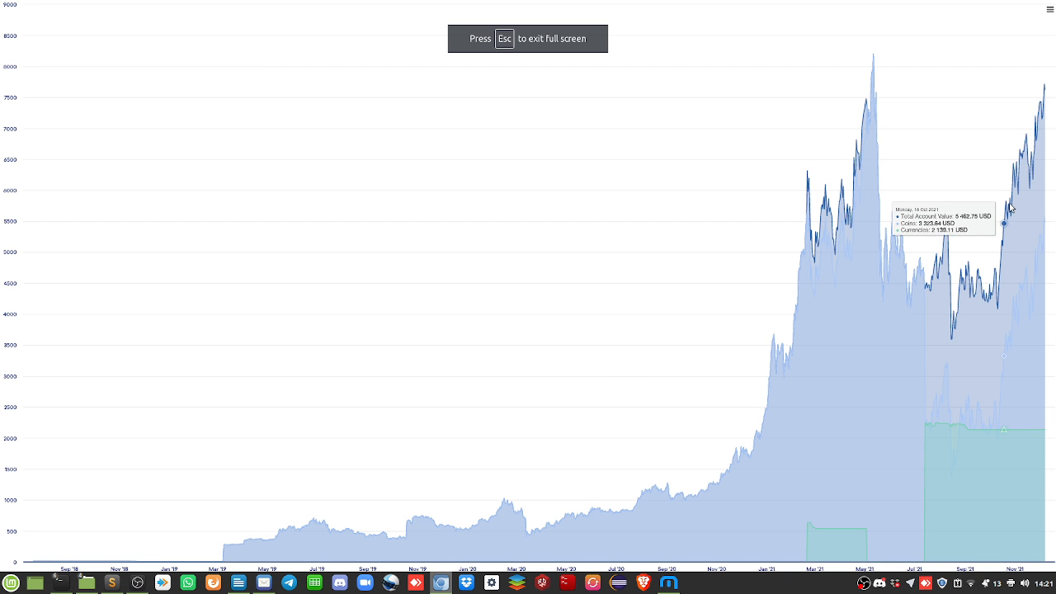
mouse_move(1036, 178)
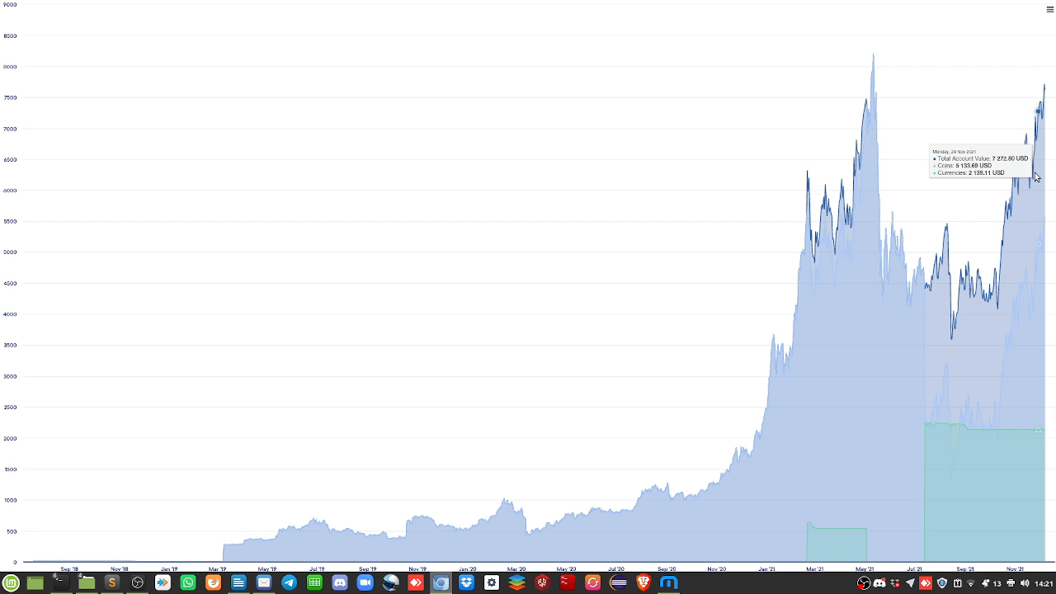
mouse_move(1045, 164)
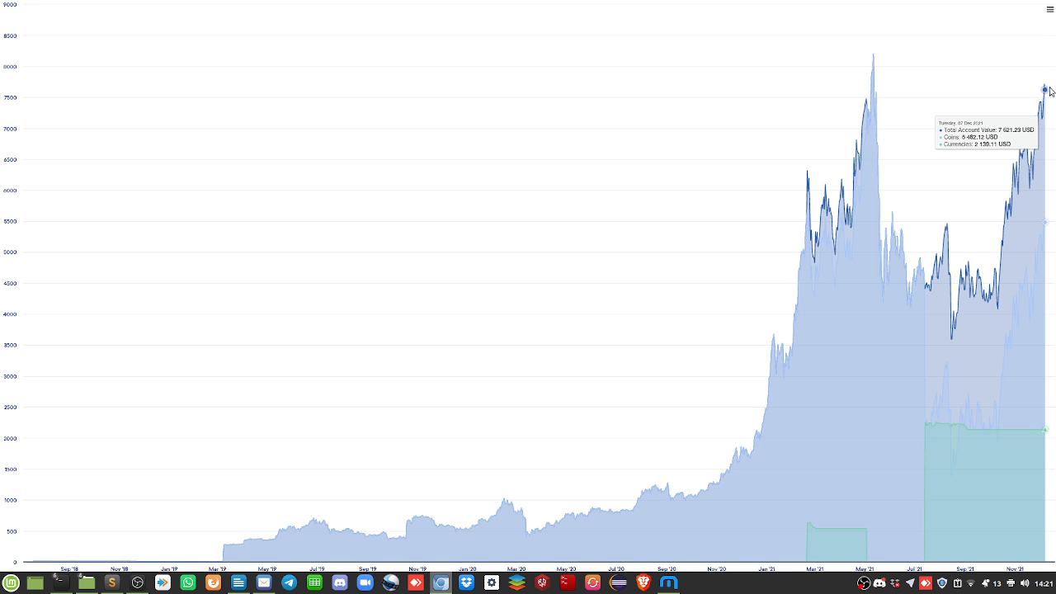
mouse_move(852, 183)
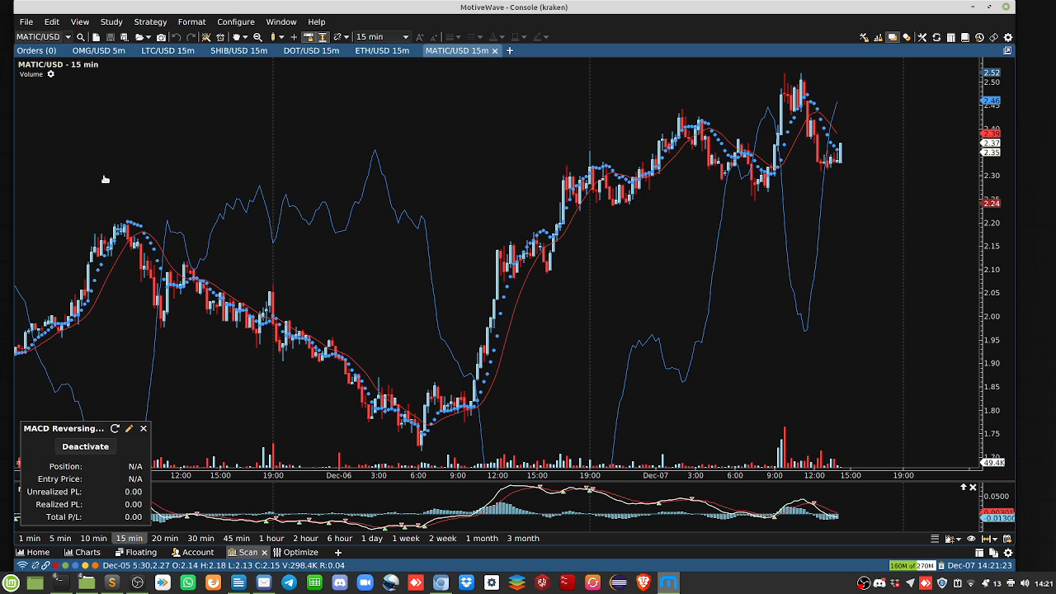
left_click(509, 50)
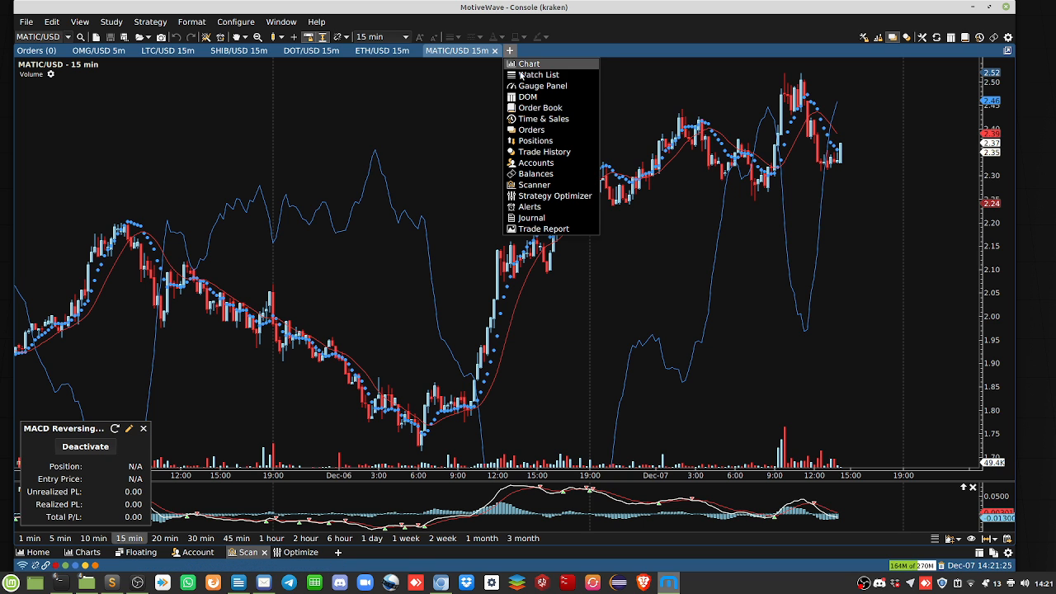
left_click(528, 64)
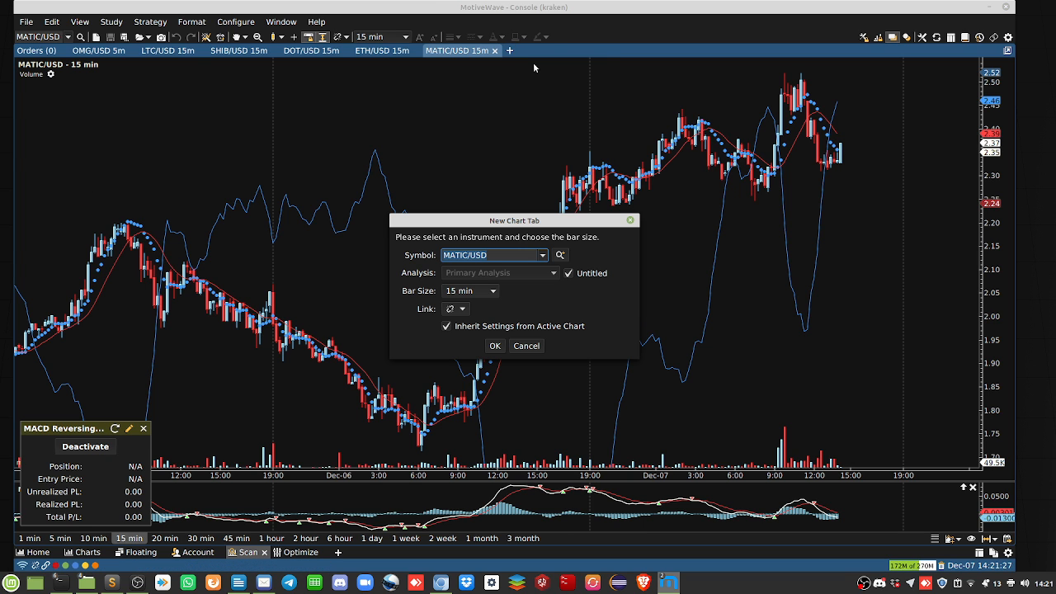
type("ZEd")
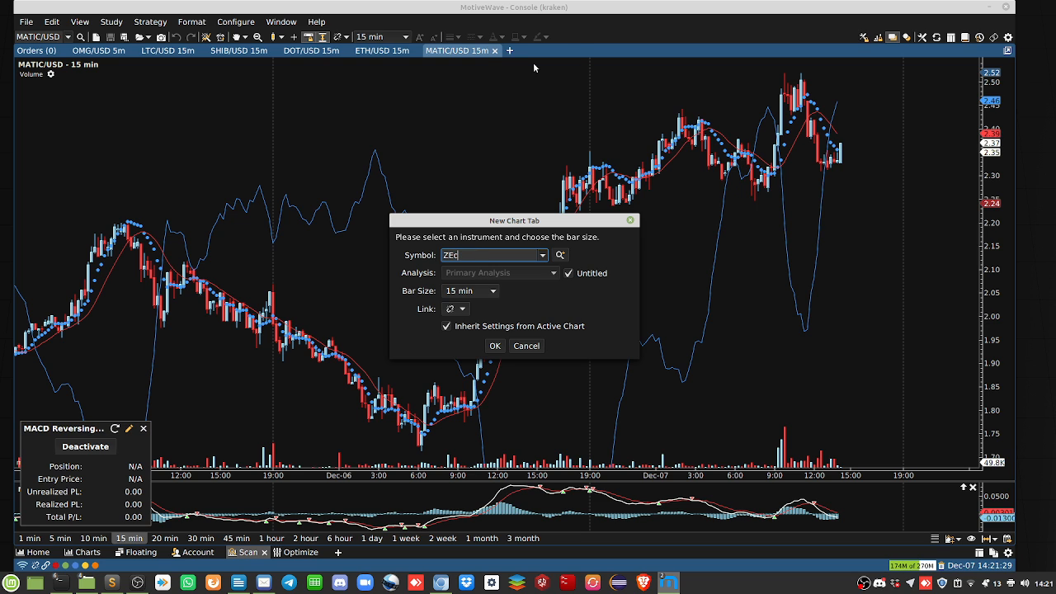
left_click(494, 345)
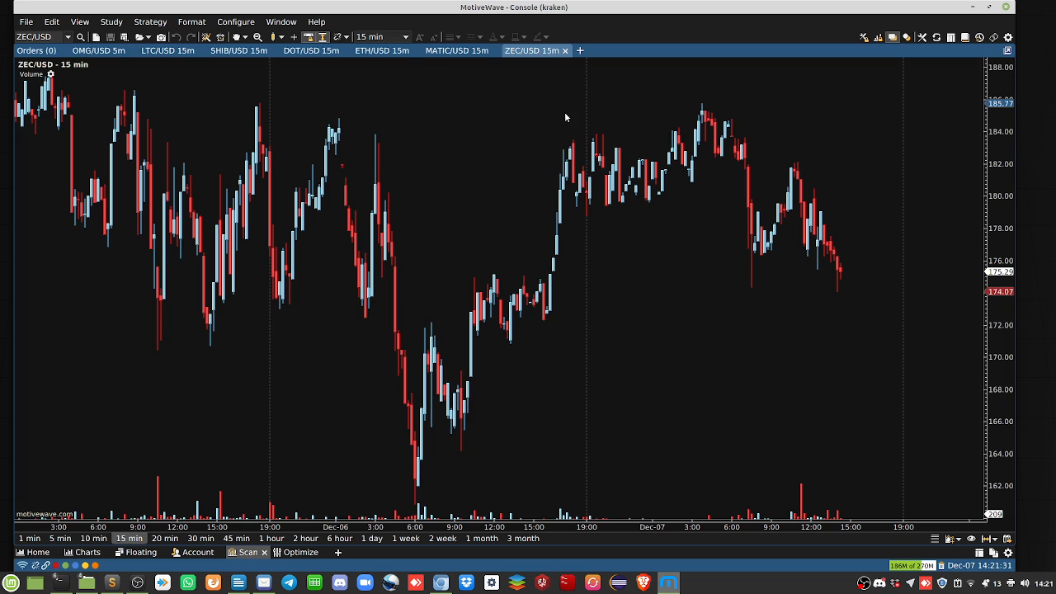
mouse_move(750, 217)
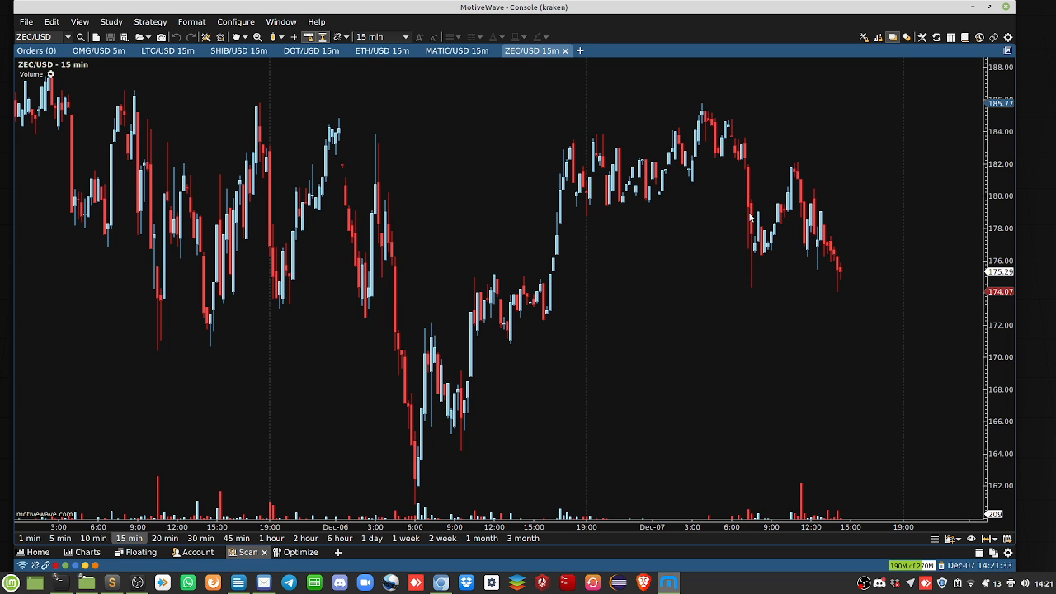
mouse_move(765, 235)
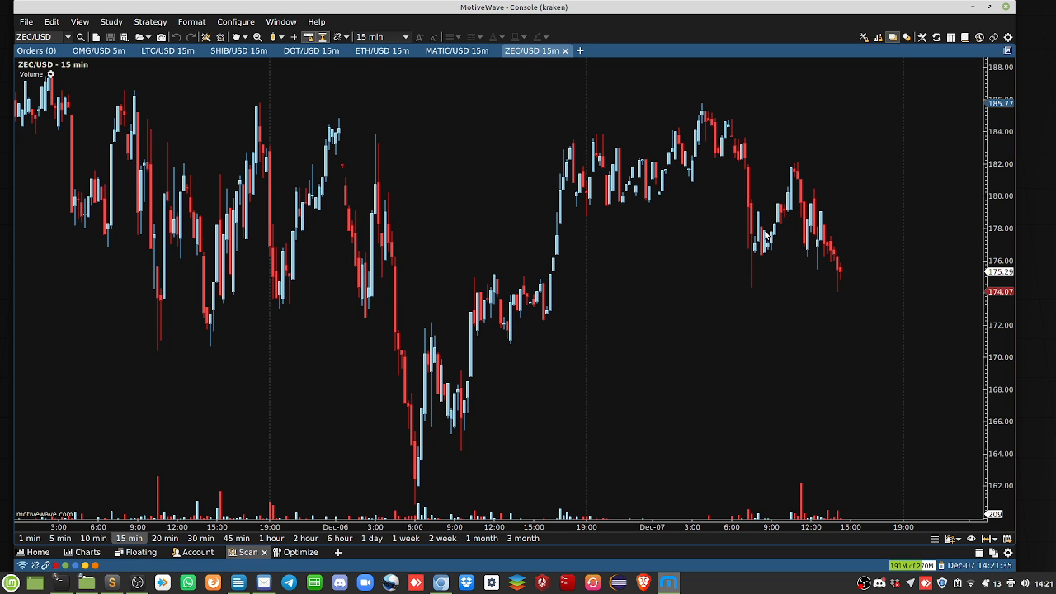
mouse_move(592, 226)
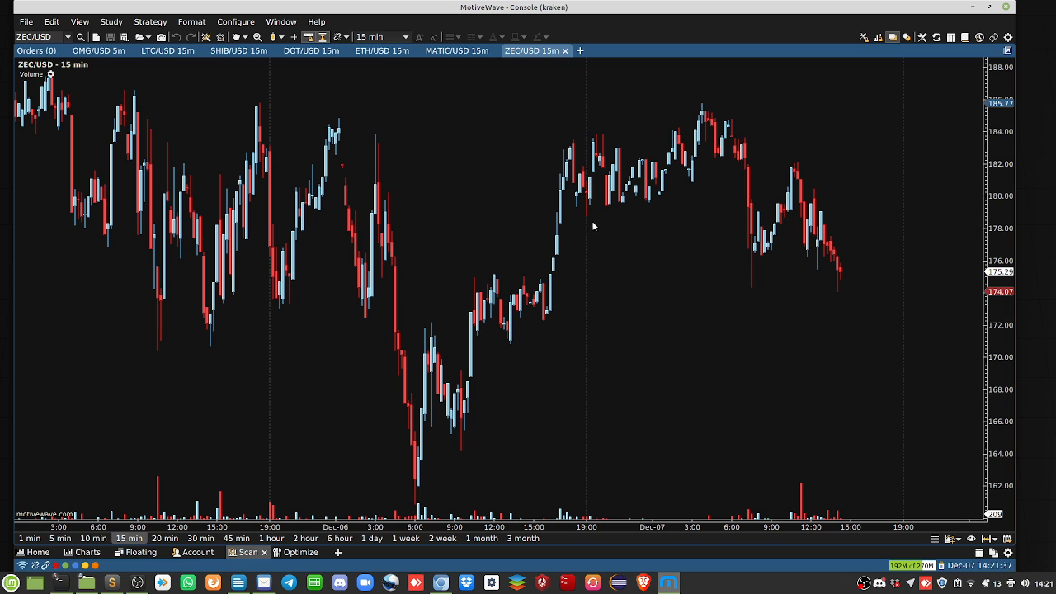
mouse_move(520, 173)
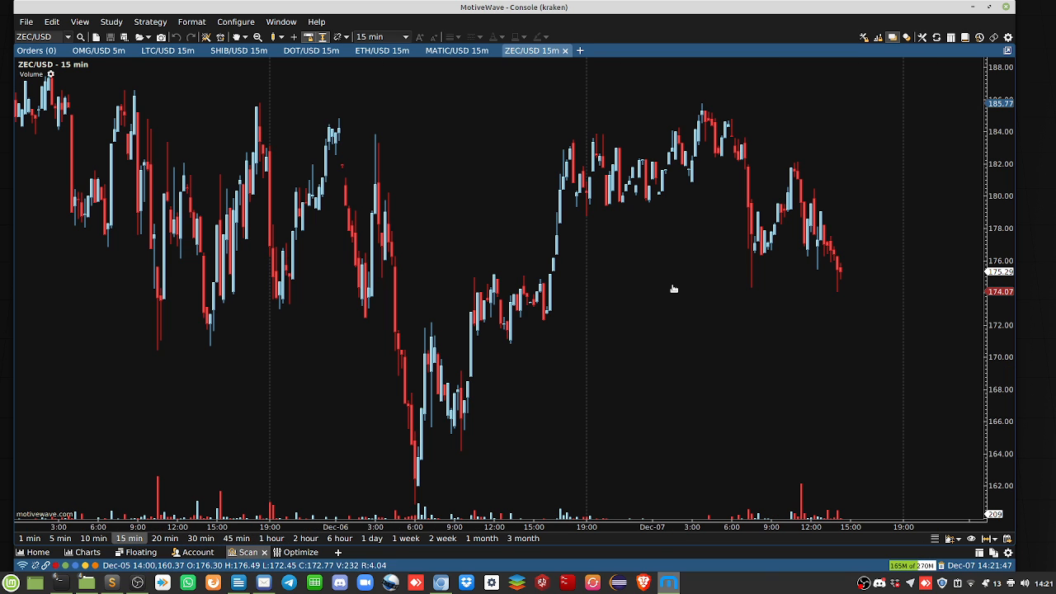
mouse_move(614, 301)
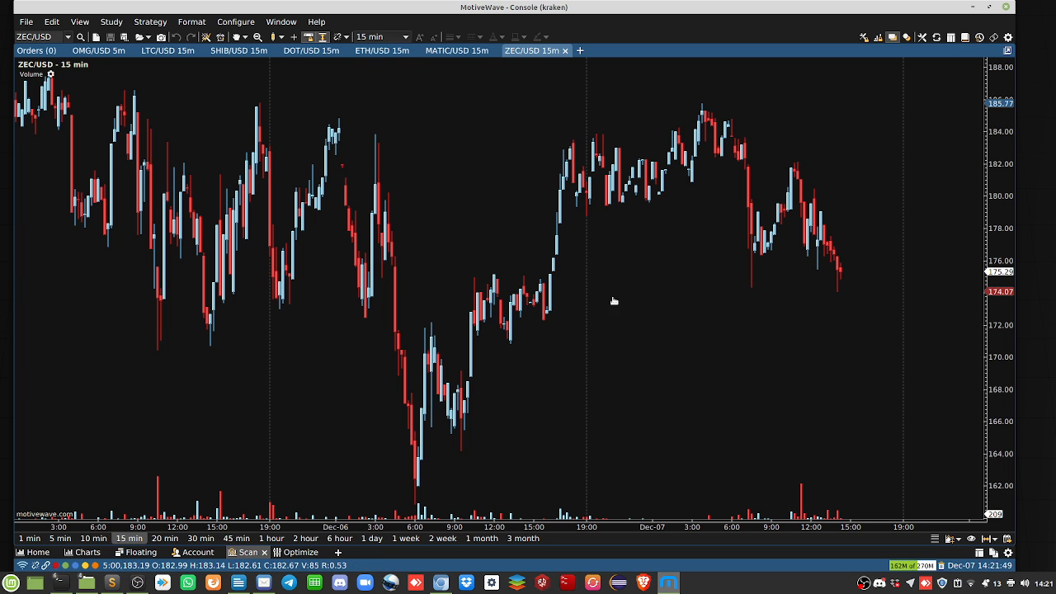
mouse_move(310, 491)
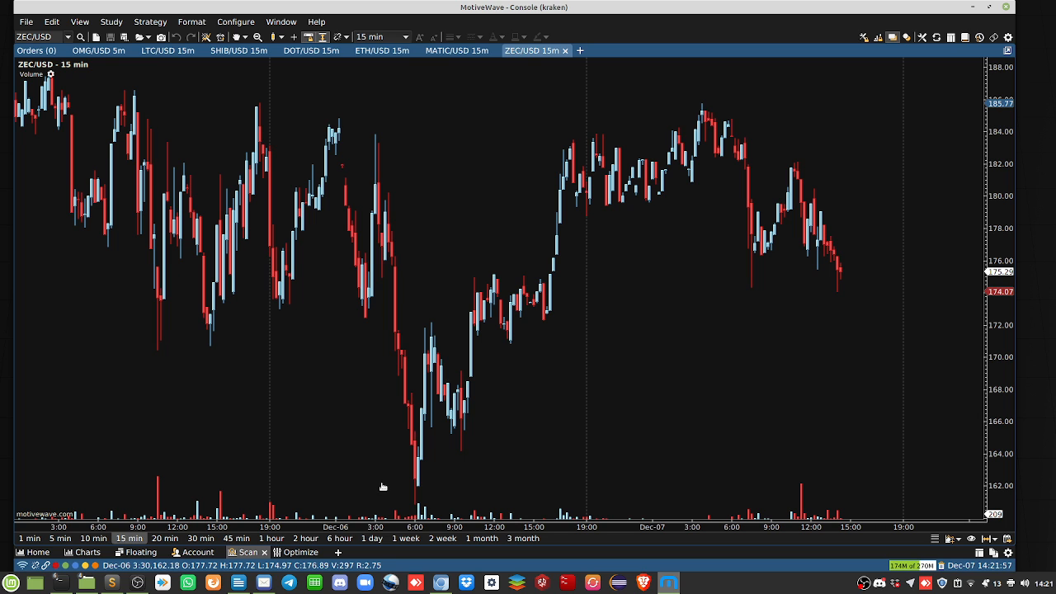
mouse_move(667, 252)
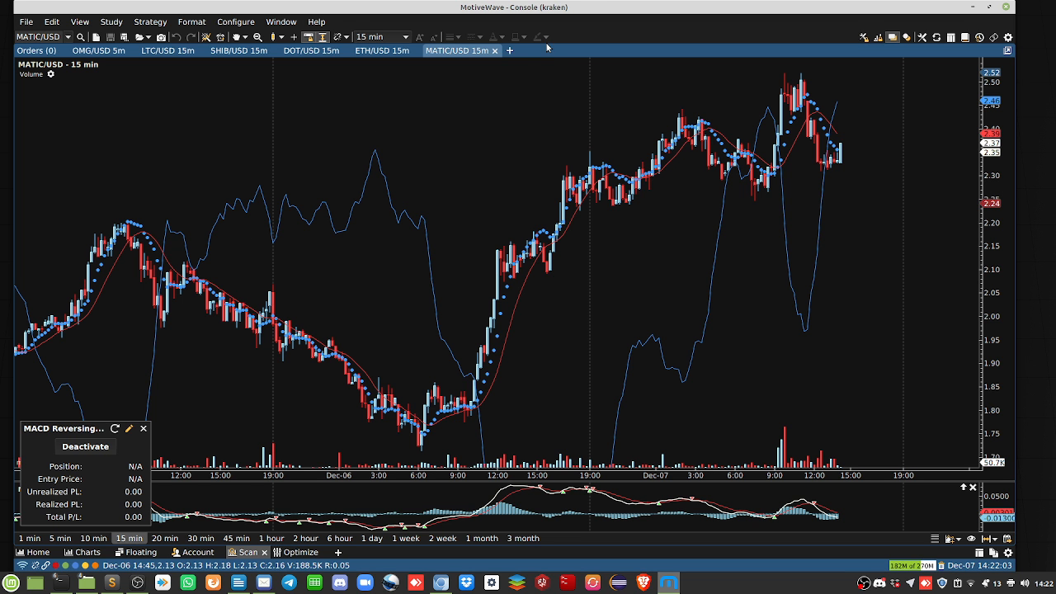
mouse_move(507, 49)
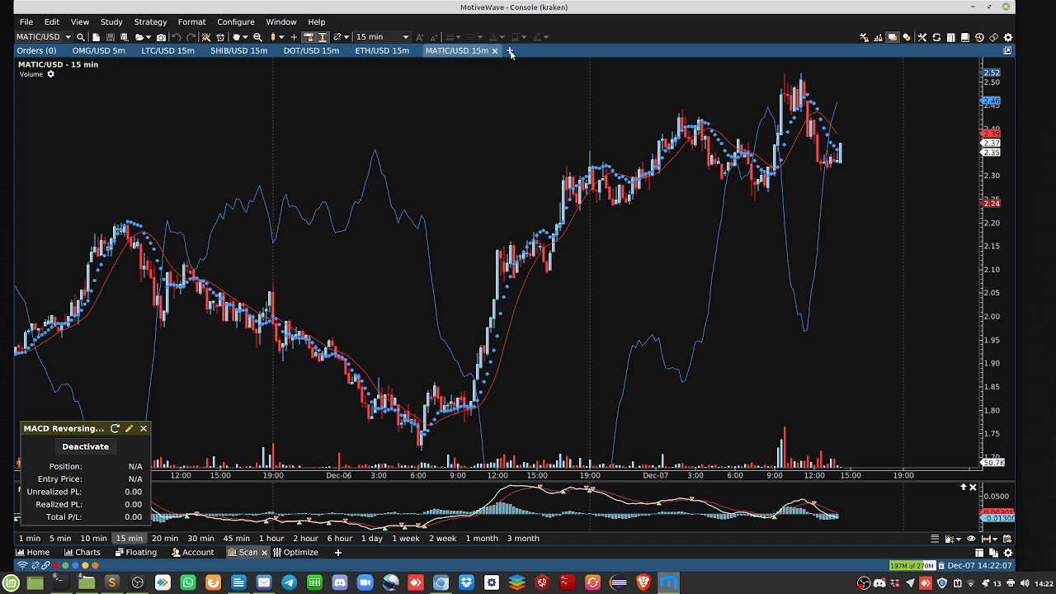
left_click(509, 50)
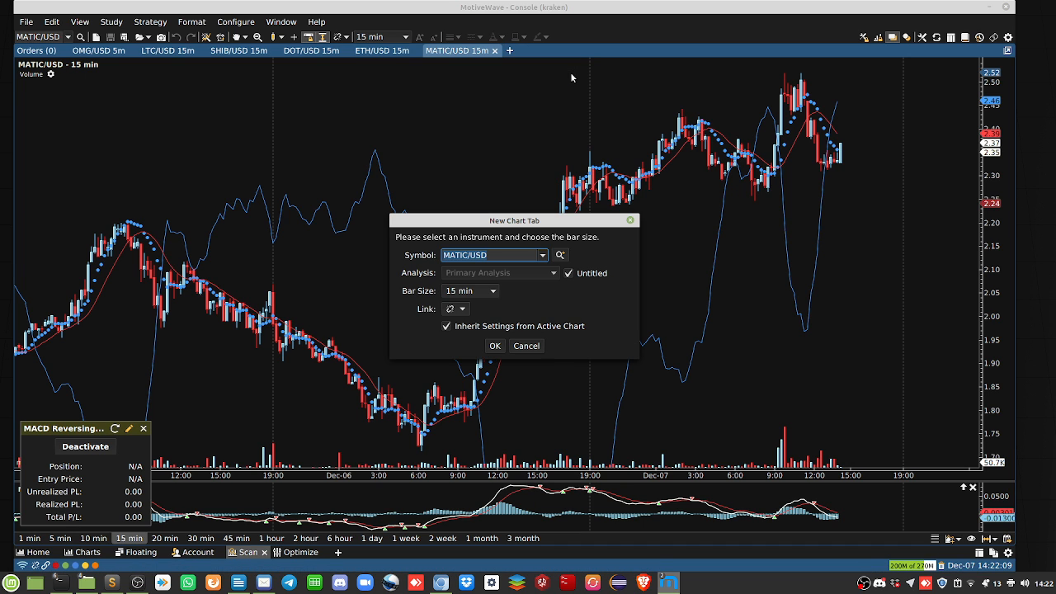
type("SOL/USD")
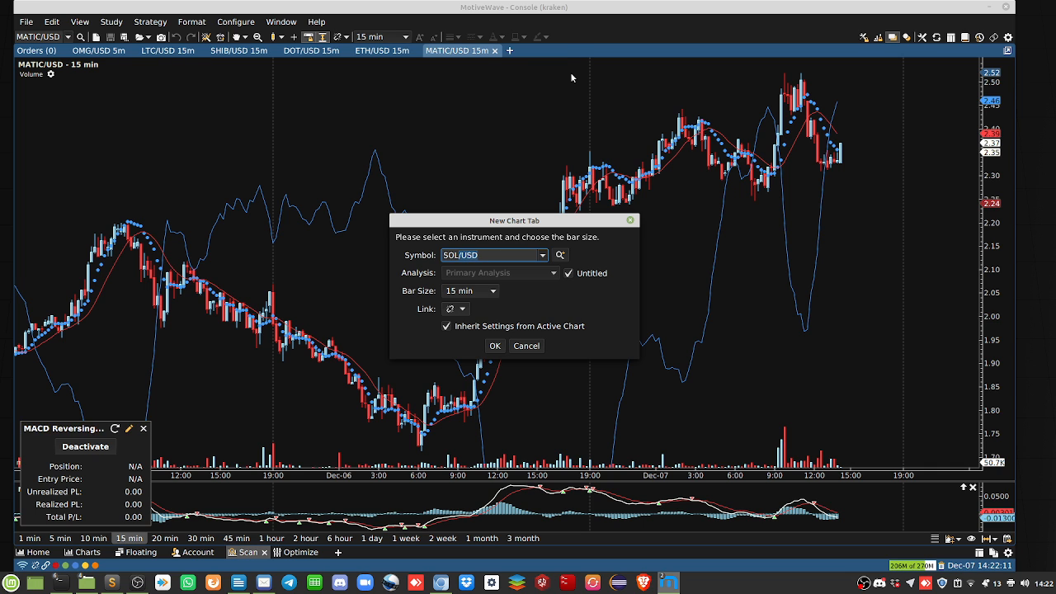
left_click(494, 345)
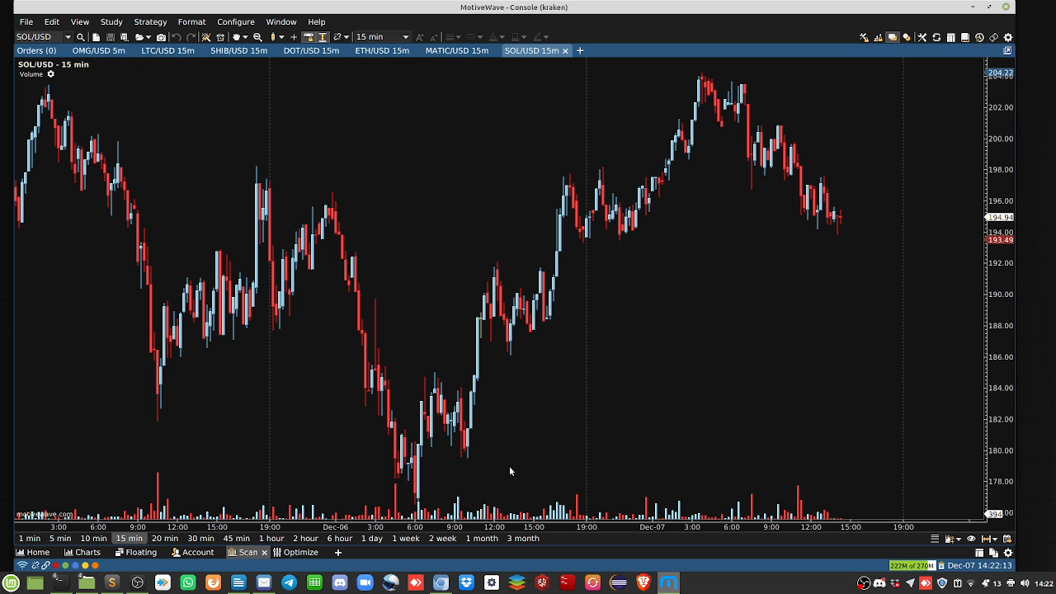
mouse_move(678, 85)
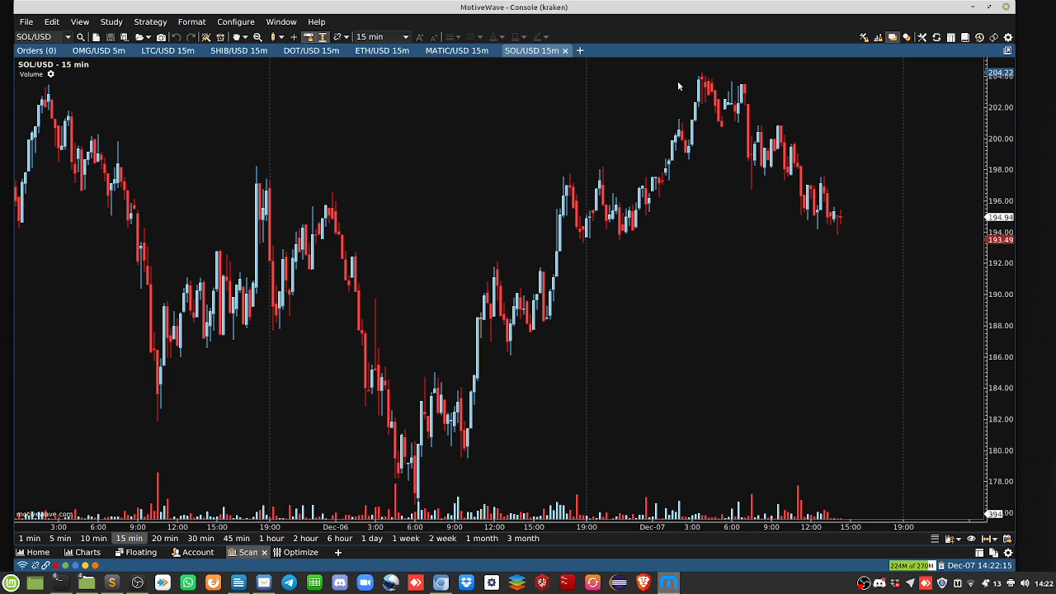
mouse_move(709, 82)
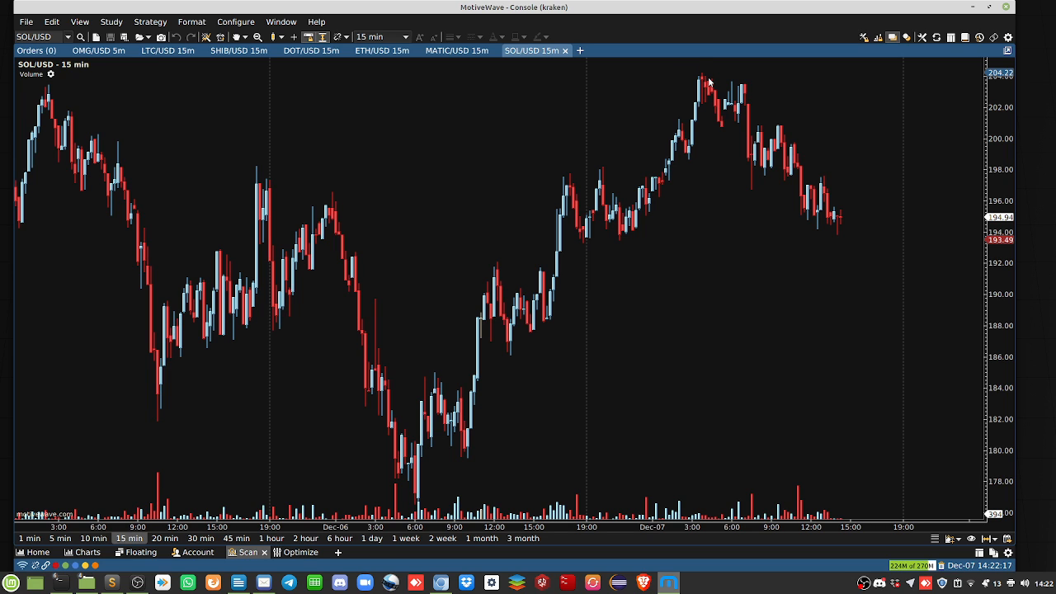
mouse_move(713, 83)
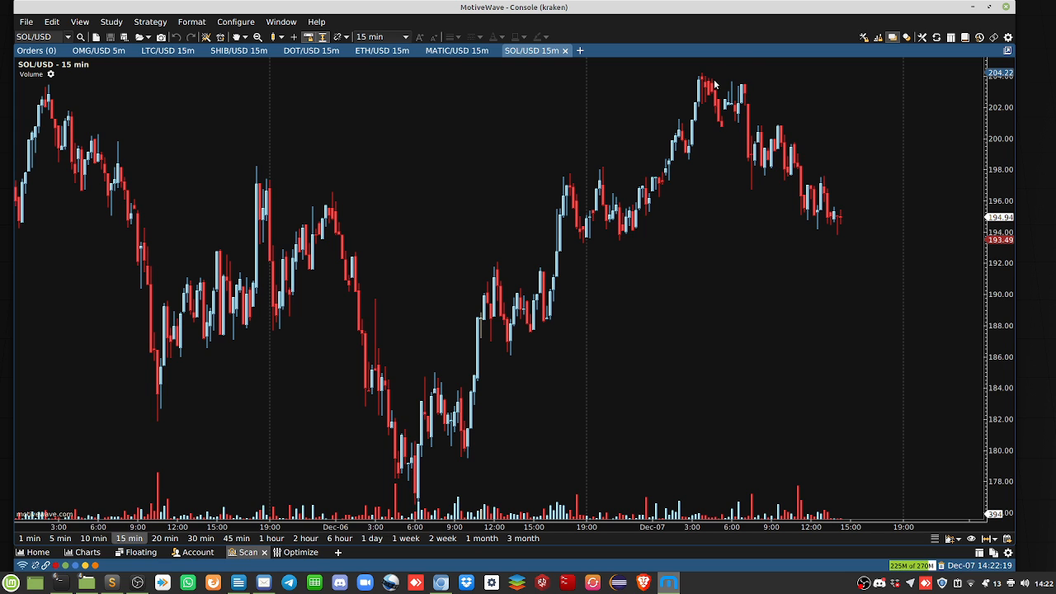
mouse_move(783, 53)
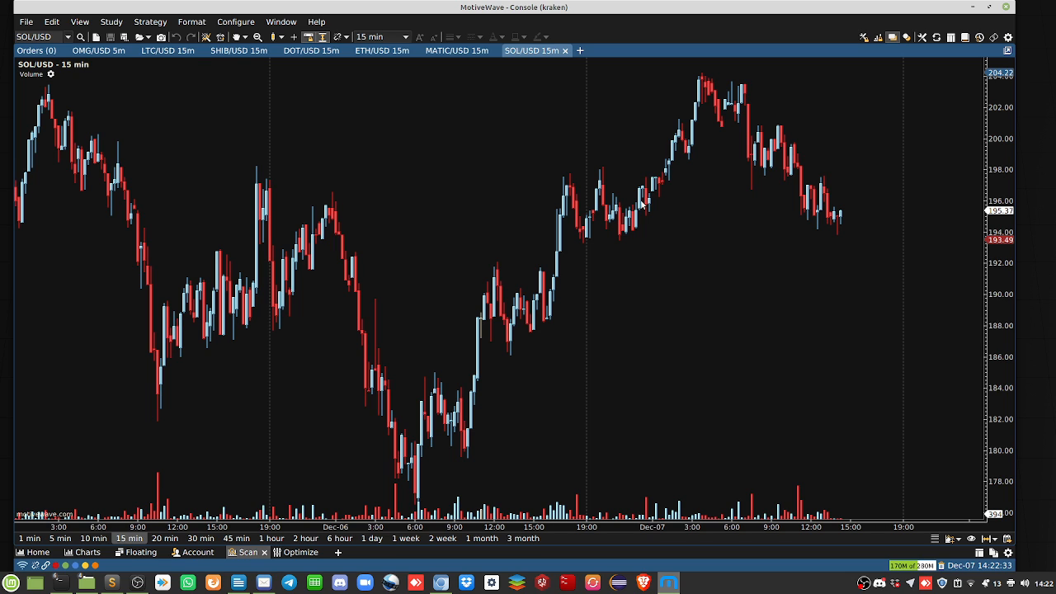
mouse_move(658, 232)
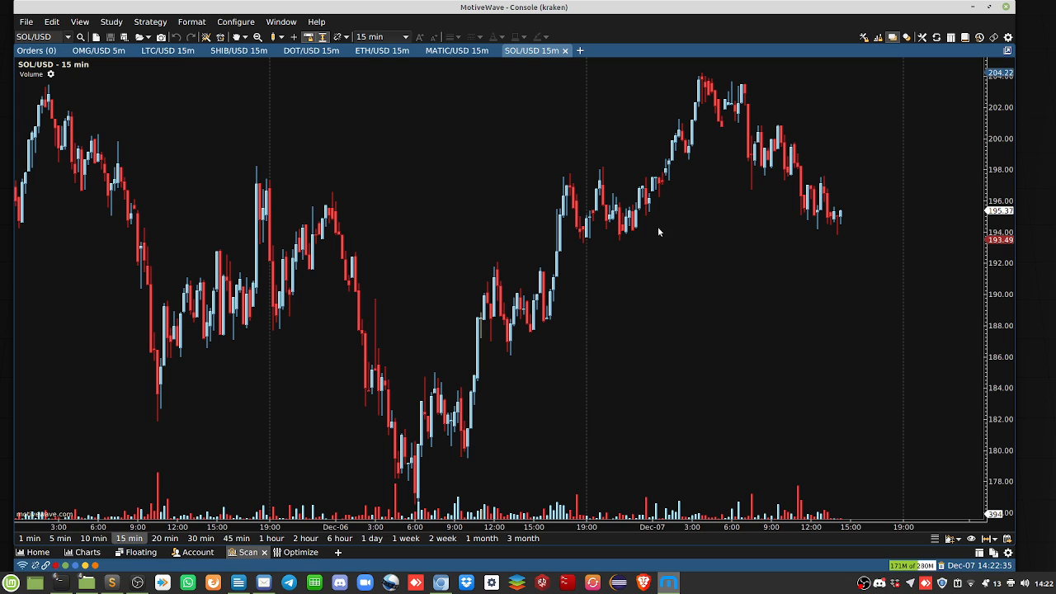
mouse_move(563, 64)
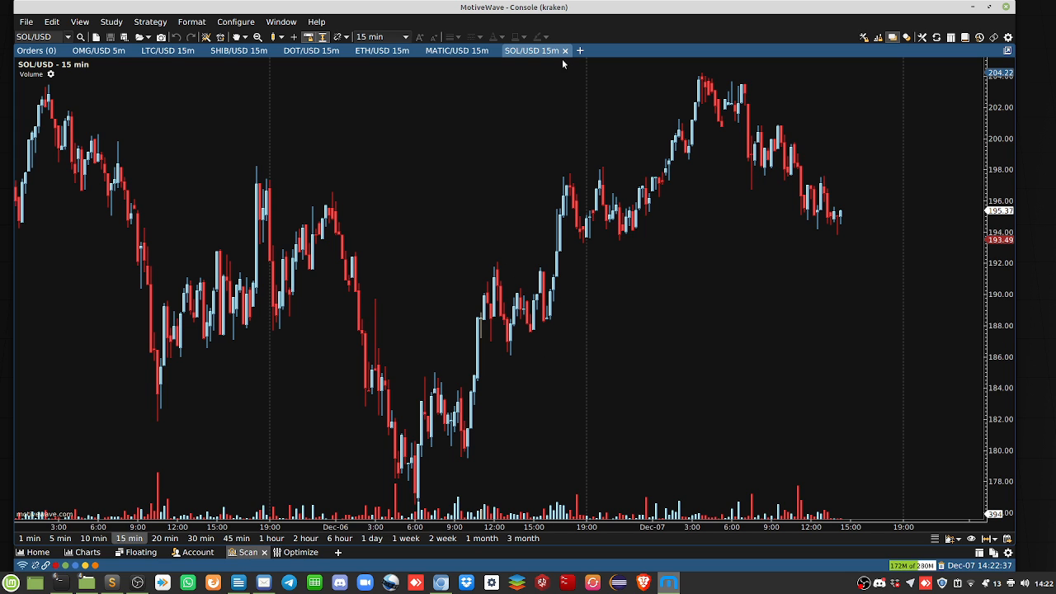
mouse_move(419, 490)
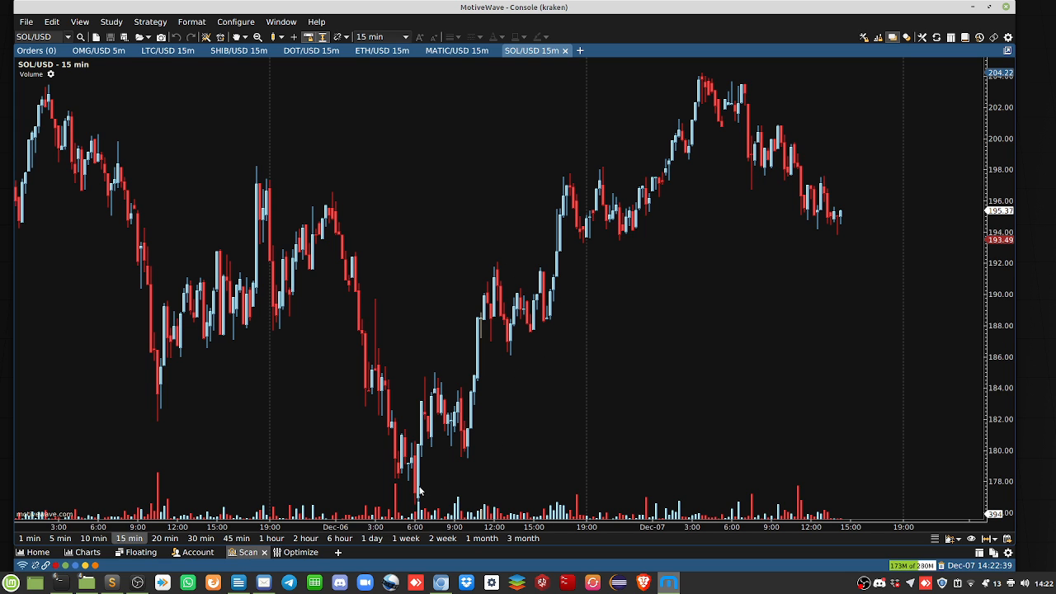
mouse_move(423, 495)
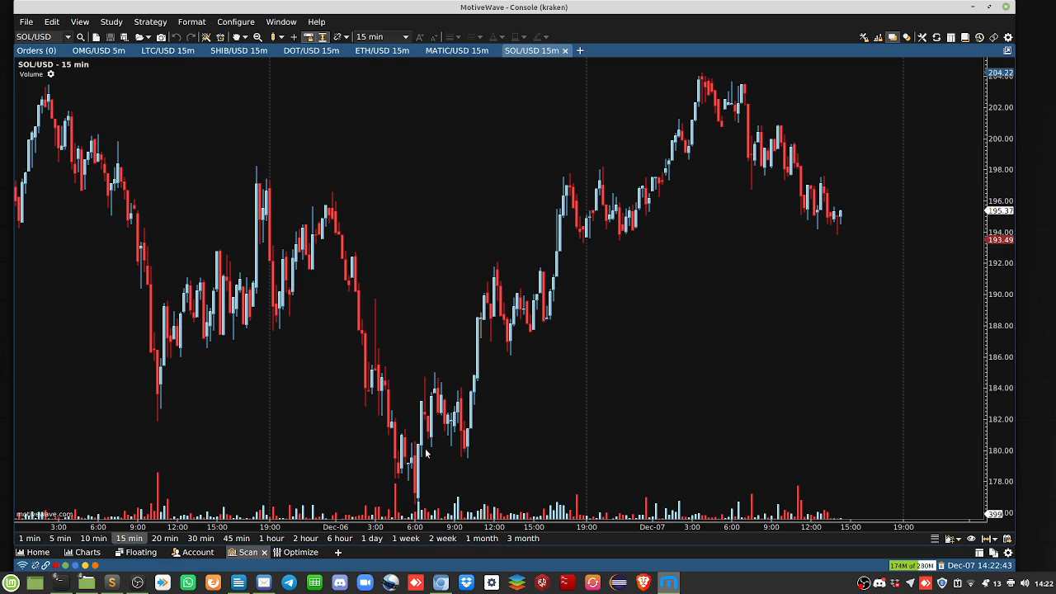
mouse_move(461, 404)
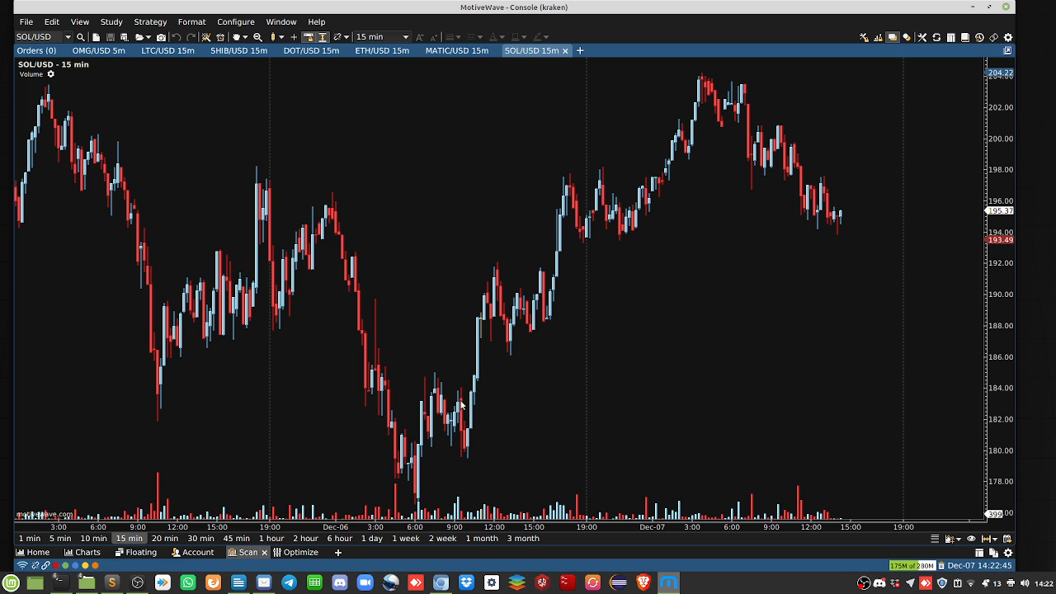
mouse_move(712, 187)
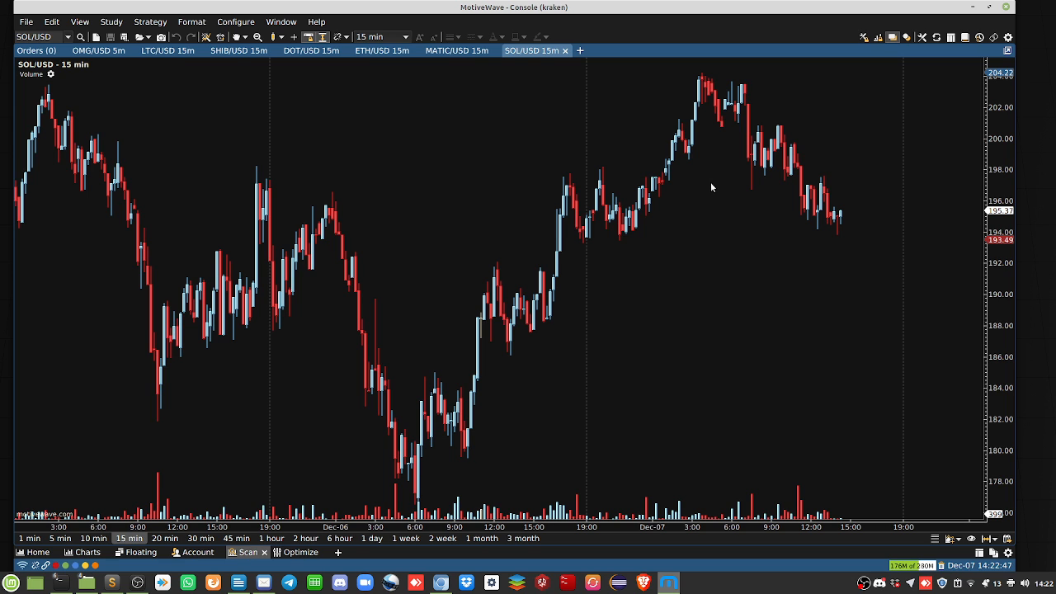
mouse_move(694, 235)
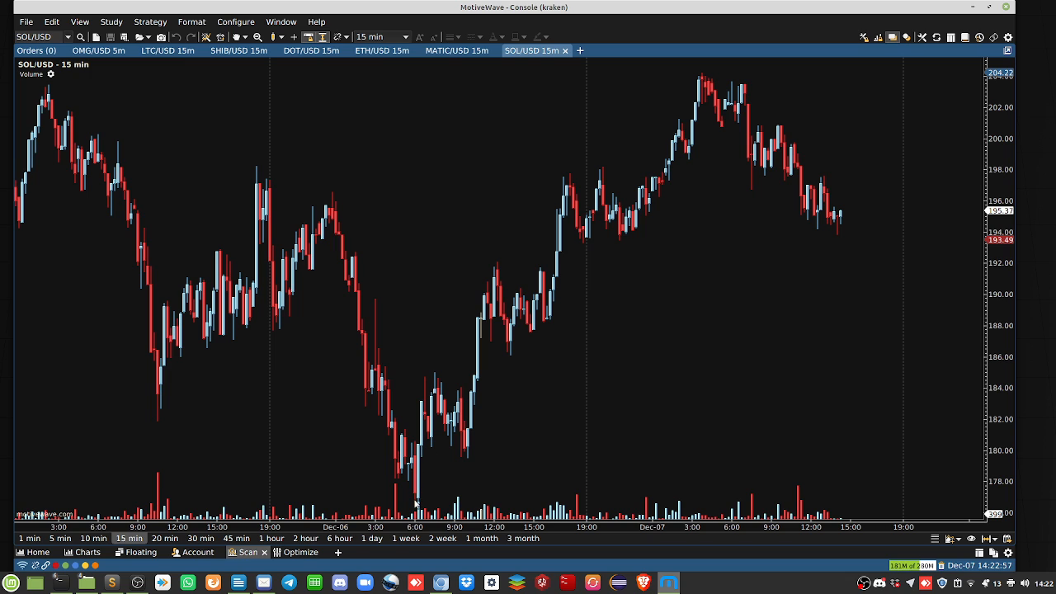
mouse_move(462, 470)
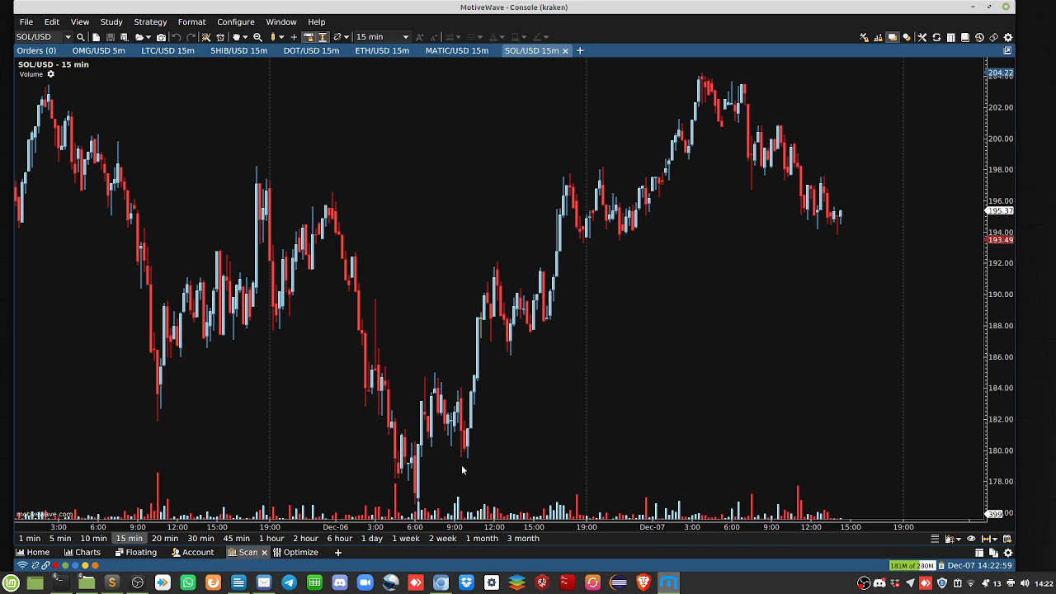
mouse_move(845, 225)
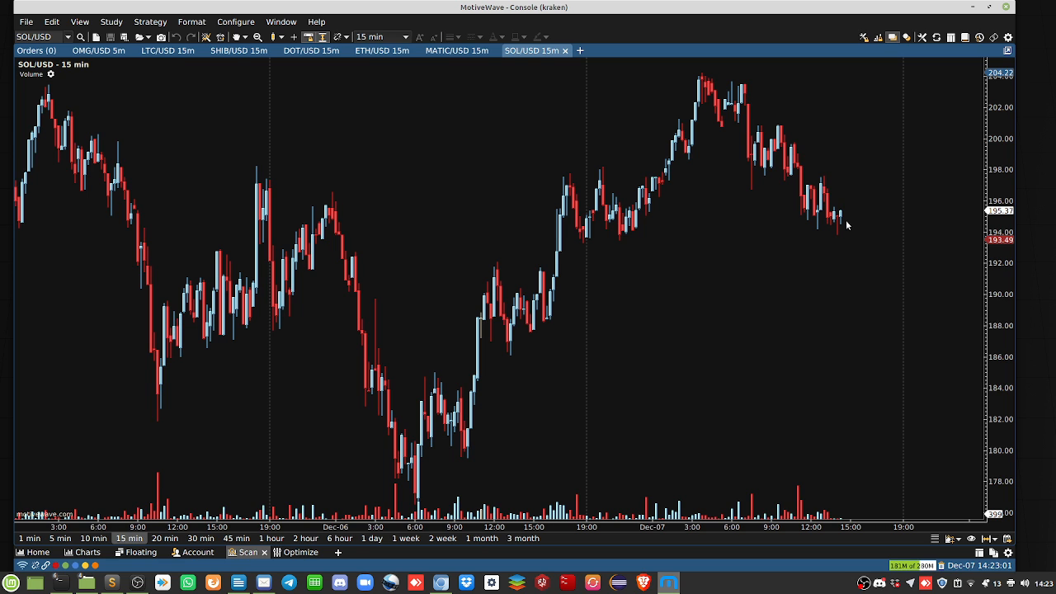
mouse_move(565, 48)
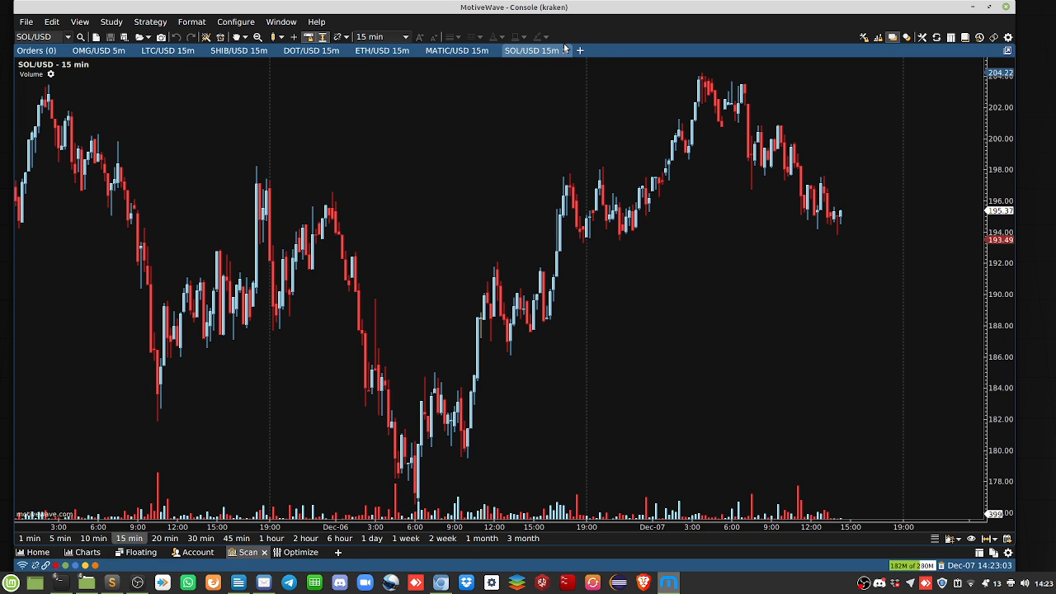
mouse_move(689, 115)
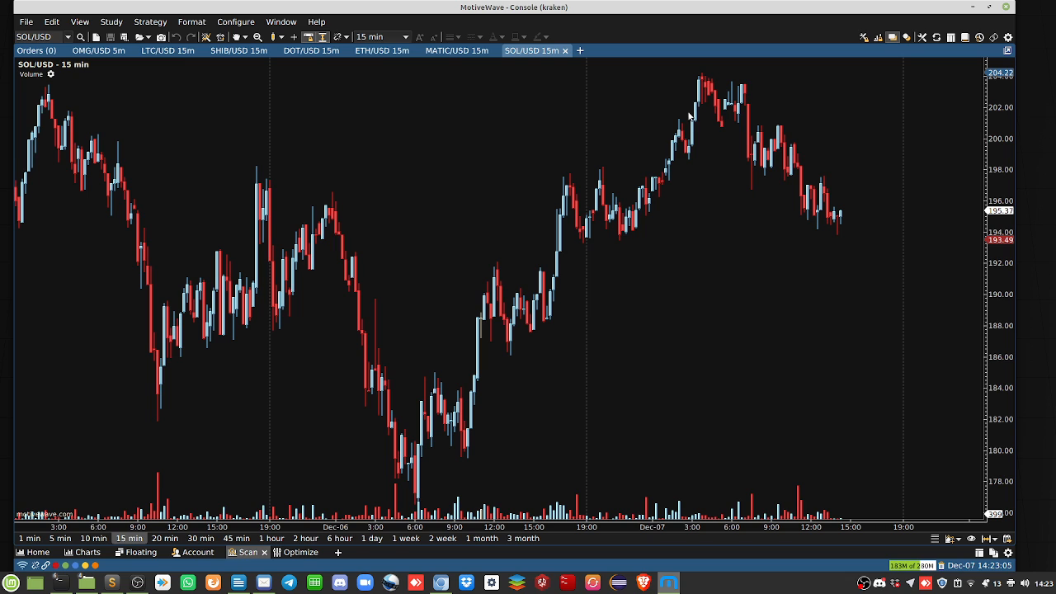
mouse_move(660, 120)
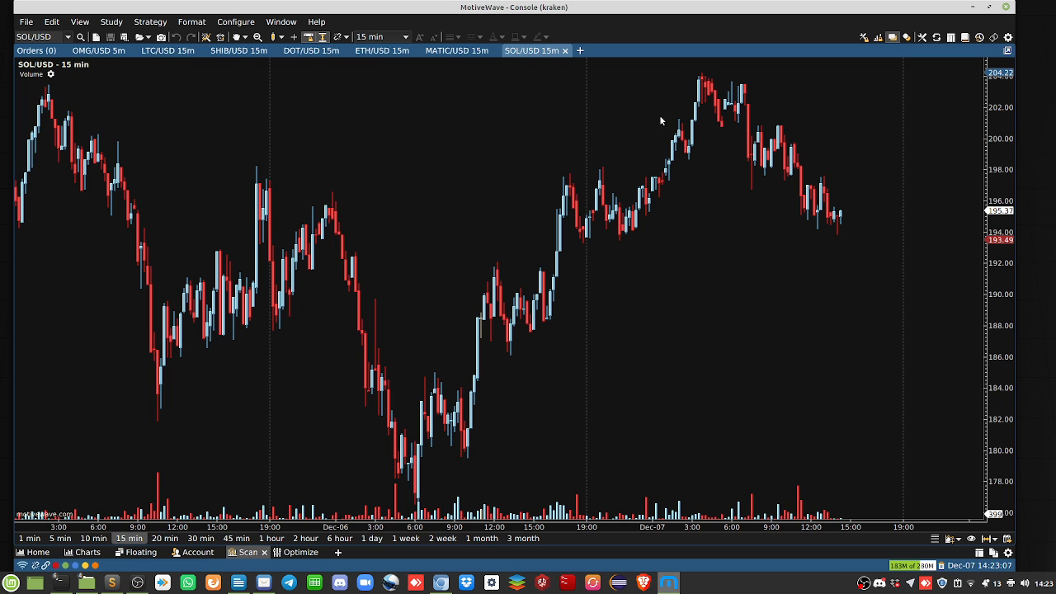
mouse_move(565, 50)
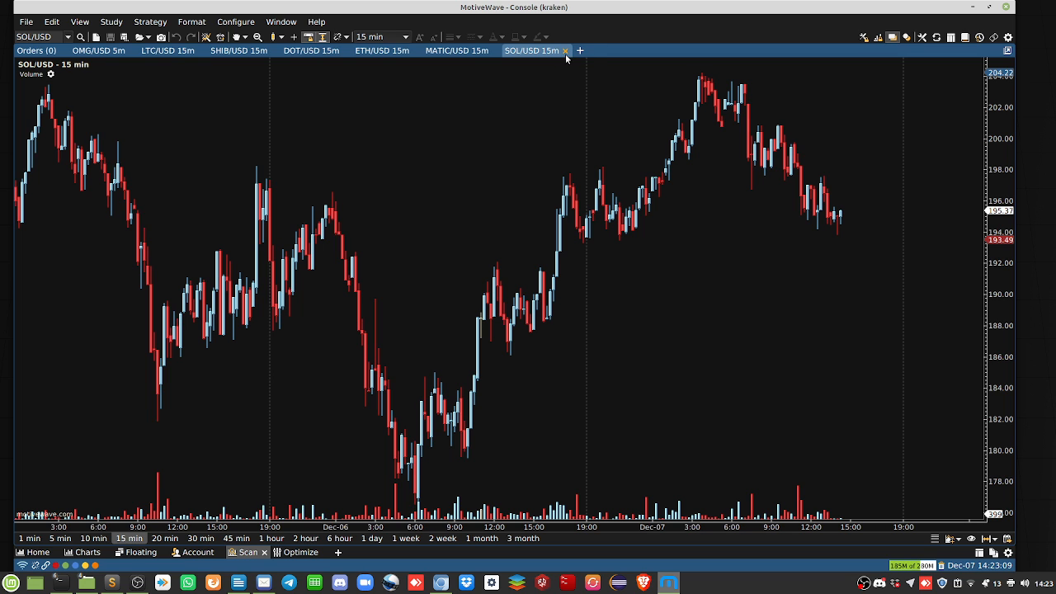
- Close SOL/USD without keeping its untitled analyses, then create a 15-minute ALGO/USD chart
left_click(565, 50)
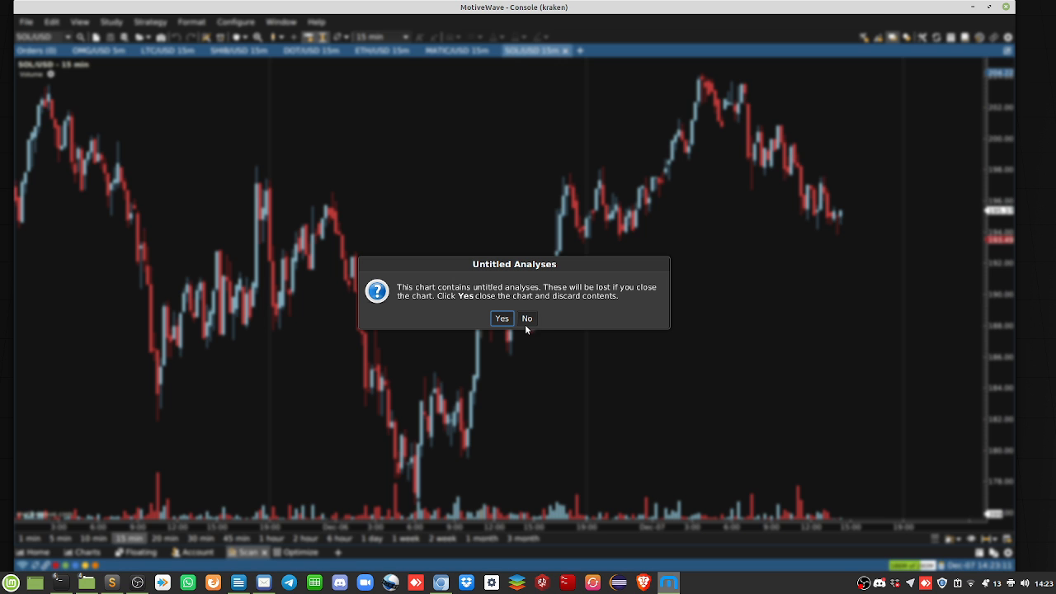
left_click(527, 318)
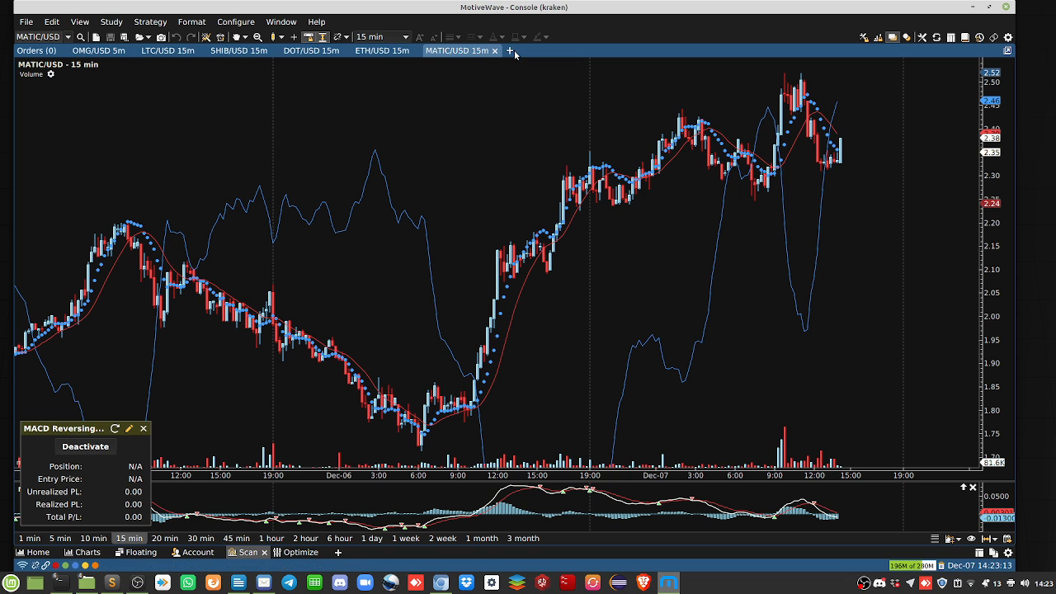
left_click(510, 51)
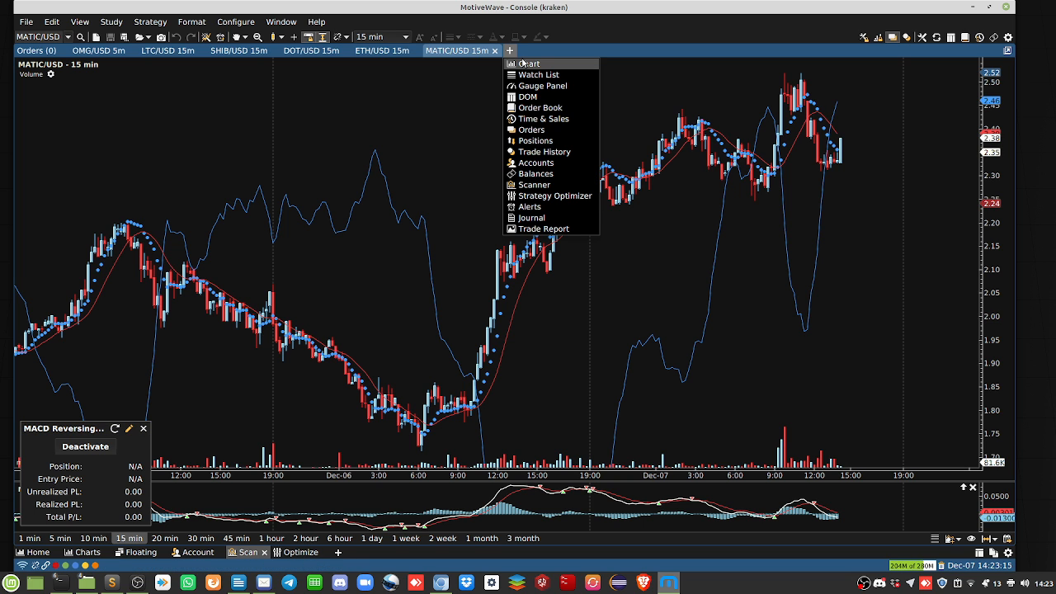
left_click(530, 63)
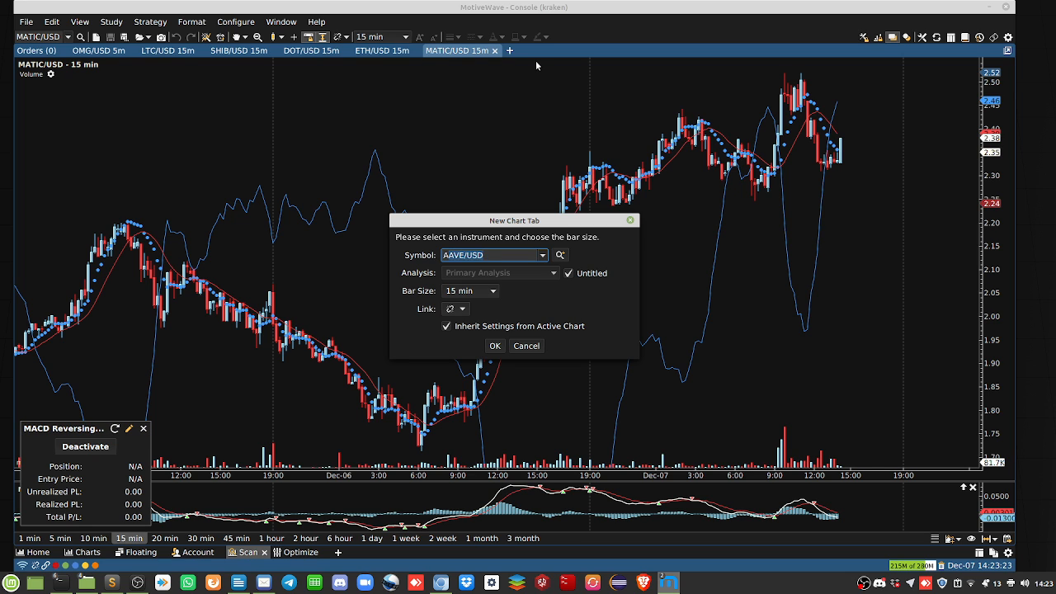
type("ALGO/USD")
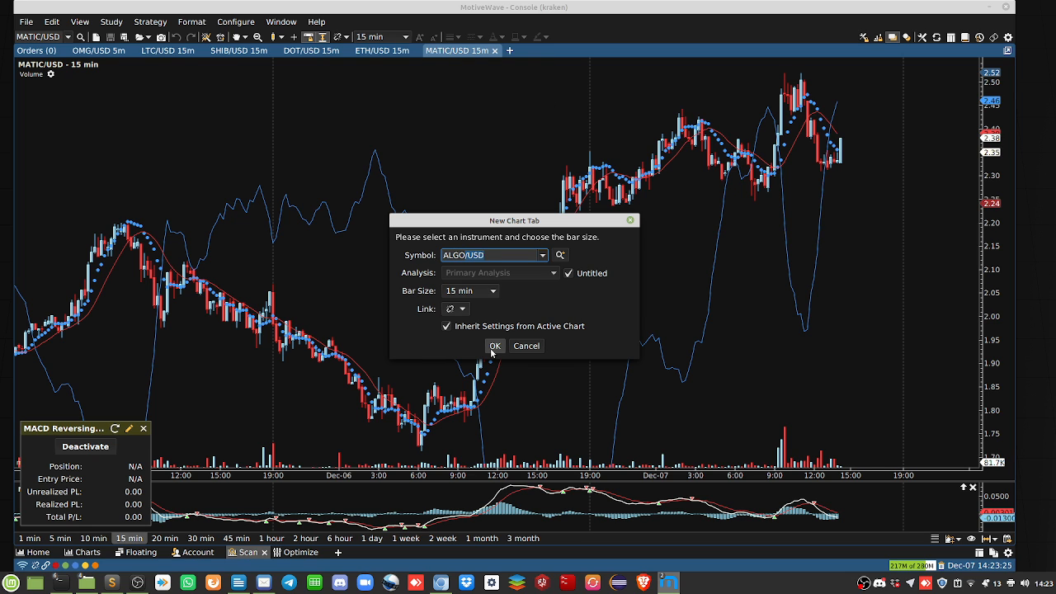
left_click(494, 345)
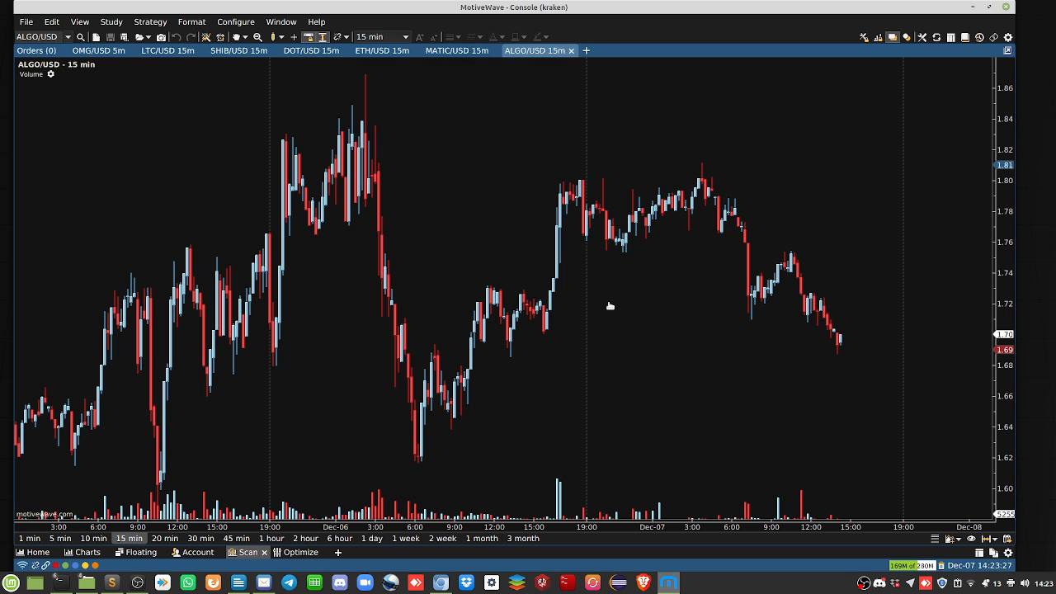
mouse_move(584, 348)
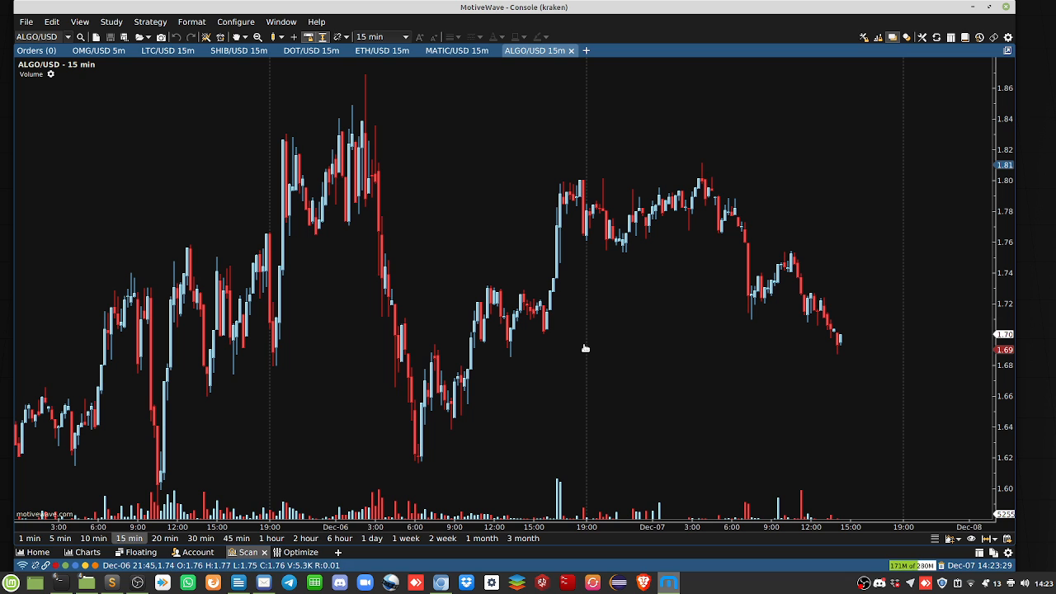
mouse_move(405, 448)
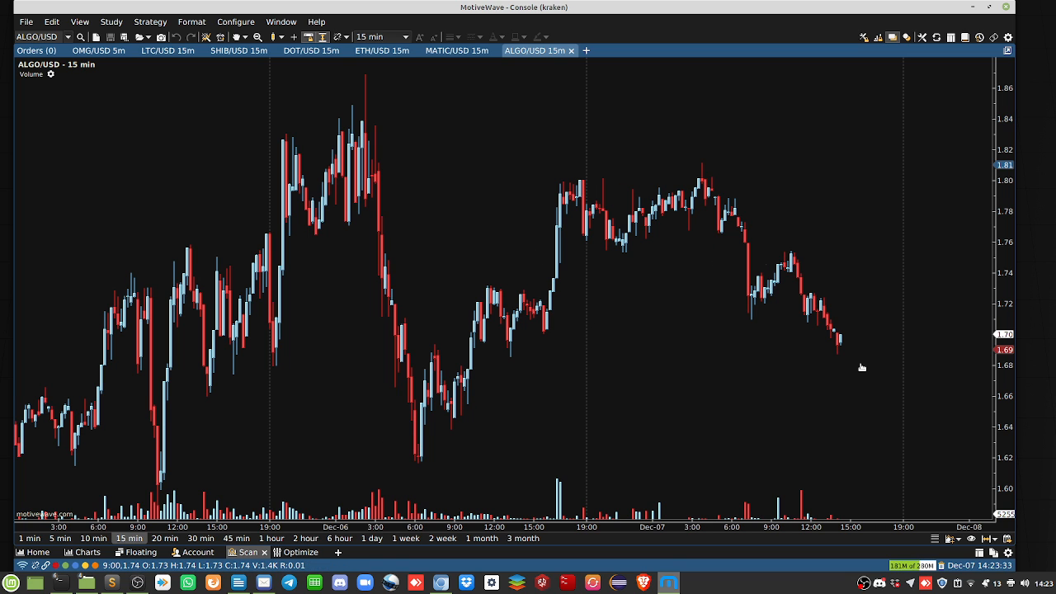
mouse_move(845, 353)
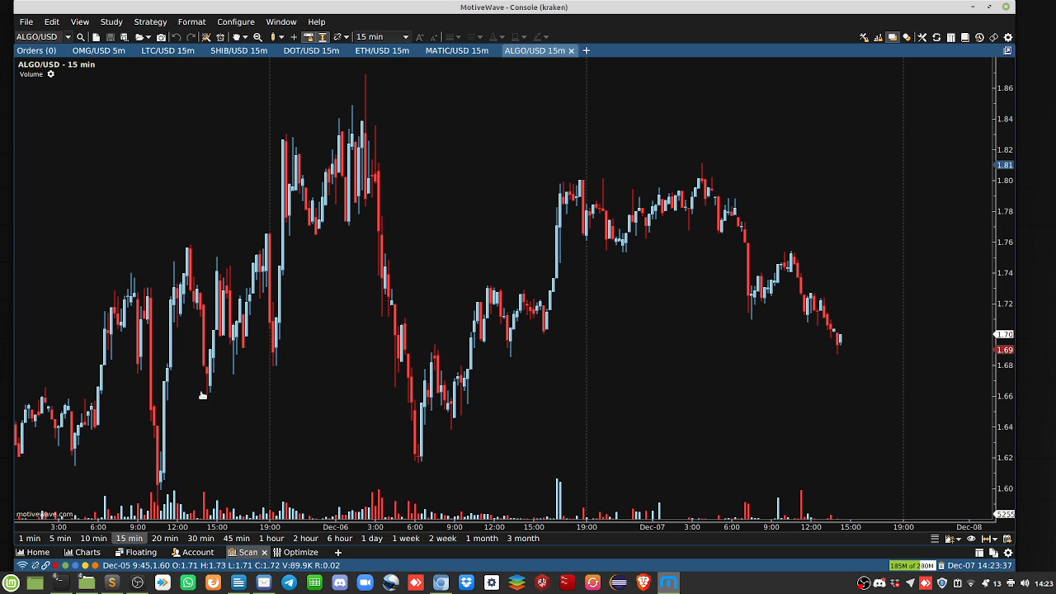
mouse_move(589, 334)
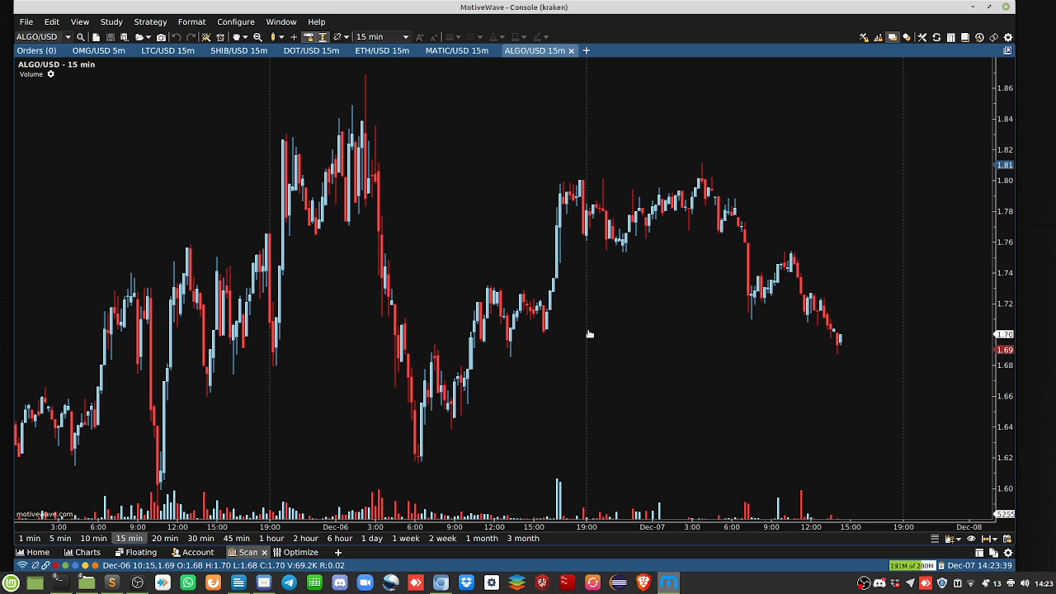
left_click(371, 537)
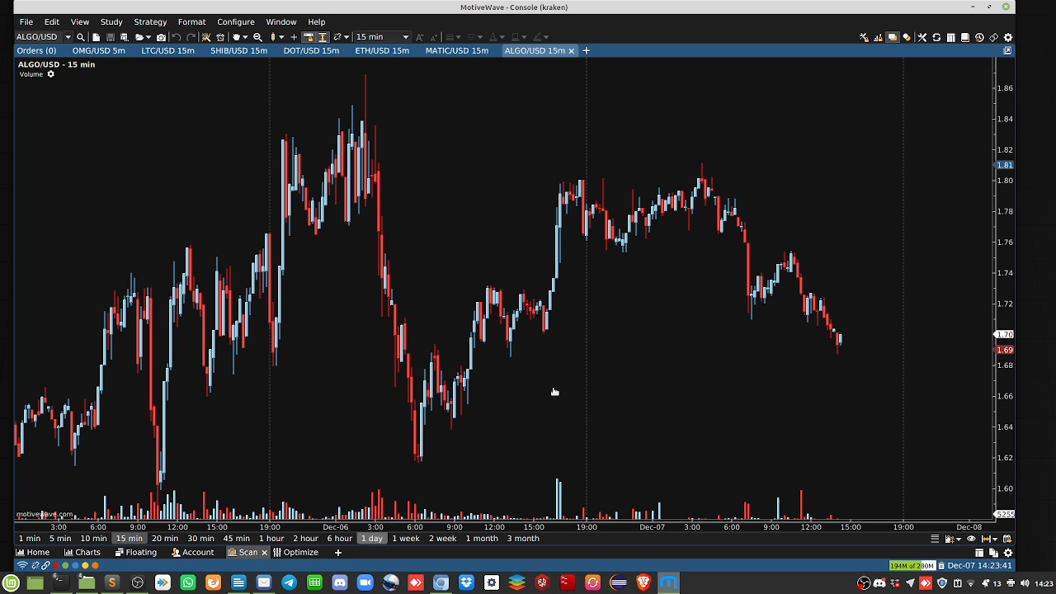
- Switch ALGO/USD to daily bars and add a daily SOL/USD chart tab
left_click(371, 537)
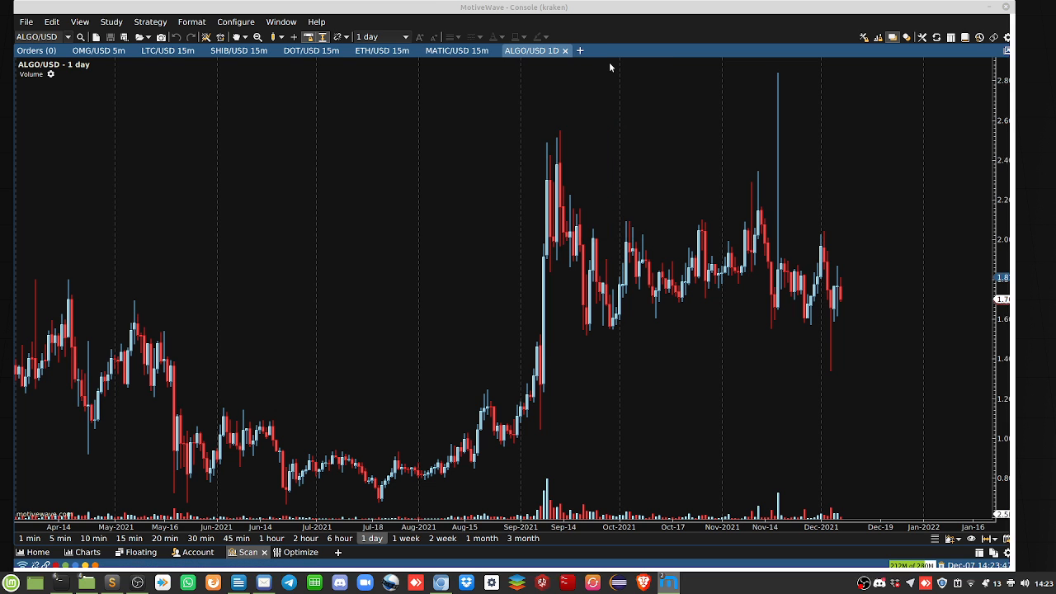
left_click(580, 50)
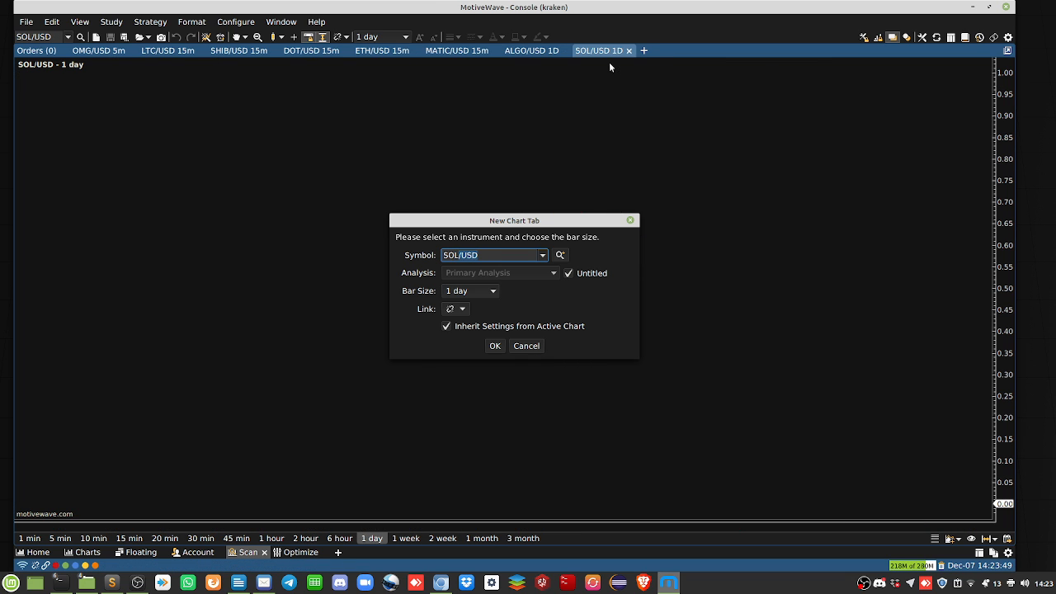
left_click(495, 344)
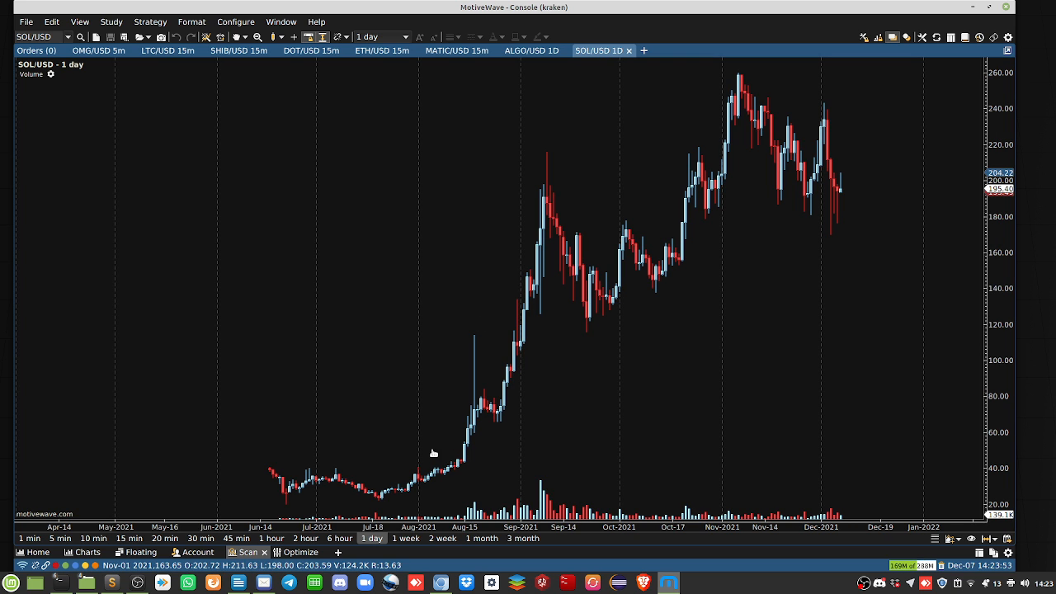
mouse_move(630, 203)
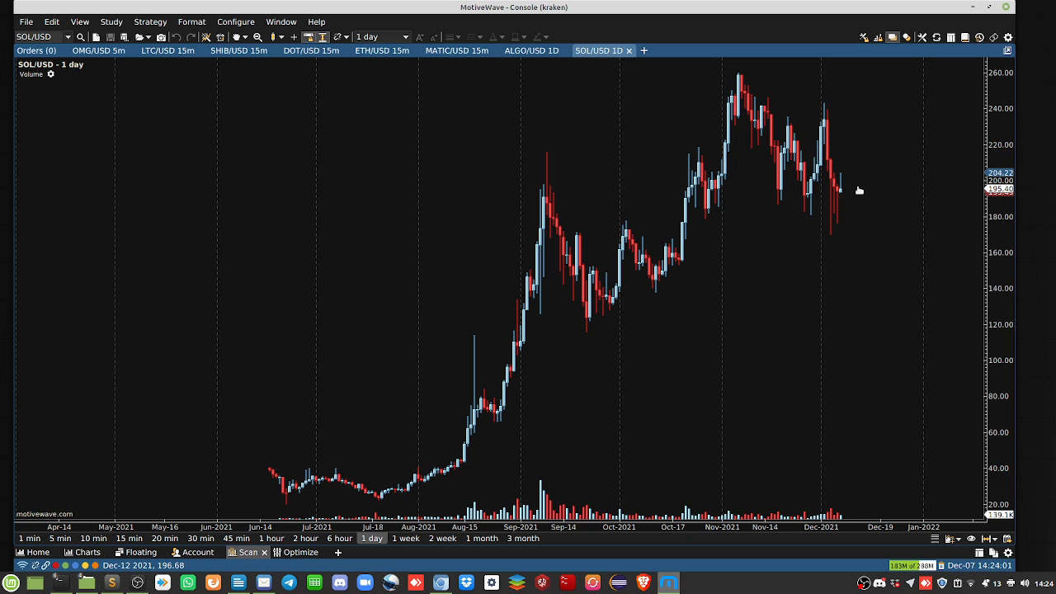
mouse_move(730, 131)
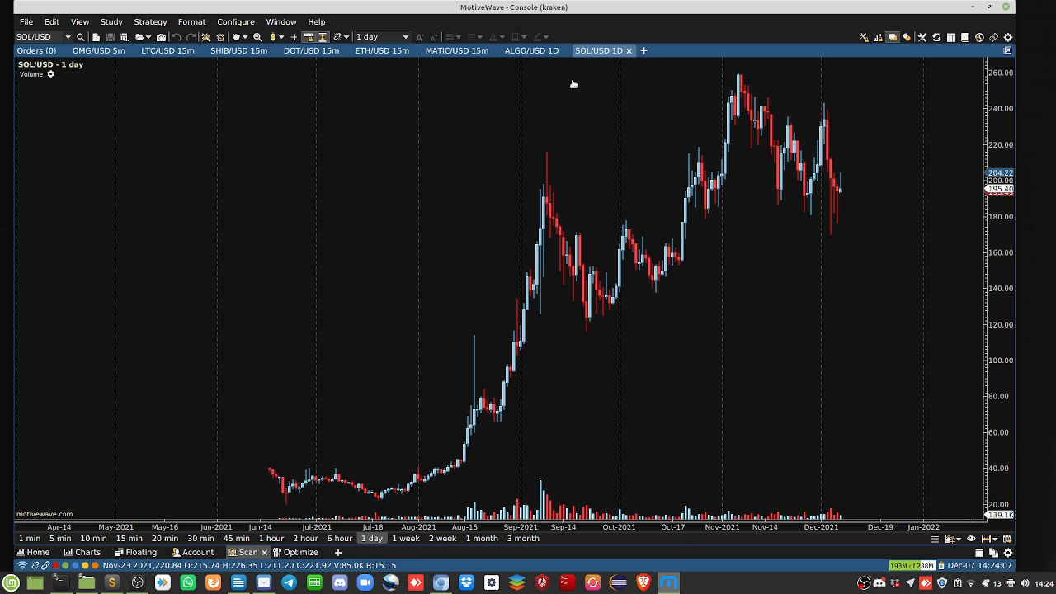
- Close SOL/USD, discarding its analyses, and add a daily AXS/USD chart tab
left_click(628, 50)
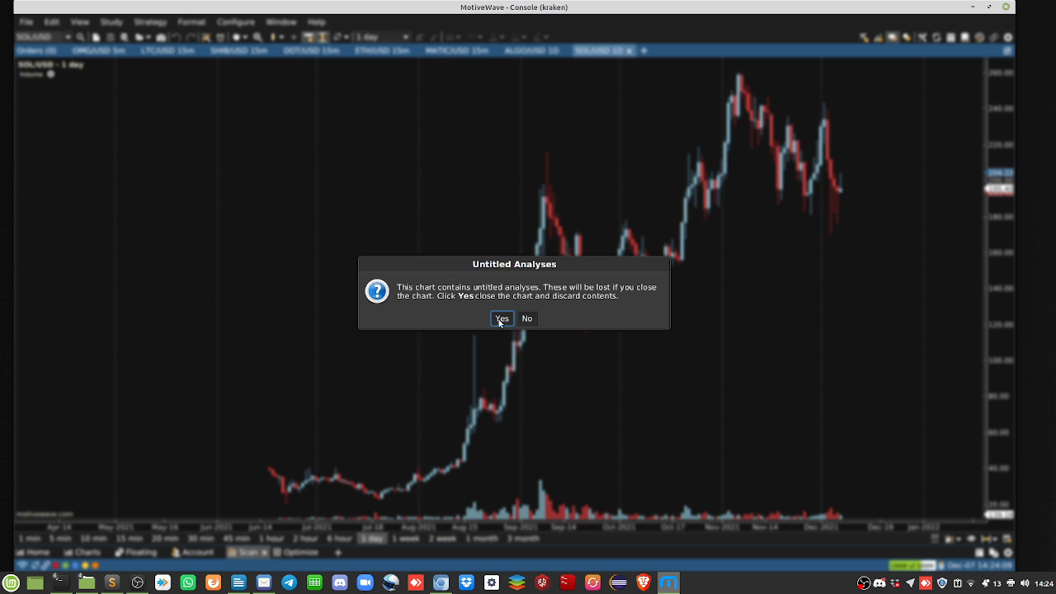
left_click(501, 318)
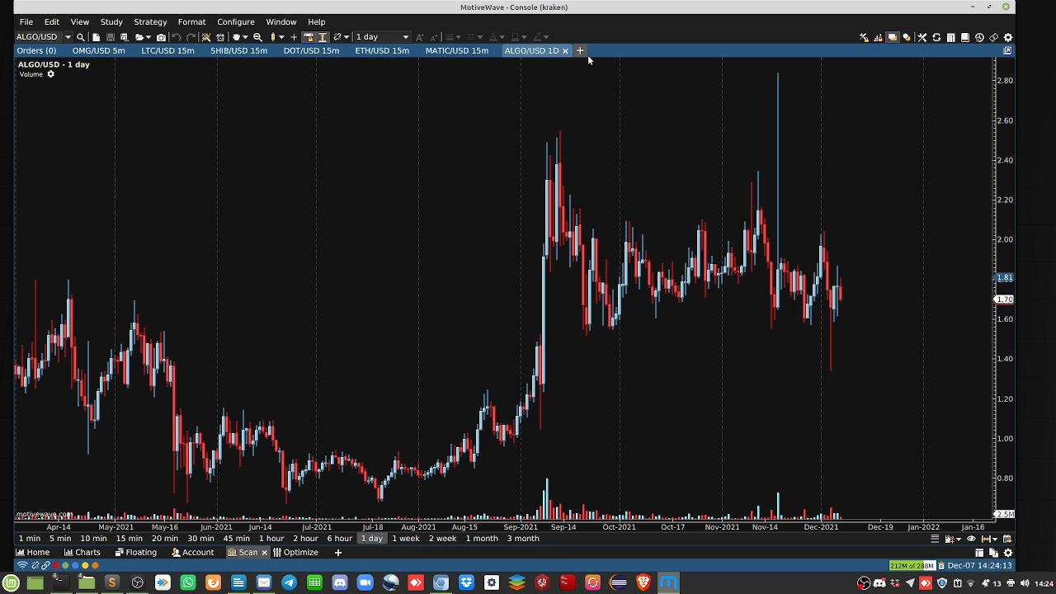
left_click(580, 50)
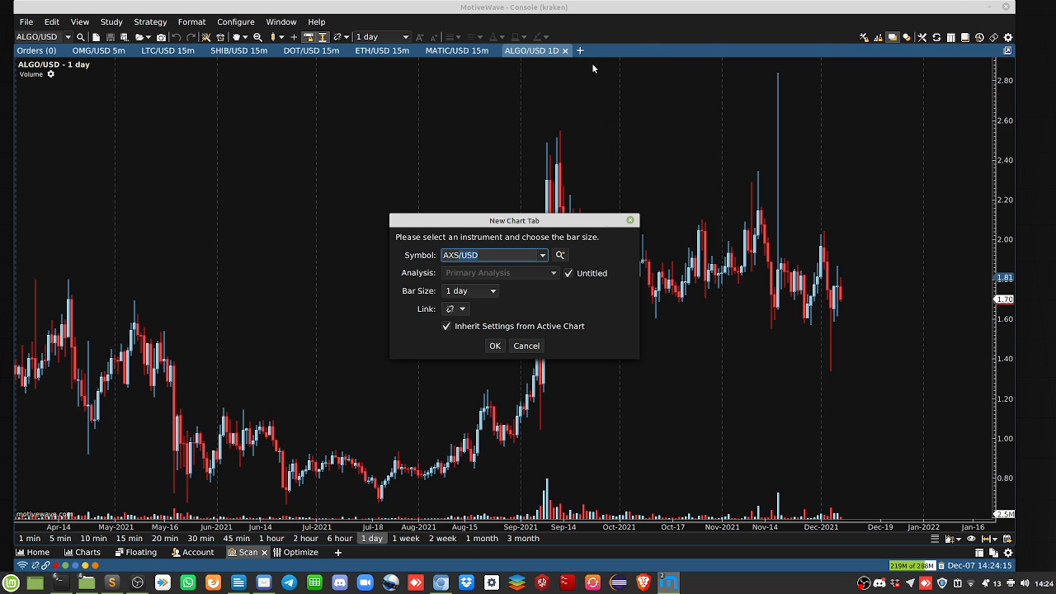
left_click(494, 345)
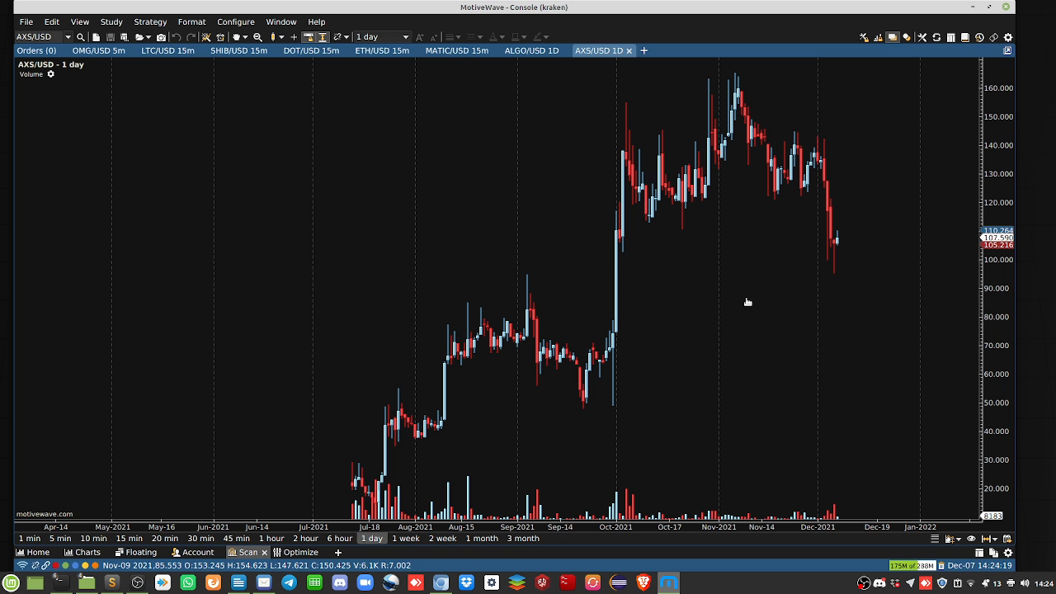
mouse_move(757, 98)
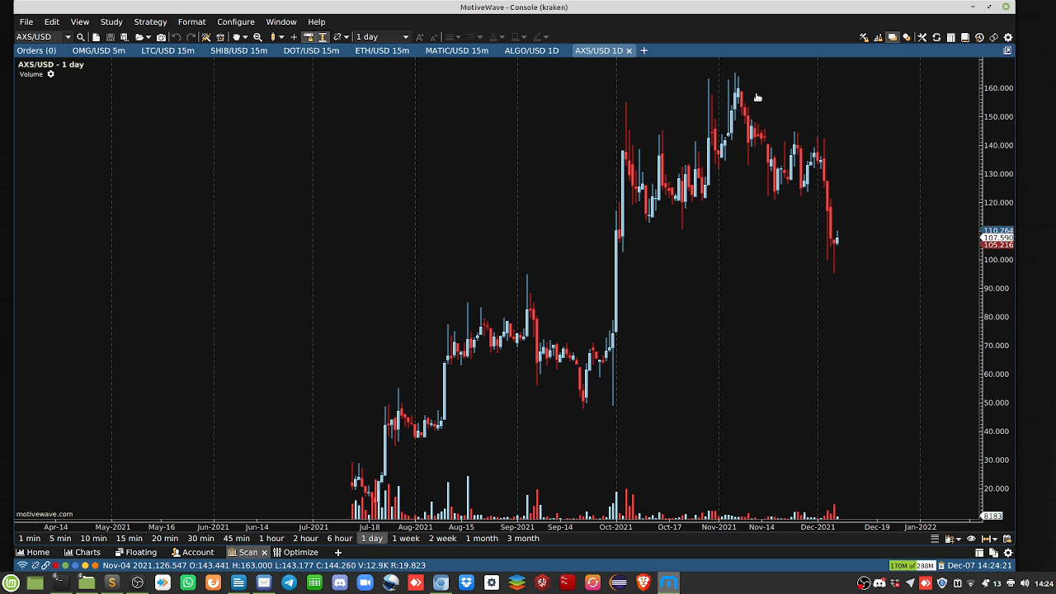
mouse_move(824, 229)
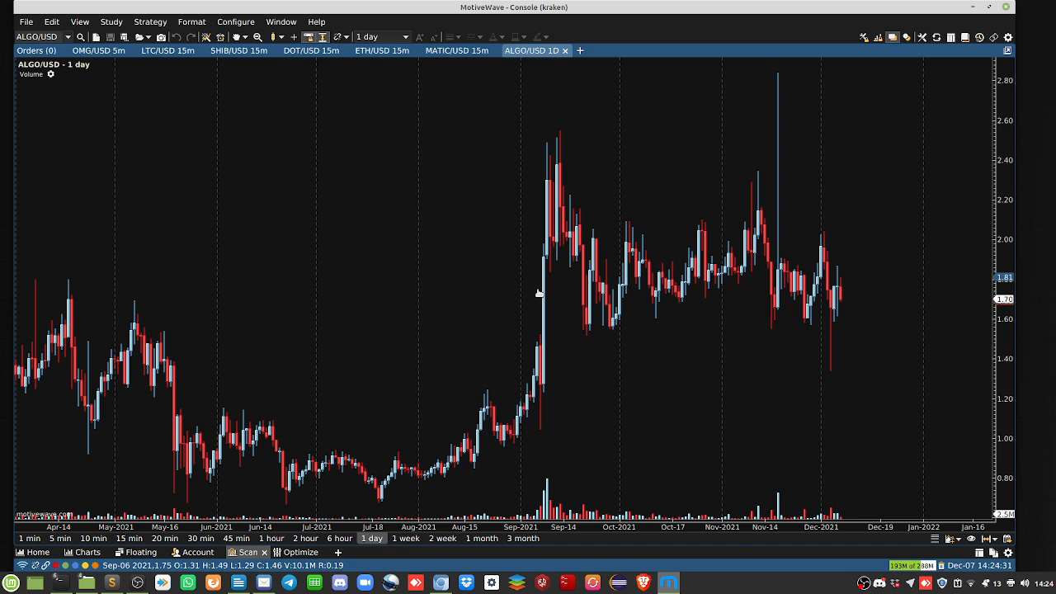
mouse_move(556, 285)
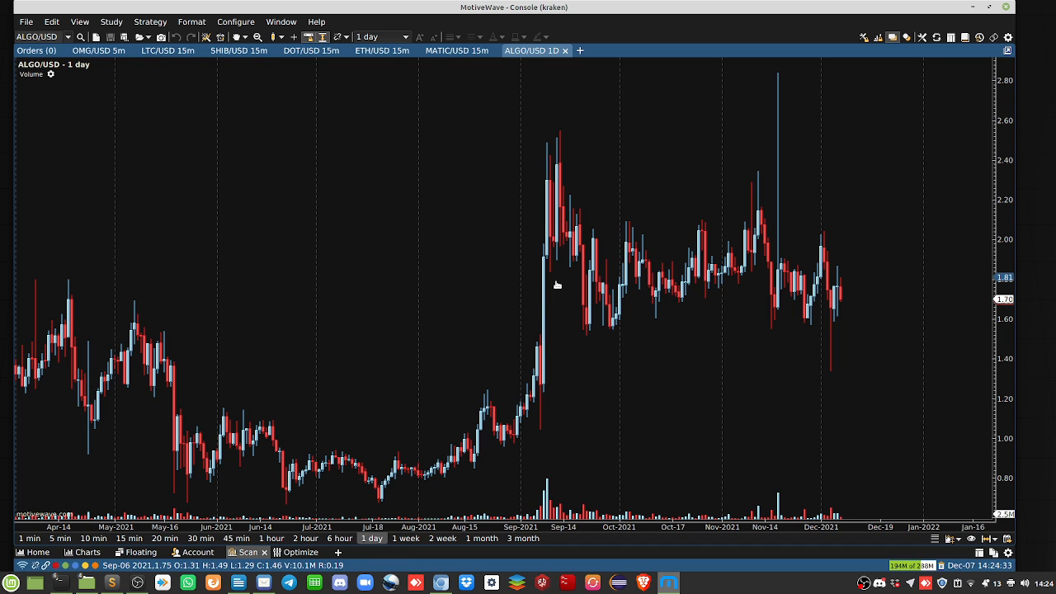
mouse_move(486, 317)
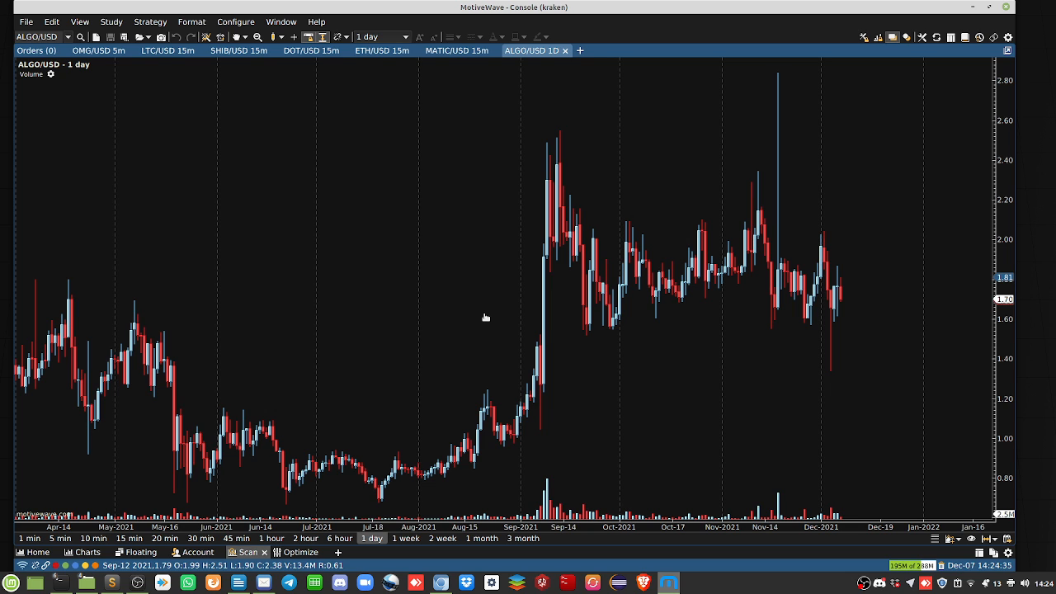
mouse_move(488, 316)
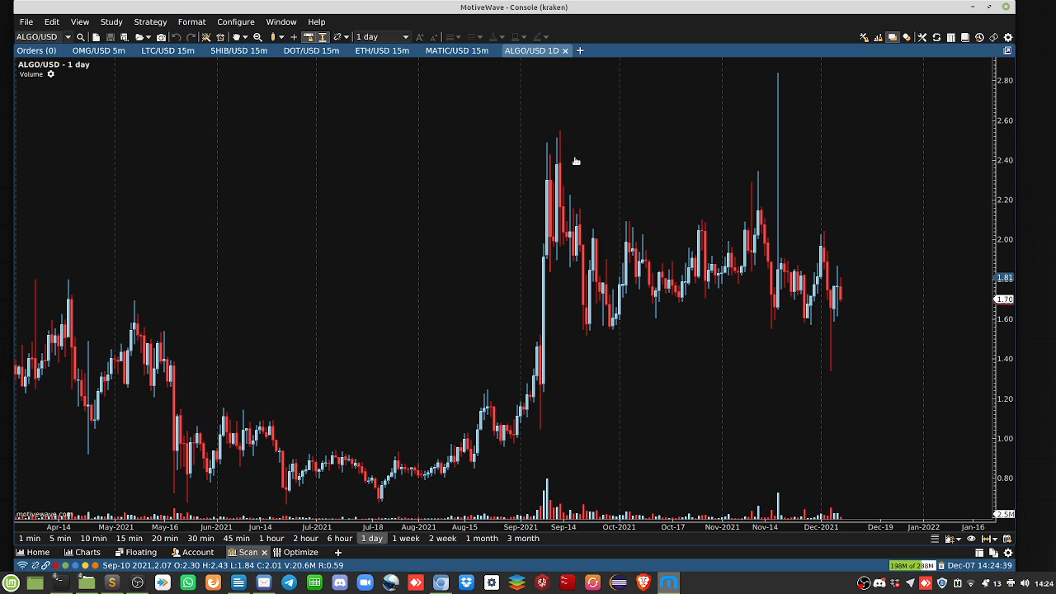
- Glance at saved watch lists, then add and close a daily ETH/USD chart tab
left_click(580, 50)
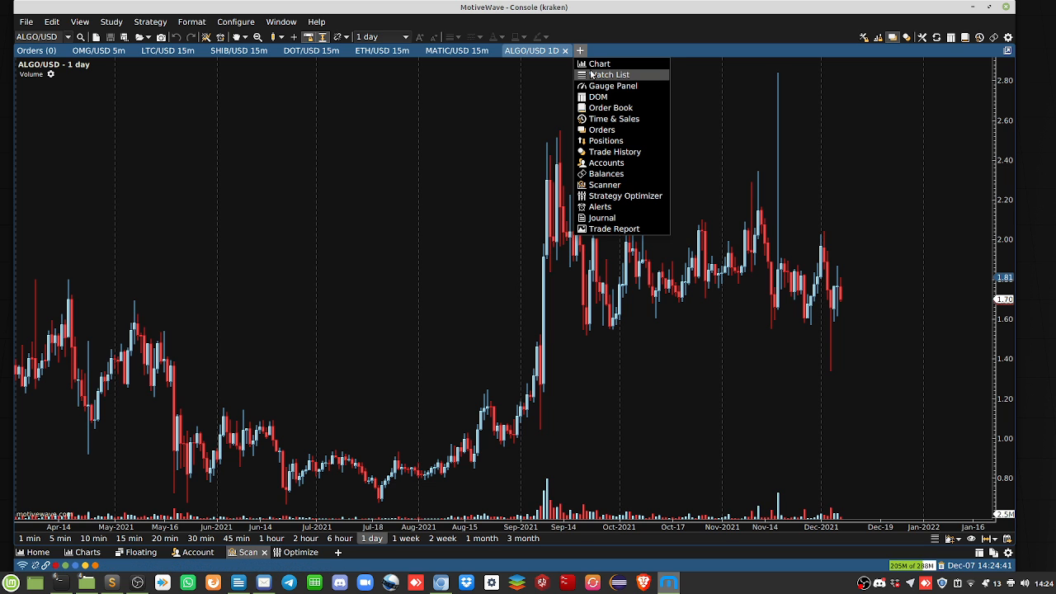
left_click(610, 74)
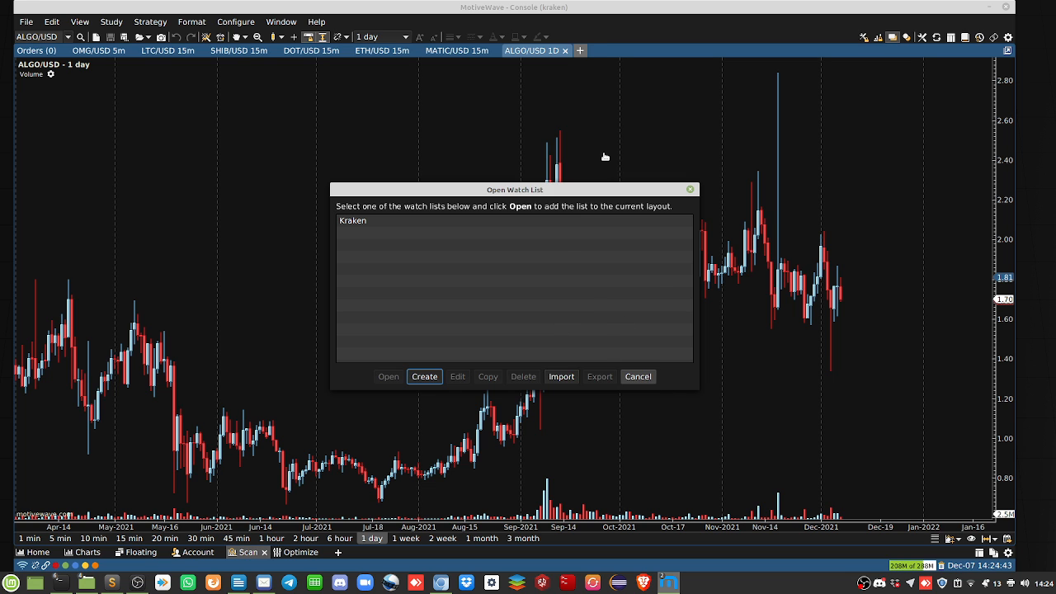
left_click(580, 50)
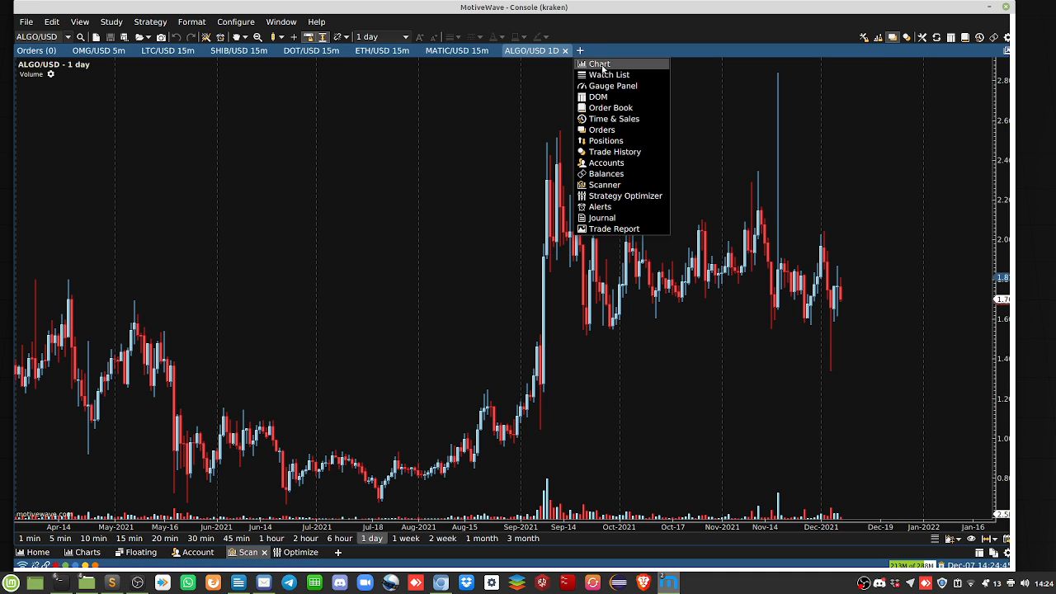
left_click(598, 64)
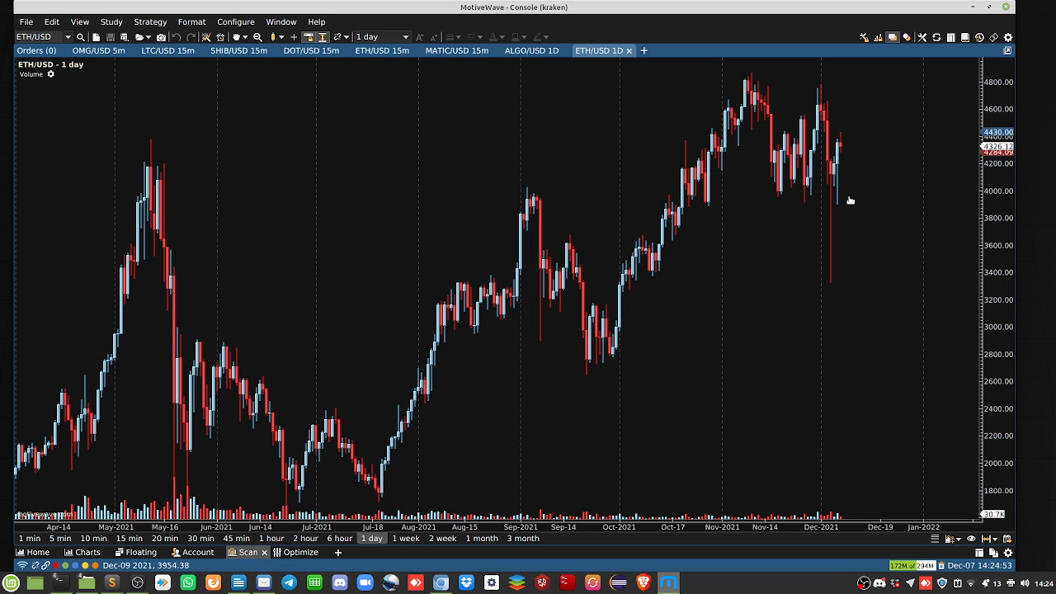
mouse_move(819, 196)
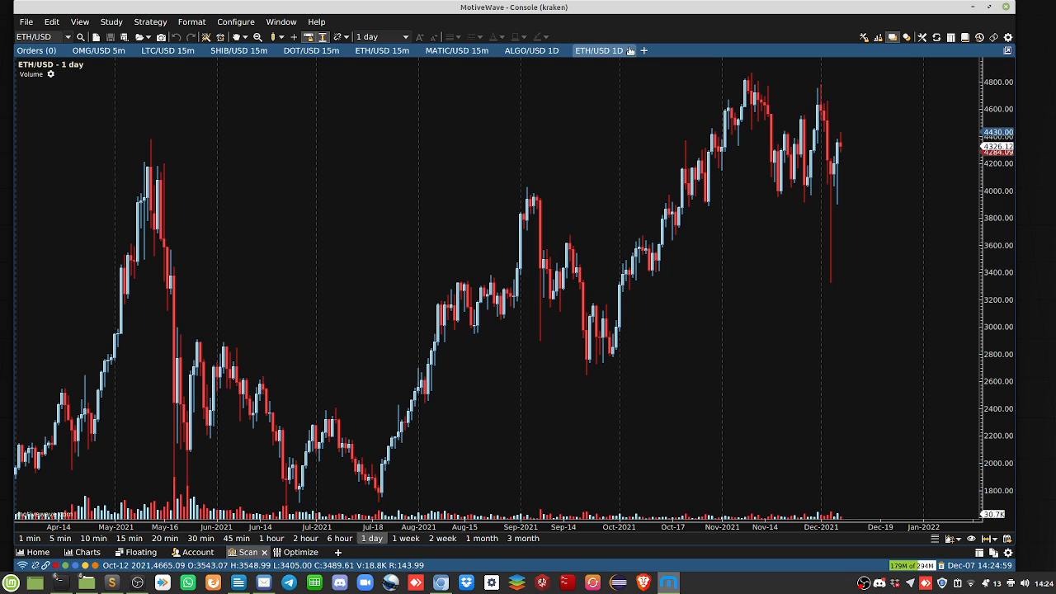
left_click(629, 50)
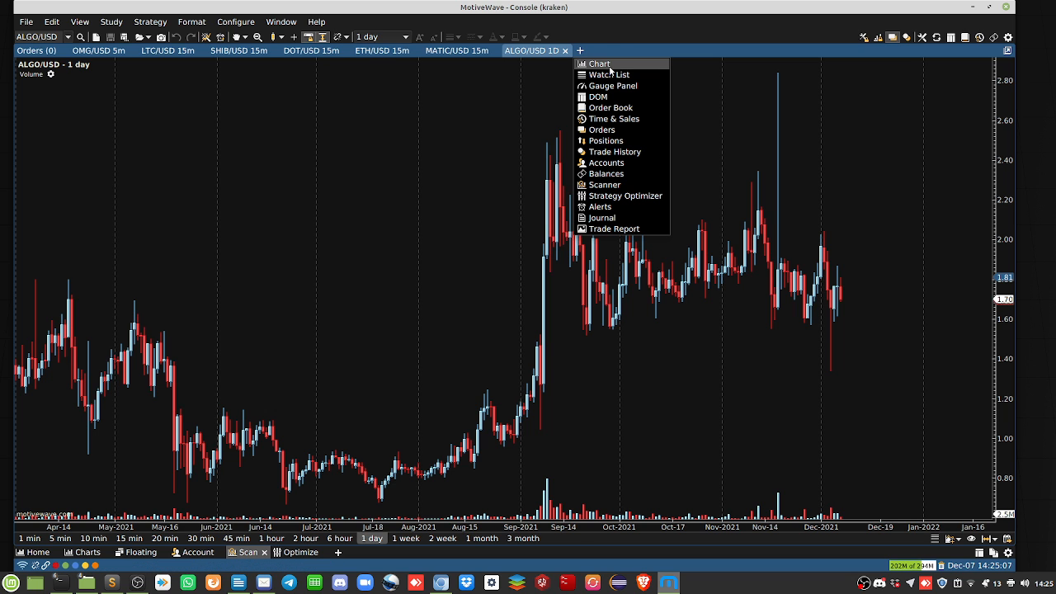
- Add a daily BTC/USD chart tab, then close it discarding its analyses
left_click(599, 63)
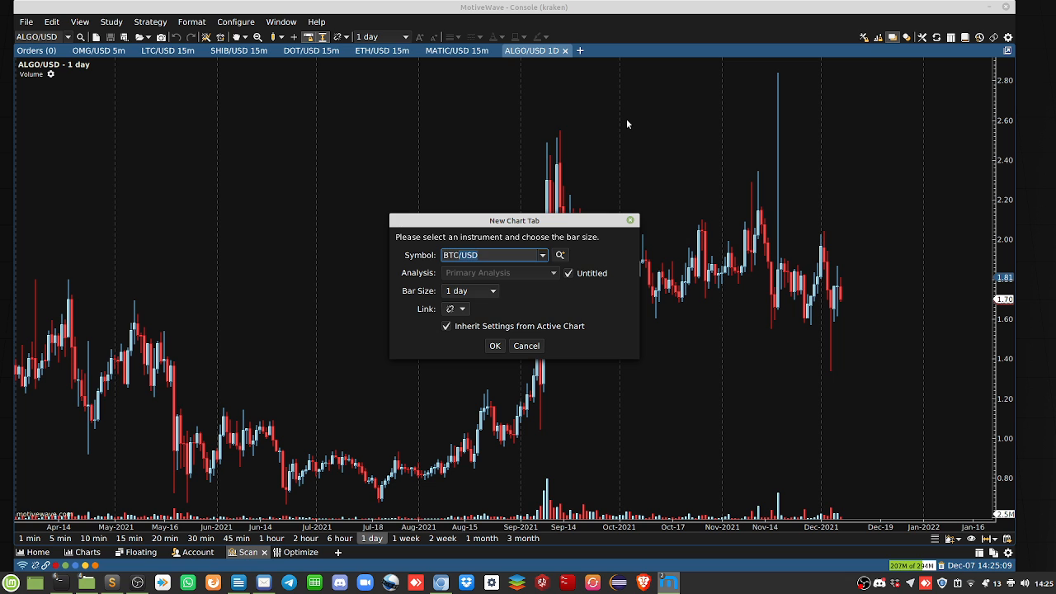
left_click(494, 345)
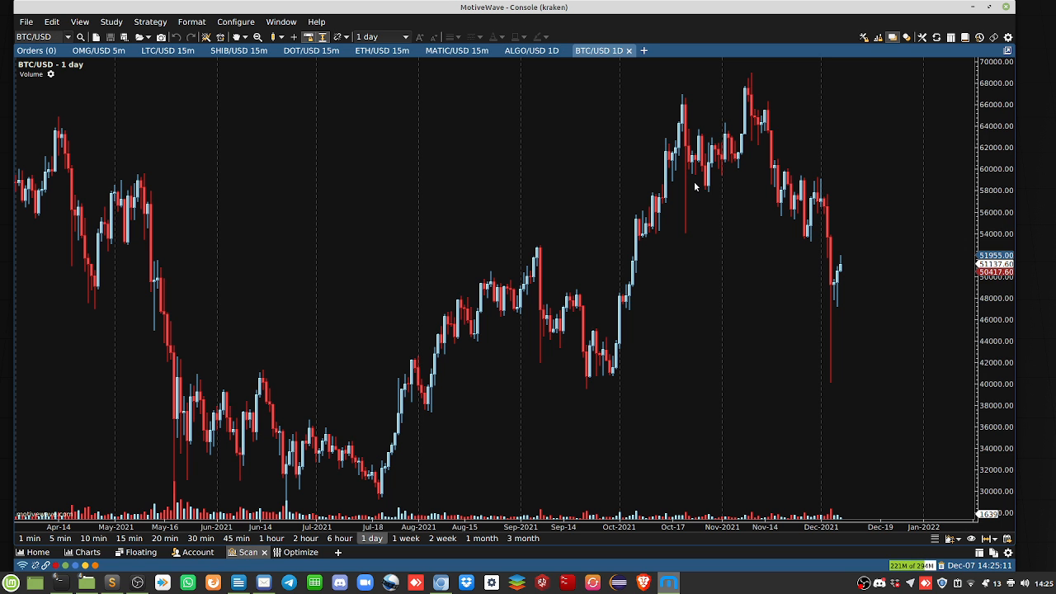
mouse_move(845, 290)
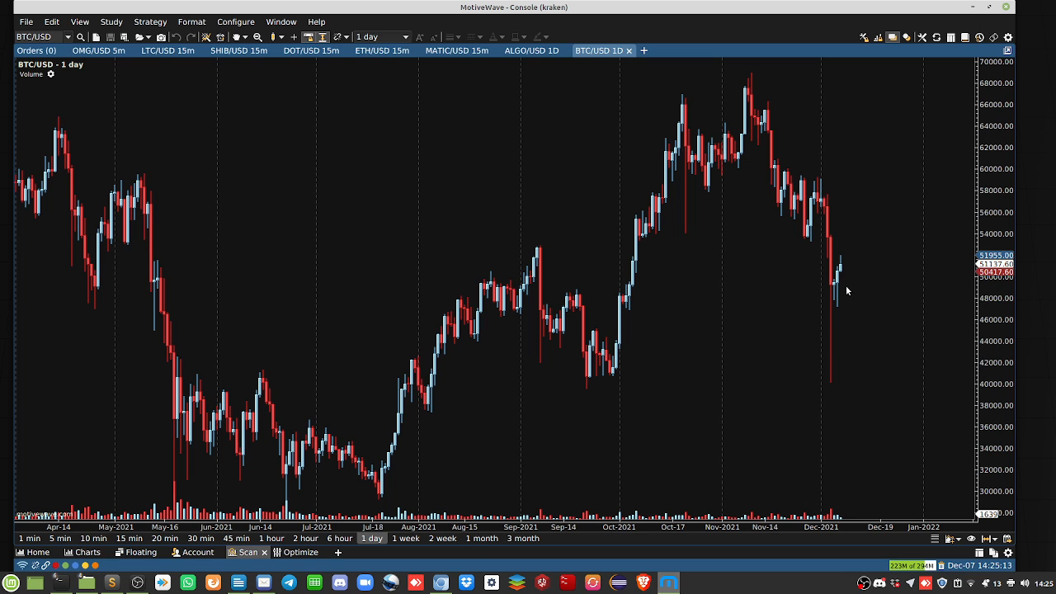
mouse_move(658, 73)
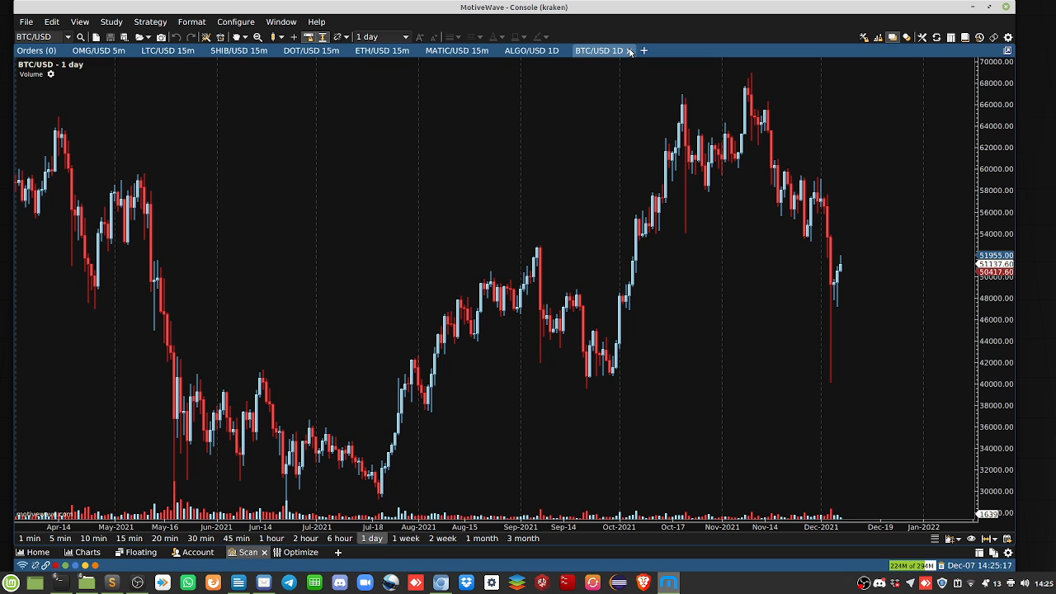
mouse_move(753, 98)
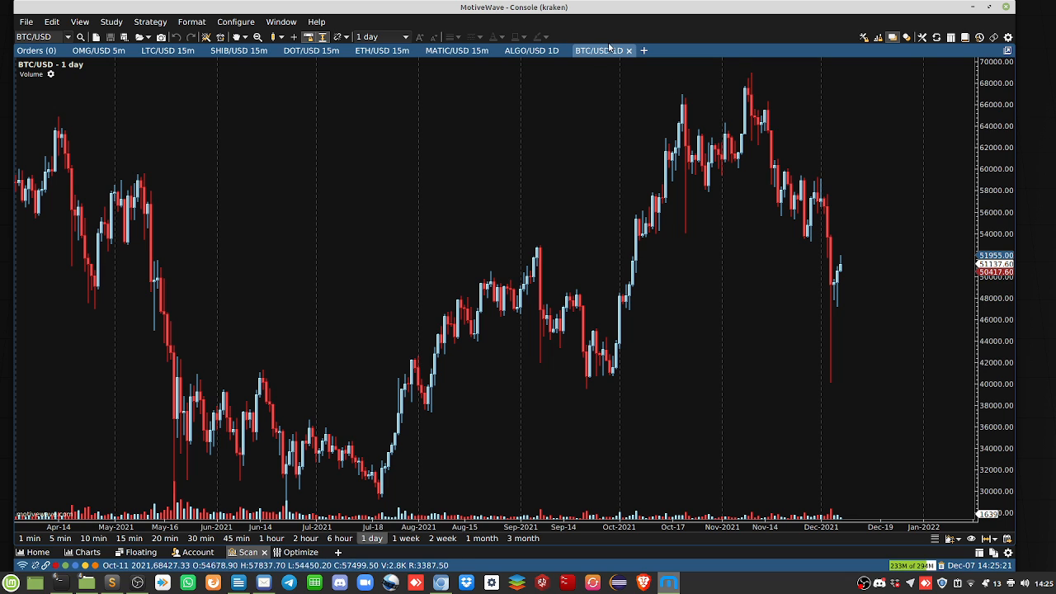
left_click(628, 50)
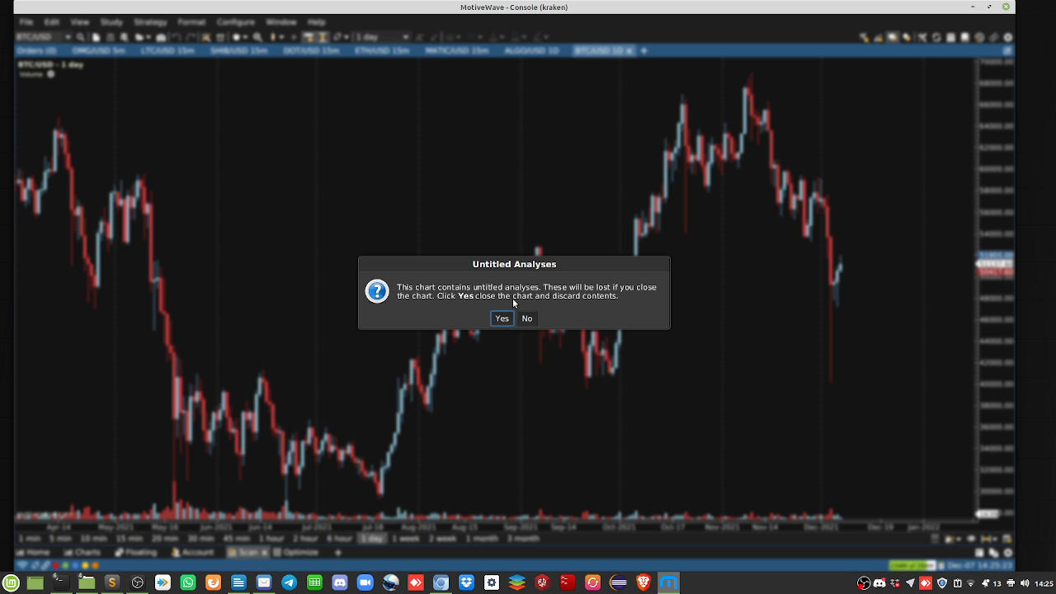
left_click(500, 317)
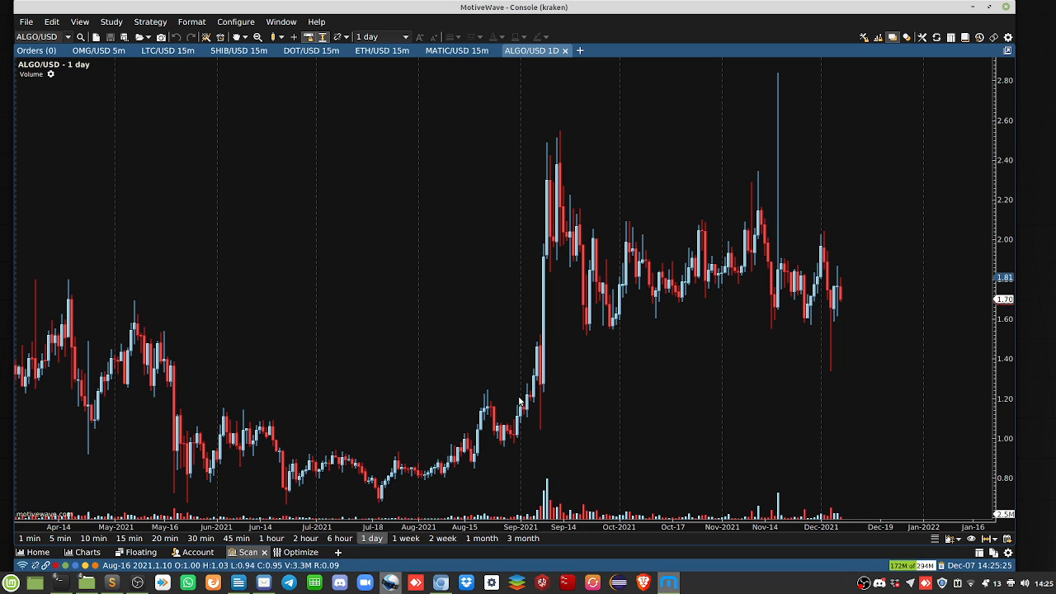
- Add a daily OMG/USD chart tab, then begin closing it
left_click(579, 51)
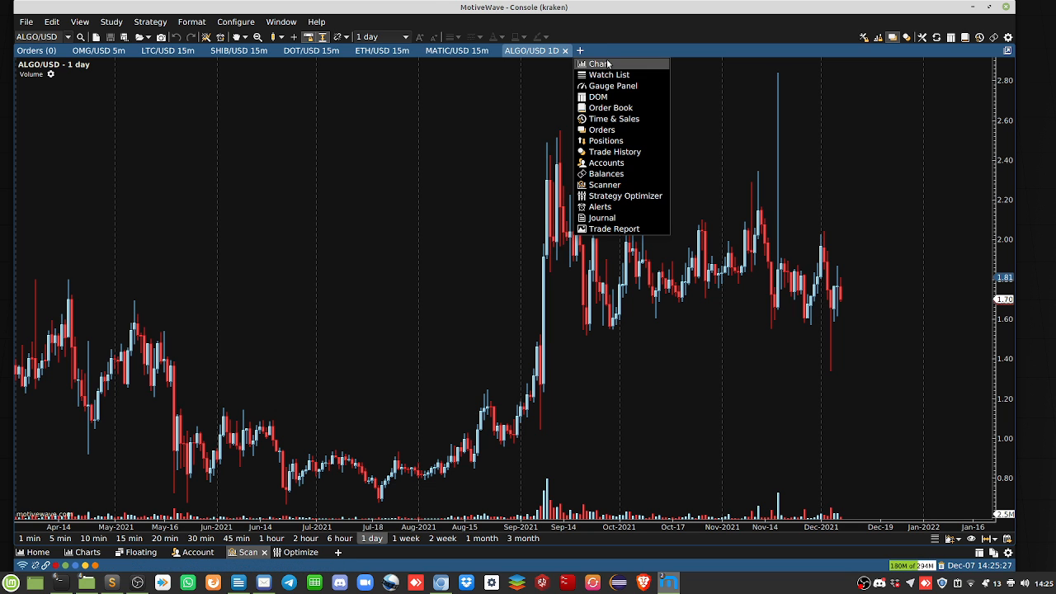
left_click(600, 64)
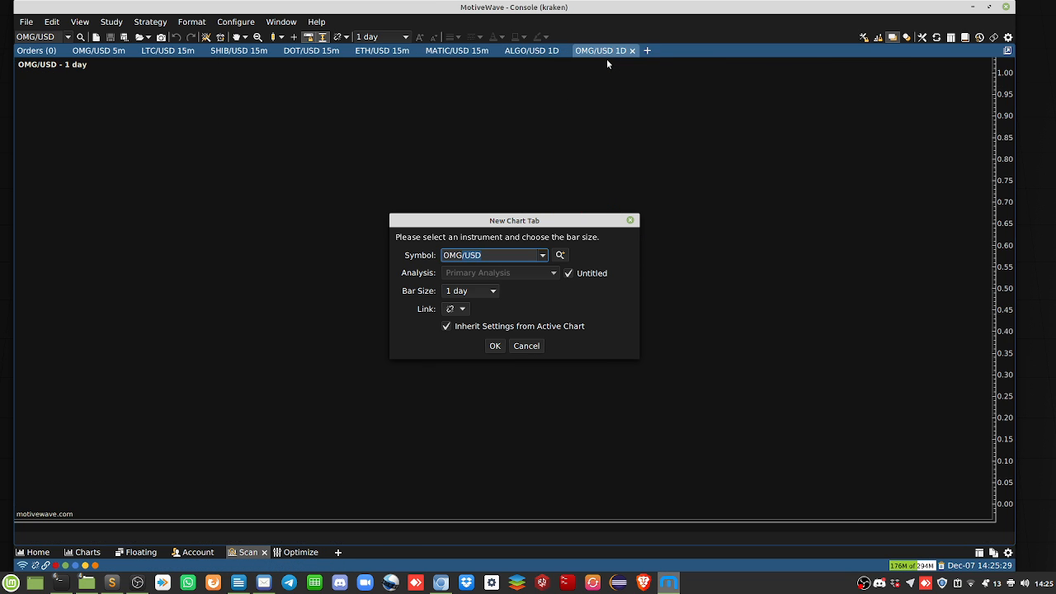
left_click(494, 344)
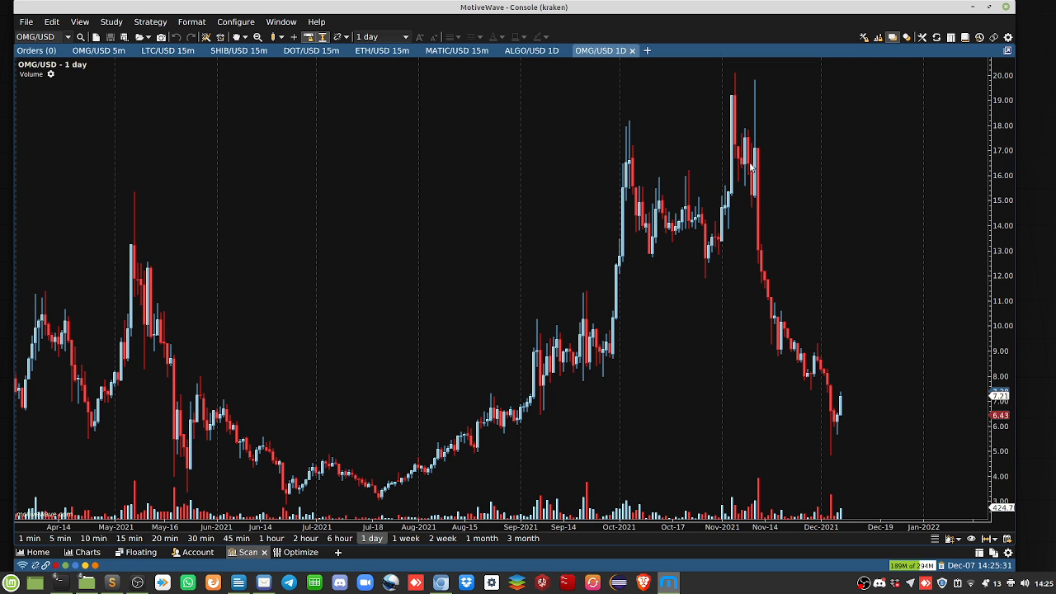
mouse_move(849, 410)
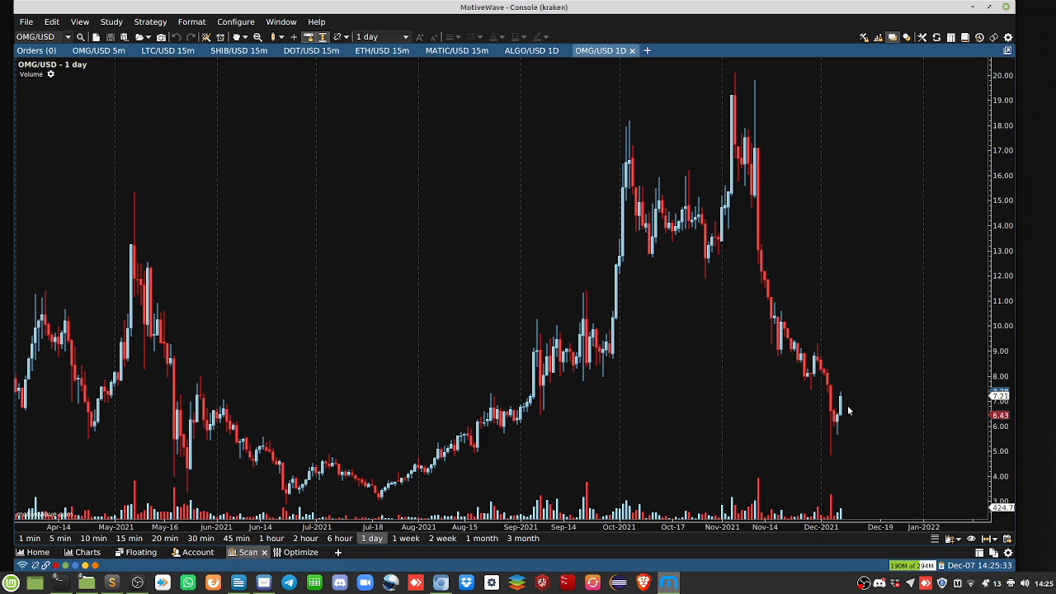
mouse_move(843, 409)
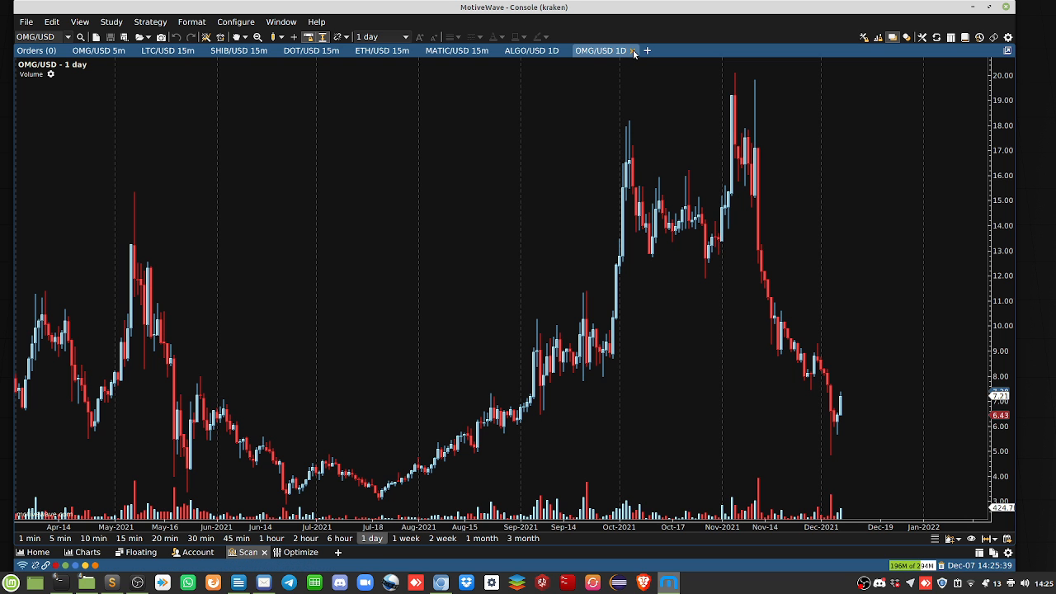
left_click(634, 50)
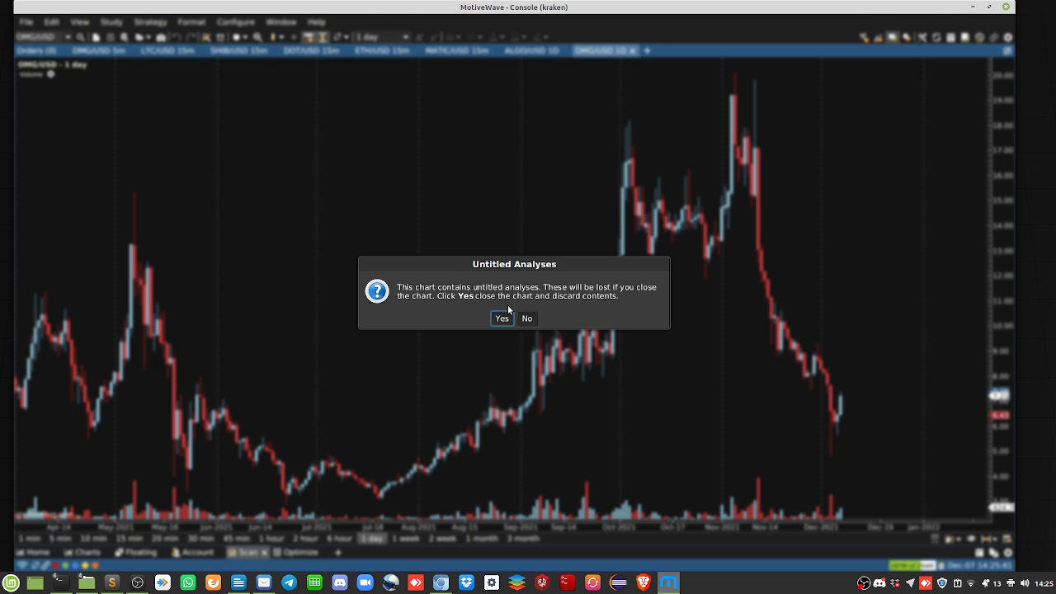
- Discard the OMG/USD chart and add a daily MANA/USD chart tab
left_click(502, 318)
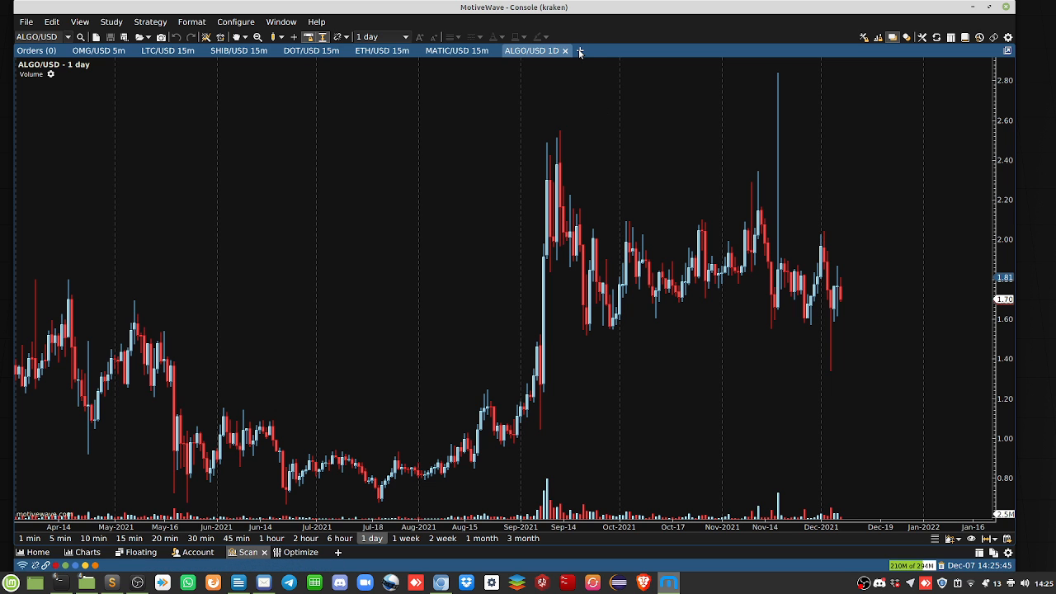
left_click(580, 50)
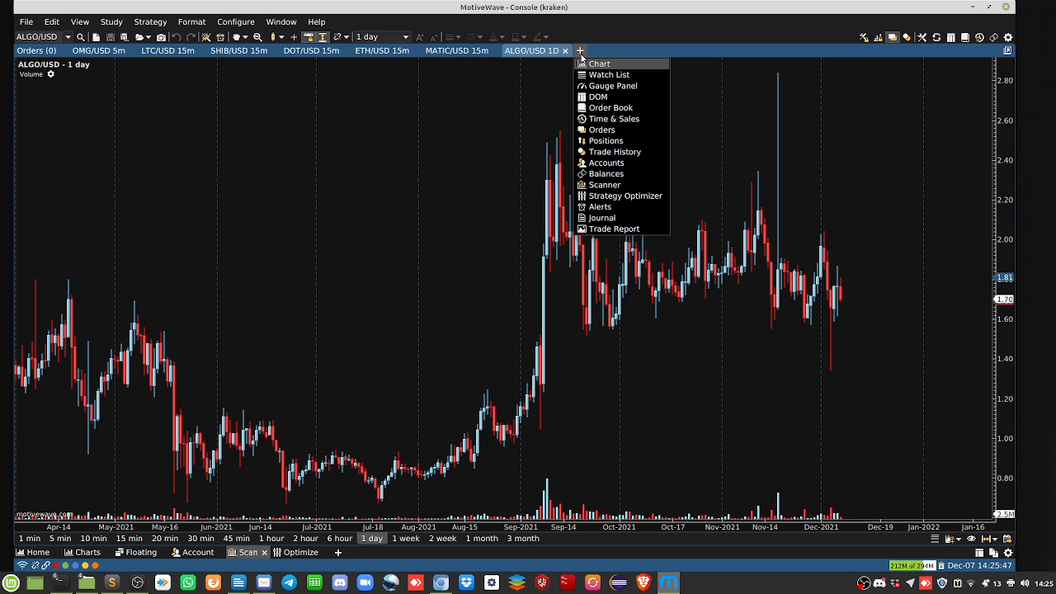
left_click(600, 63)
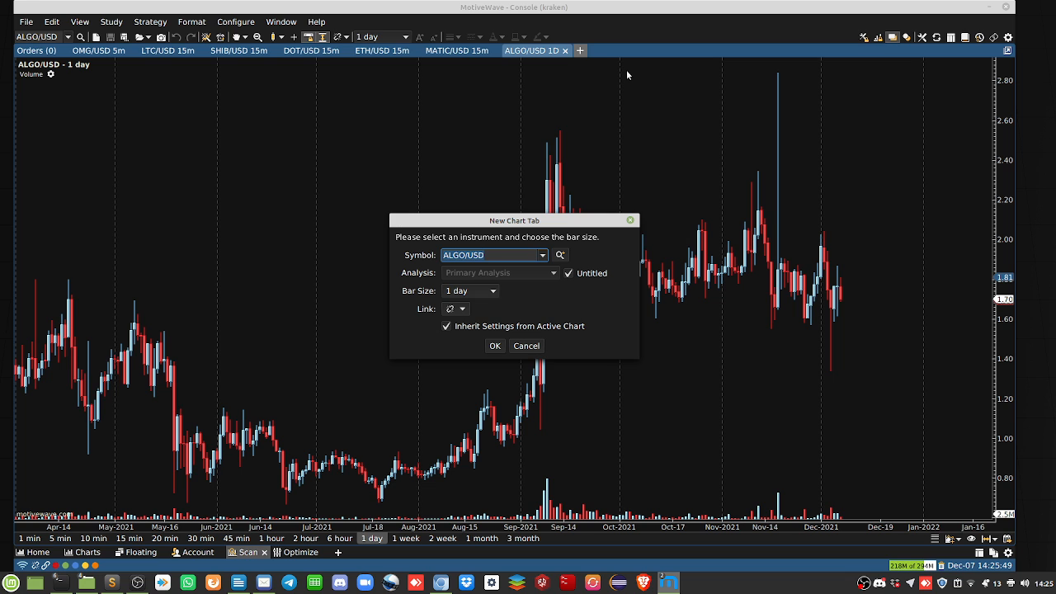
left_click(494, 346)
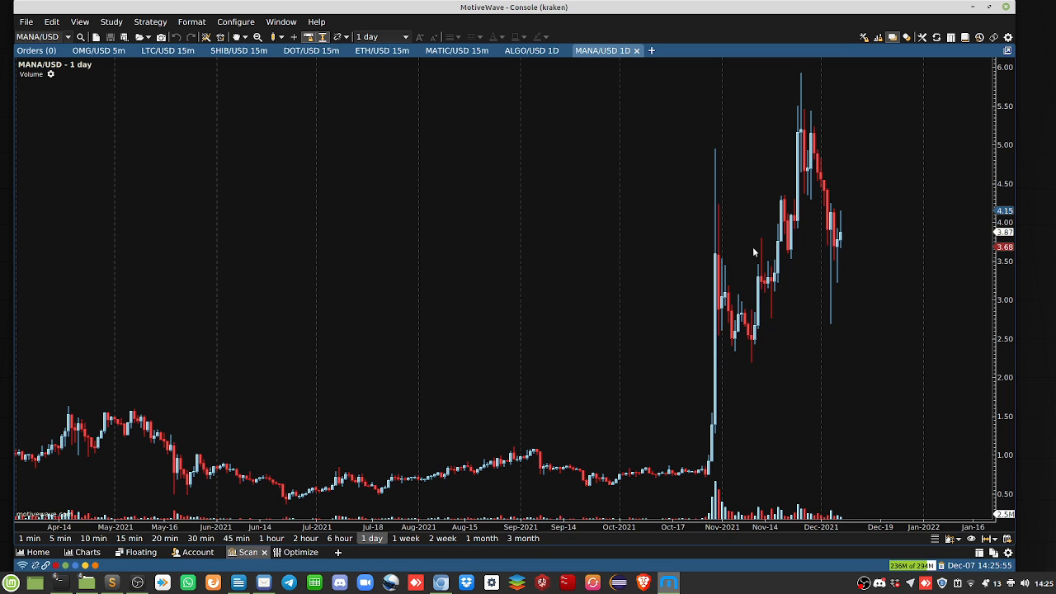
mouse_move(802, 136)
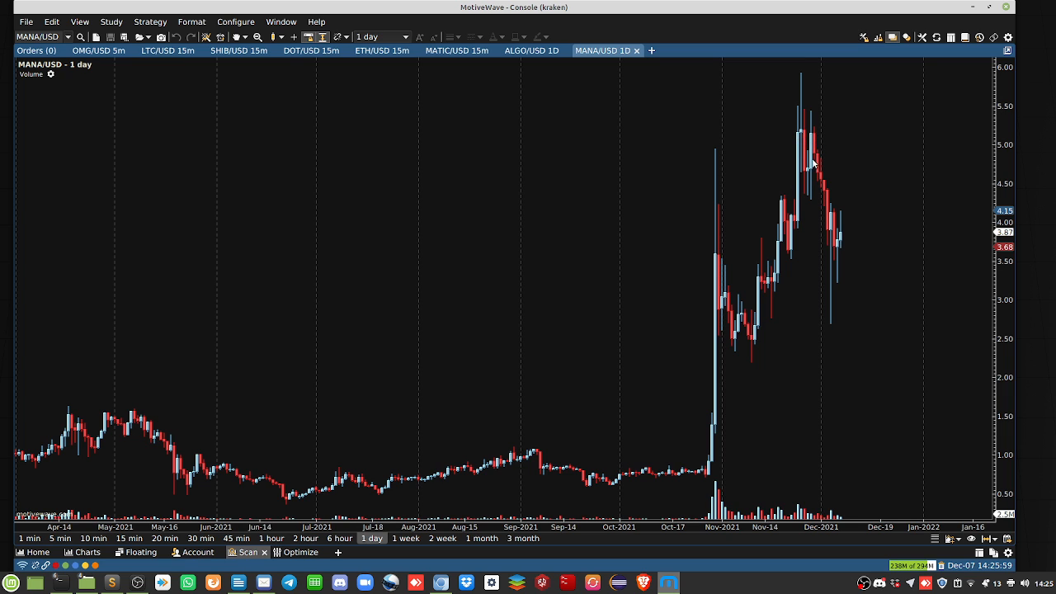
mouse_move(830, 263)
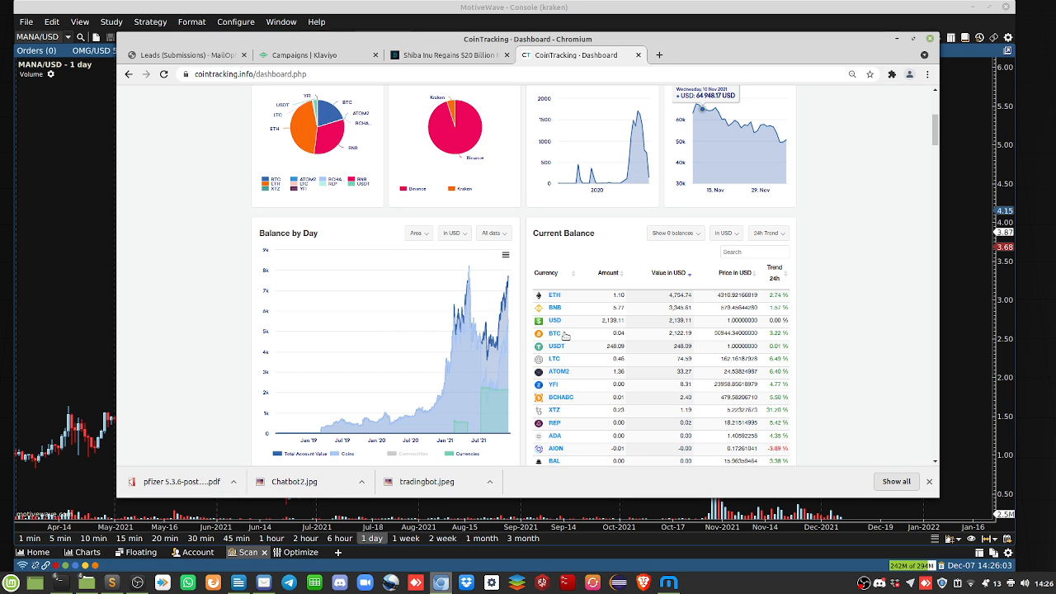
mouse_move(505, 272)
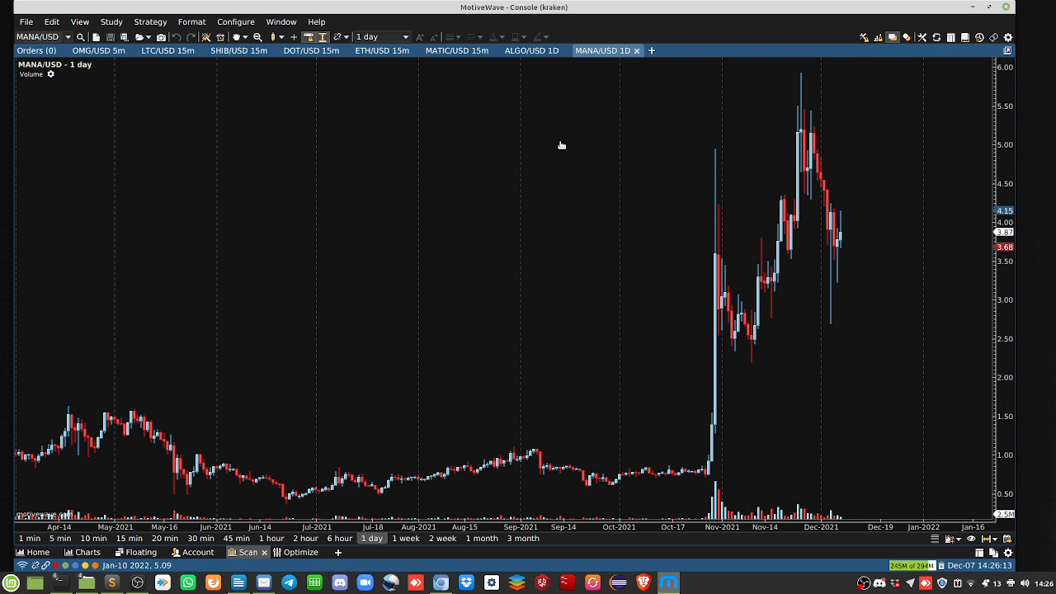
- Begin closing the MANA/USD daily chart tab in MotiveWave
left_click(530, 50)
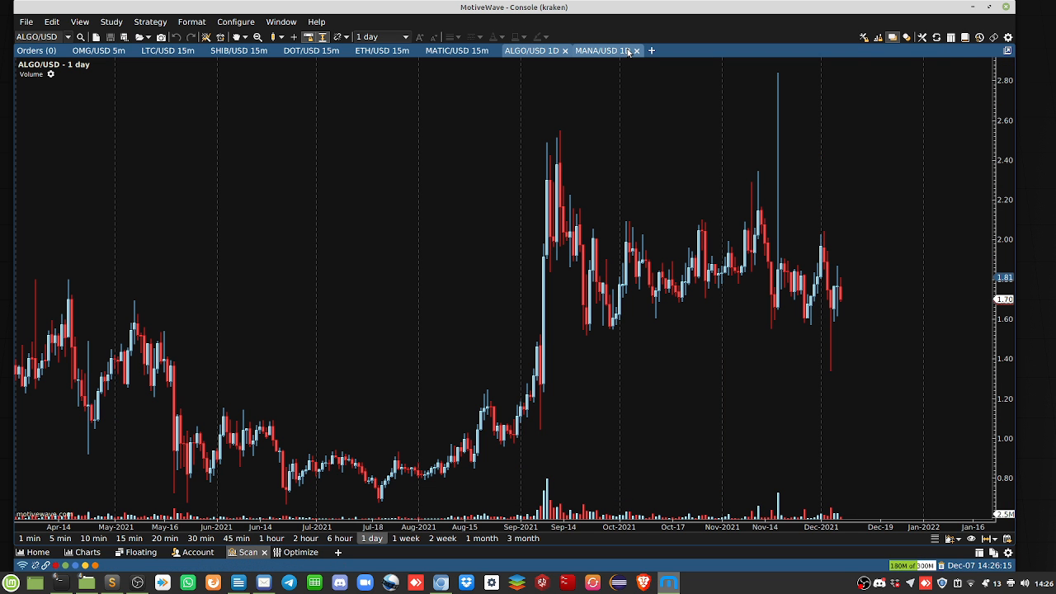
- Discard the MANA/USD and ALGO/USD daily tabs and start a new chart tab
left_click(636, 50)
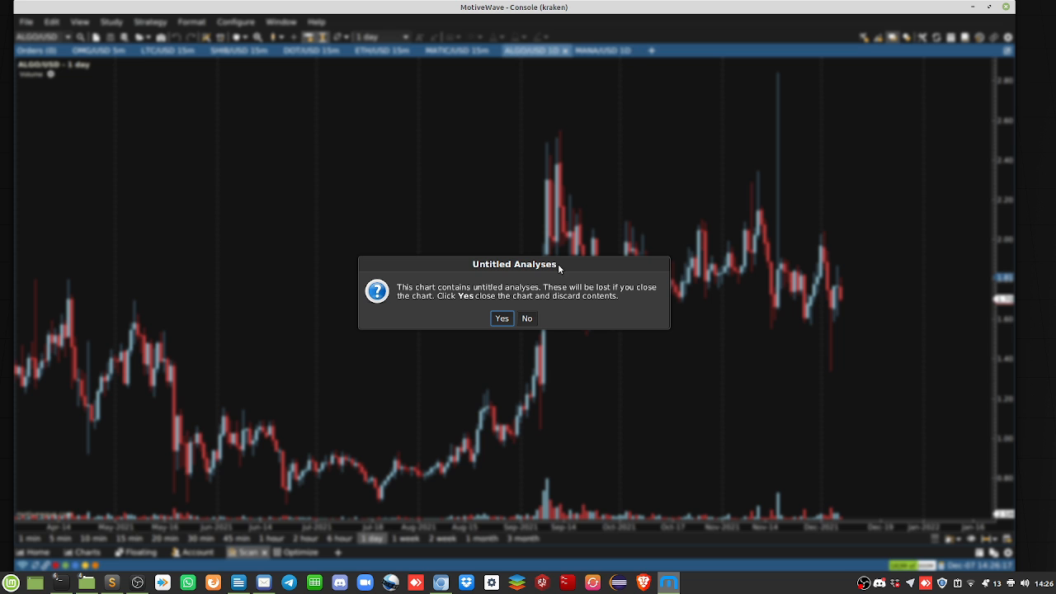
left_click(526, 318)
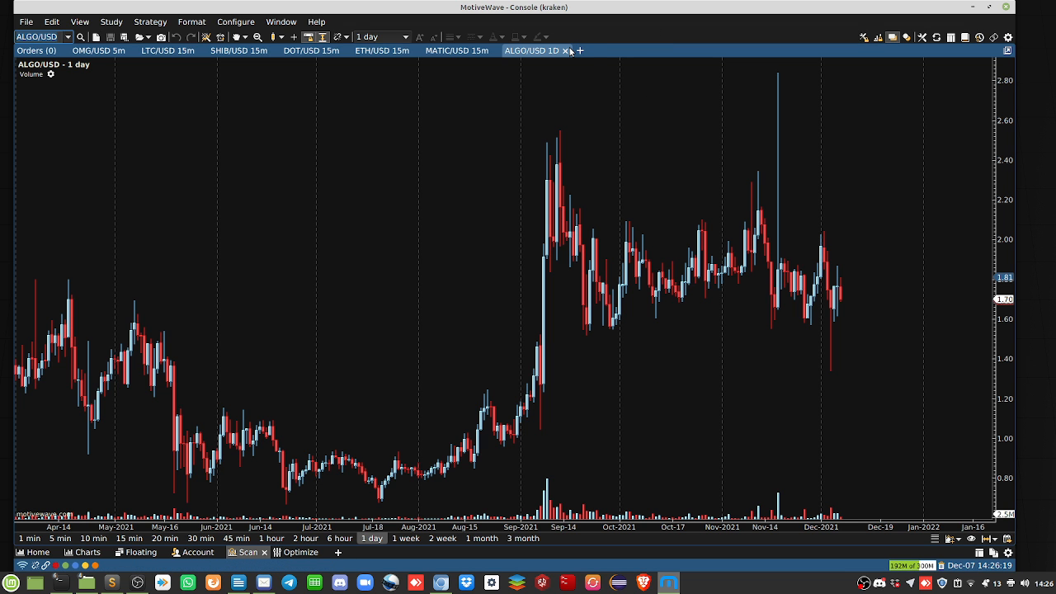
left_click(566, 50)
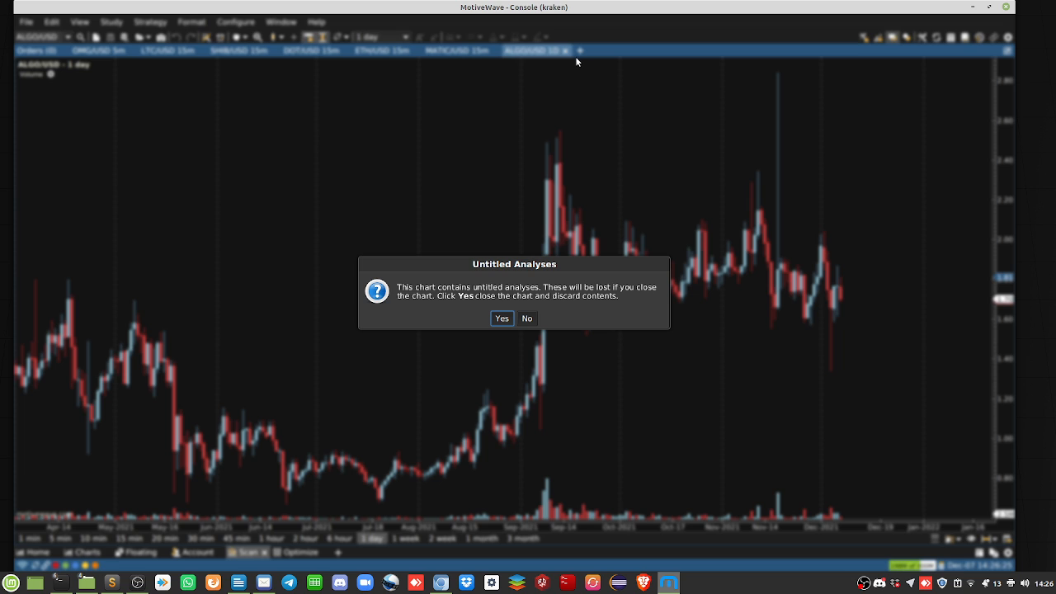
mouse_move(501, 318)
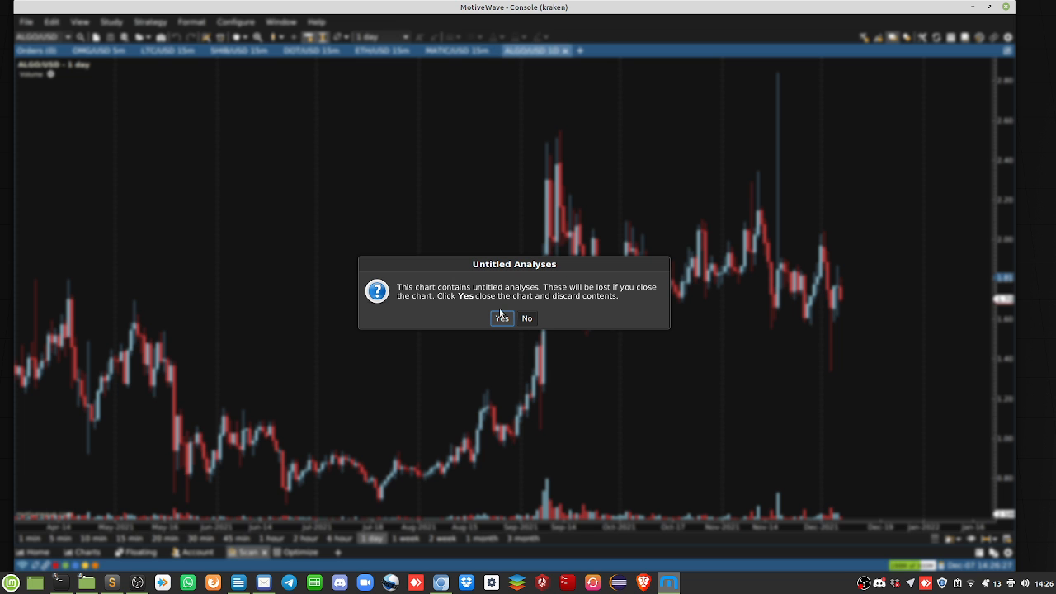
left_click(501, 318)
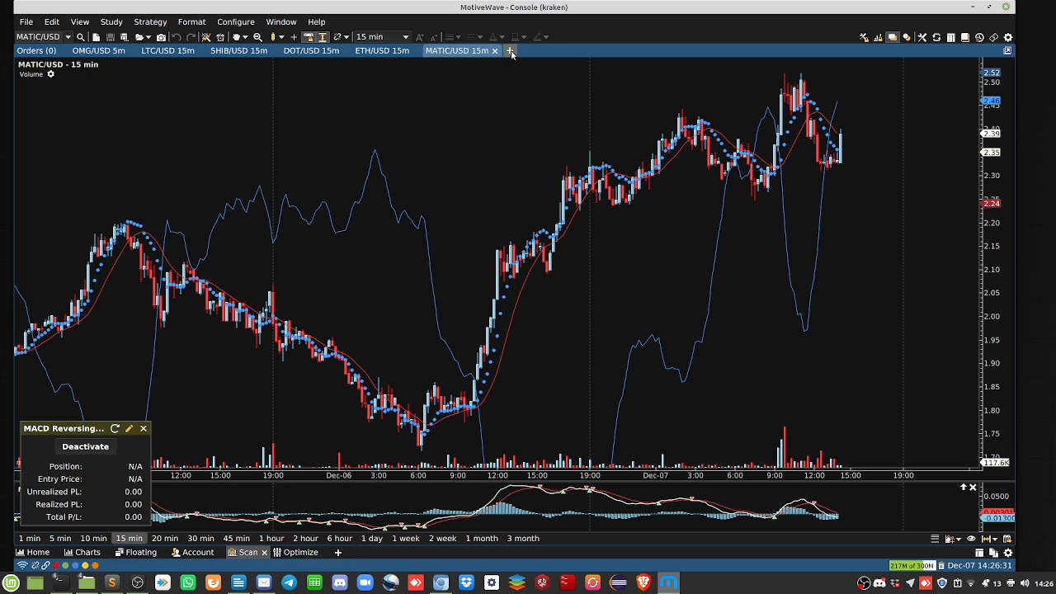
left_click(510, 50)
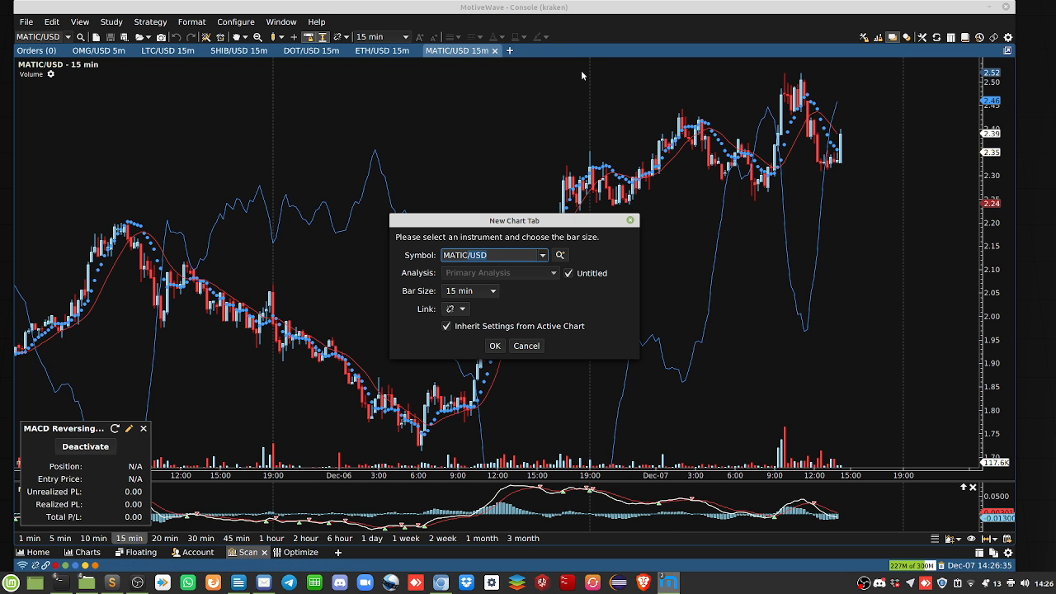
- Create a second MATIC/USD chart, switch it to daily bars, then discard it
left_click(494, 345)
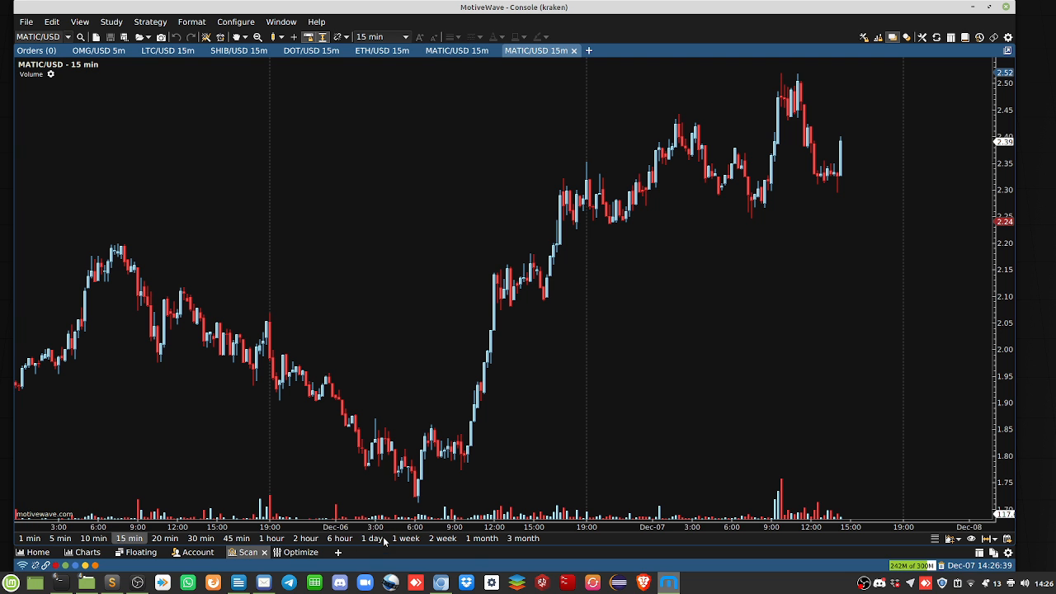
left_click(371, 538)
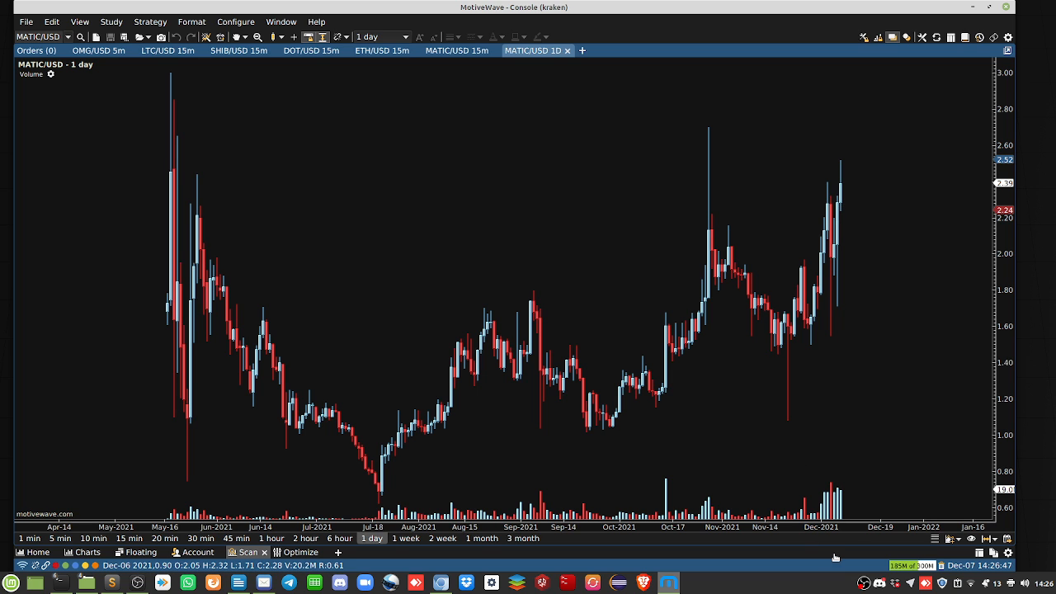
mouse_move(861, 179)
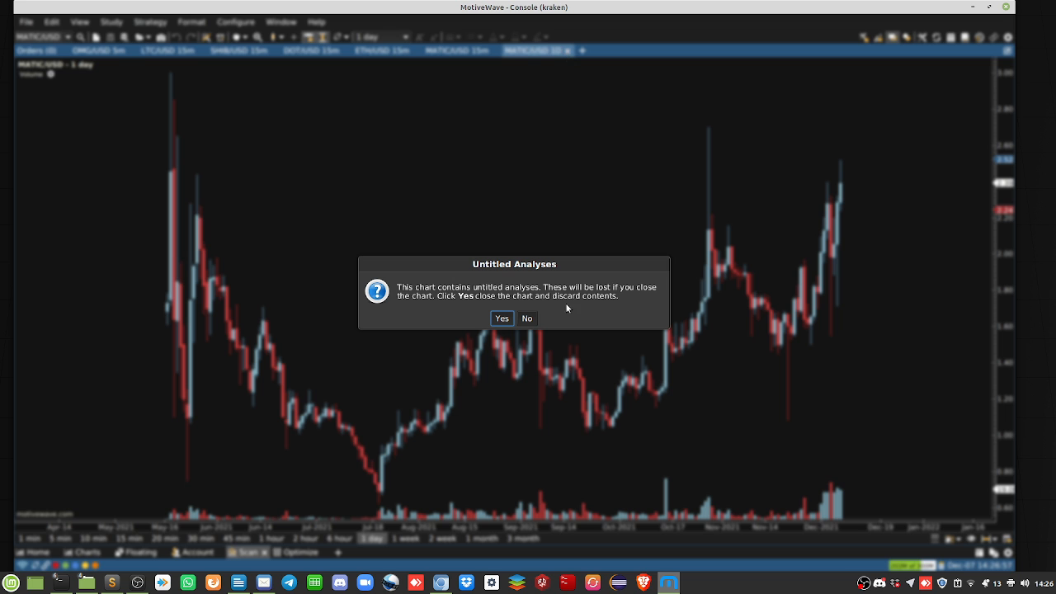
left_click(526, 318)
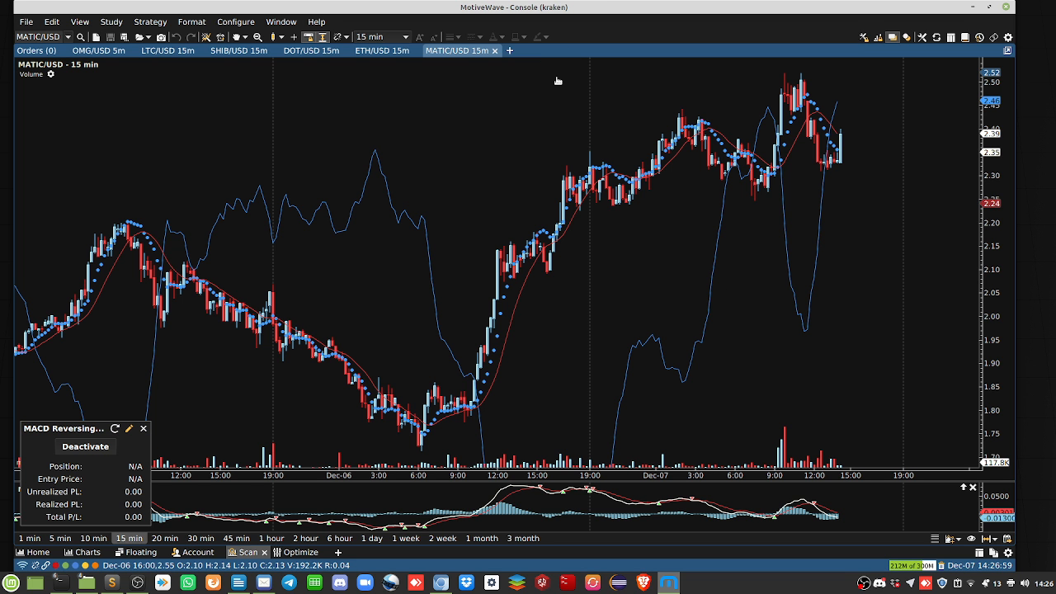
mouse_move(505, 64)
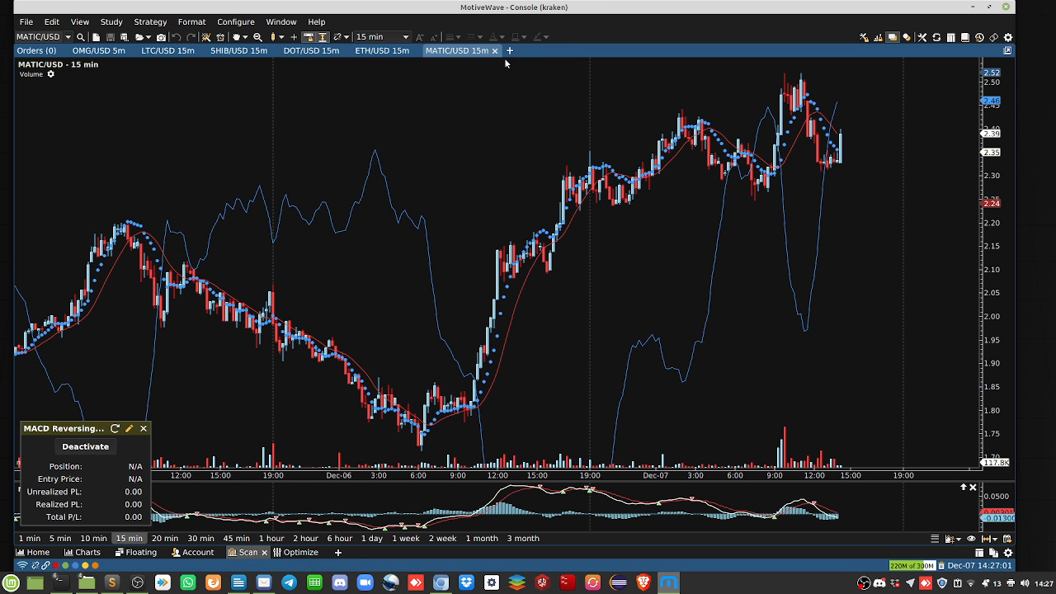
left_click(509, 51)
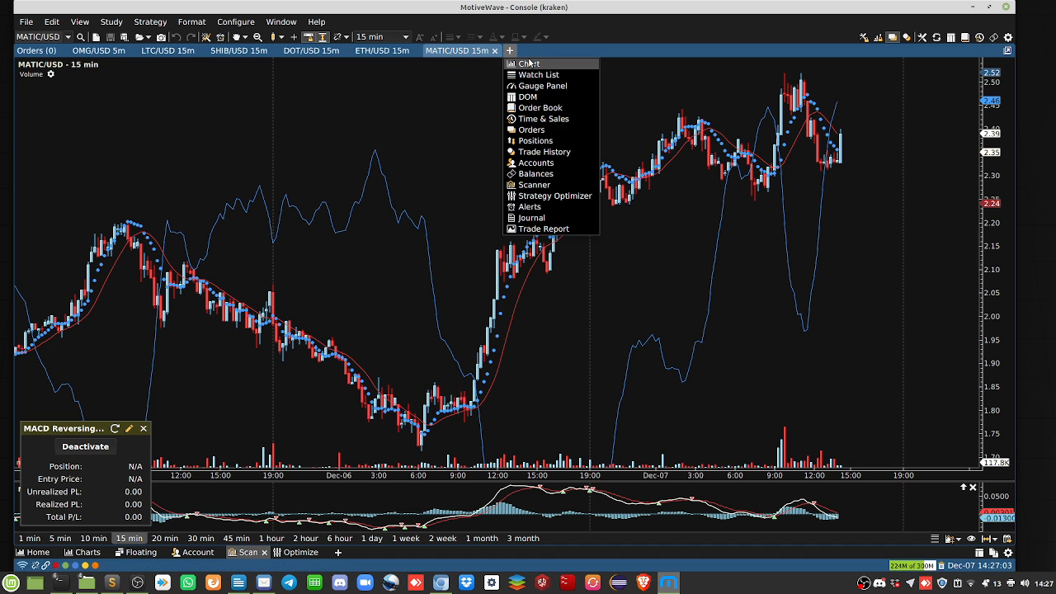
- Add a DOT/USD chart tab from the + menu and set it to 1-day bars
left_click(529, 64)
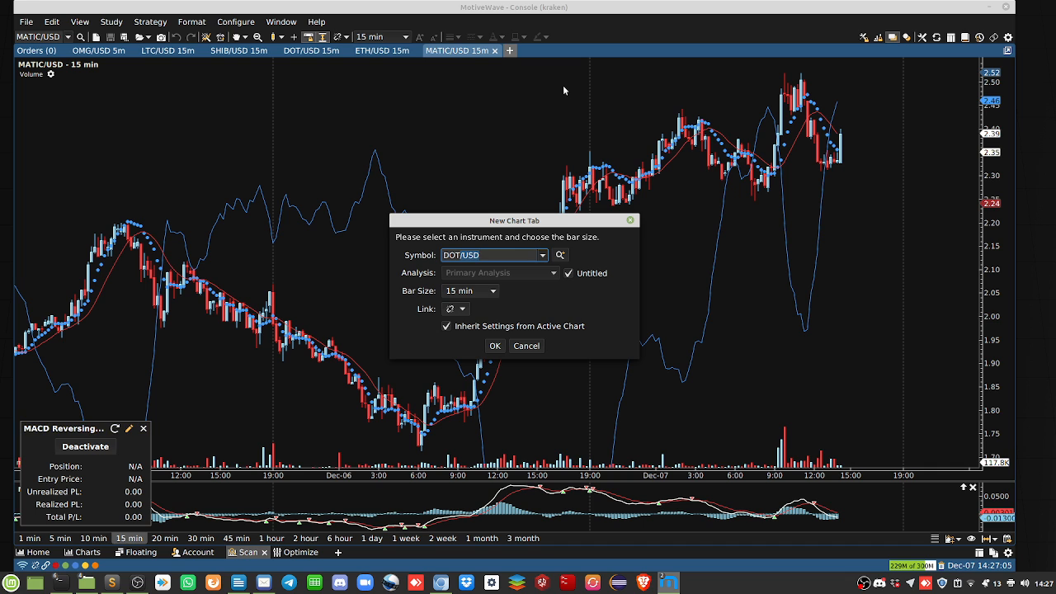
left_click(494, 345)
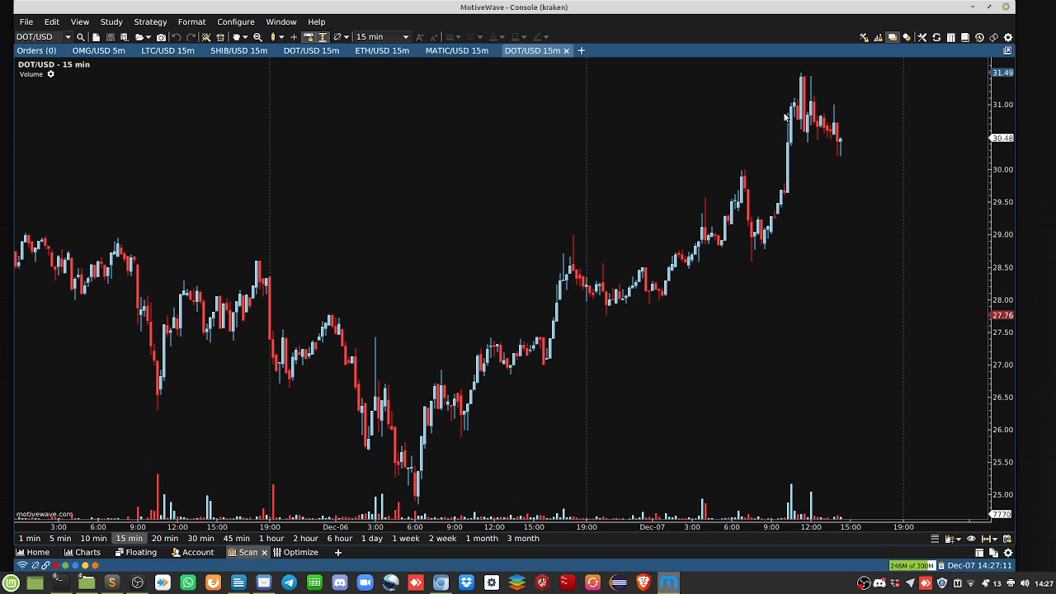
mouse_move(561, 498)
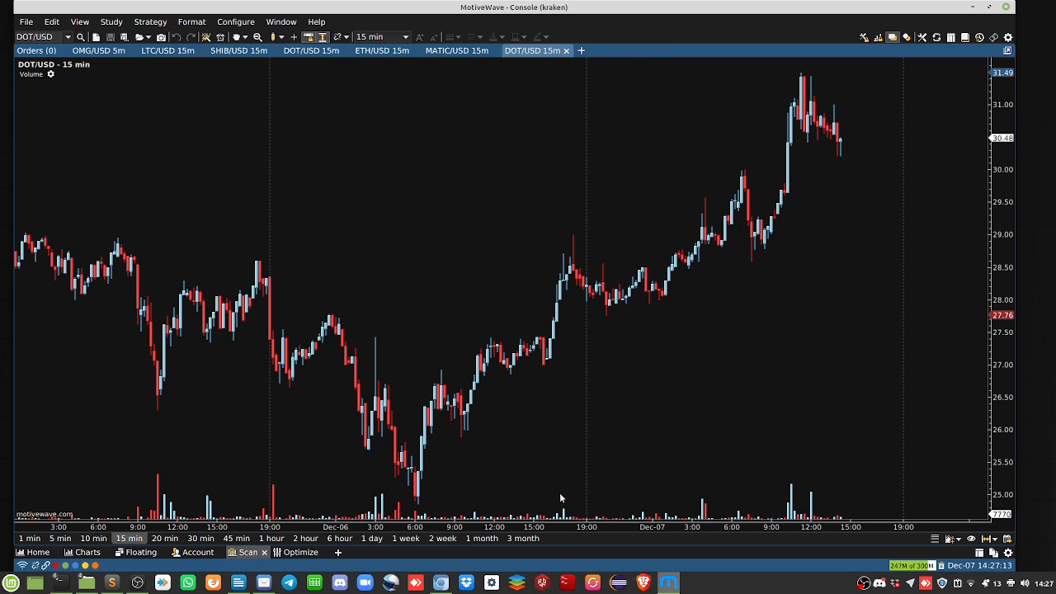
left_click(371, 538)
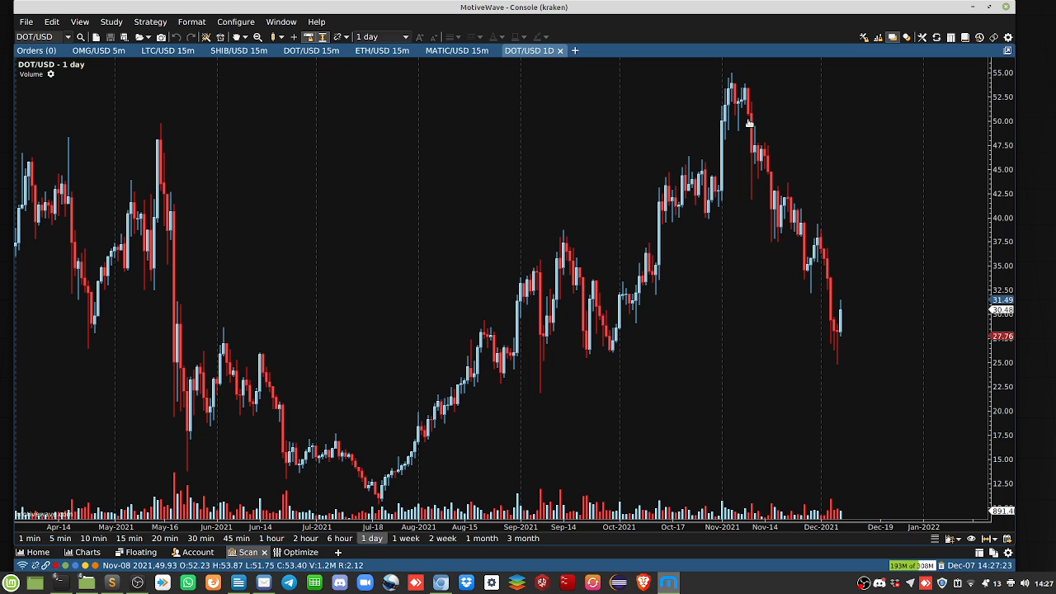
mouse_move(779, 166)
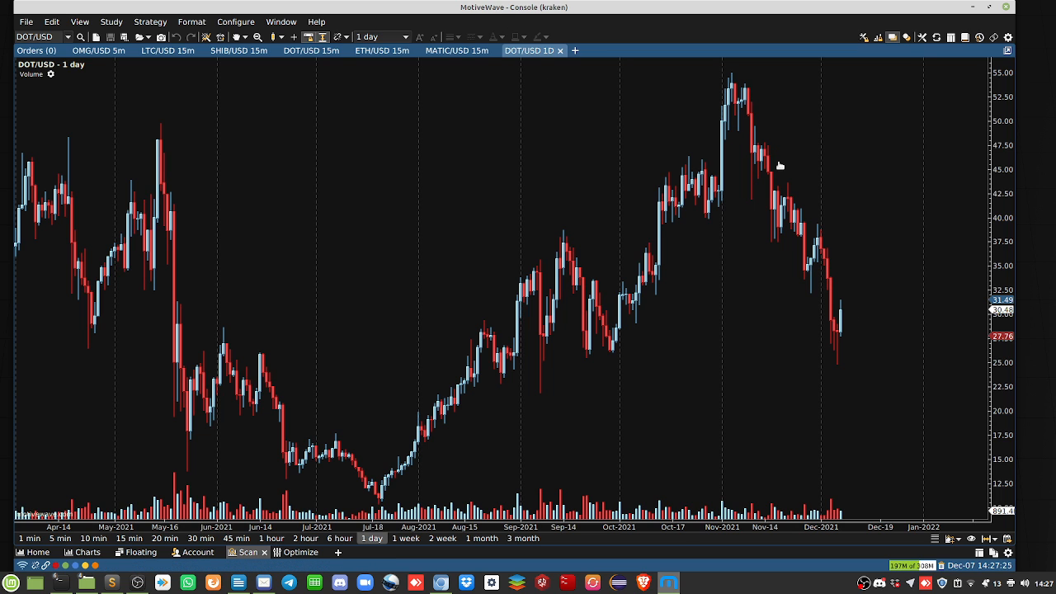
mouse_move(786, 160)
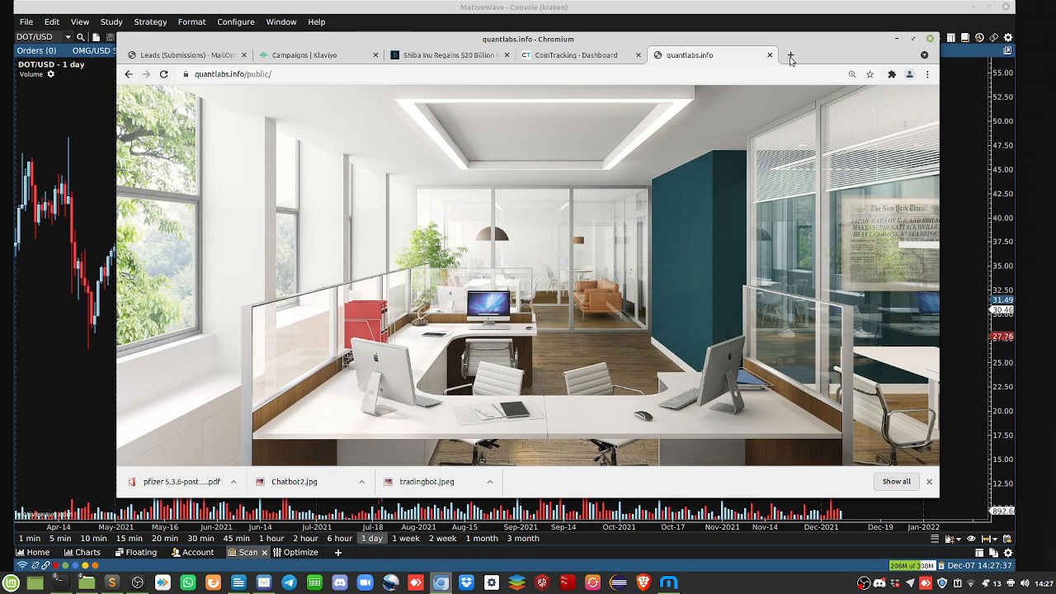
- Close the QuantLabs contact and private chat-server tabs, opening a blank browser tab
left_click(790, 55)
type("quantlabs.net/contact/")
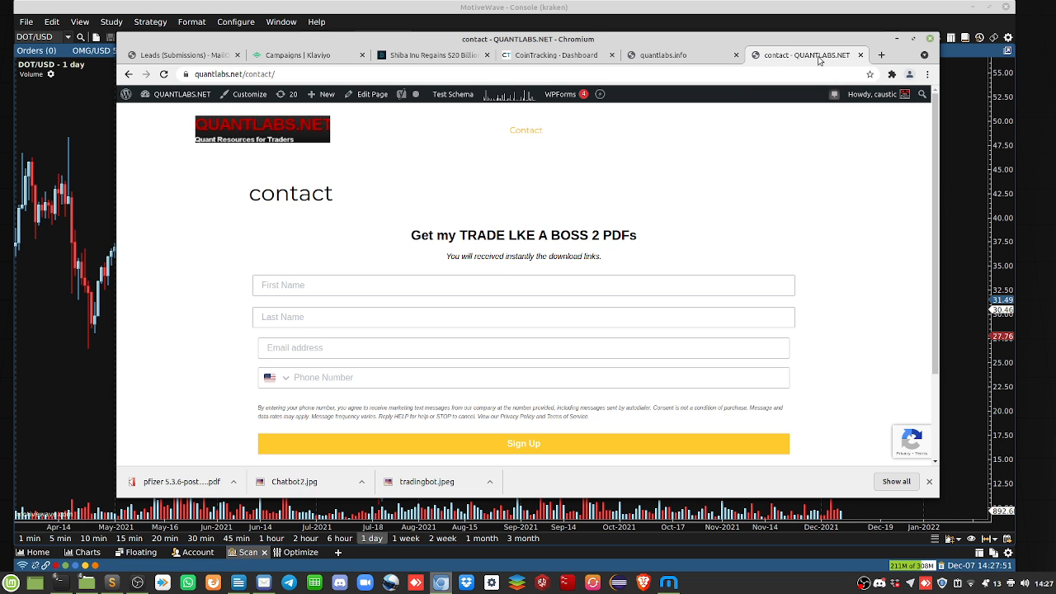
left_click(678, 54)
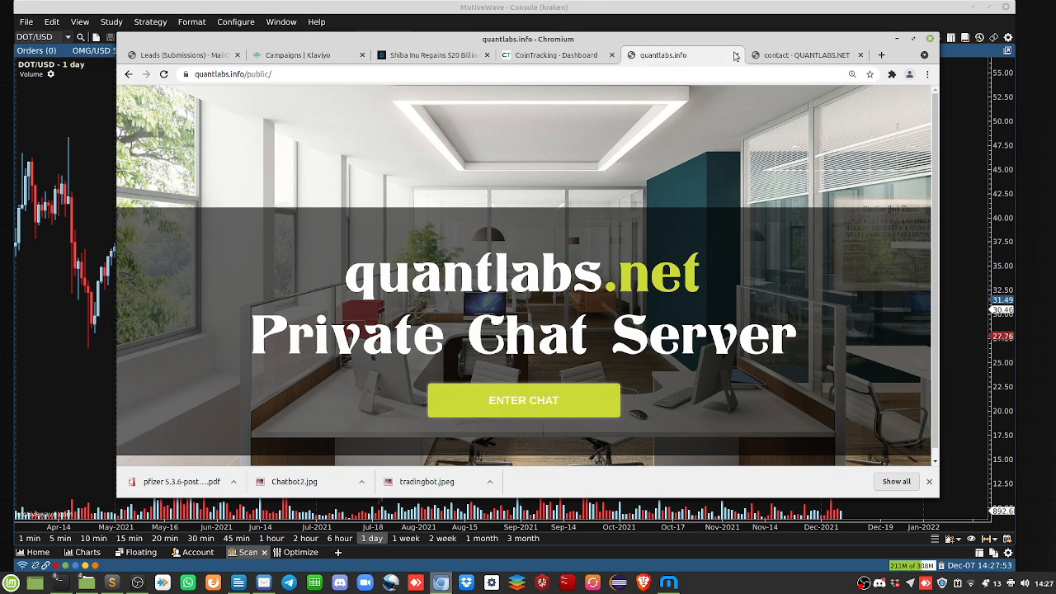
left_click(804, 55)
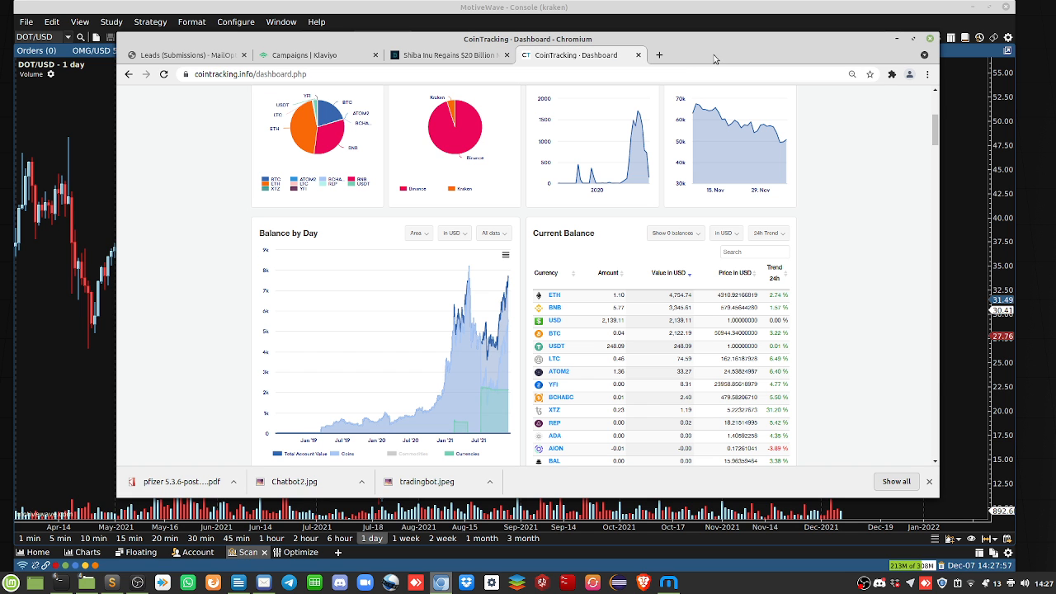
left_click(658, 55)
type("quantlabs.net/shop")
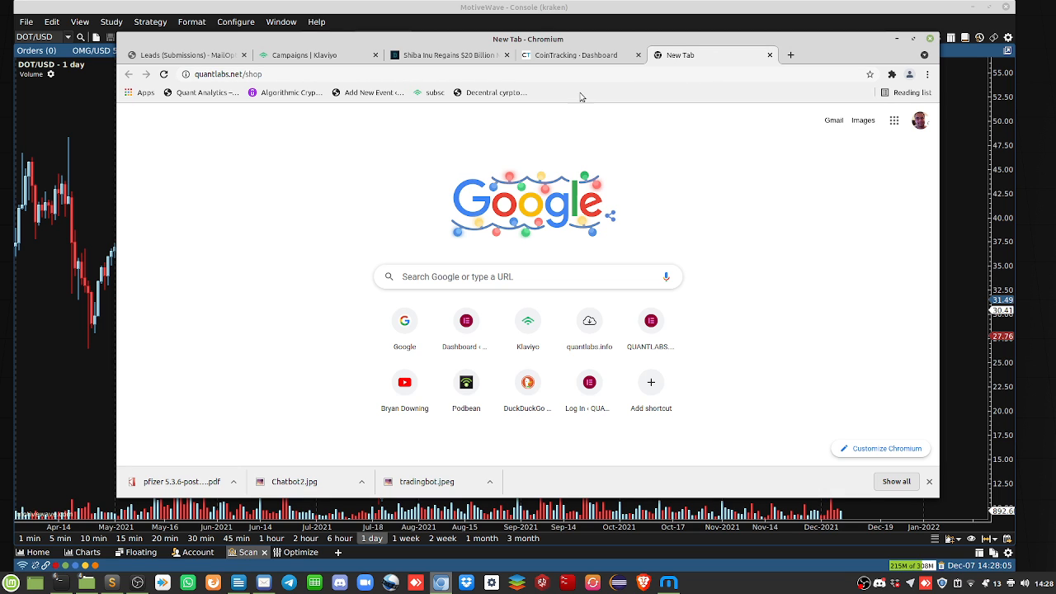
mouse_move(671, 78)
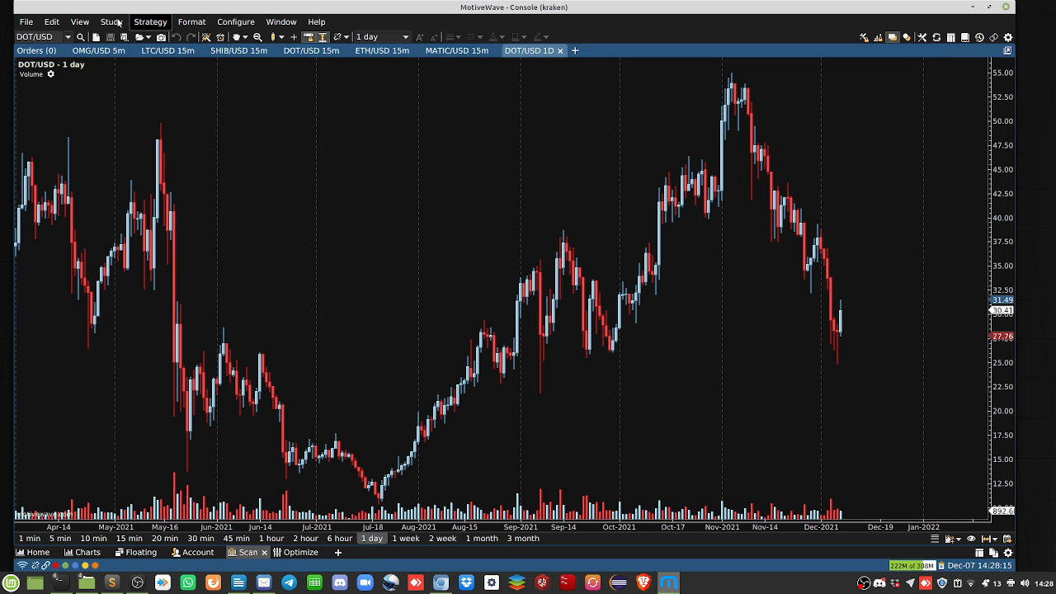
left_click(111, 21)
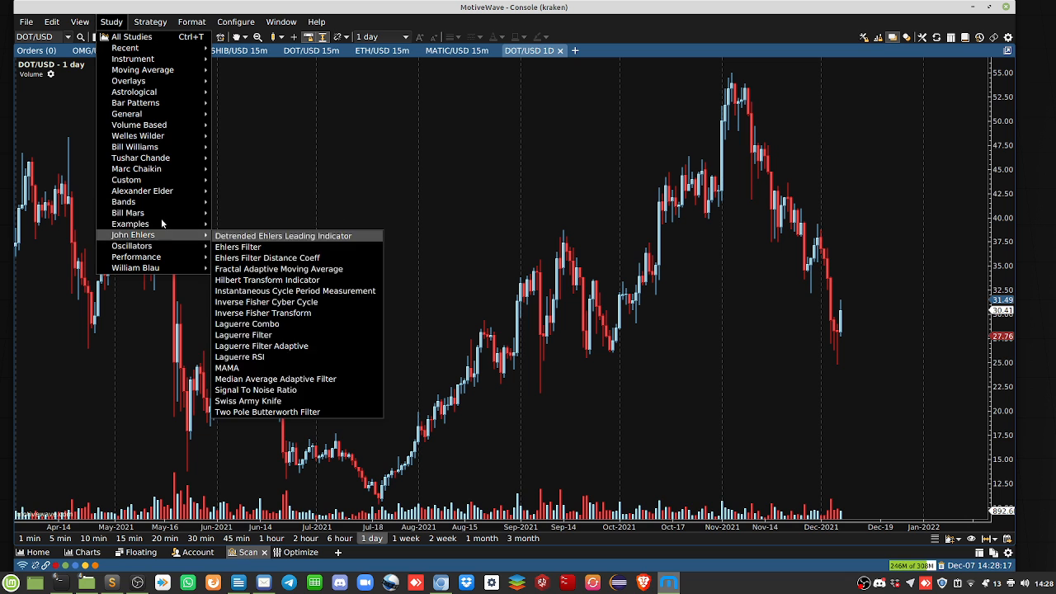
mouse_move(135, 102)
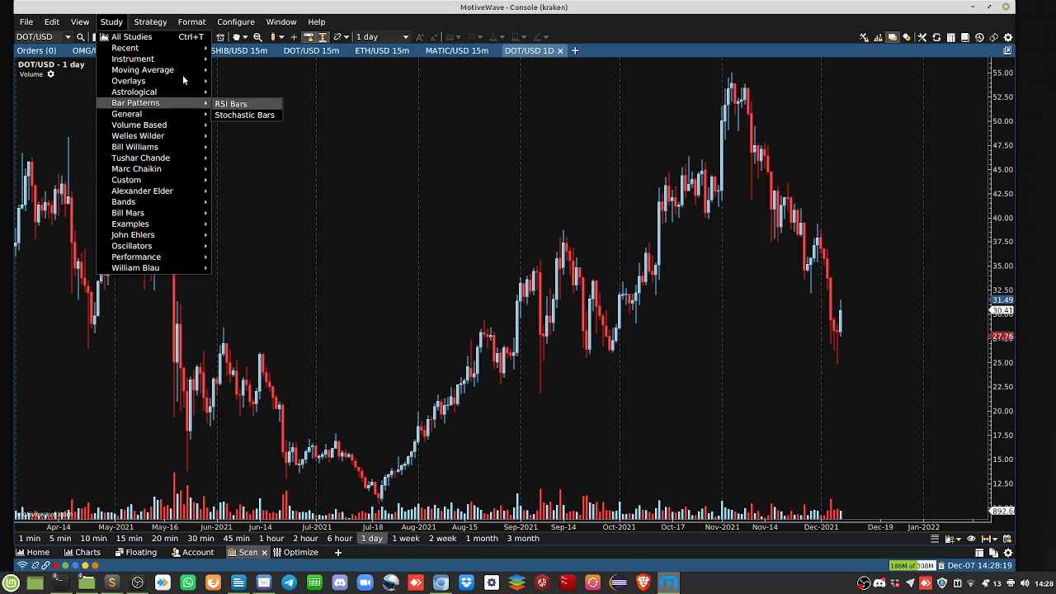
mouse_move(134, 92)
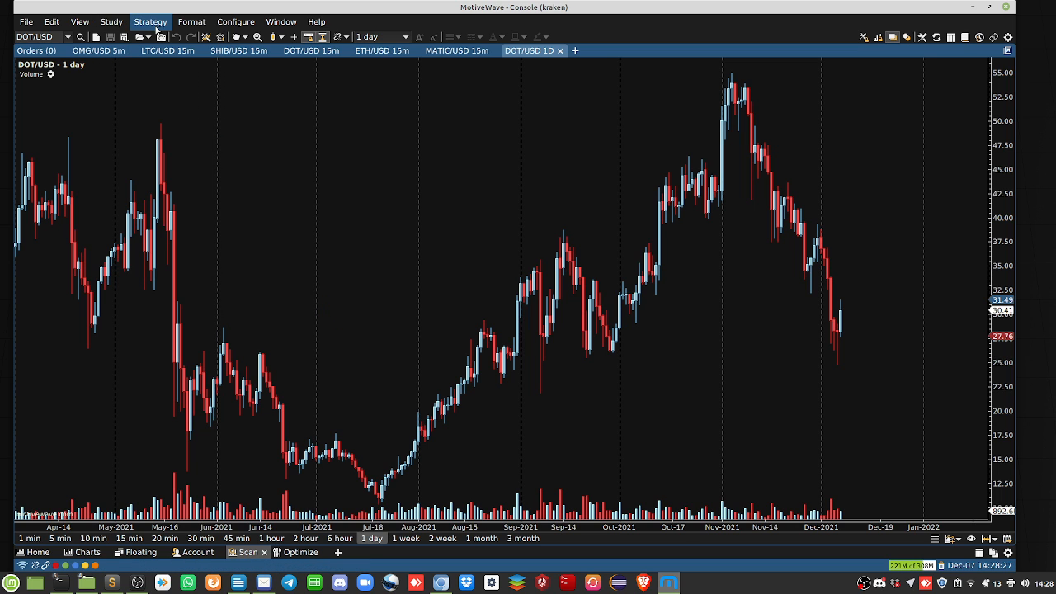
left_click(150, 21)
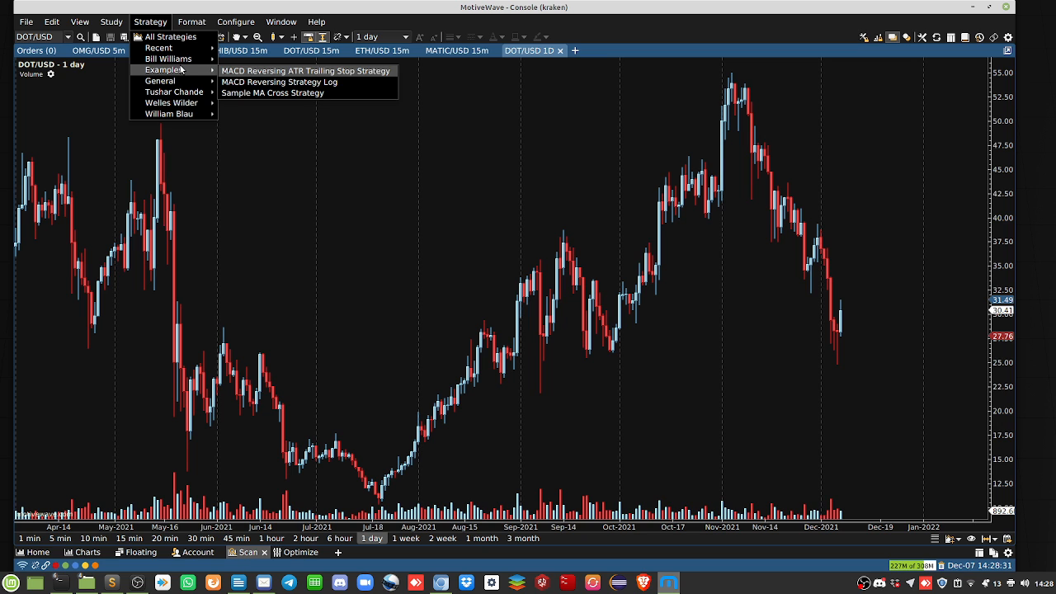
mouse_move(181, 69)
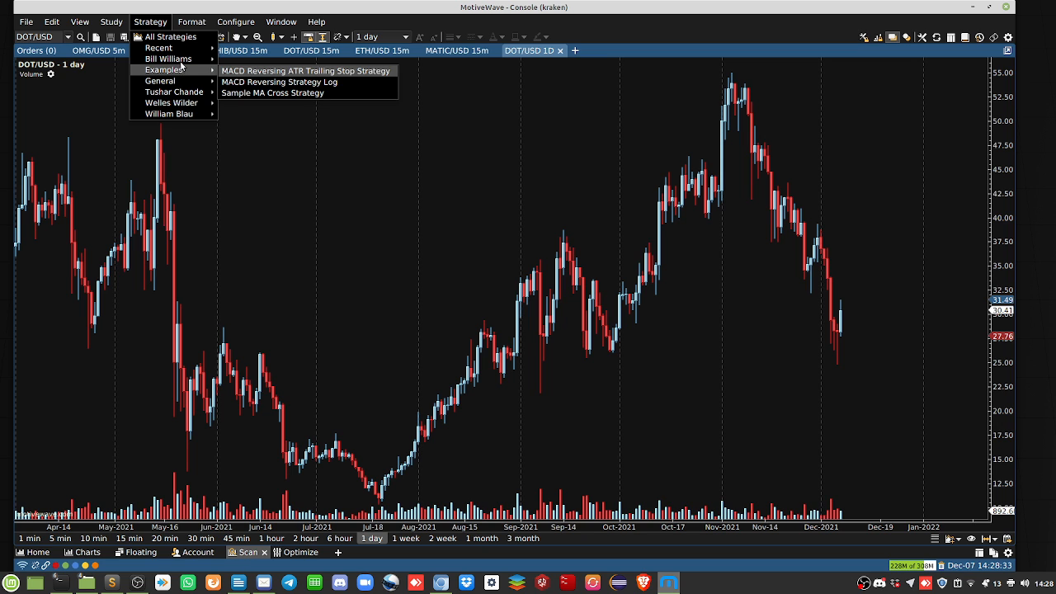
left_click(111, 21)
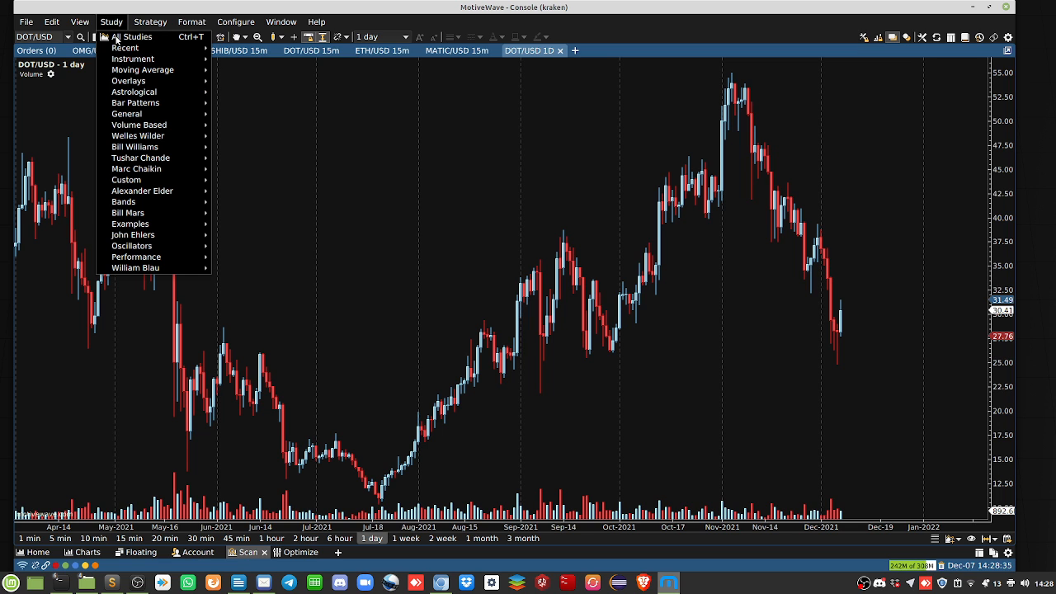
mouse_move(133, 92)
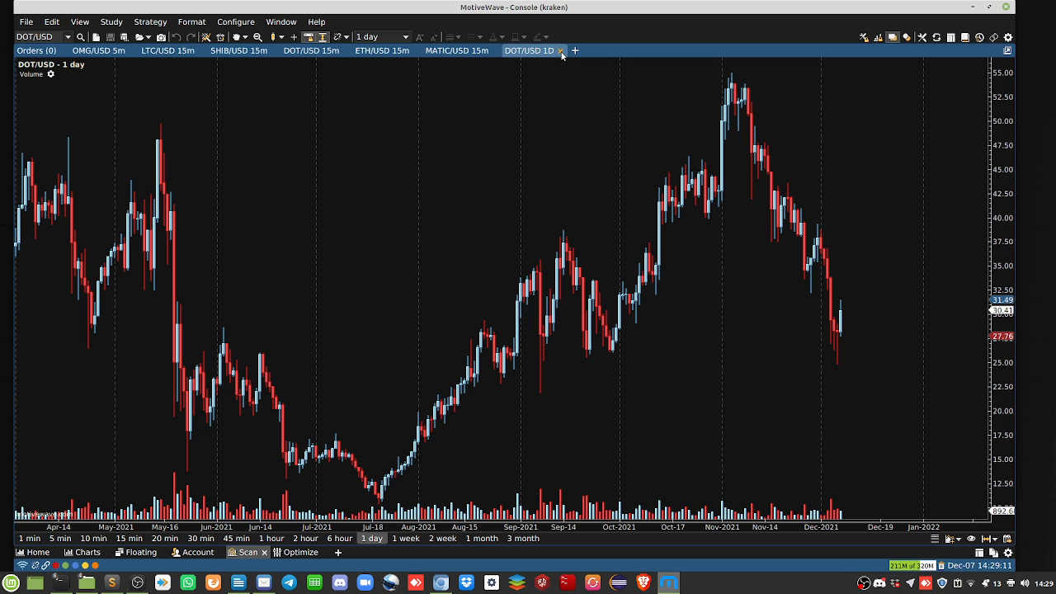
- Close the DOT/USD 1D chart tab, confirming Yes to discard its untitled analyses
left_click(562, 50)
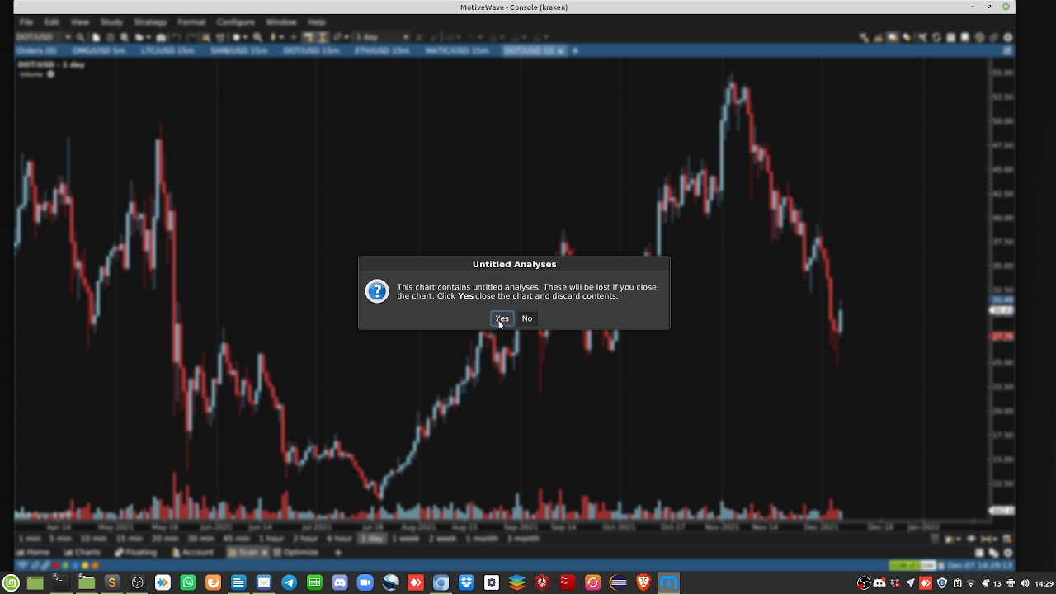
left_click(501, 318)
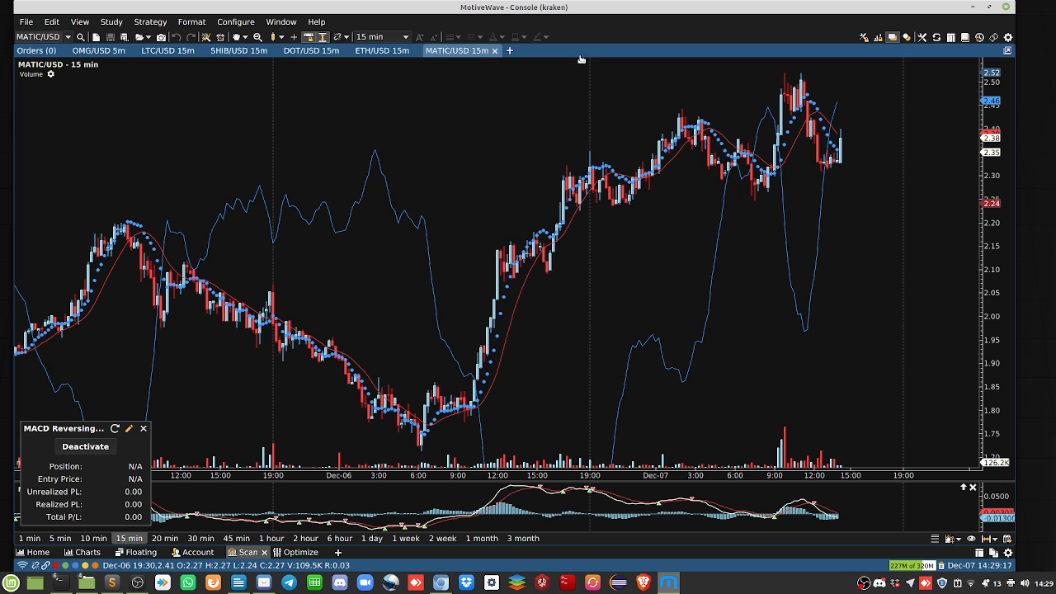
mouse_move(547, 121)
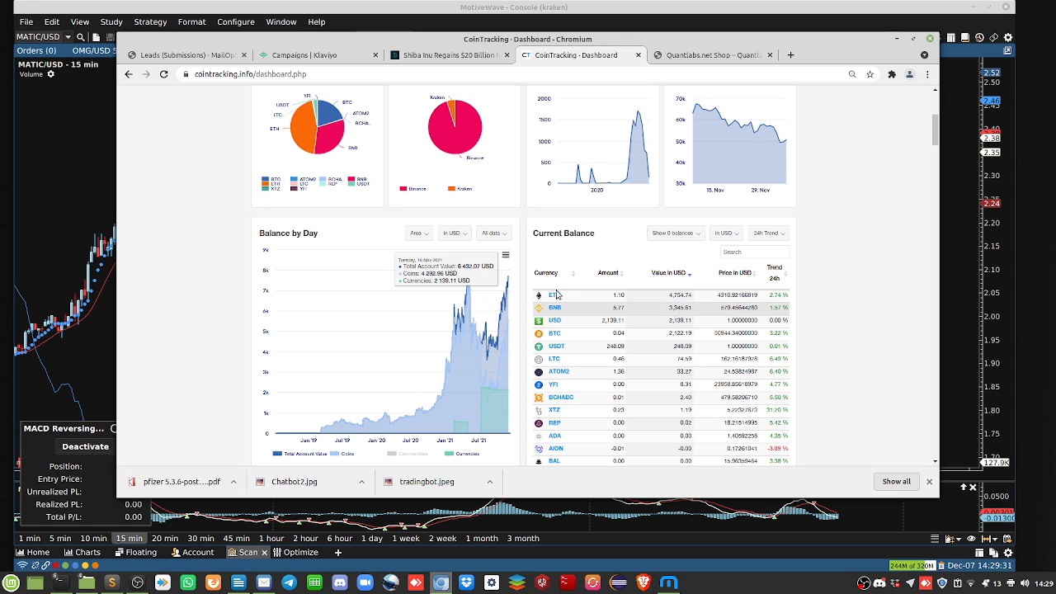
mouse_move(468, 268)
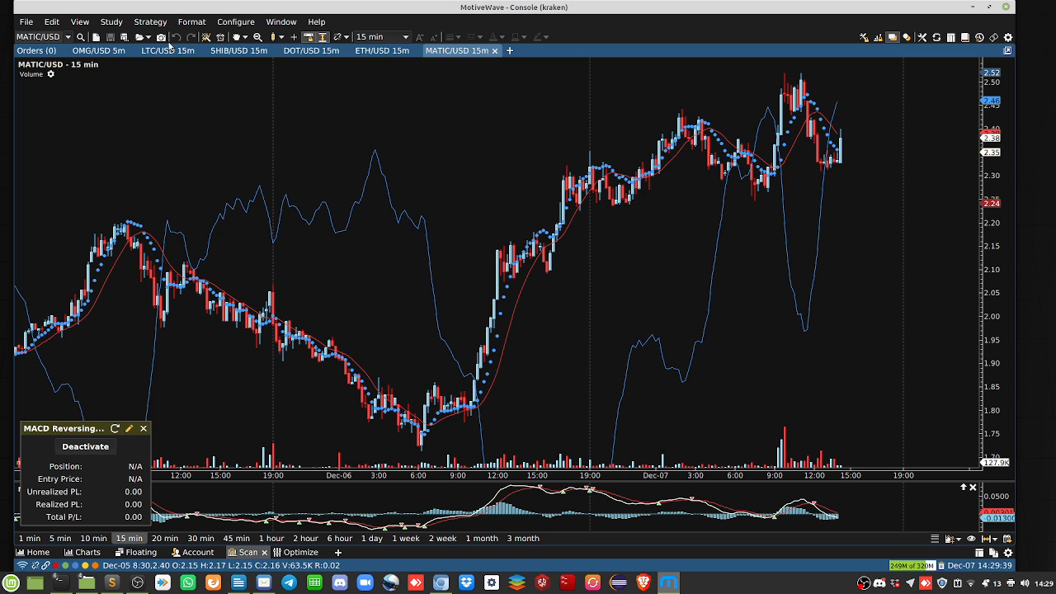
mouse_move(150, 22)
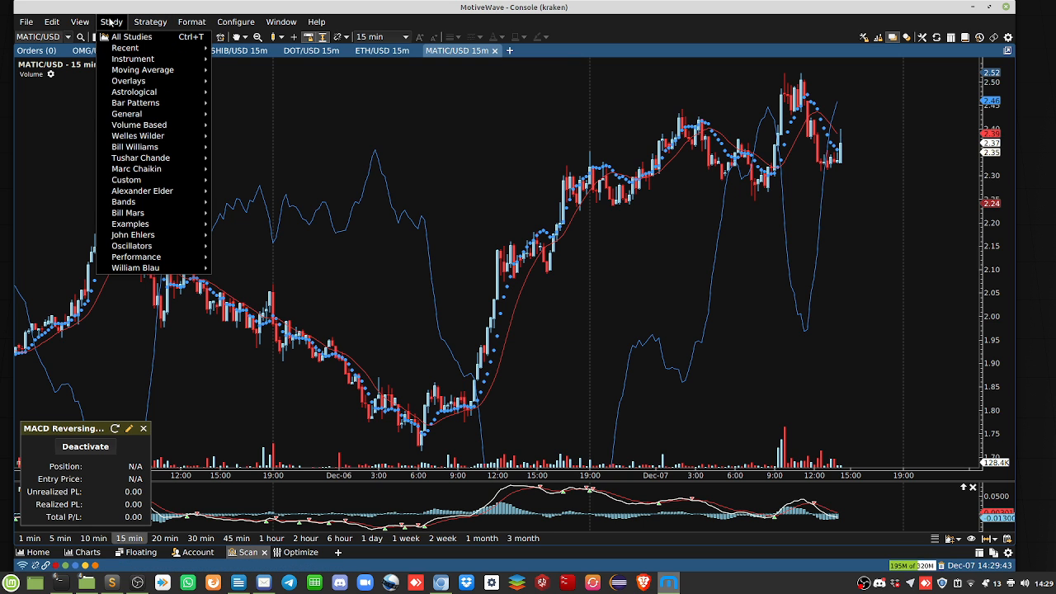
mouse_move(126, 48)
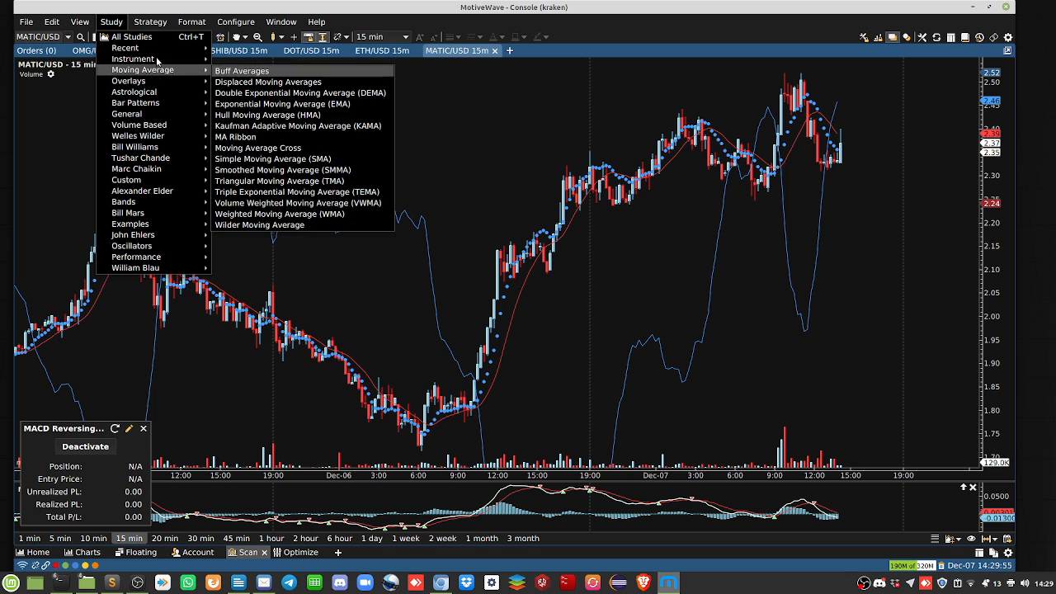
mouse_move(124, 47)
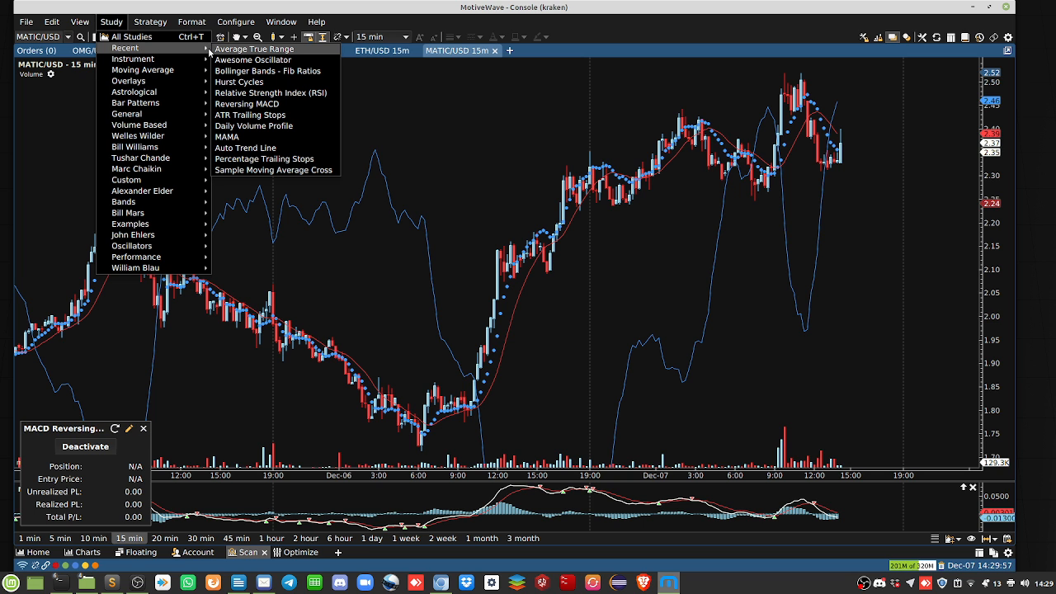
mouse_move(258, 137)
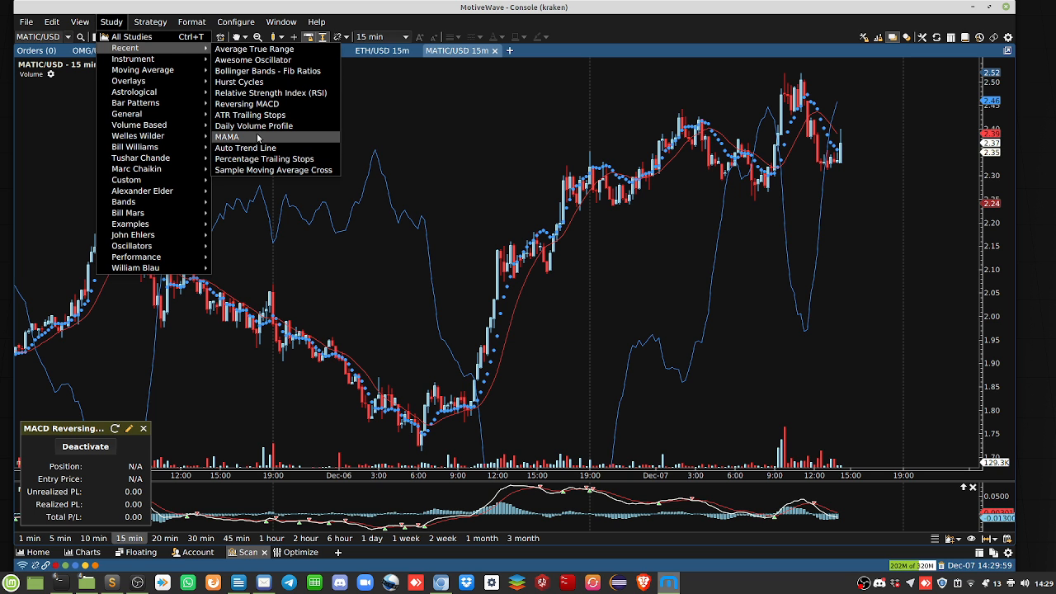
mouse_move(239, 82)
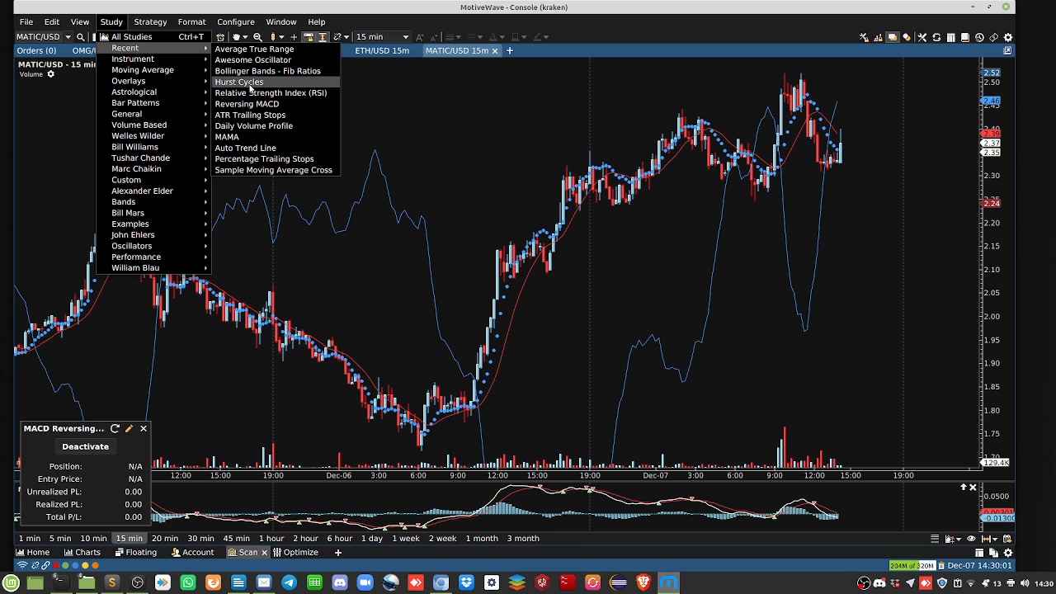
left_click(240, 82)
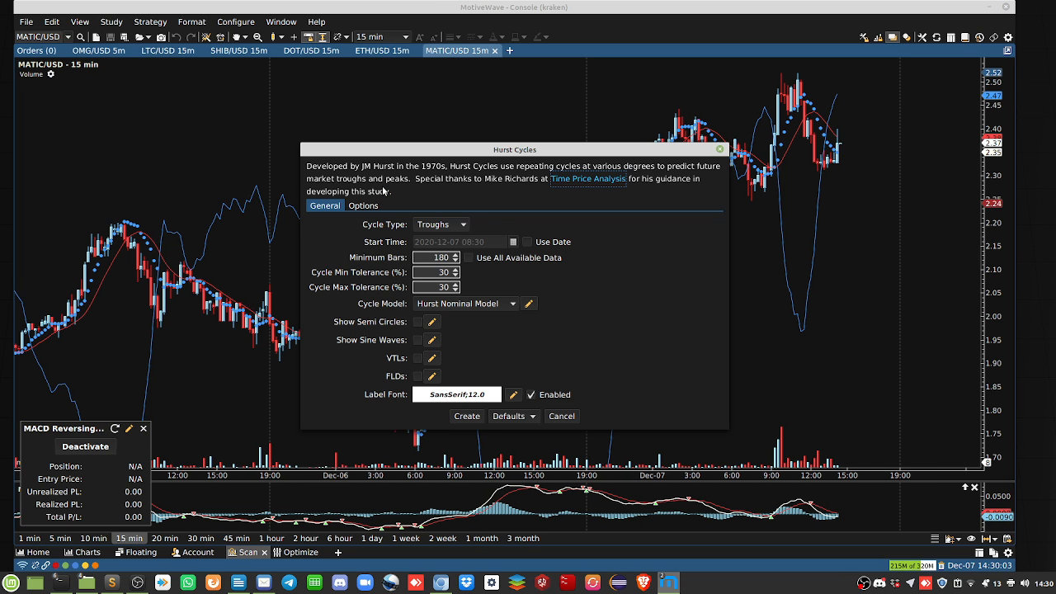
mouse_move(619, 435)
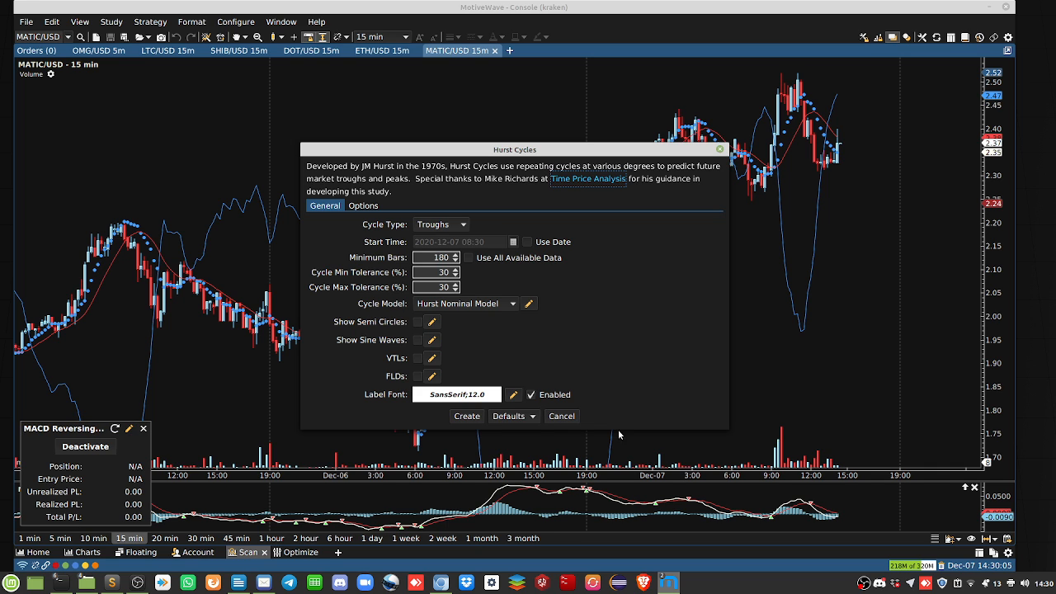
left_click(561, 416)
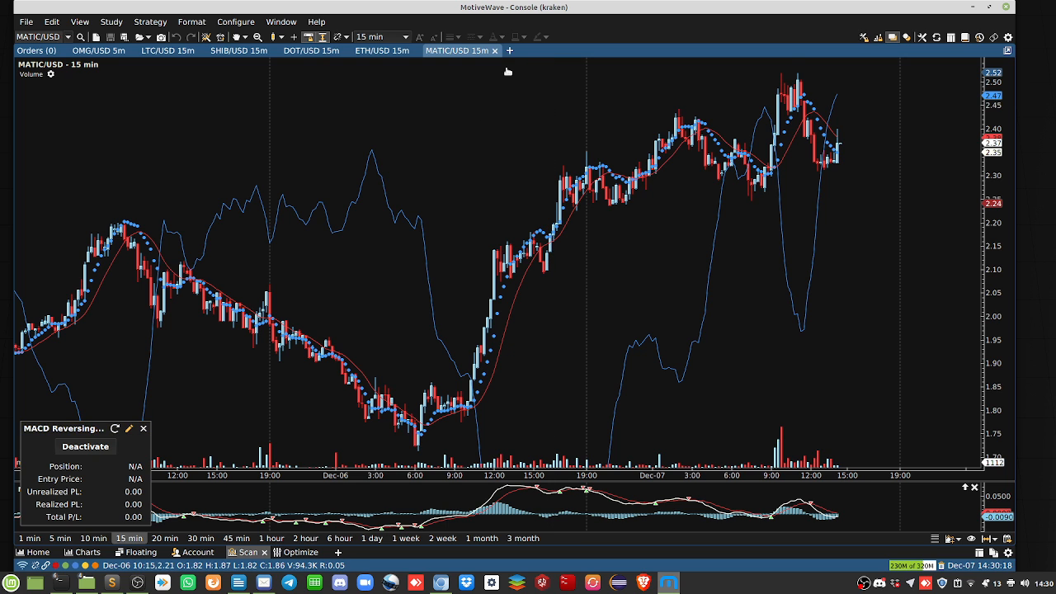
mouse_move(521, 67)
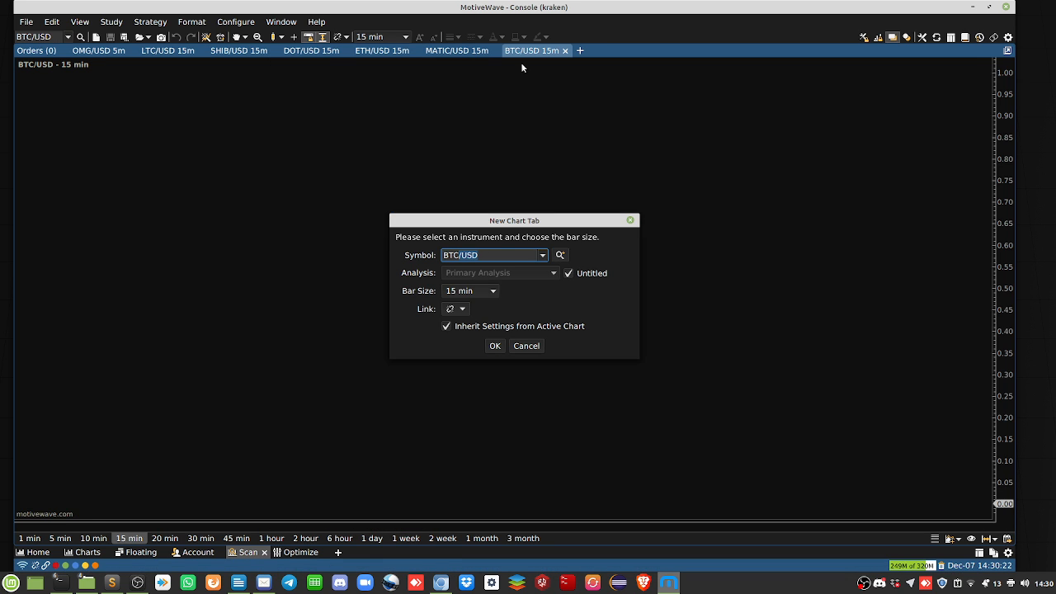
- Confirm the New Chart Tab dialog to open the BTC/USD chart
left_click(494, 346)
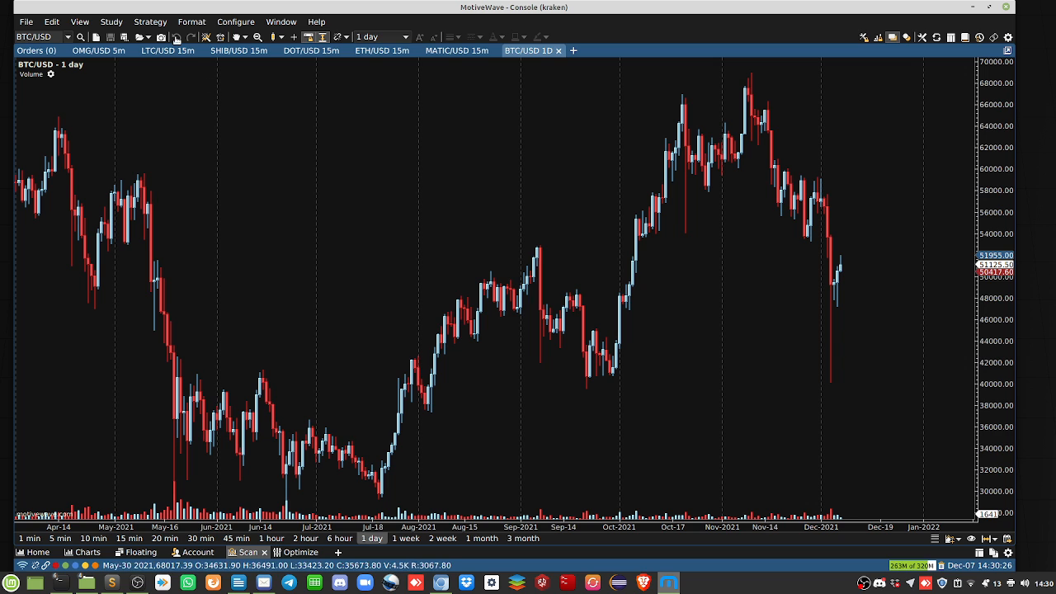
- Add Hurst Cycles to the BTC/USD chart with semi circles, sine waves, VTLs and FLDs on
left_click(112, 21)
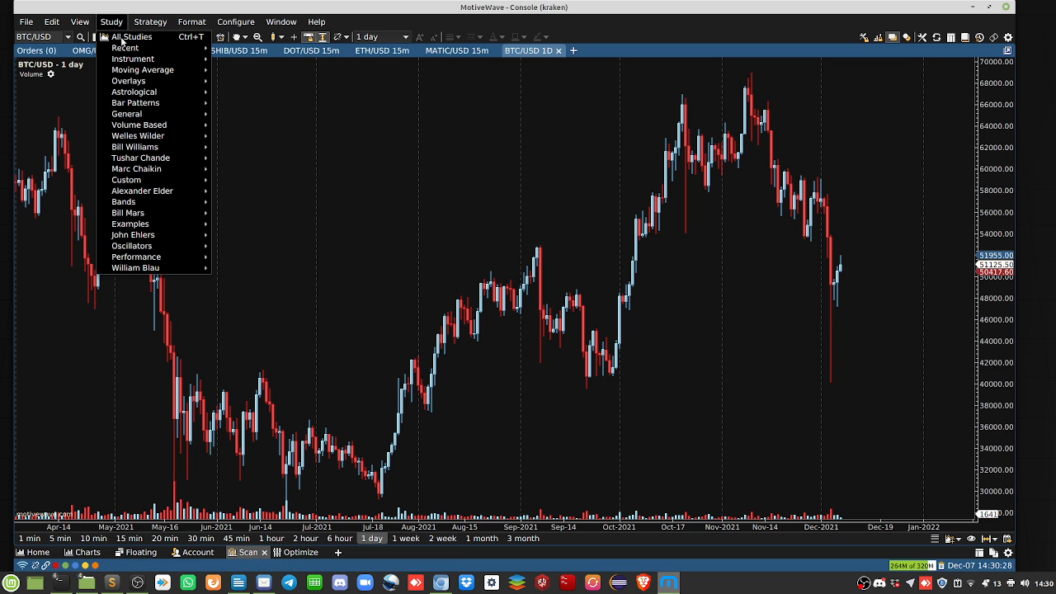
mouse_move(124, 47)
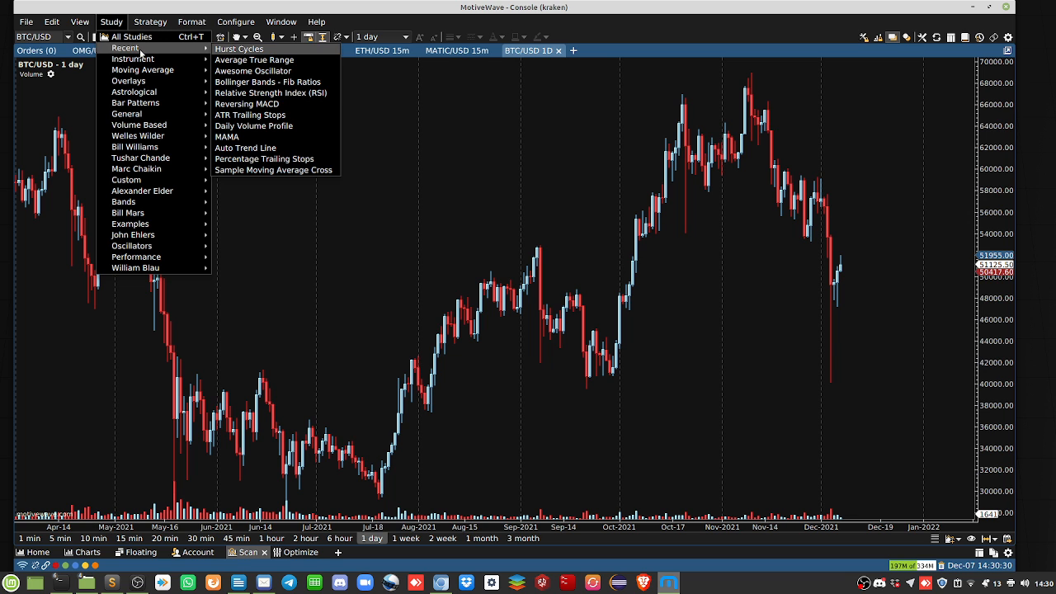
mouse_move(247, 49)
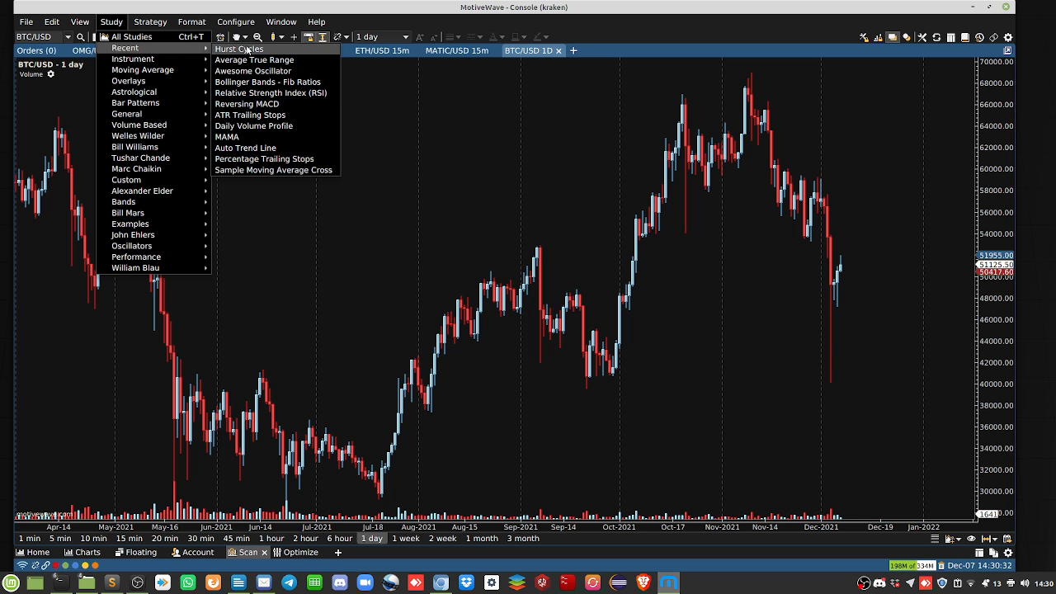
left_click(239, 49)
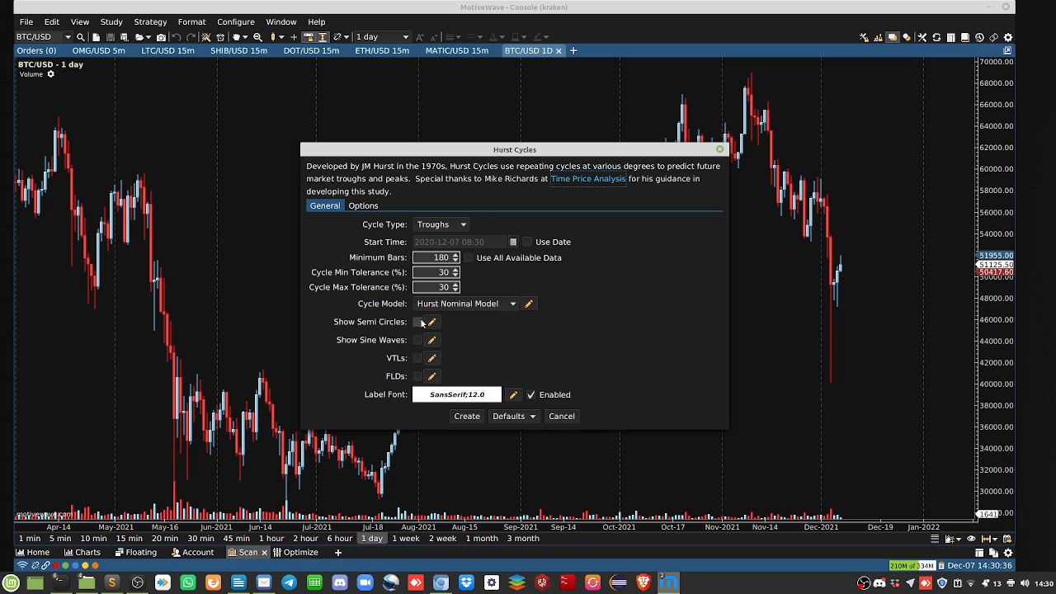
left_click(432, 339)
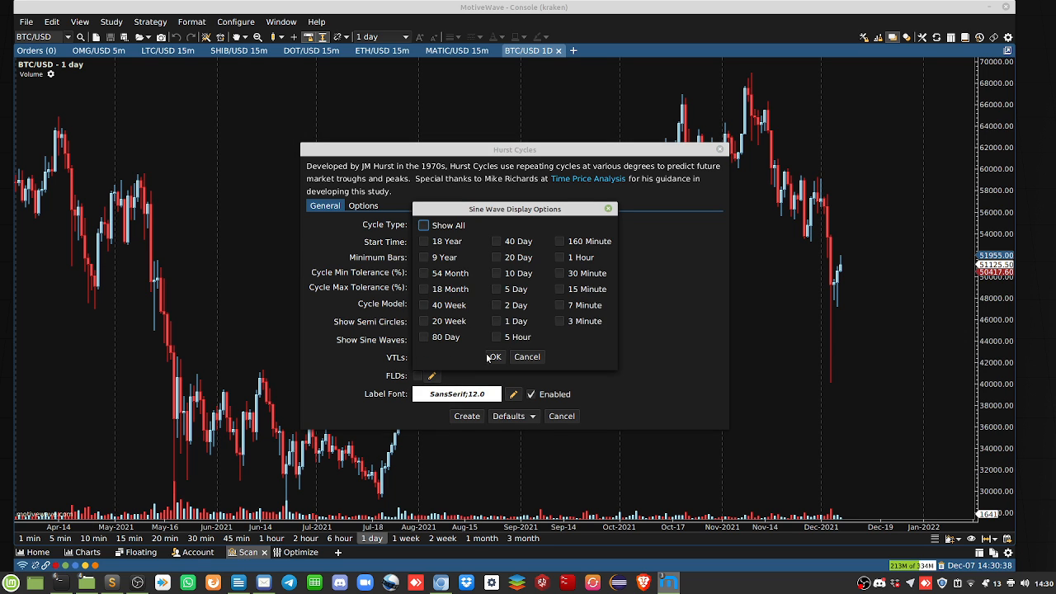
left_click(493, 356)
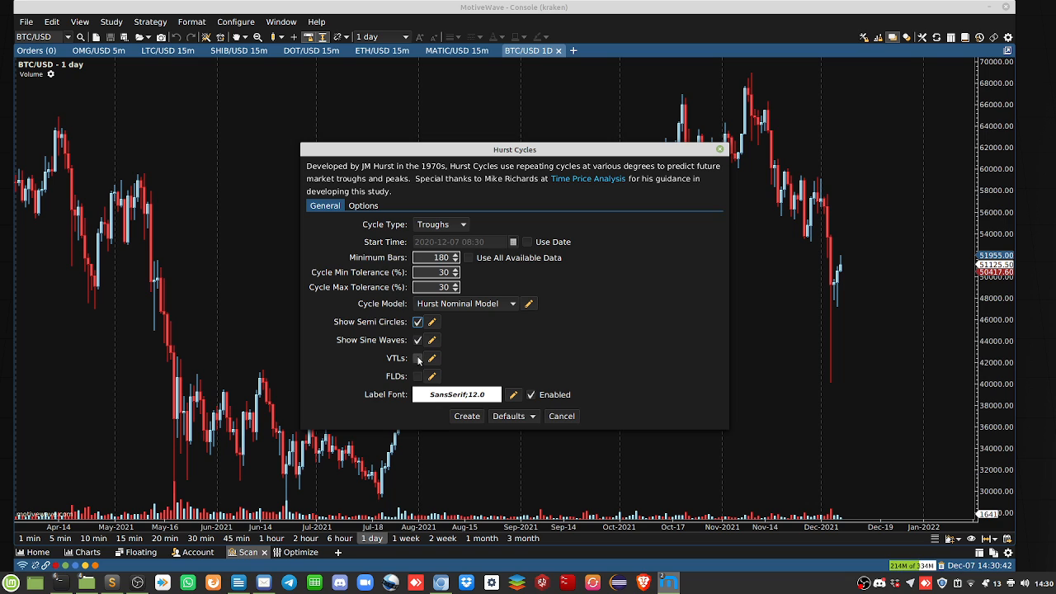
left_click(418, 358)
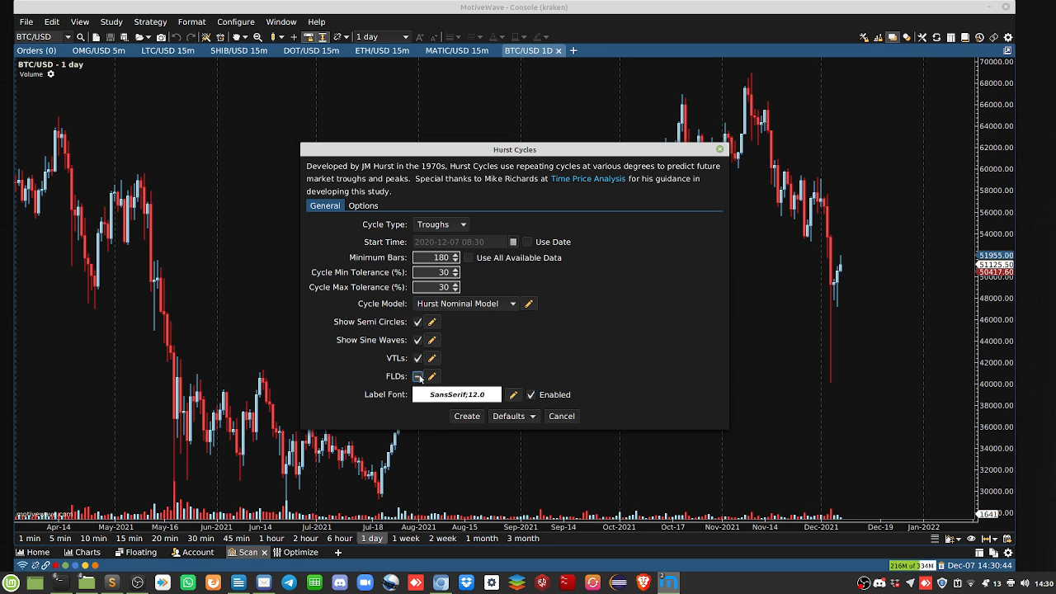
left_click(466, 416)
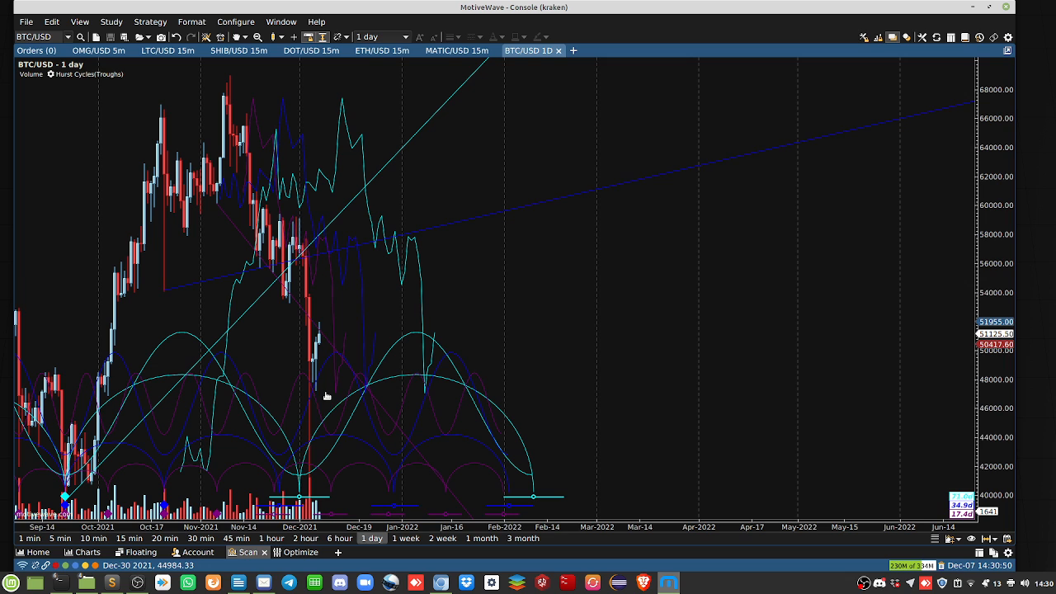
mouse_move(291, 409)
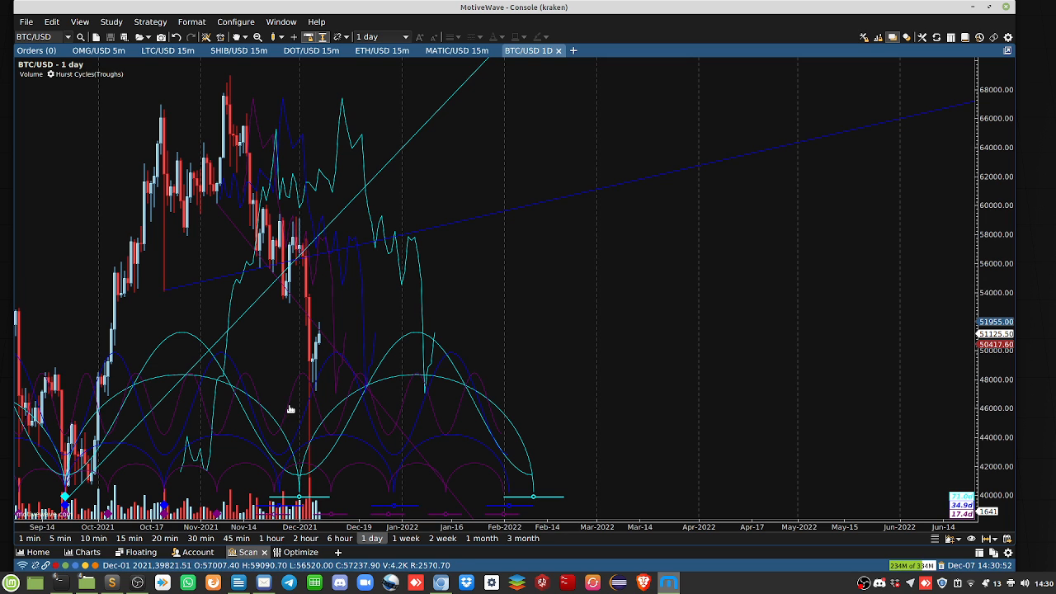
mouse_move(307, 370)
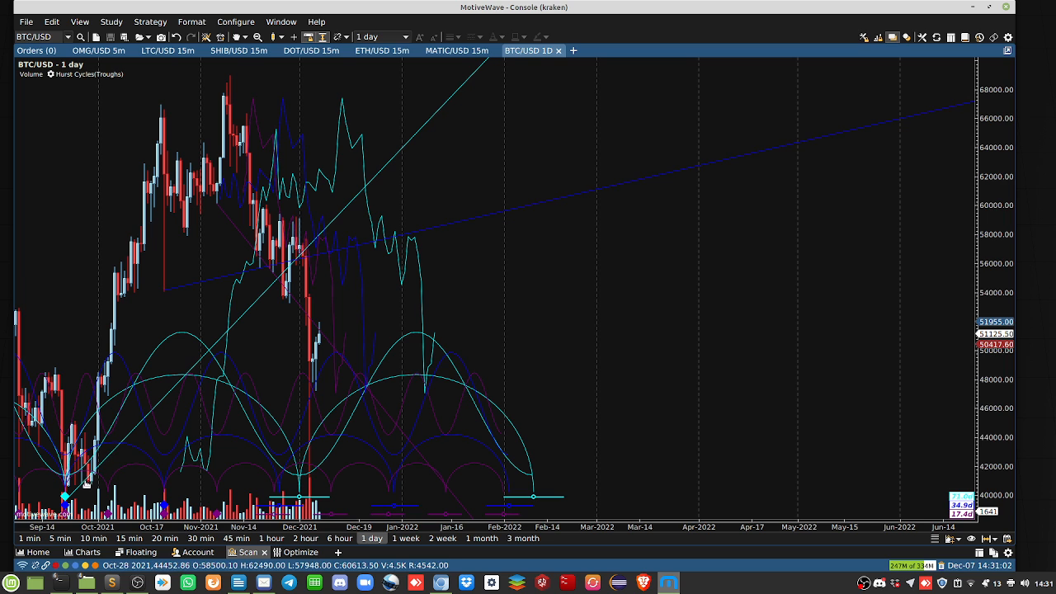
mouse_move(200, 376)
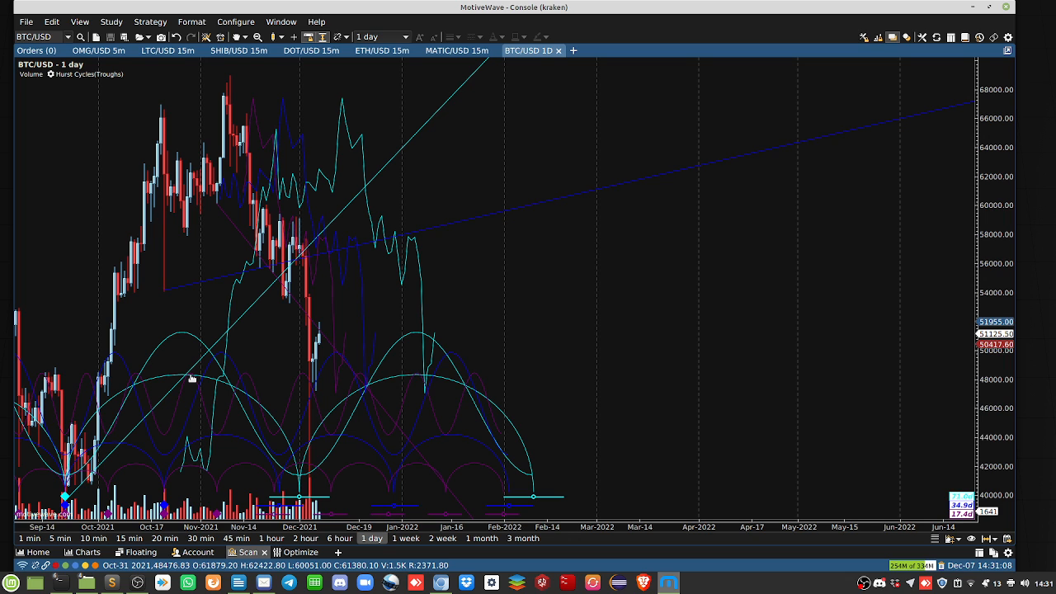
mouse_move(238, 113)
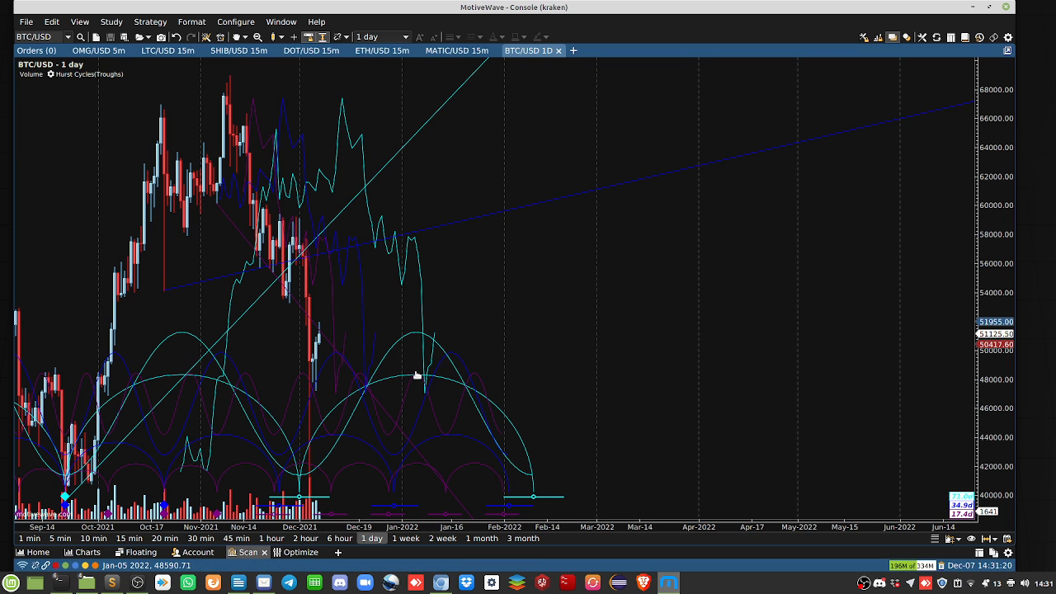
mouse_move(414, 380)
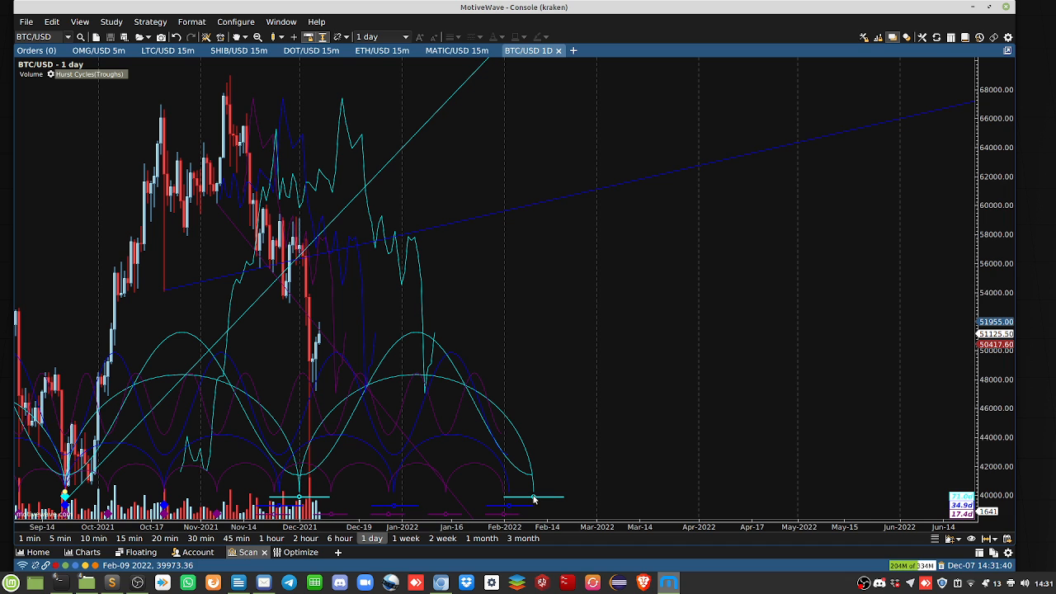
mouse_move(440, 583)
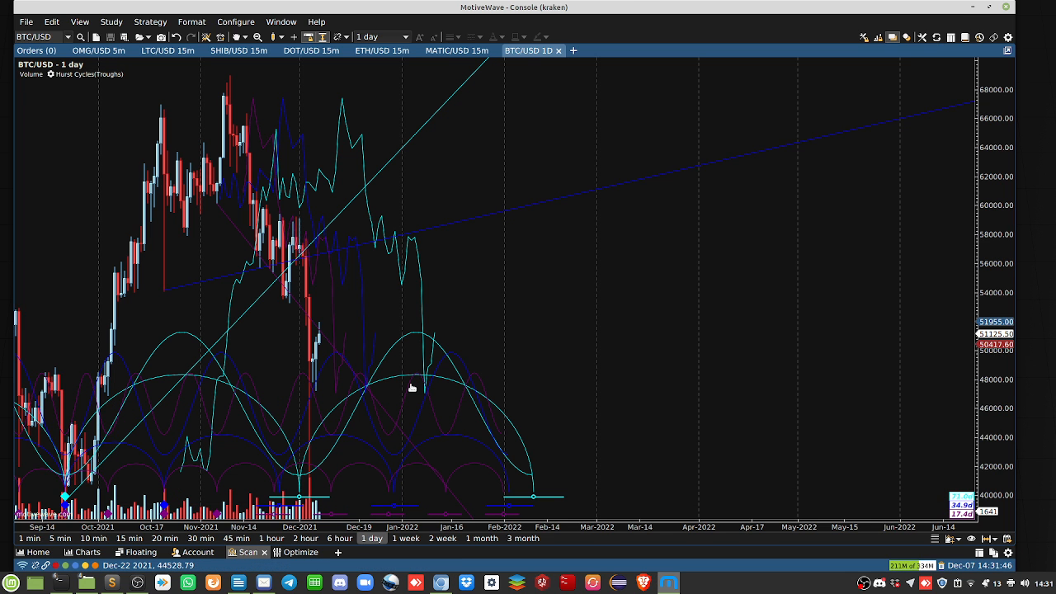
mouse_move(391, 368)
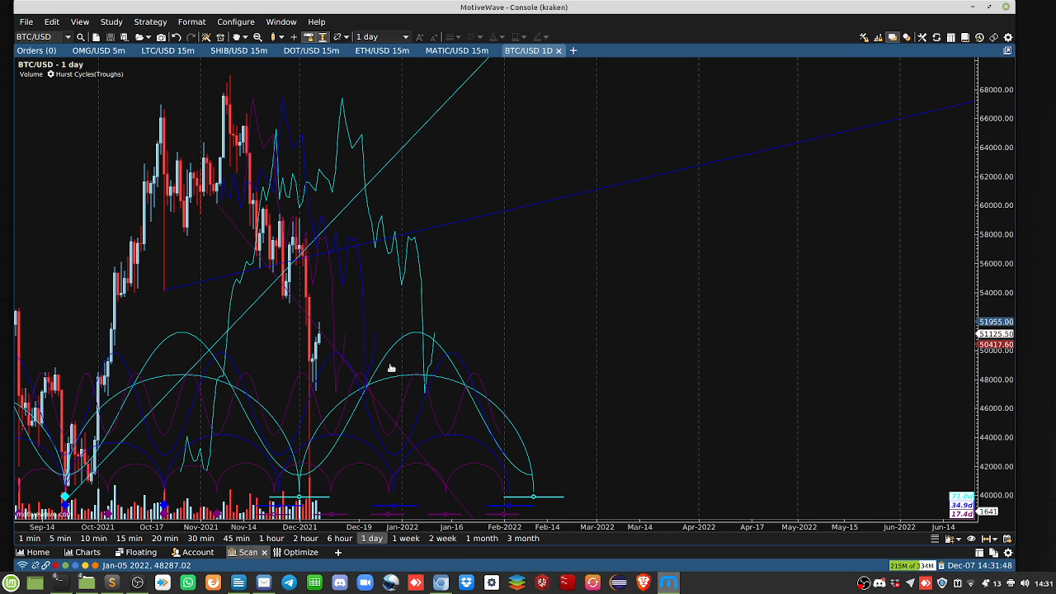
mouse_move(419, 378)
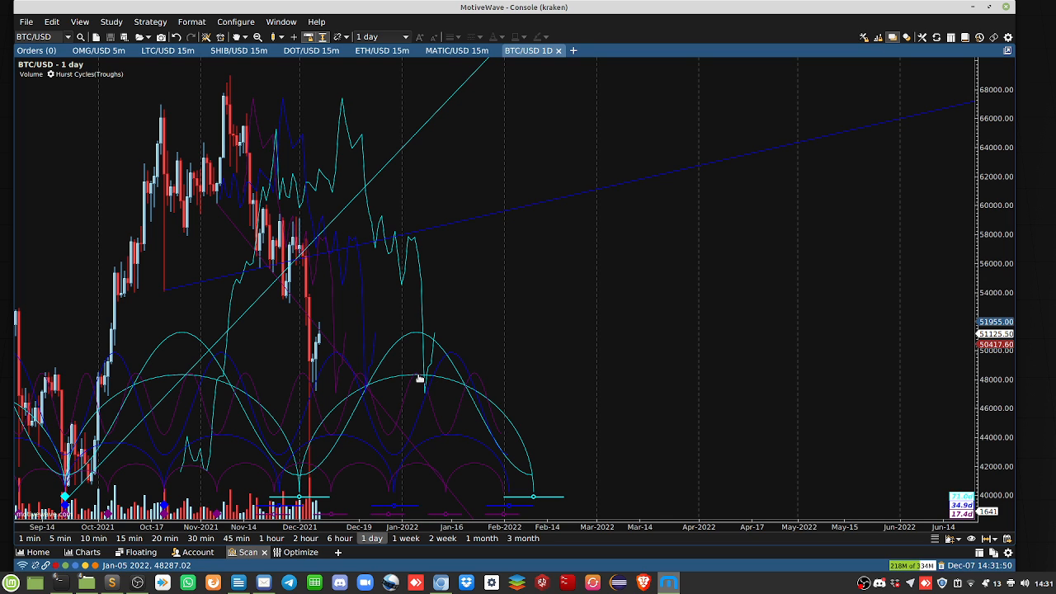
mouse_move(408, 418)
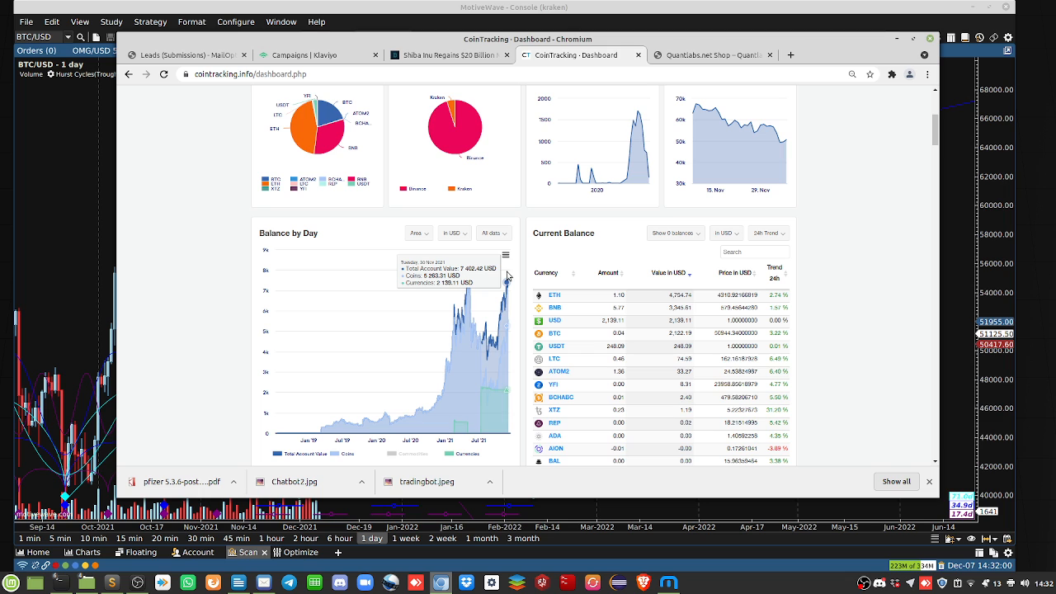
mouse_move(505, 276)
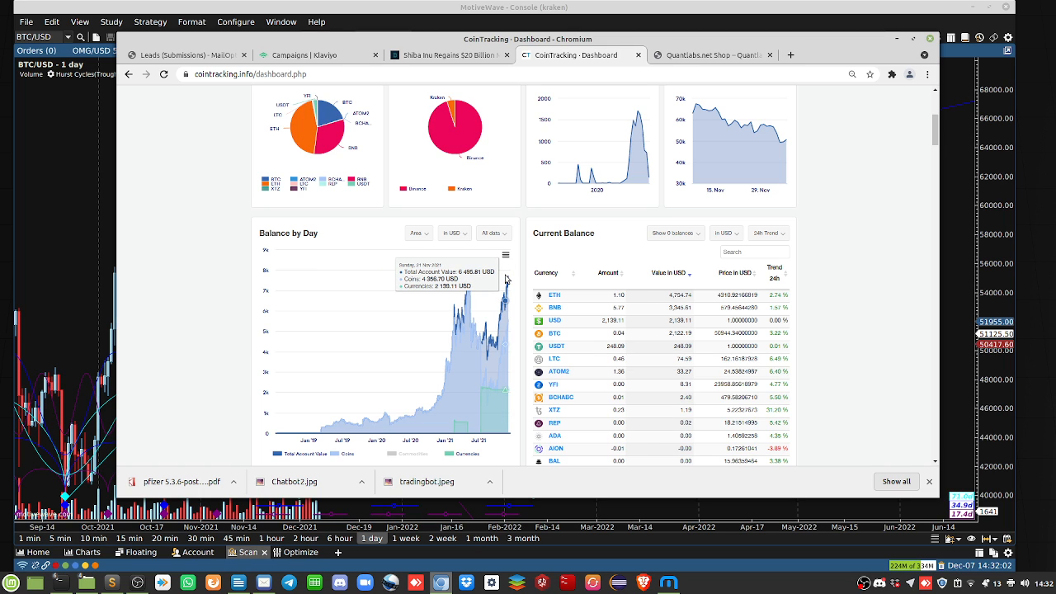
mouse_move(515, 272)
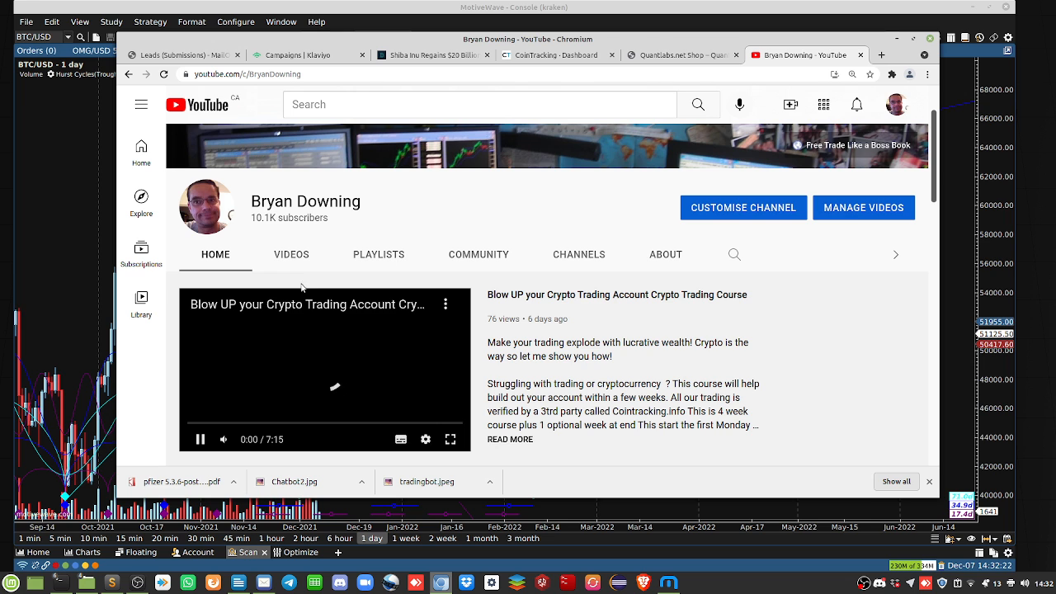
- Show the Bryan Downing channel's VIDEOS tab and scroll through recent uploads
left_click(291, 254)
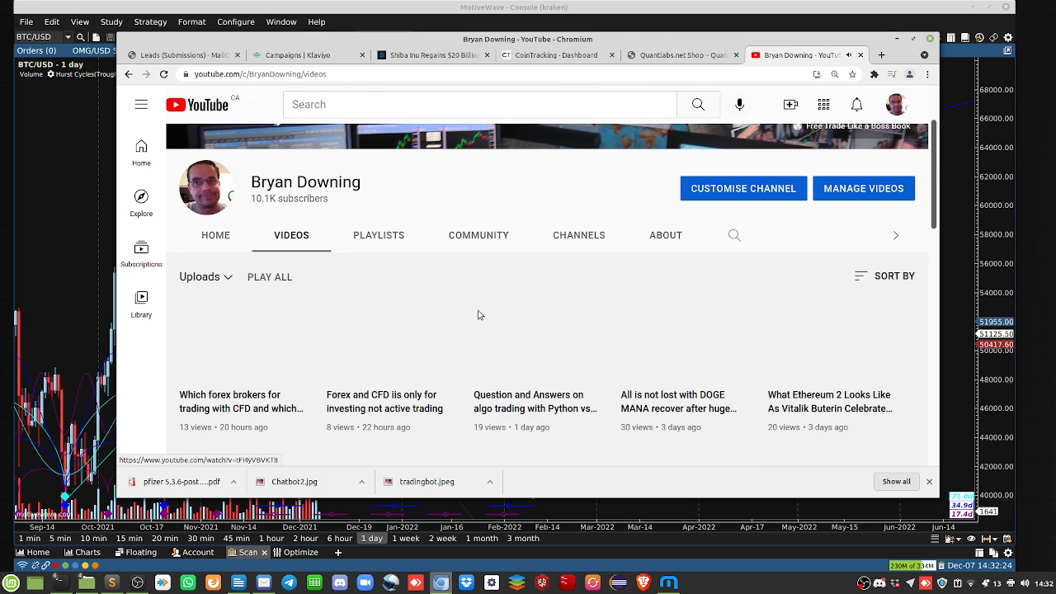
scroll("down", 3)
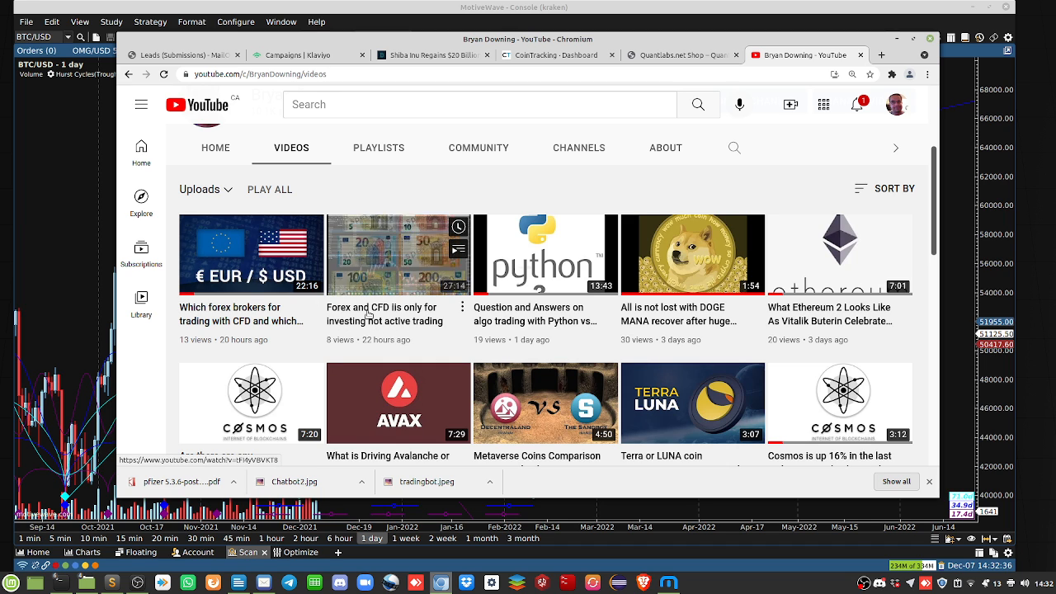
mouse_move(398, 254)
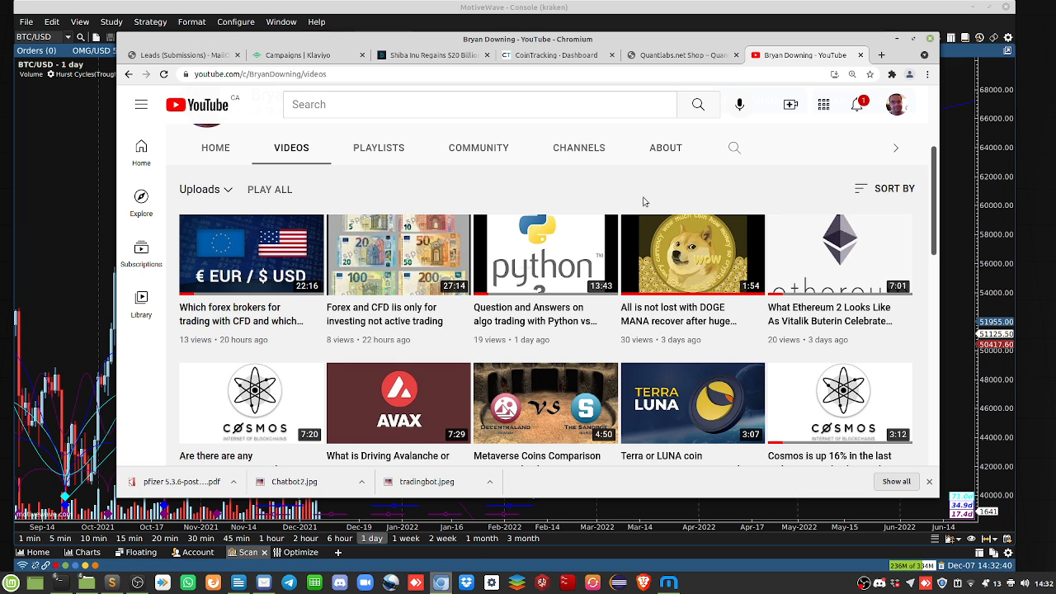
mouse_move(636, 193)
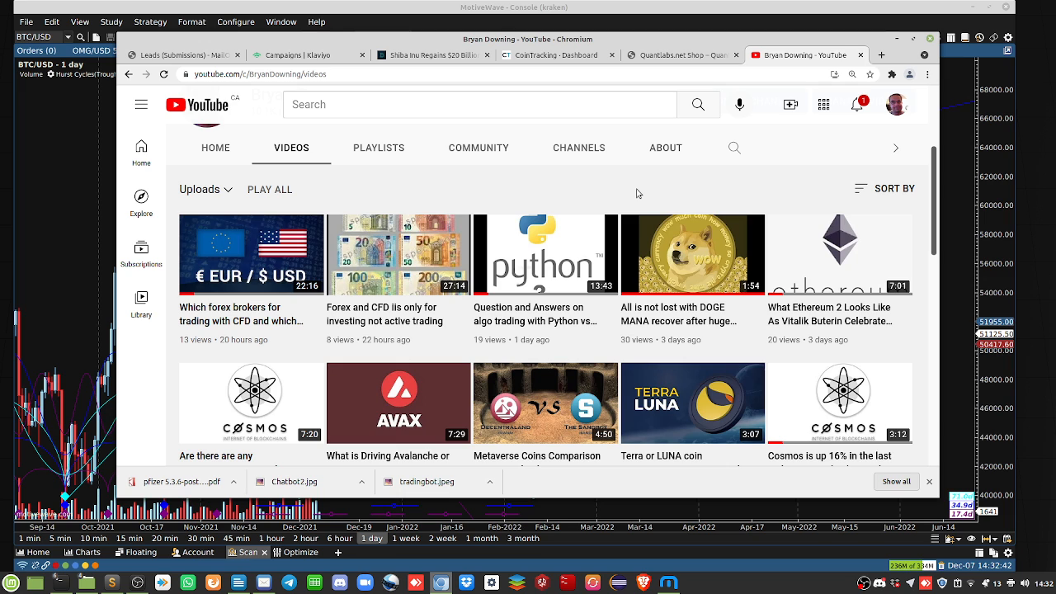
mouse_move(665, 132)
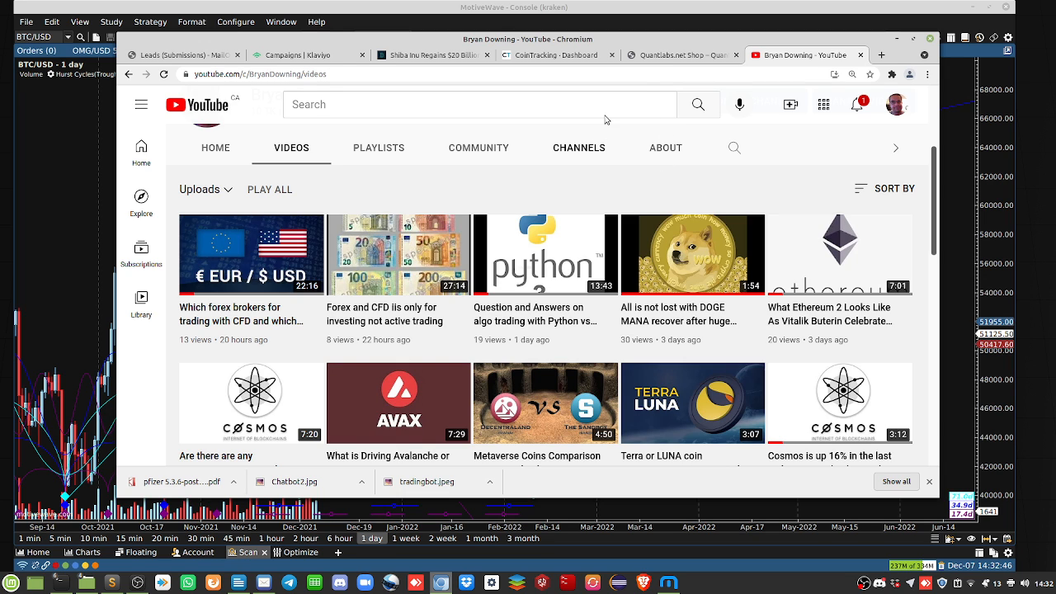
mouse_move(790, 105)
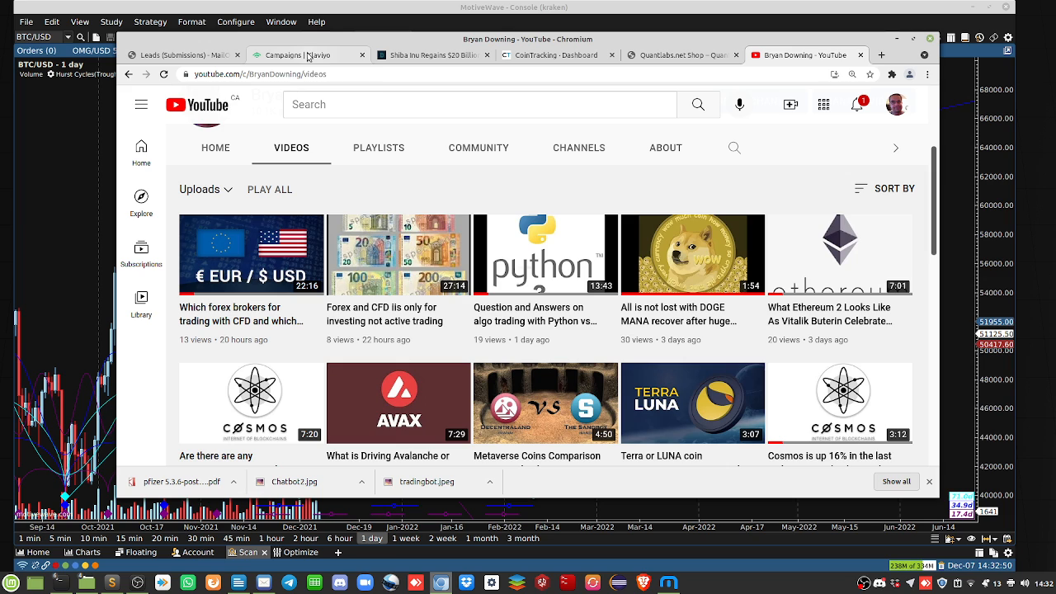
mouse_move(554, 54)
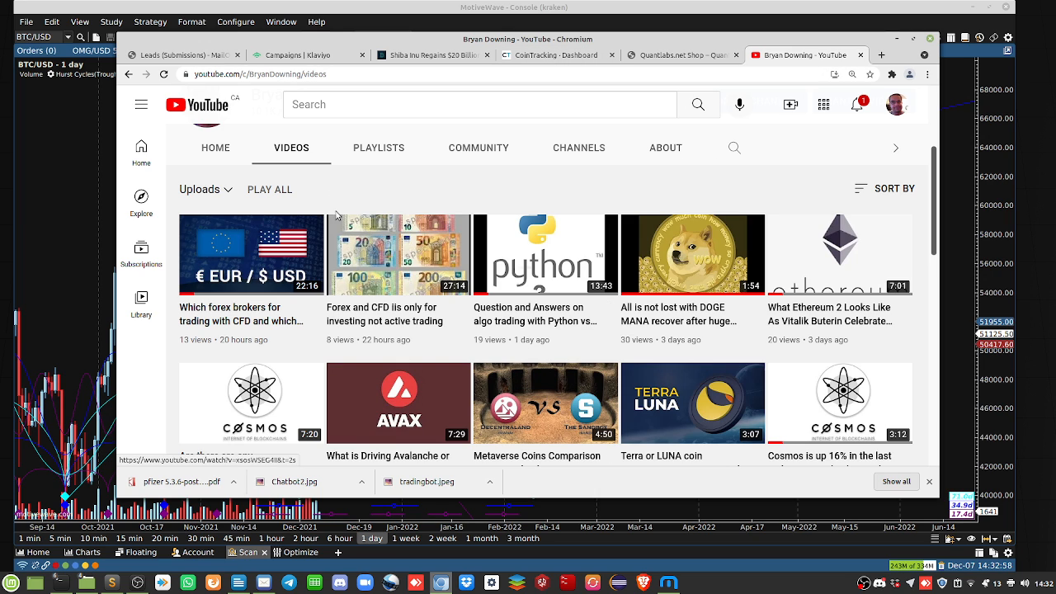
- Switch to the Quantlabs.net Shop tab and scroll past Shop by Category to New In products
left_click(676, 55)
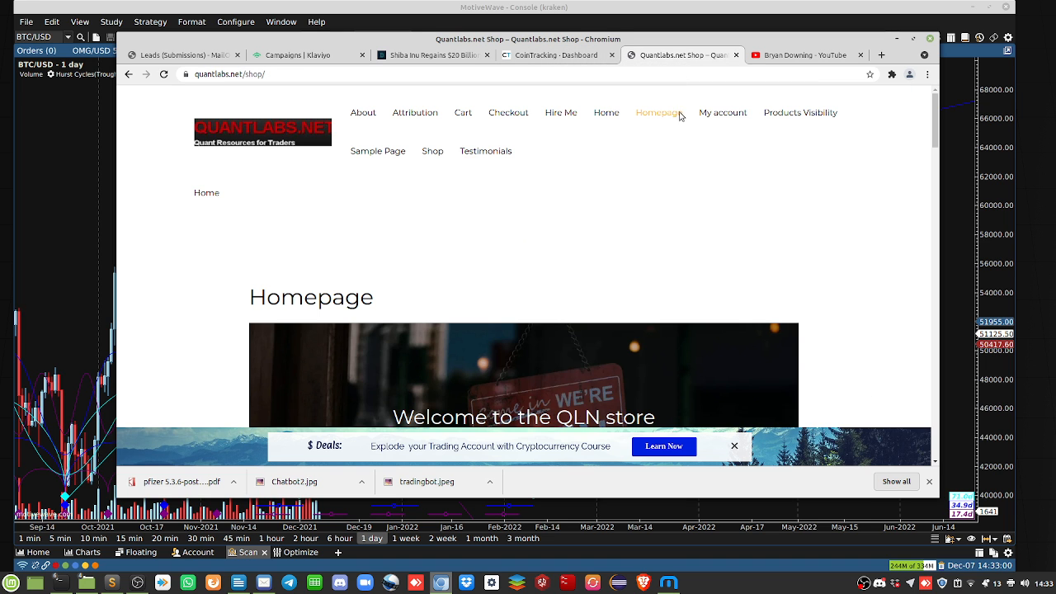
scroll("down", 3)
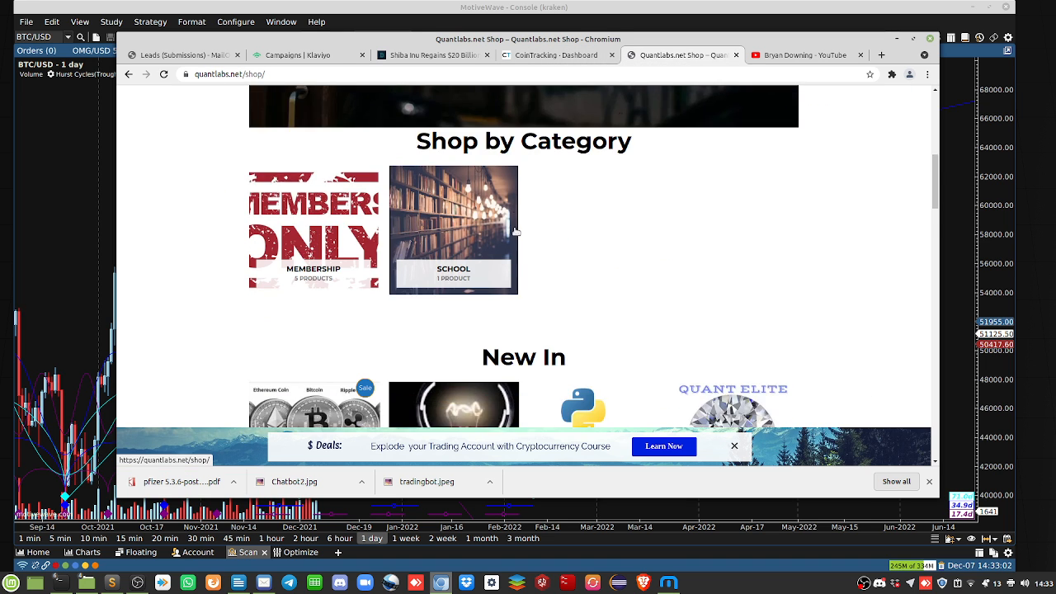
scroll("down", 3)
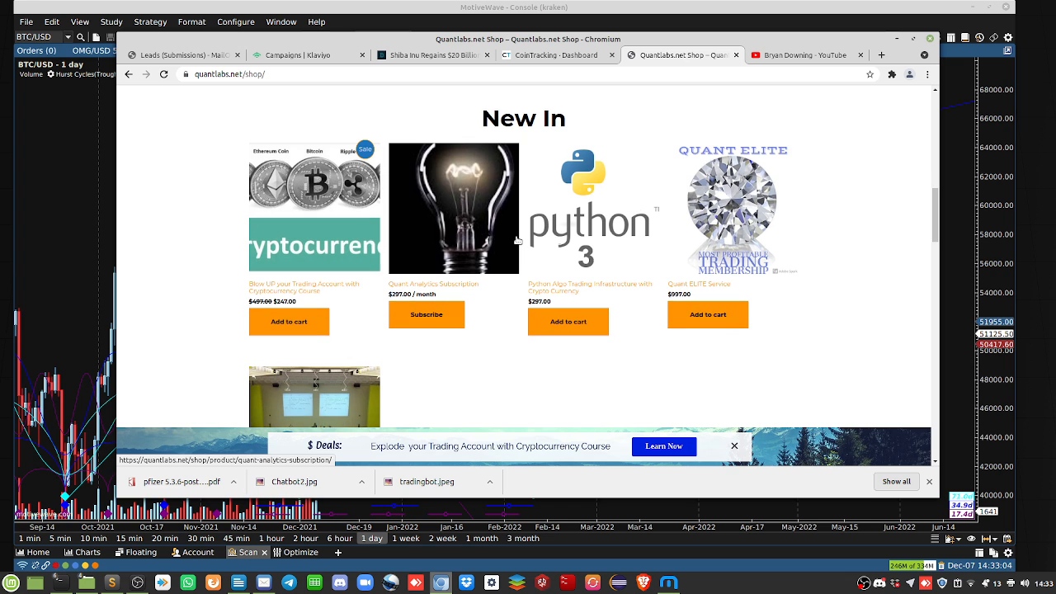
scroll("down", 3)
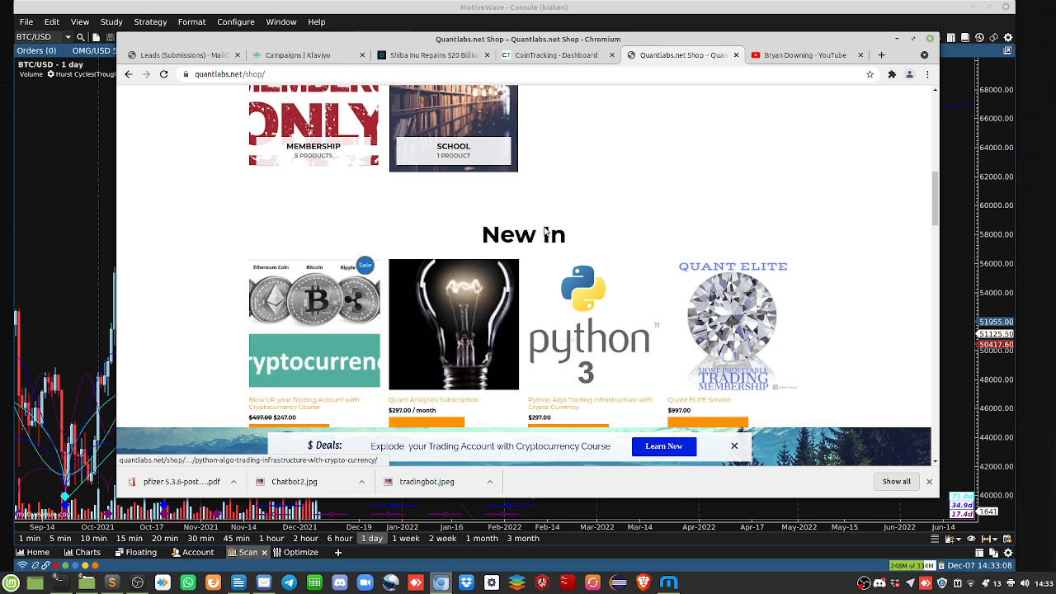
scroll("down", 3)
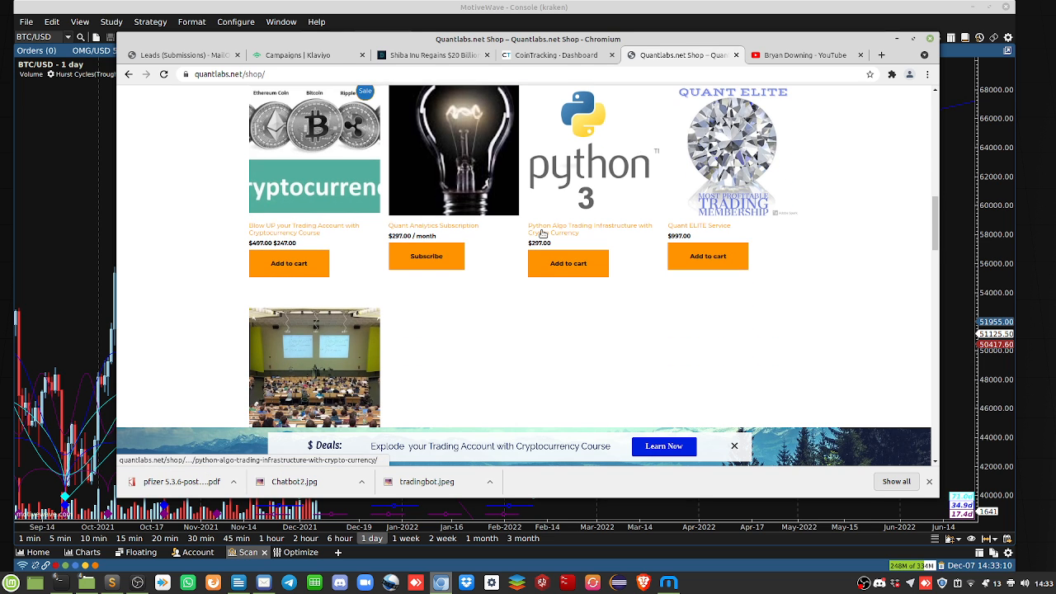